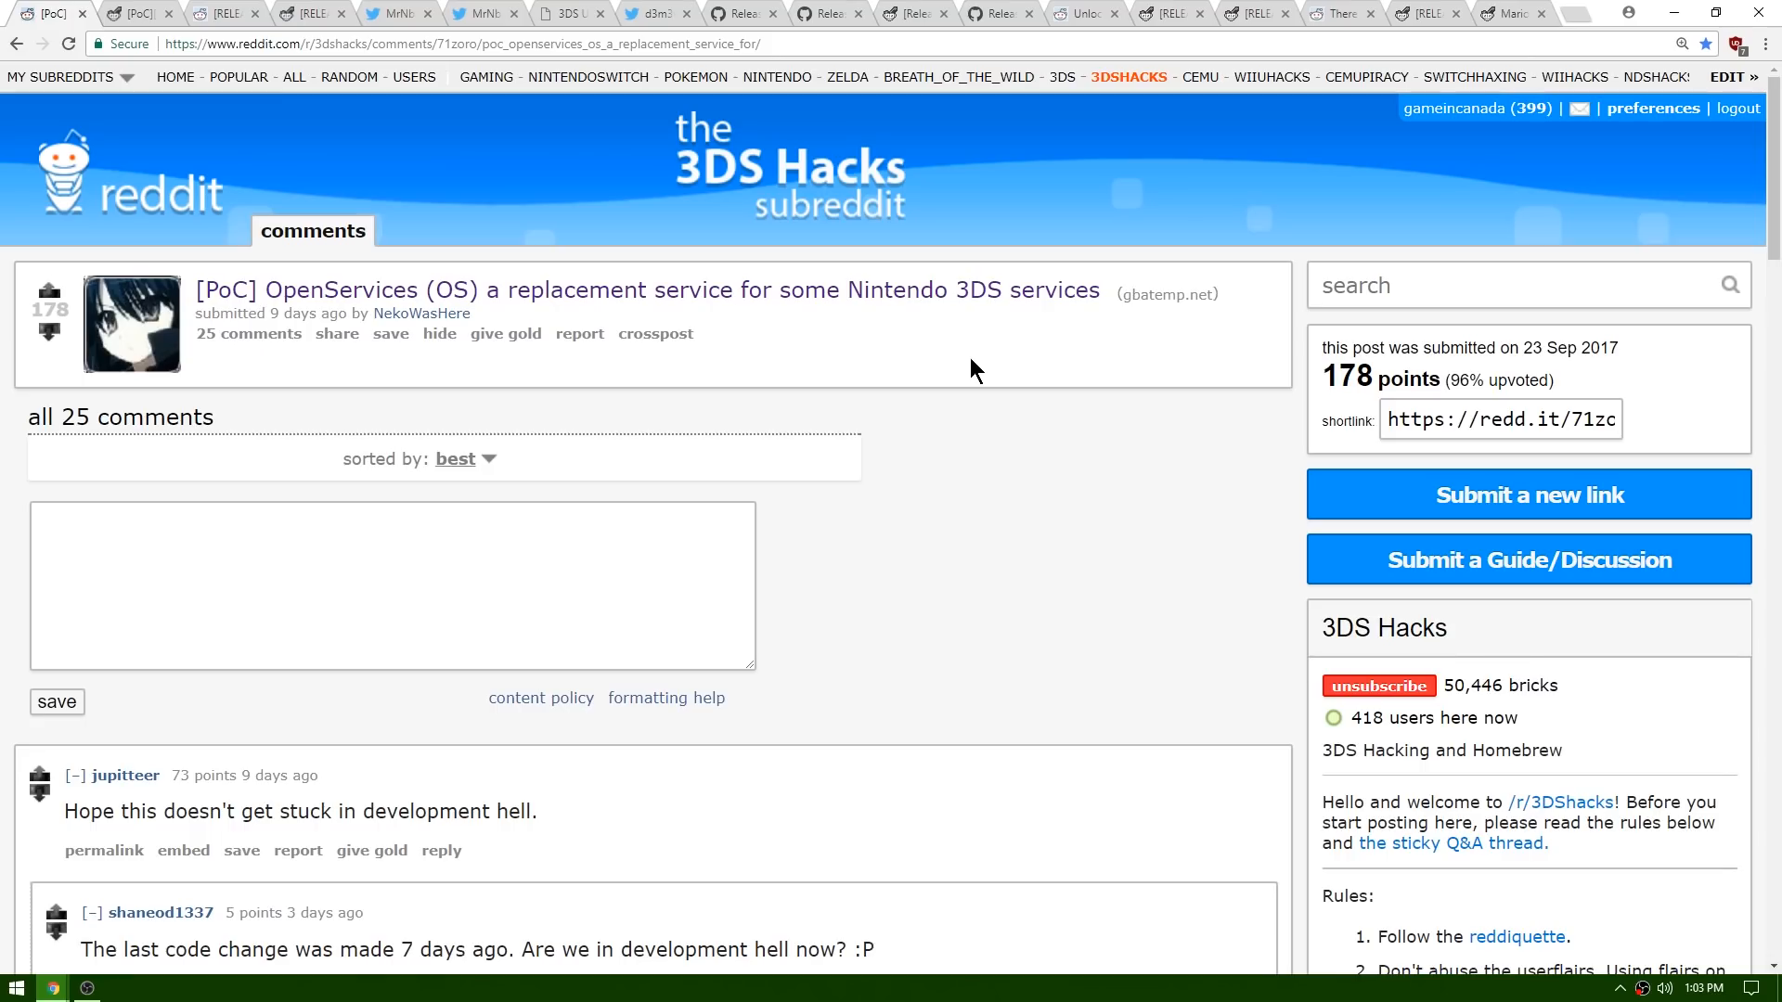
mouse_move(815, 435)
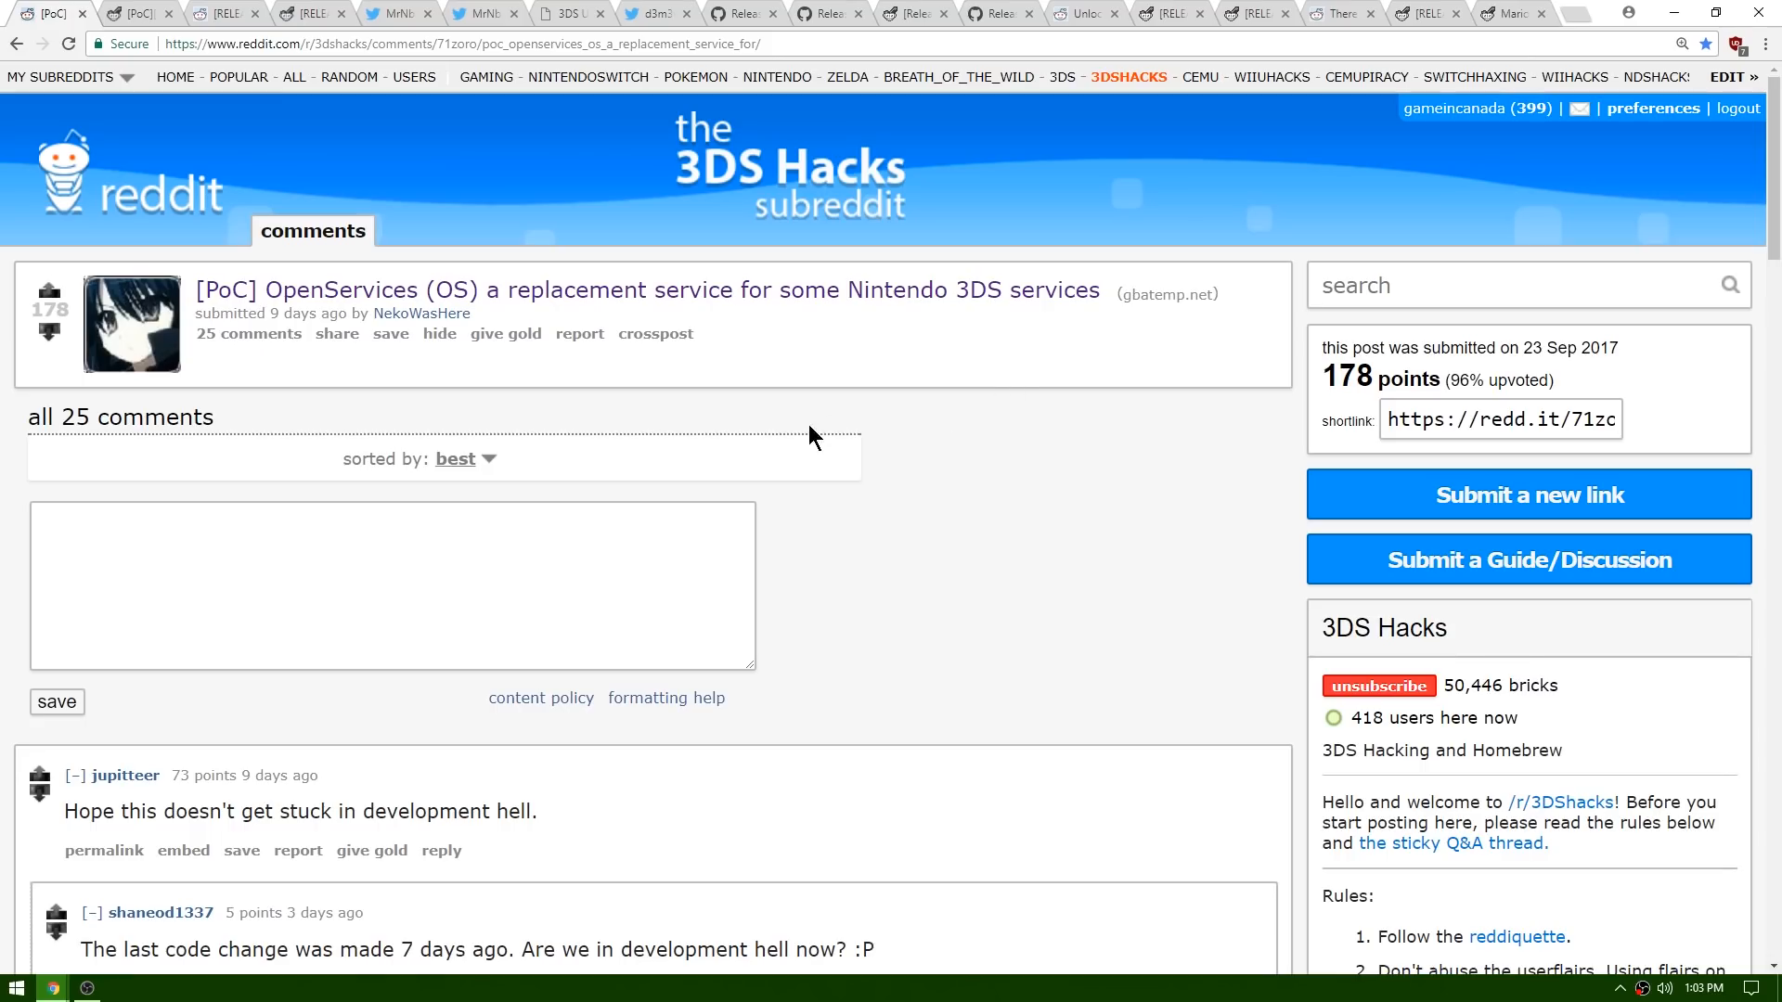
mouse_move(381, 295)
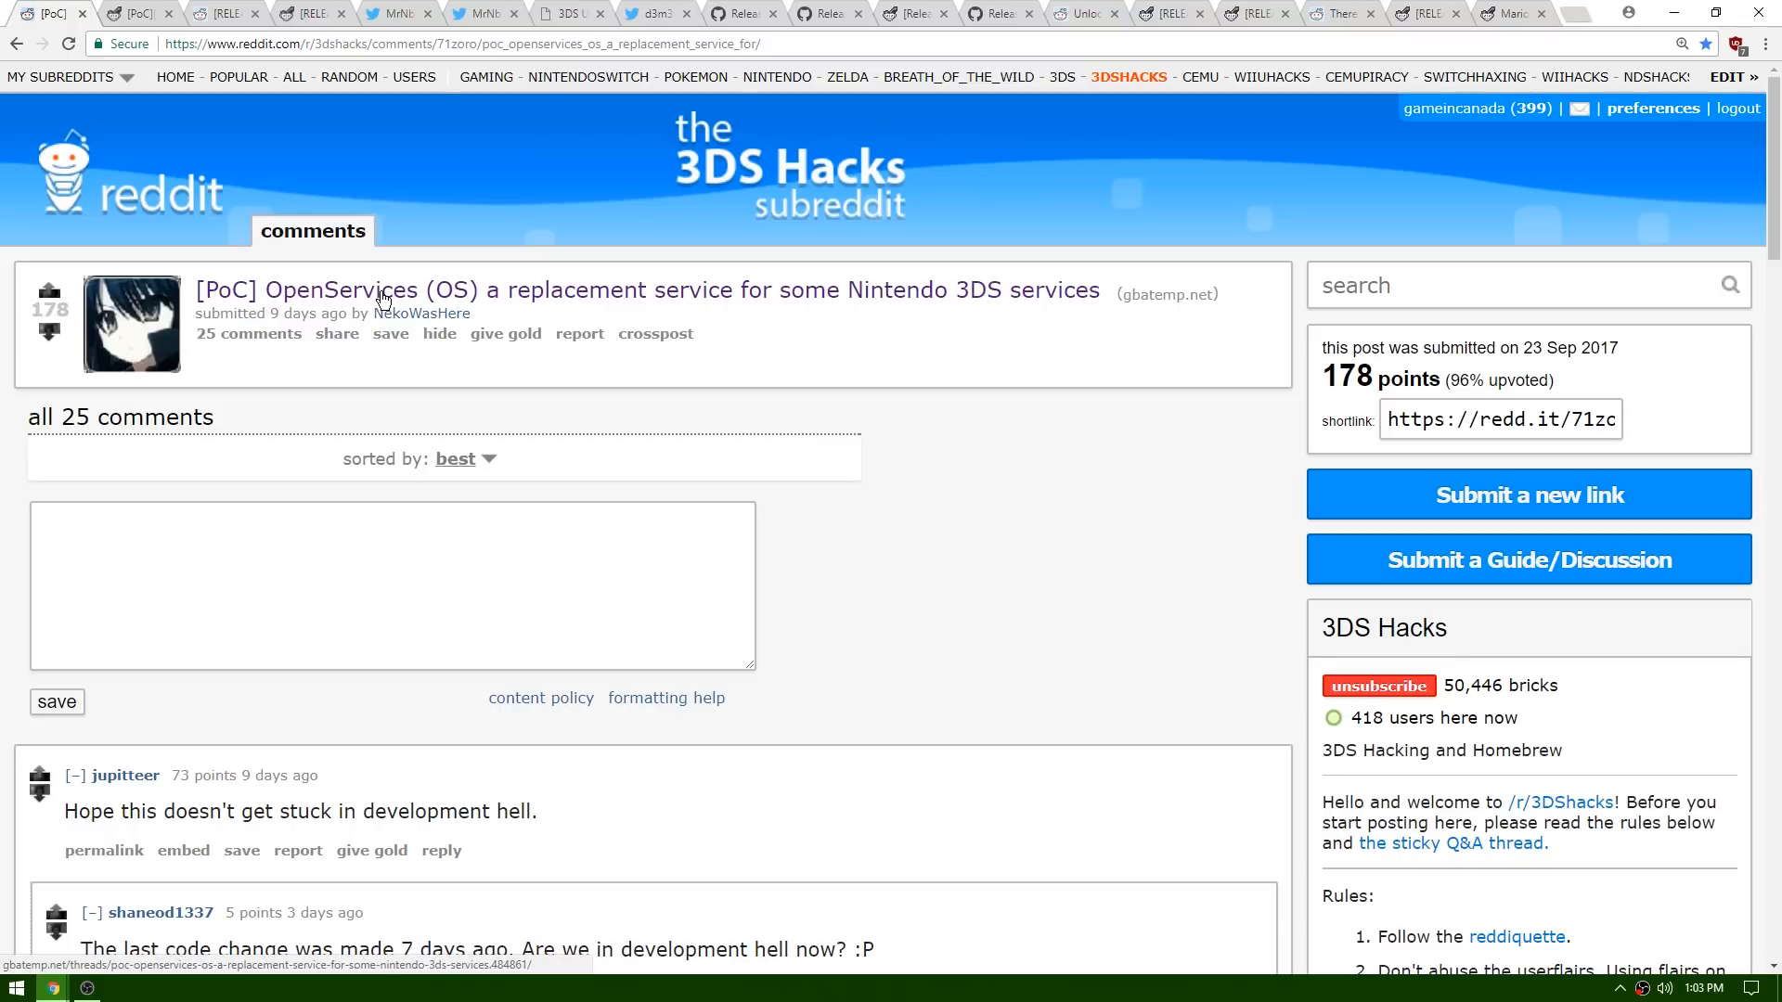
mouse_move(841, 318)
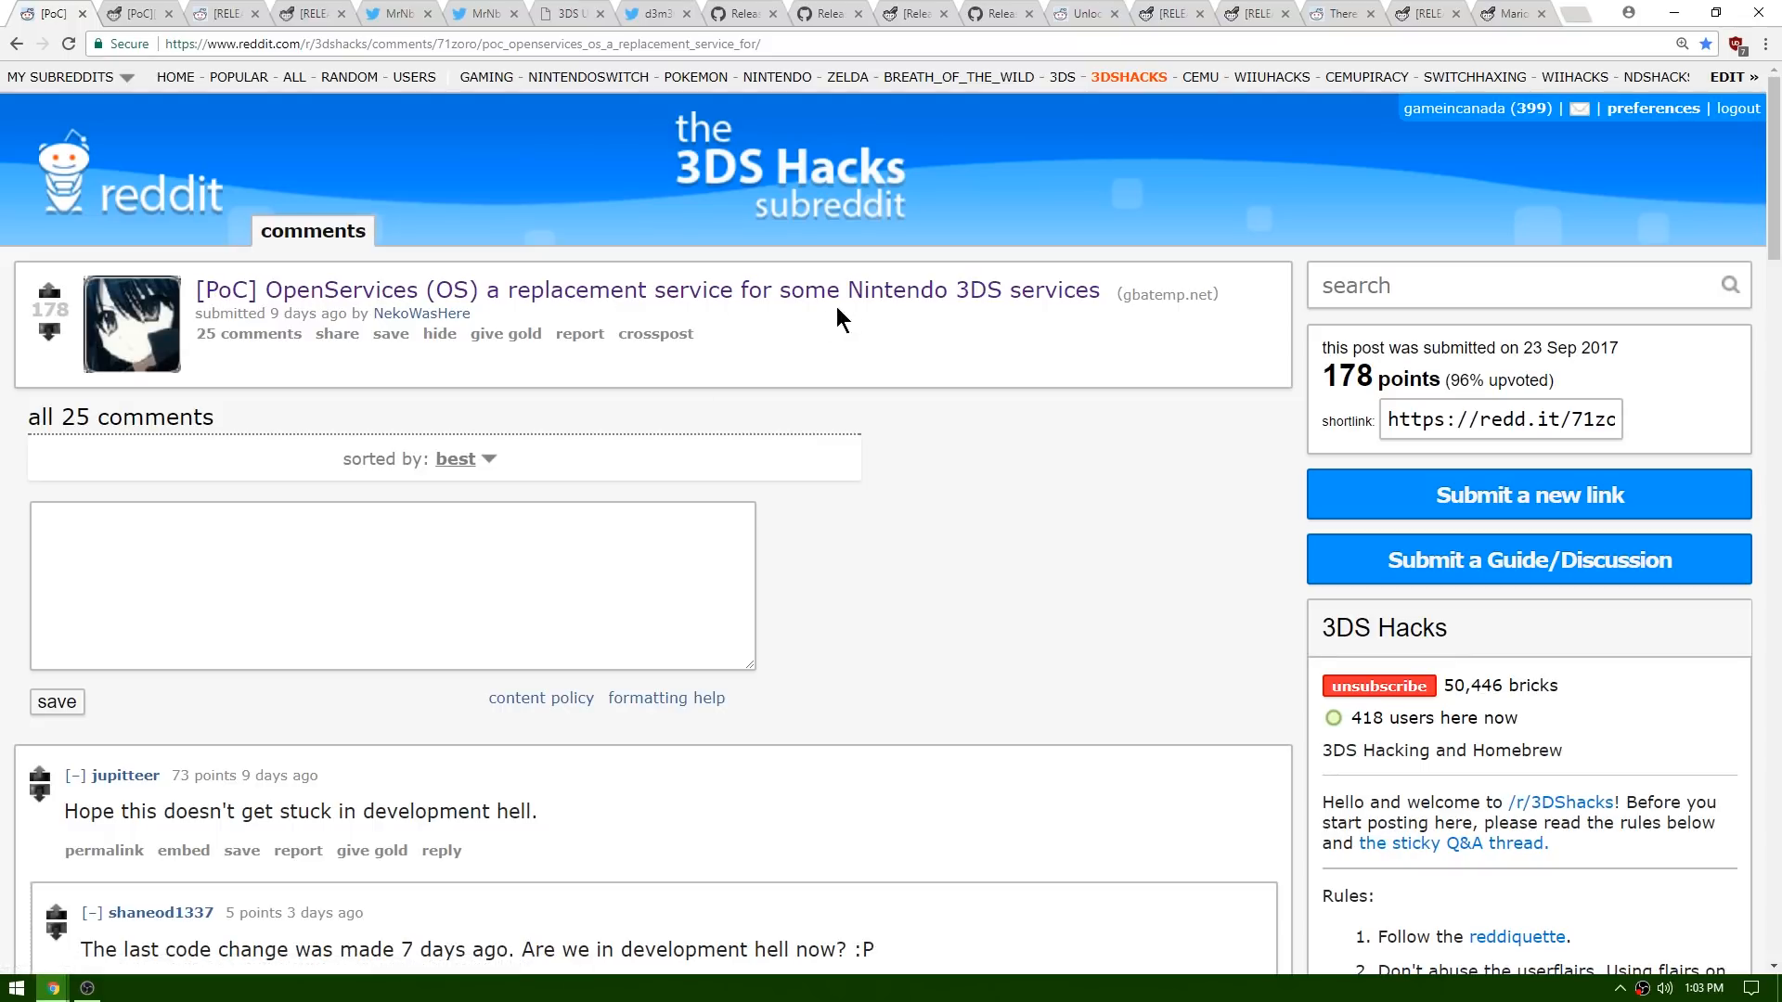
mouse_move(137, 14)
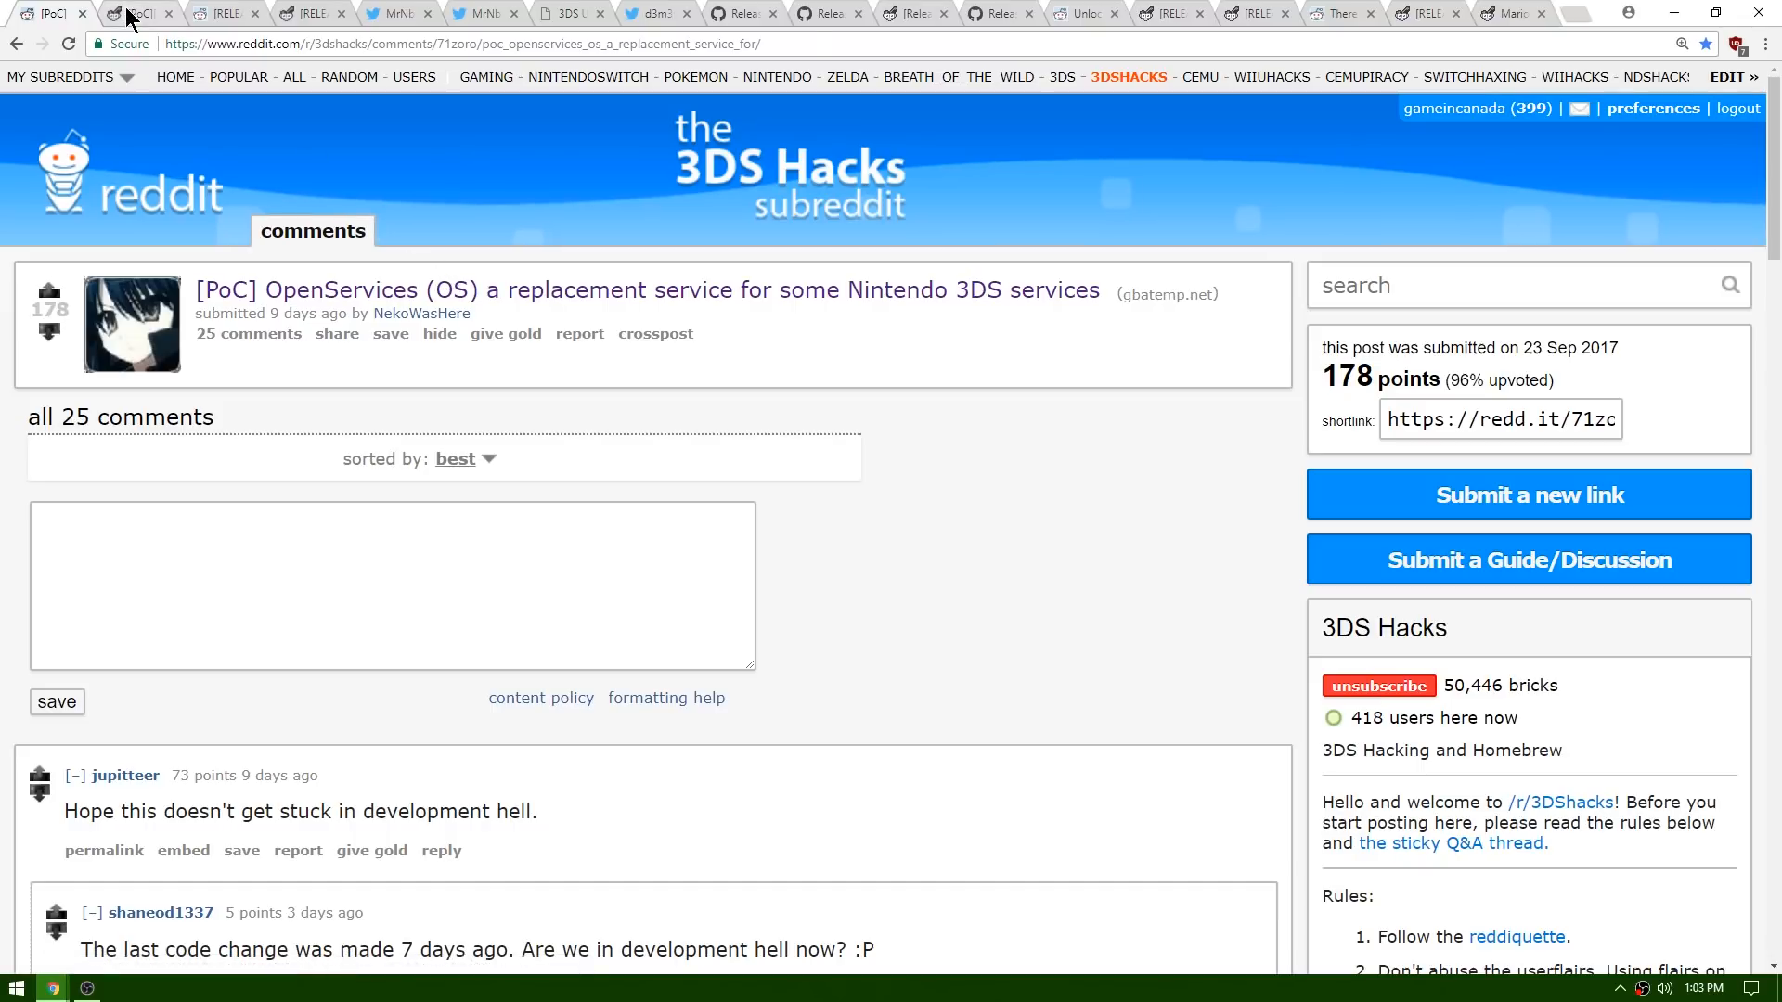
Step: Bring up the GBAtemp 3DFii thread and highlight the project name 3DFii
click(134, 12)
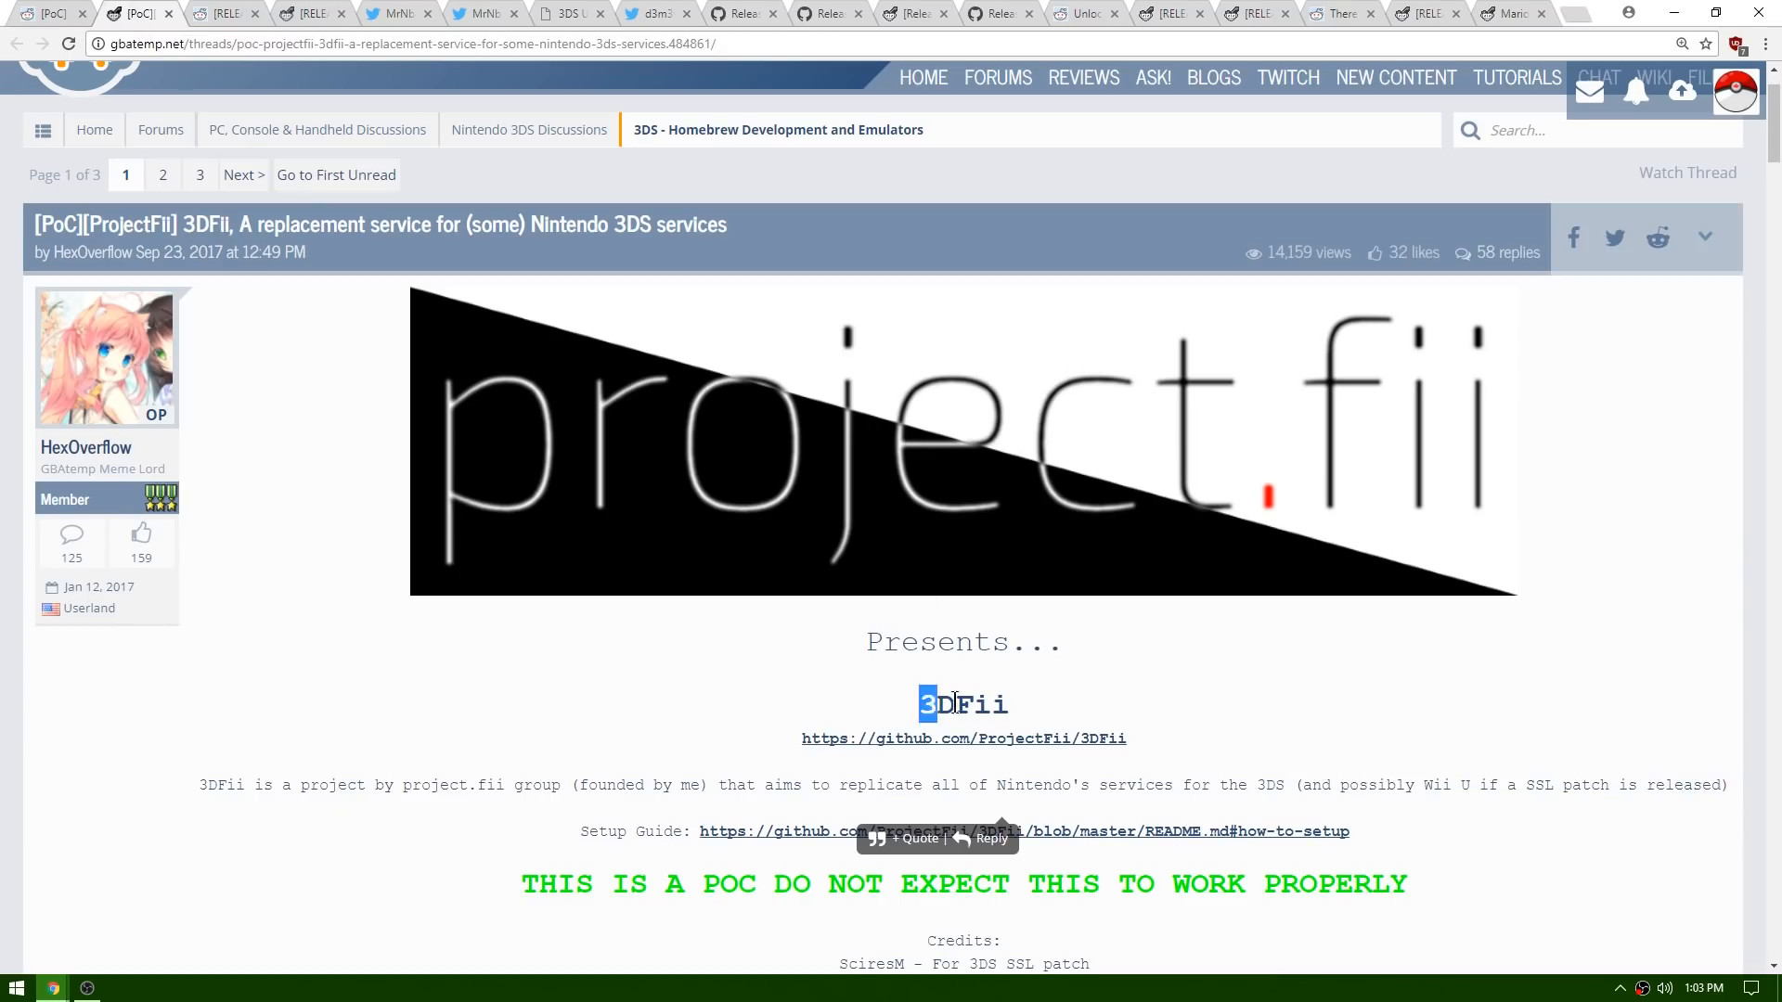
double_click(962, 703)
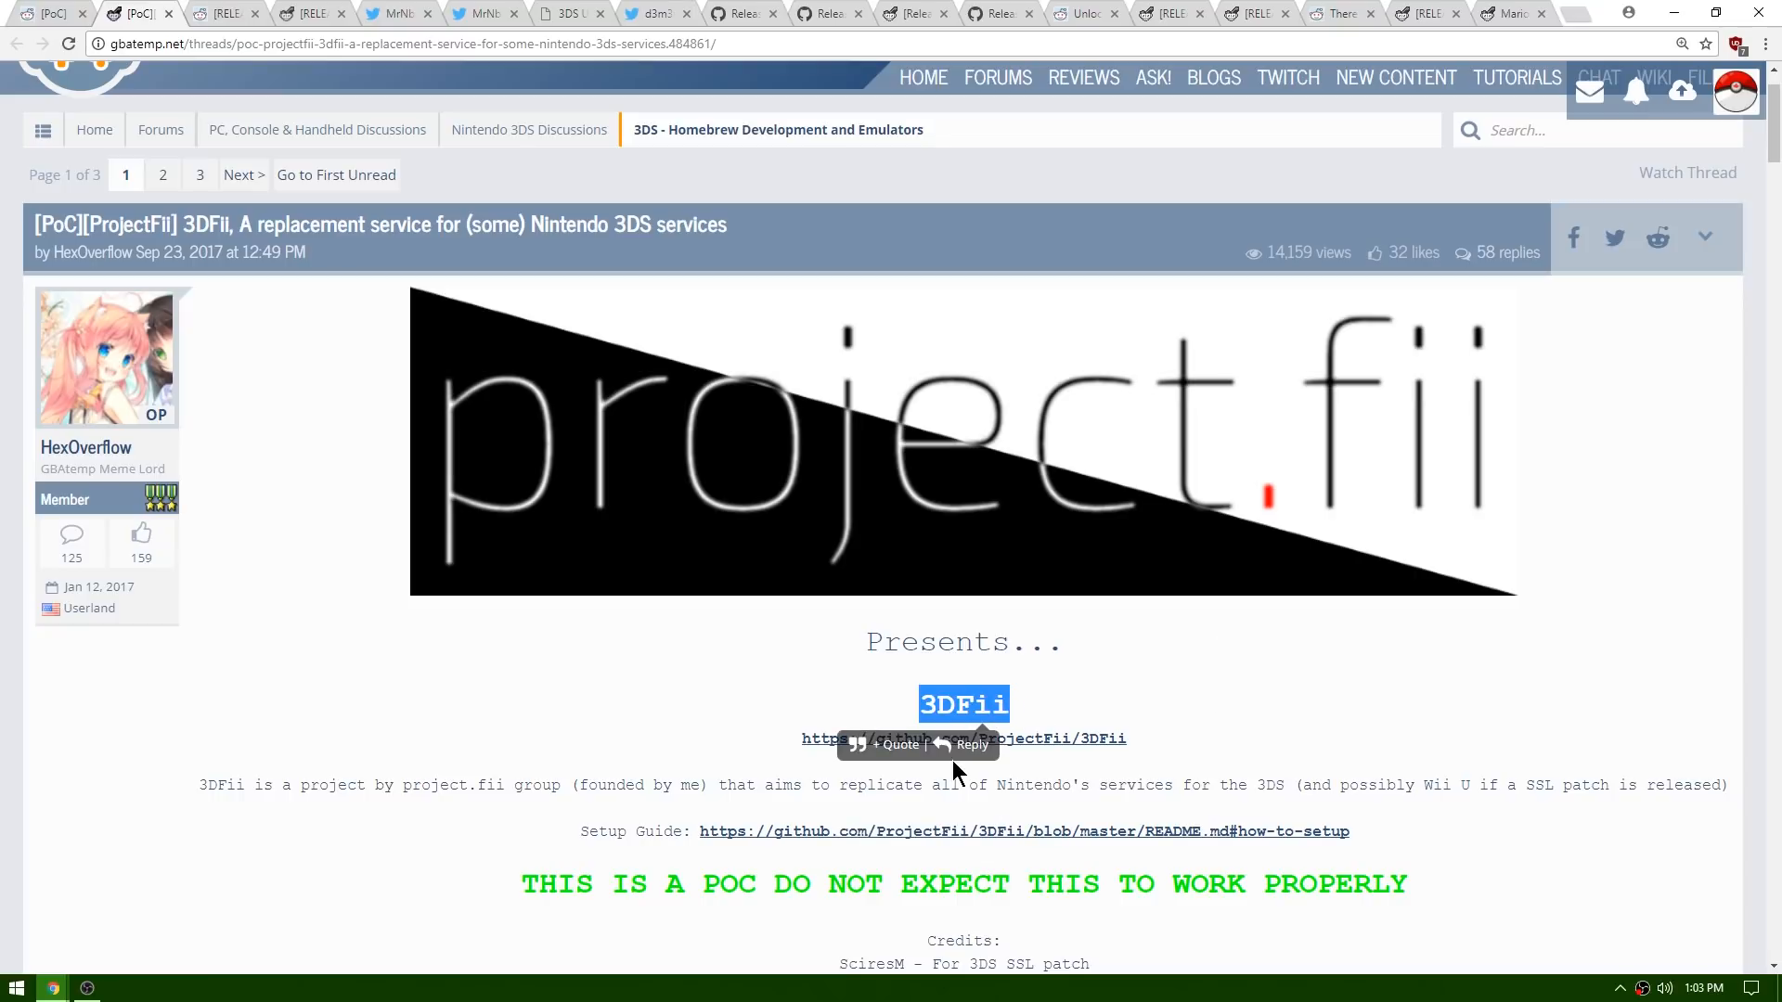
mouse_move(836, 784)
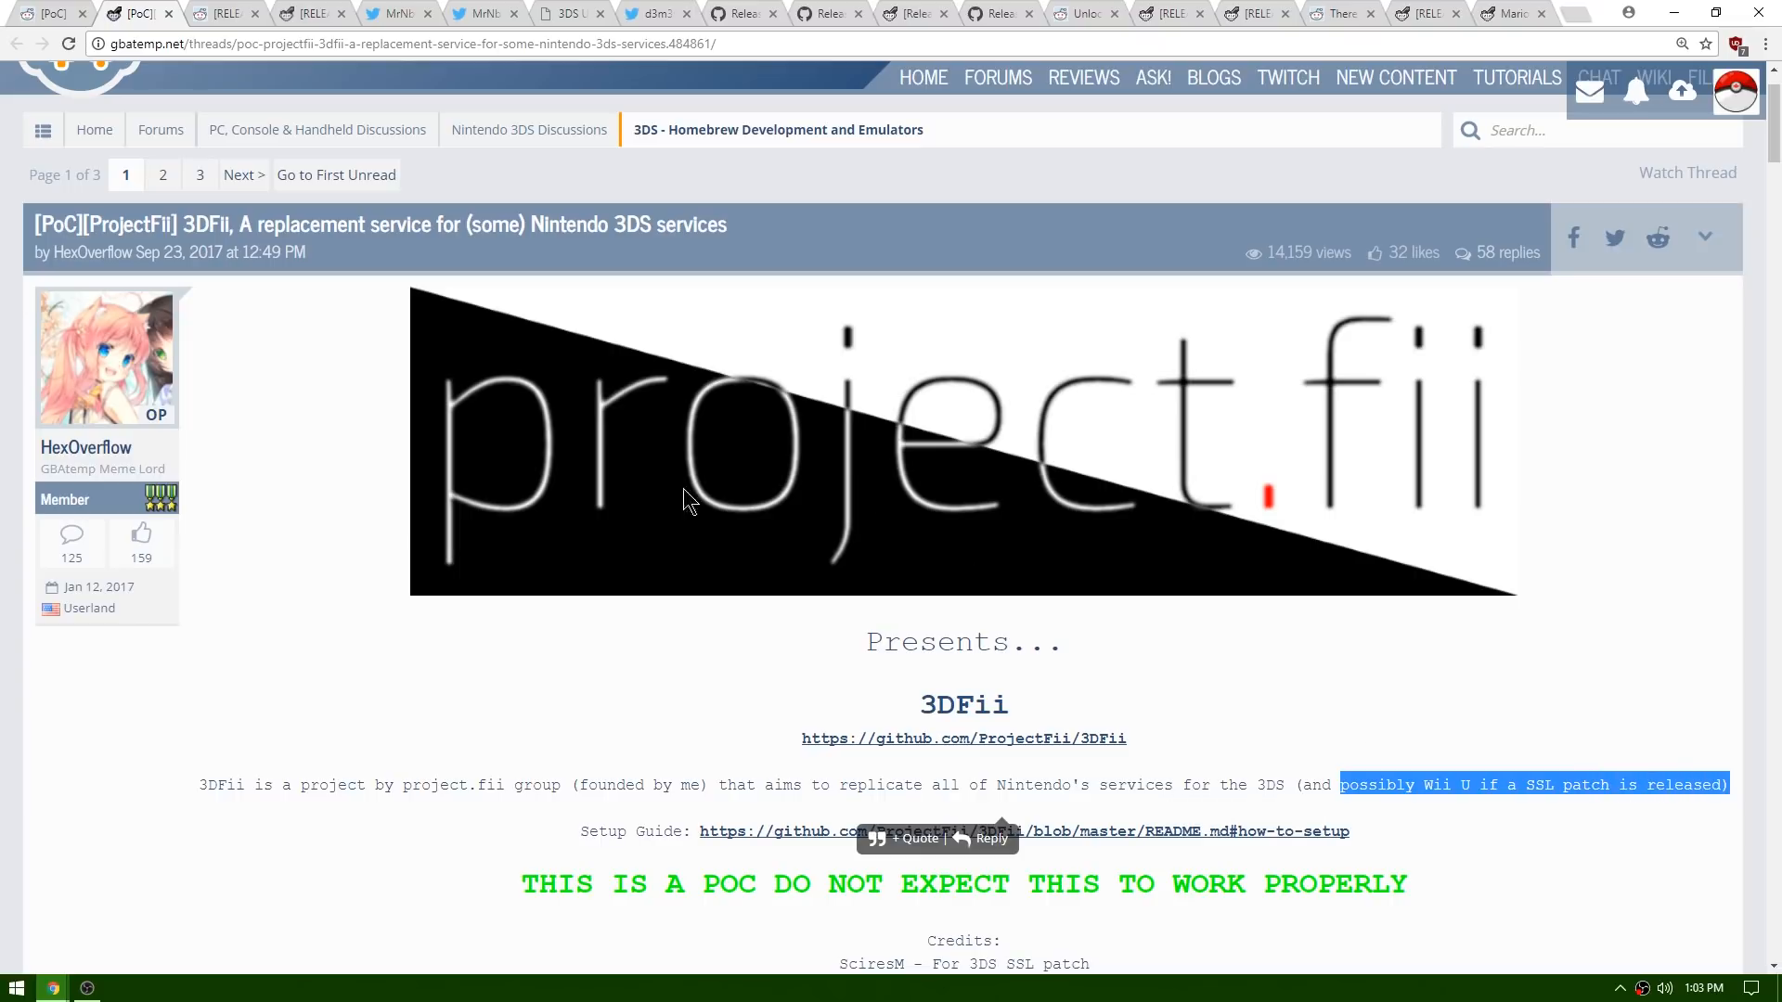
mouse_move(324, 395)
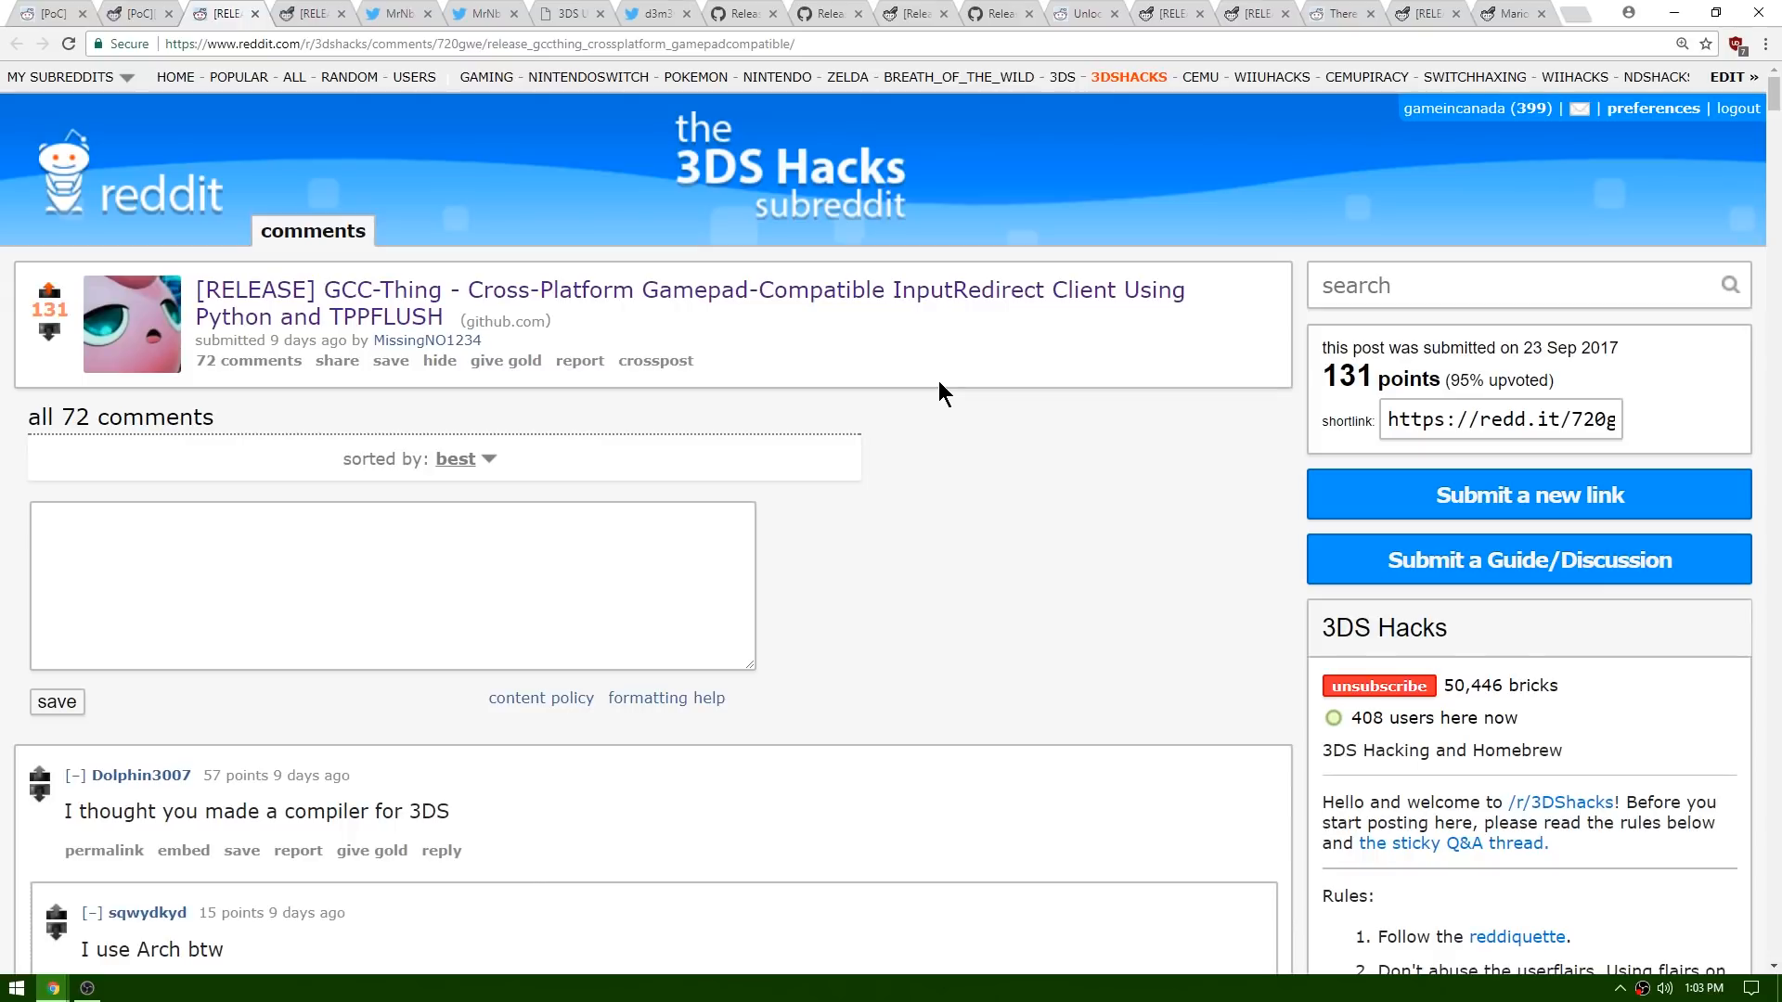
mouse_move(423, 319)
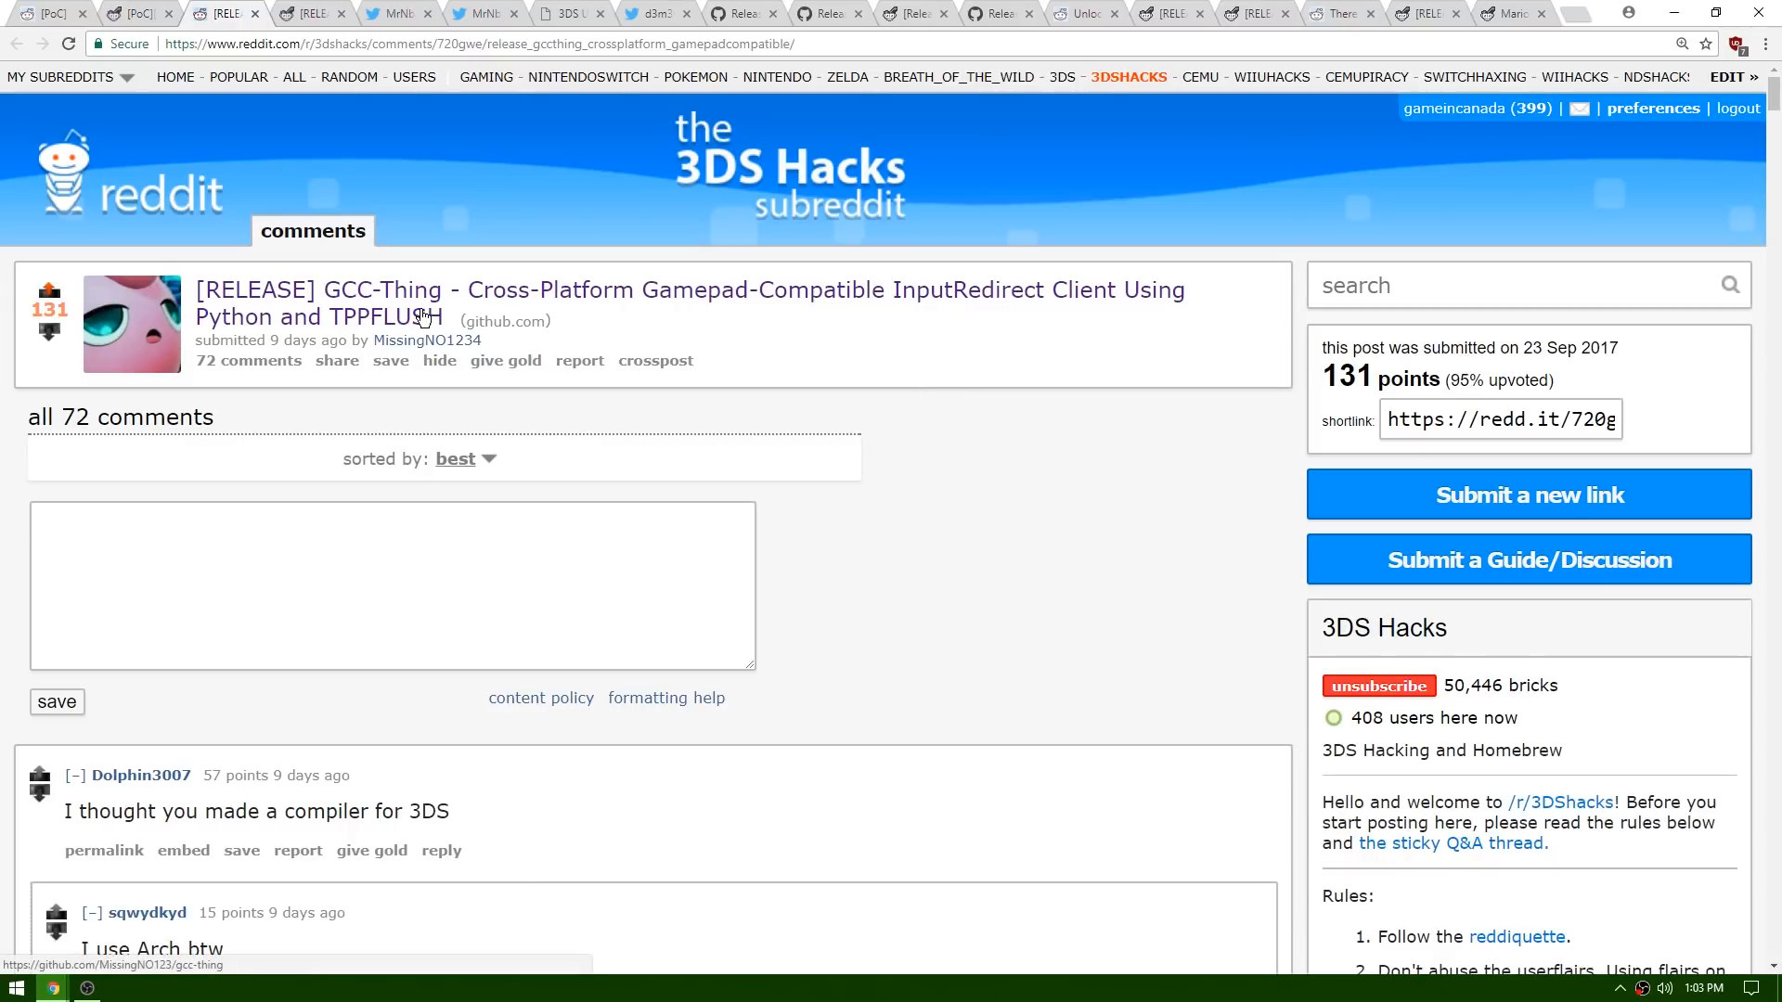
mouse_move(483, 298)
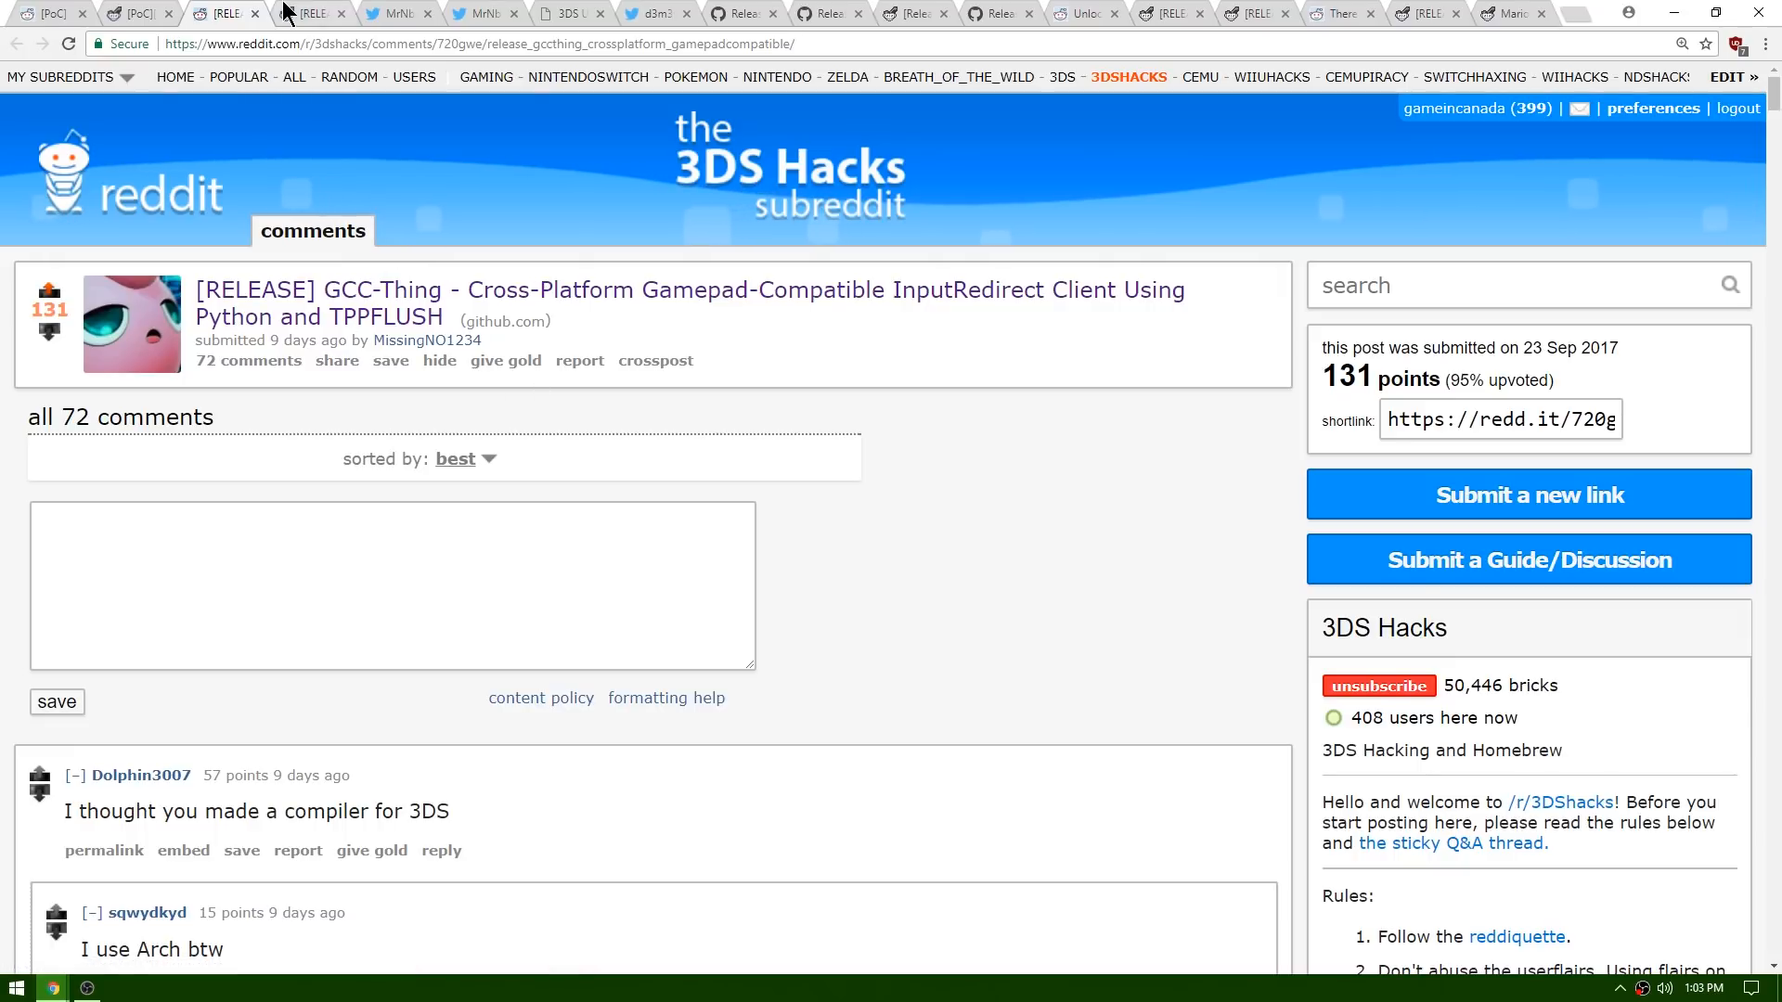
Step: Bring up the GBAtemp GCIR GameCube Controller Input Redirect release thread
click(307, 12)
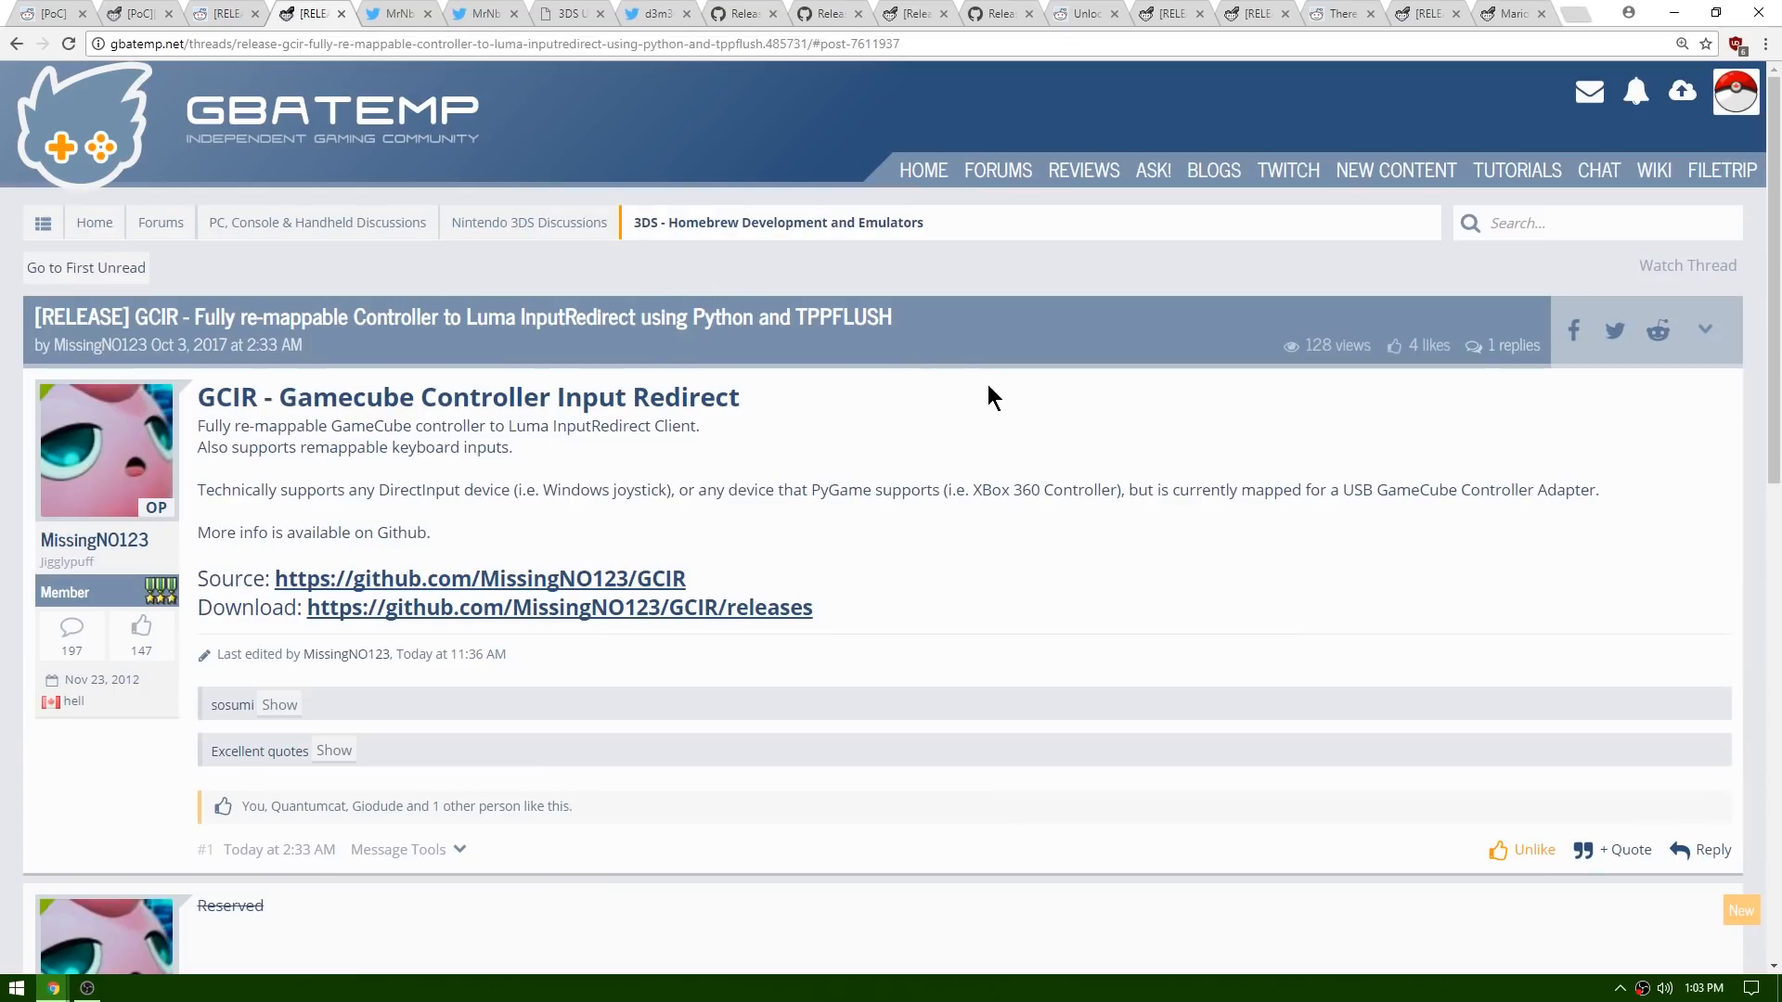
mouse_move(225, 396)
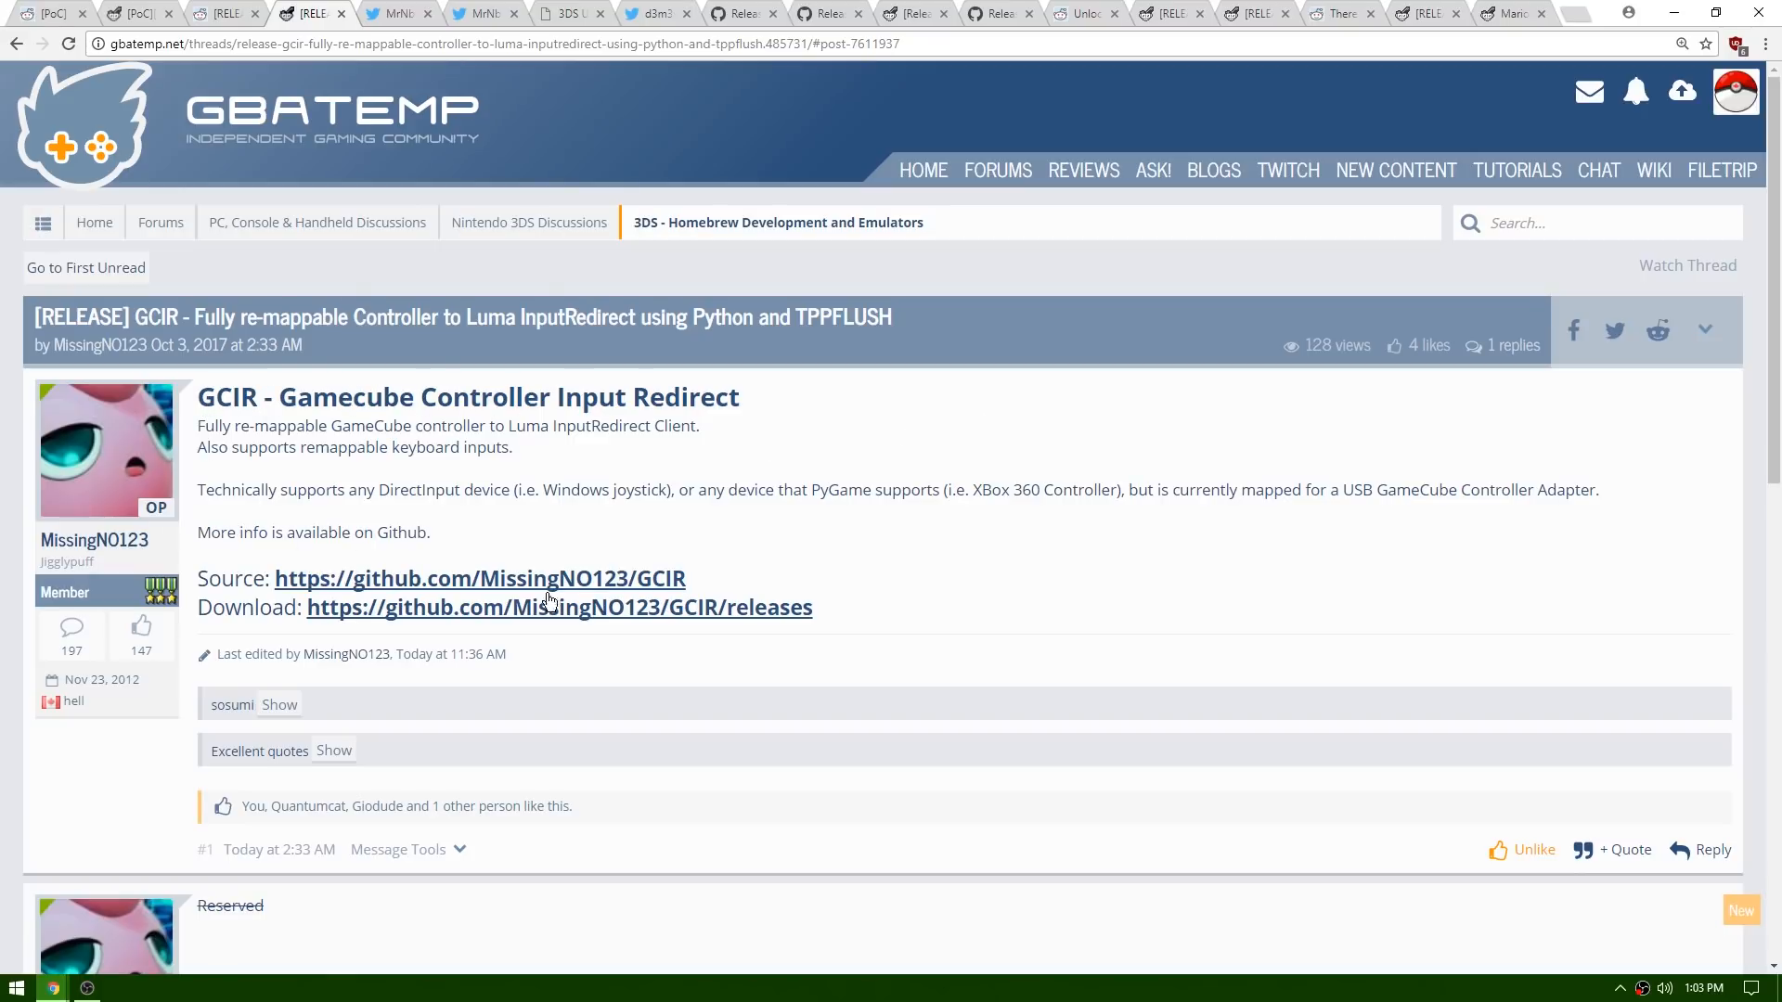
Step: Bring up MrNbaYoh's tweet about finding another vulnerability while working on basehax
click(396, 12)
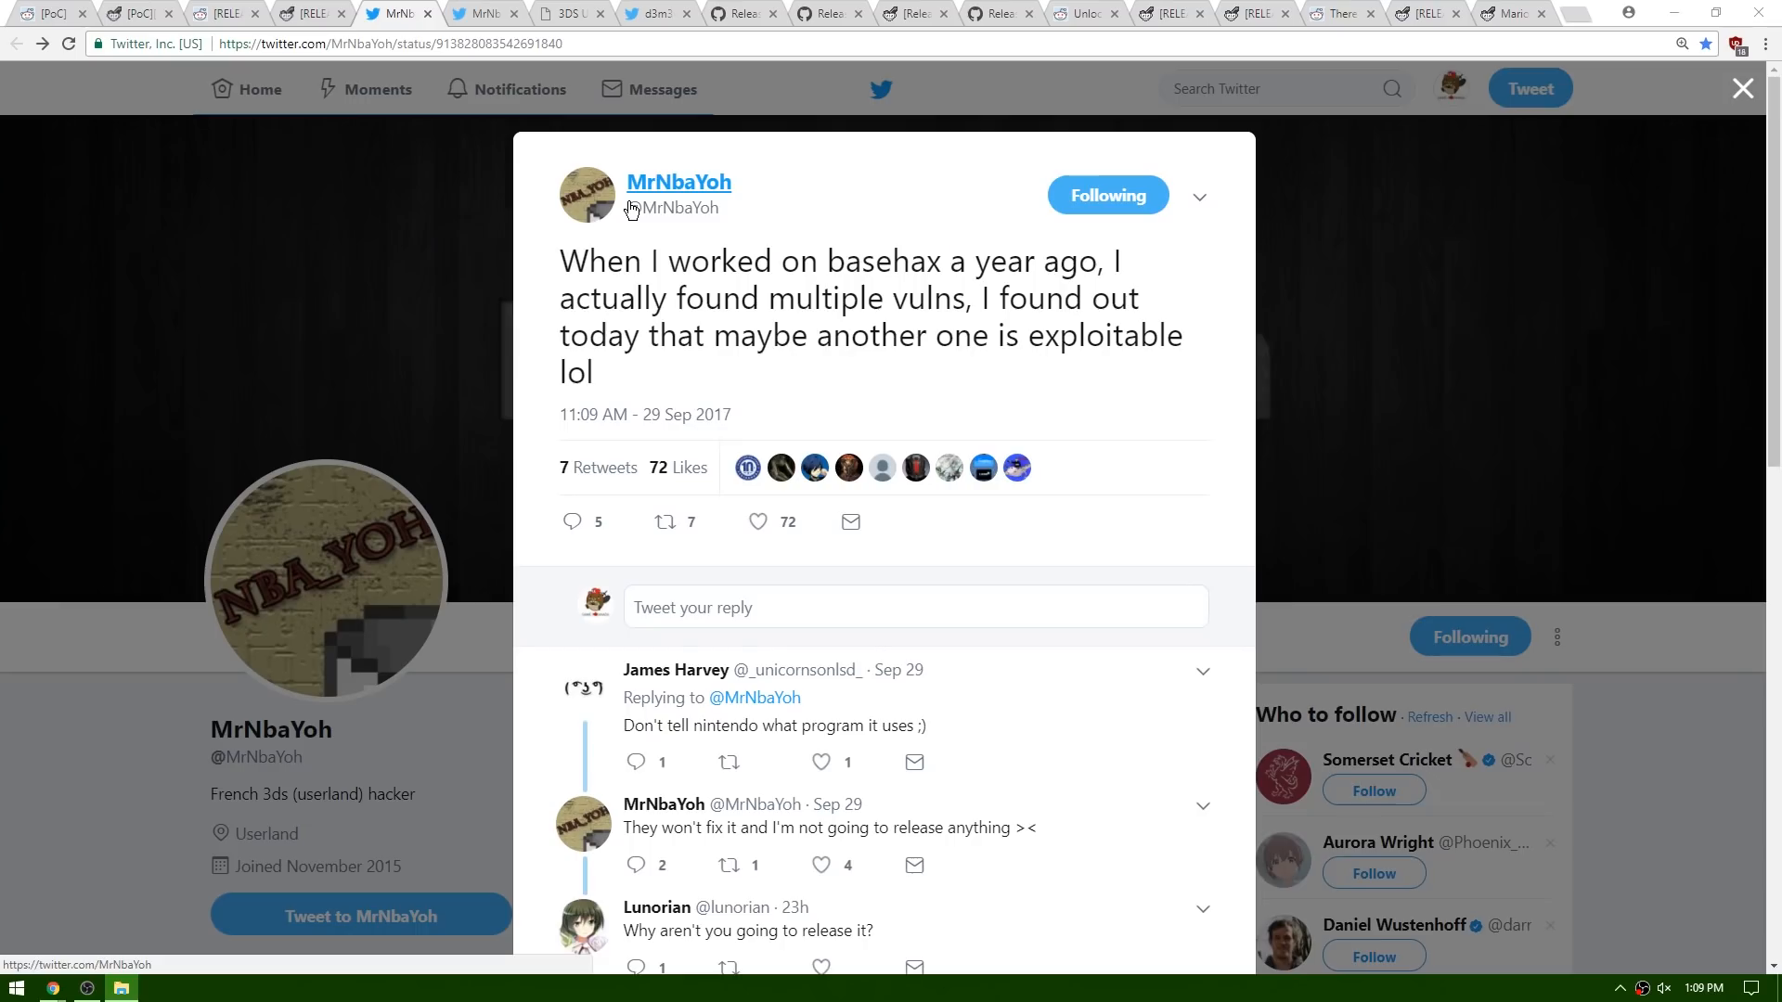
mouse_move(736, 201)
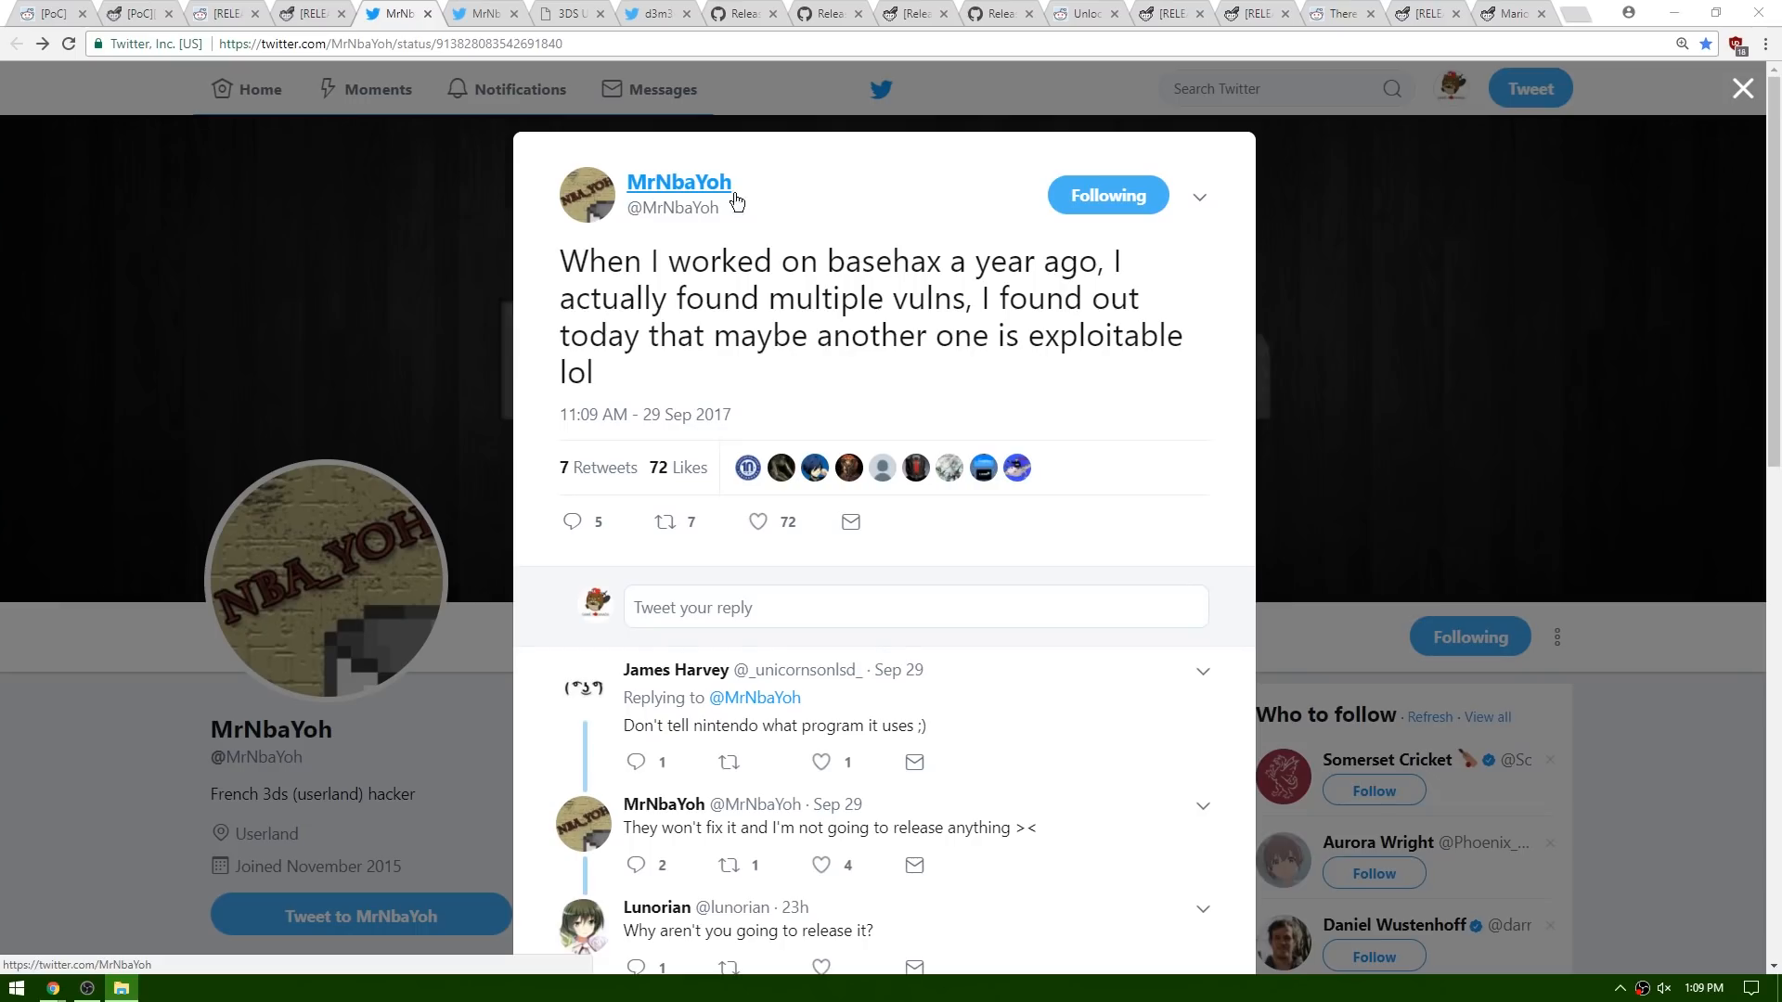
mouse_move(896, 203)
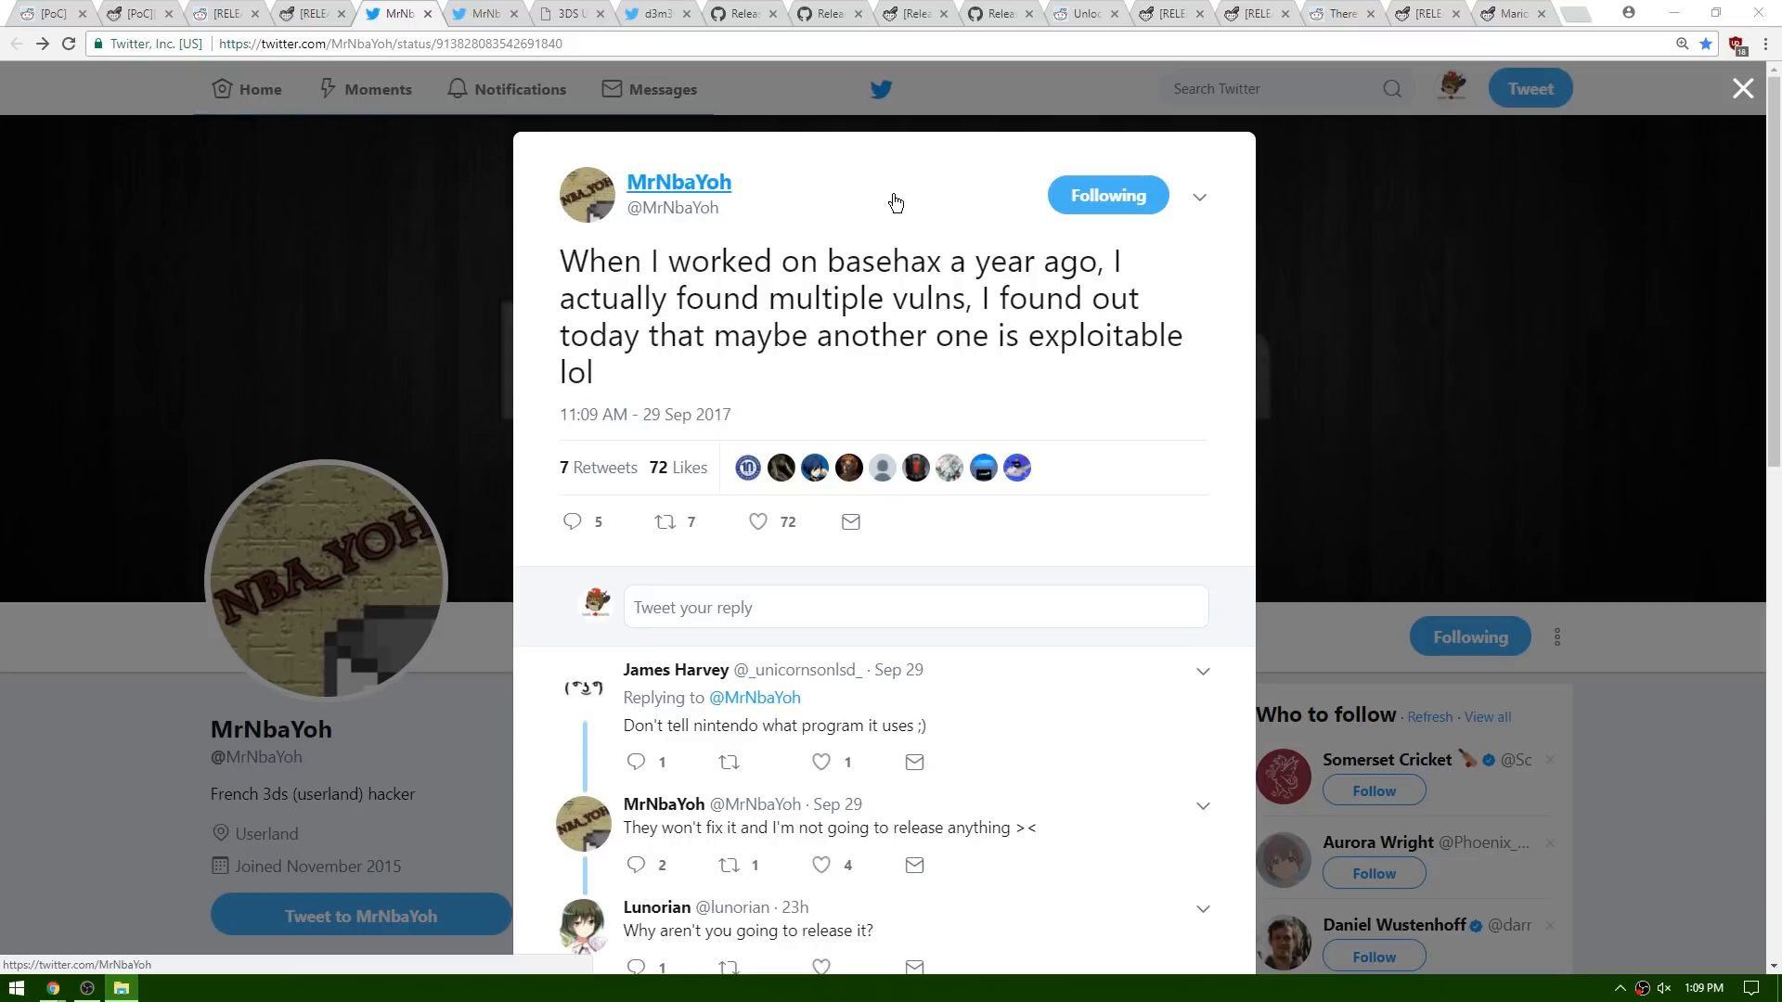
mouse_move(876, 201)
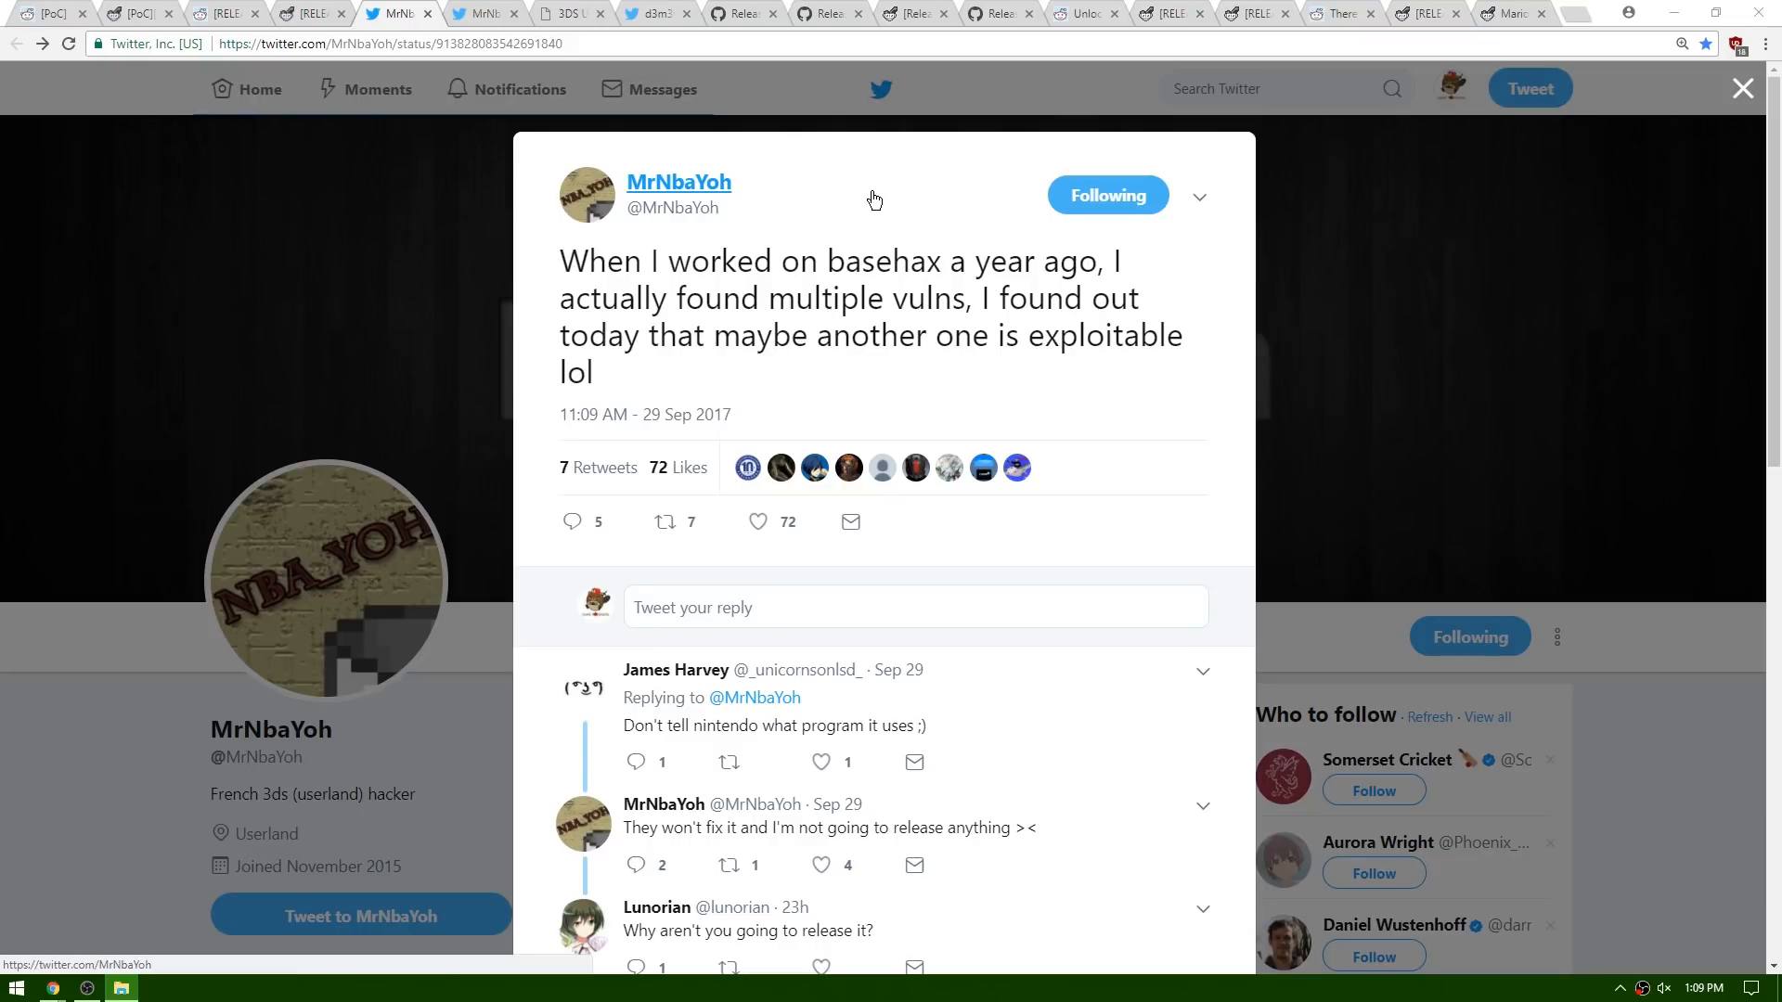
mouse_move(654, 280)
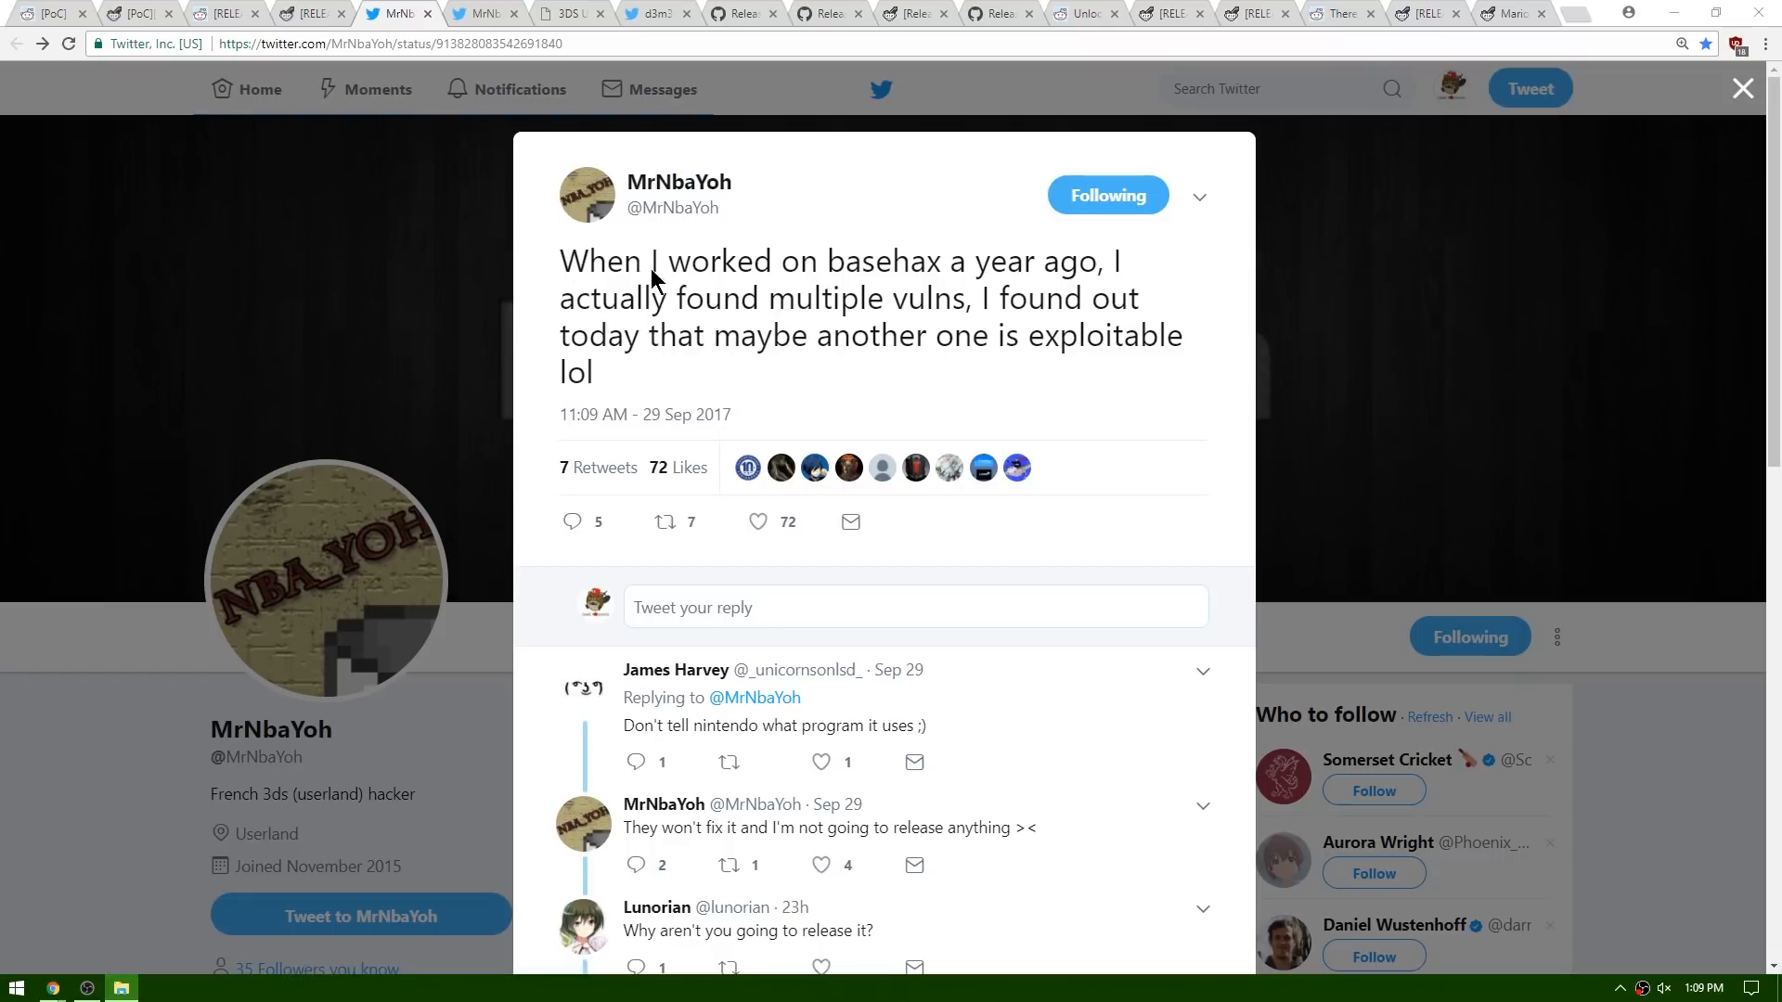
mouse_move(784, 294)
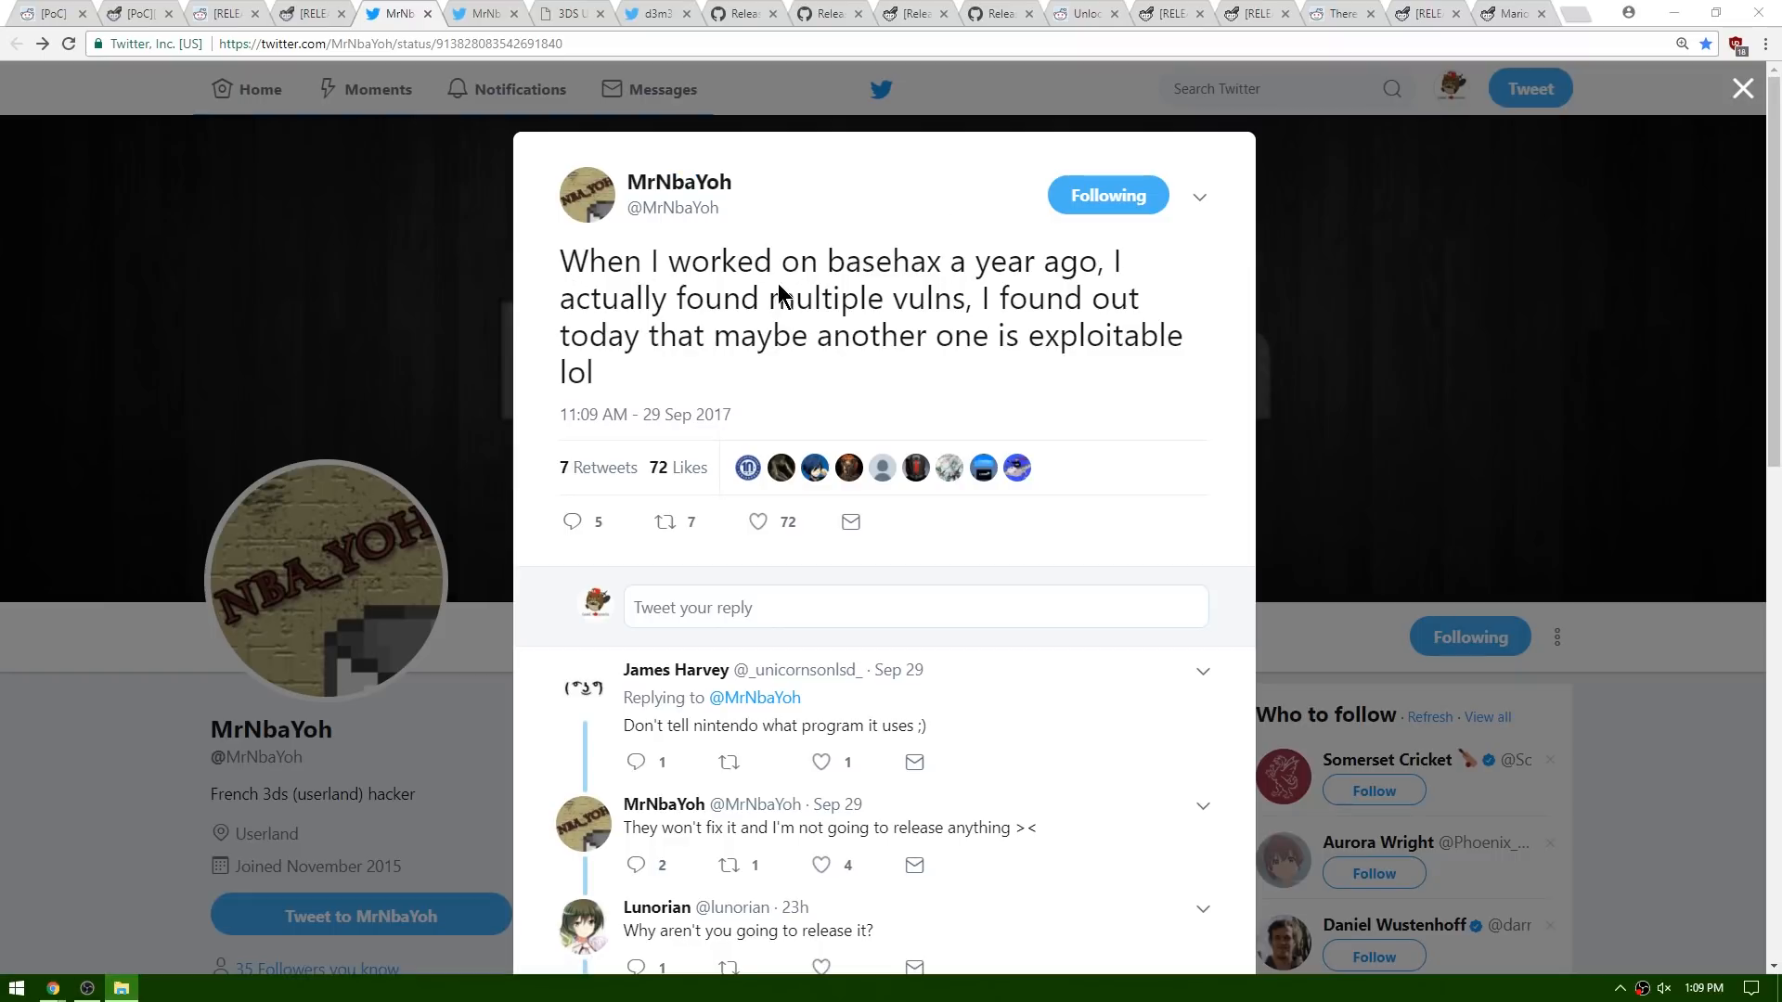
mouse_move(821, 294)
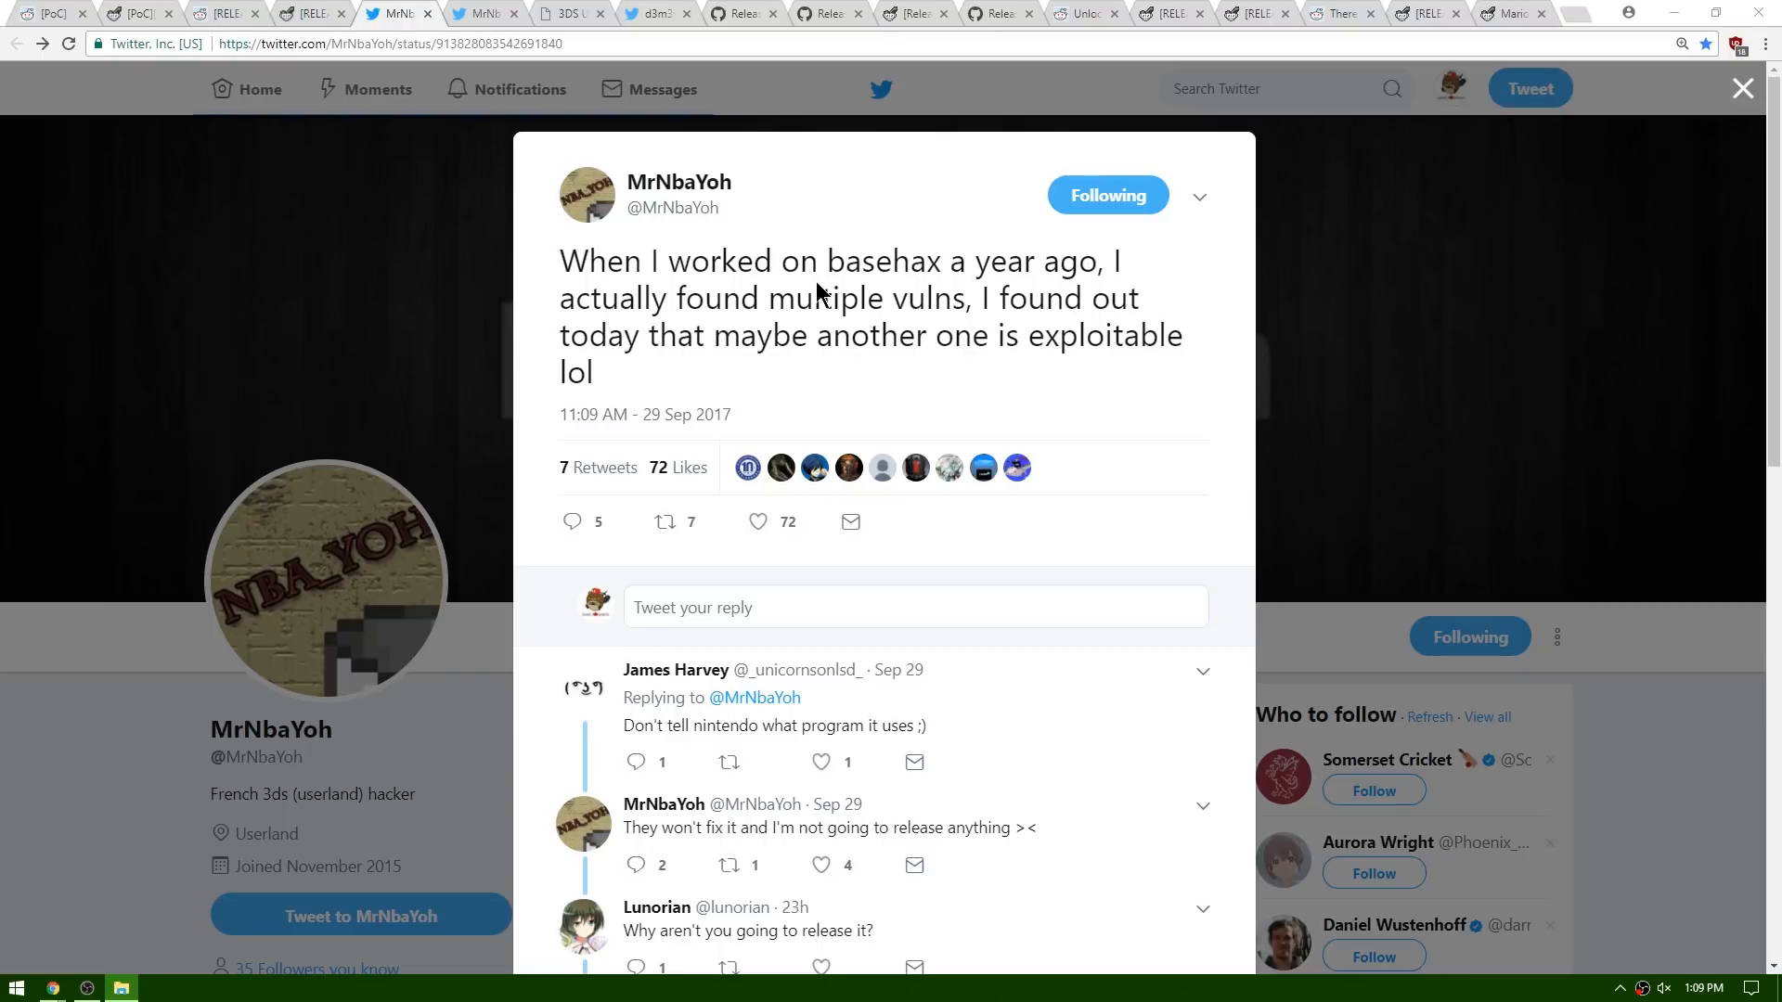
mouse_move(1131, 381)
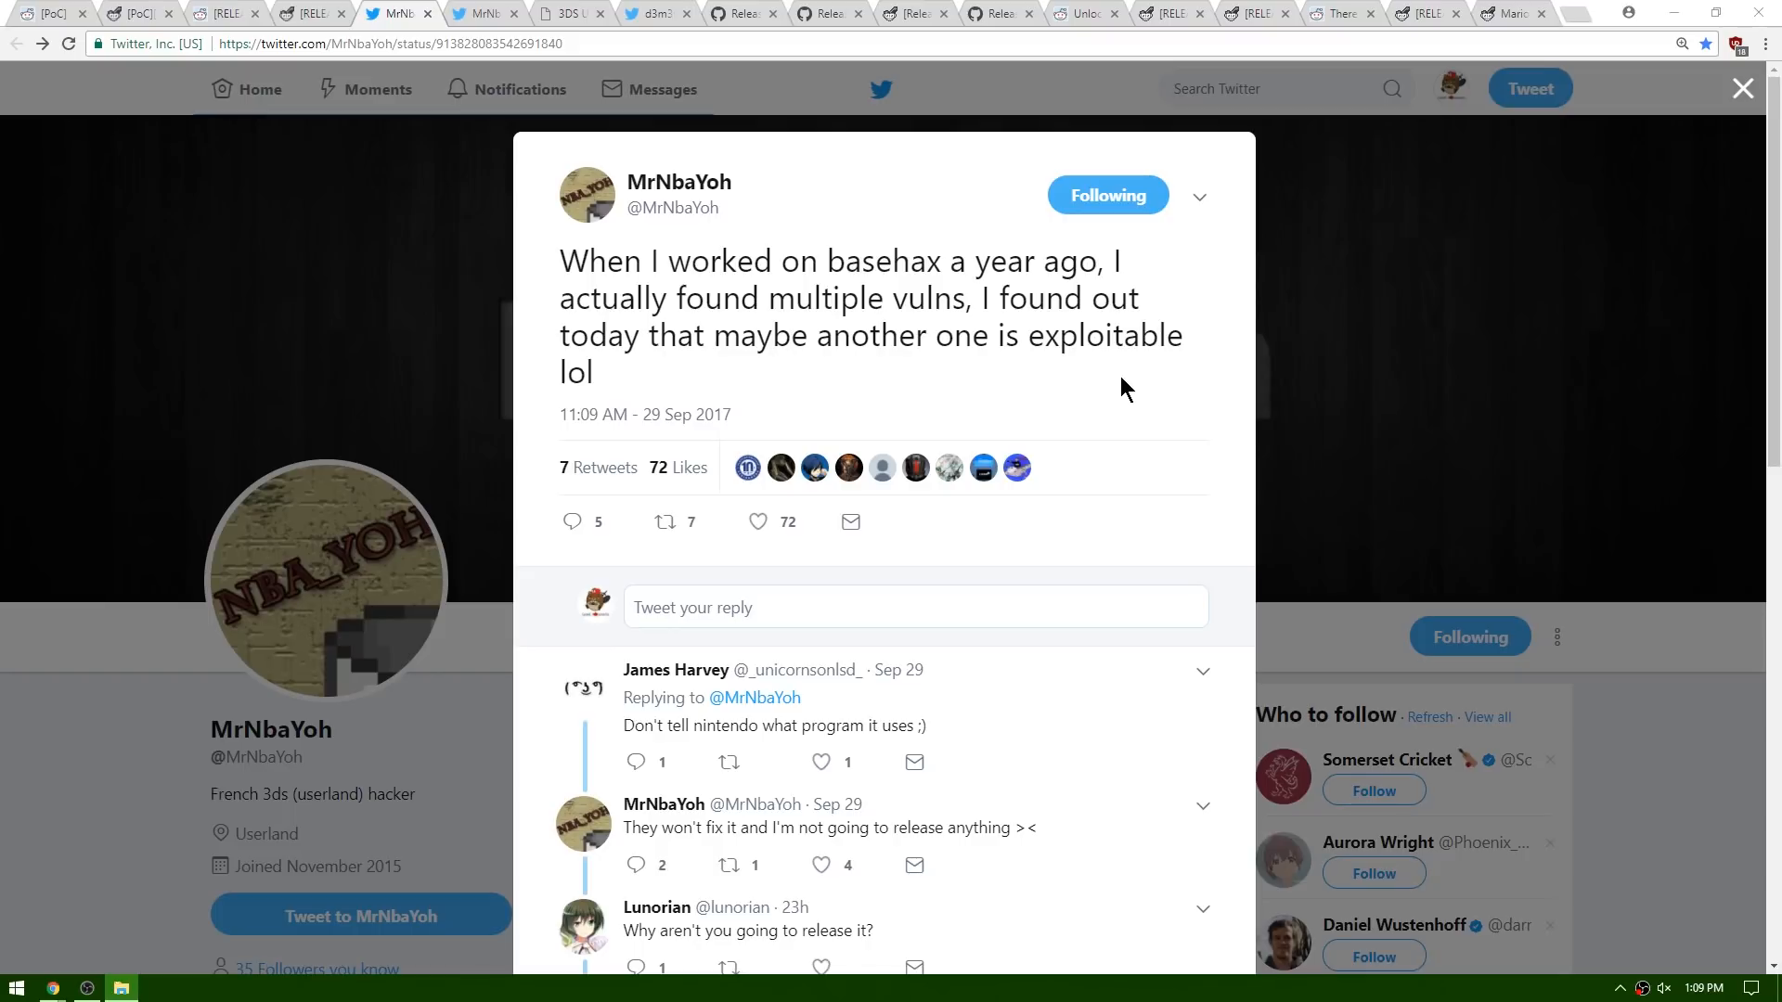
mouse_move(665, 841)
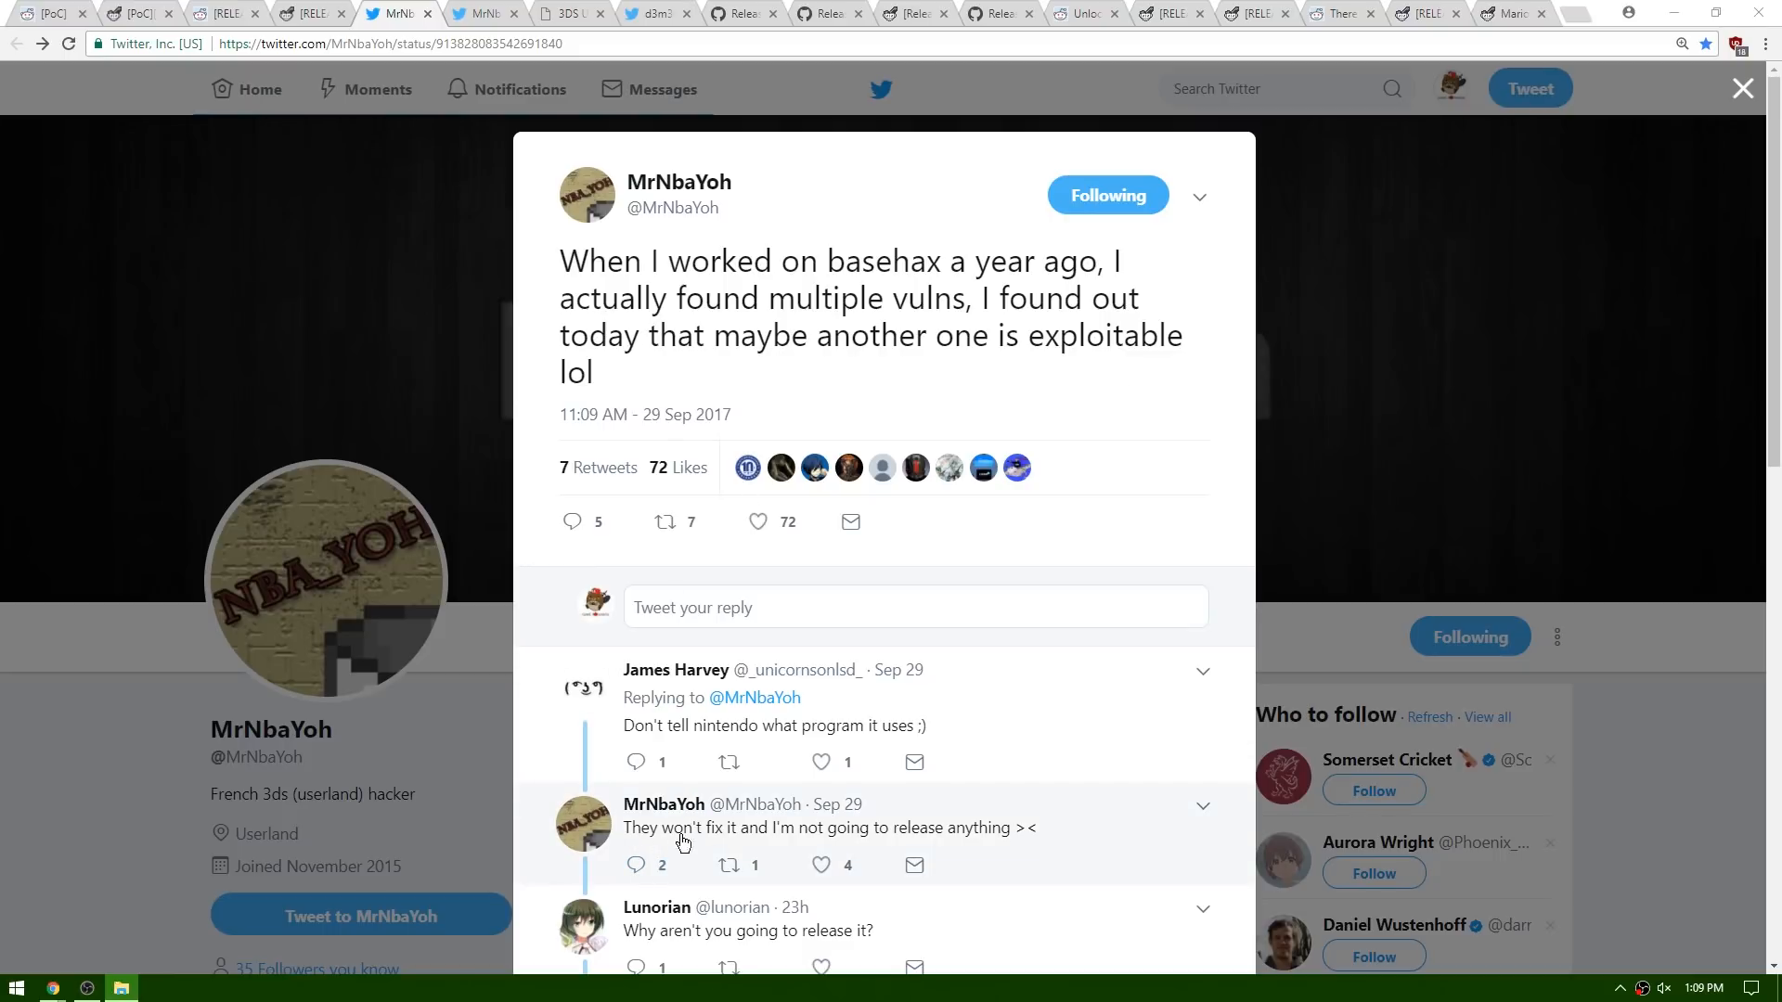
mouse_move(961, 829)
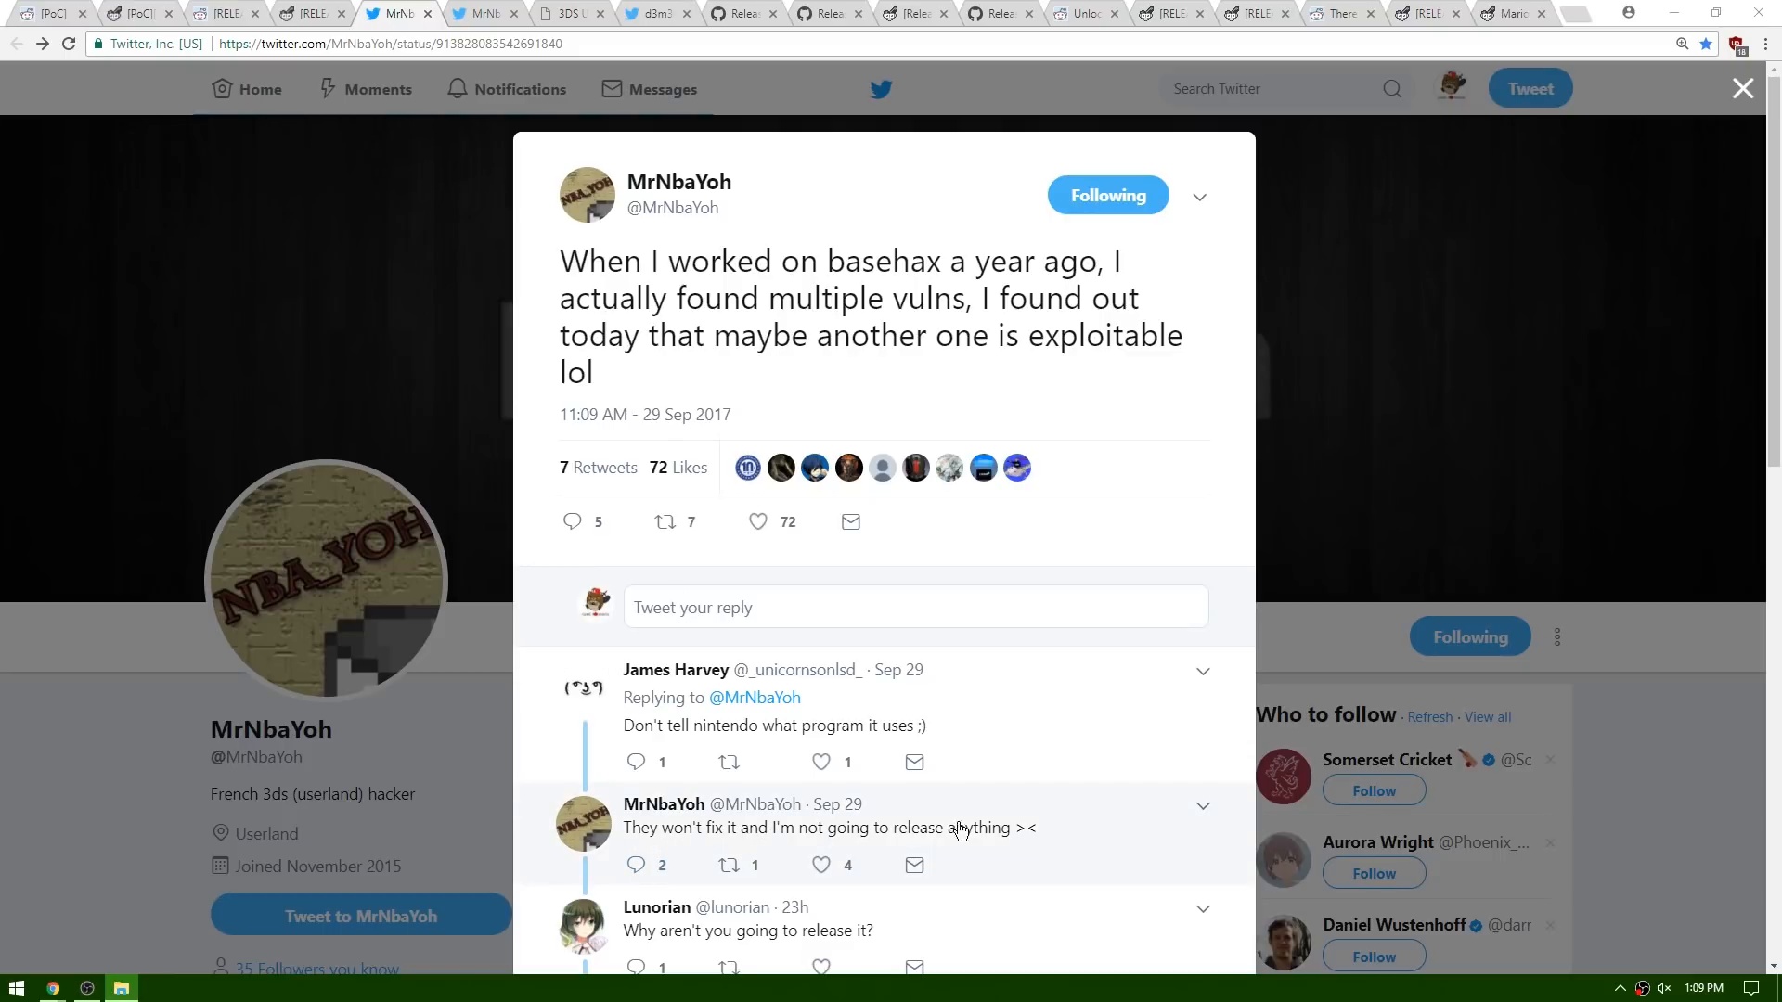
mouse_move(679, 182)
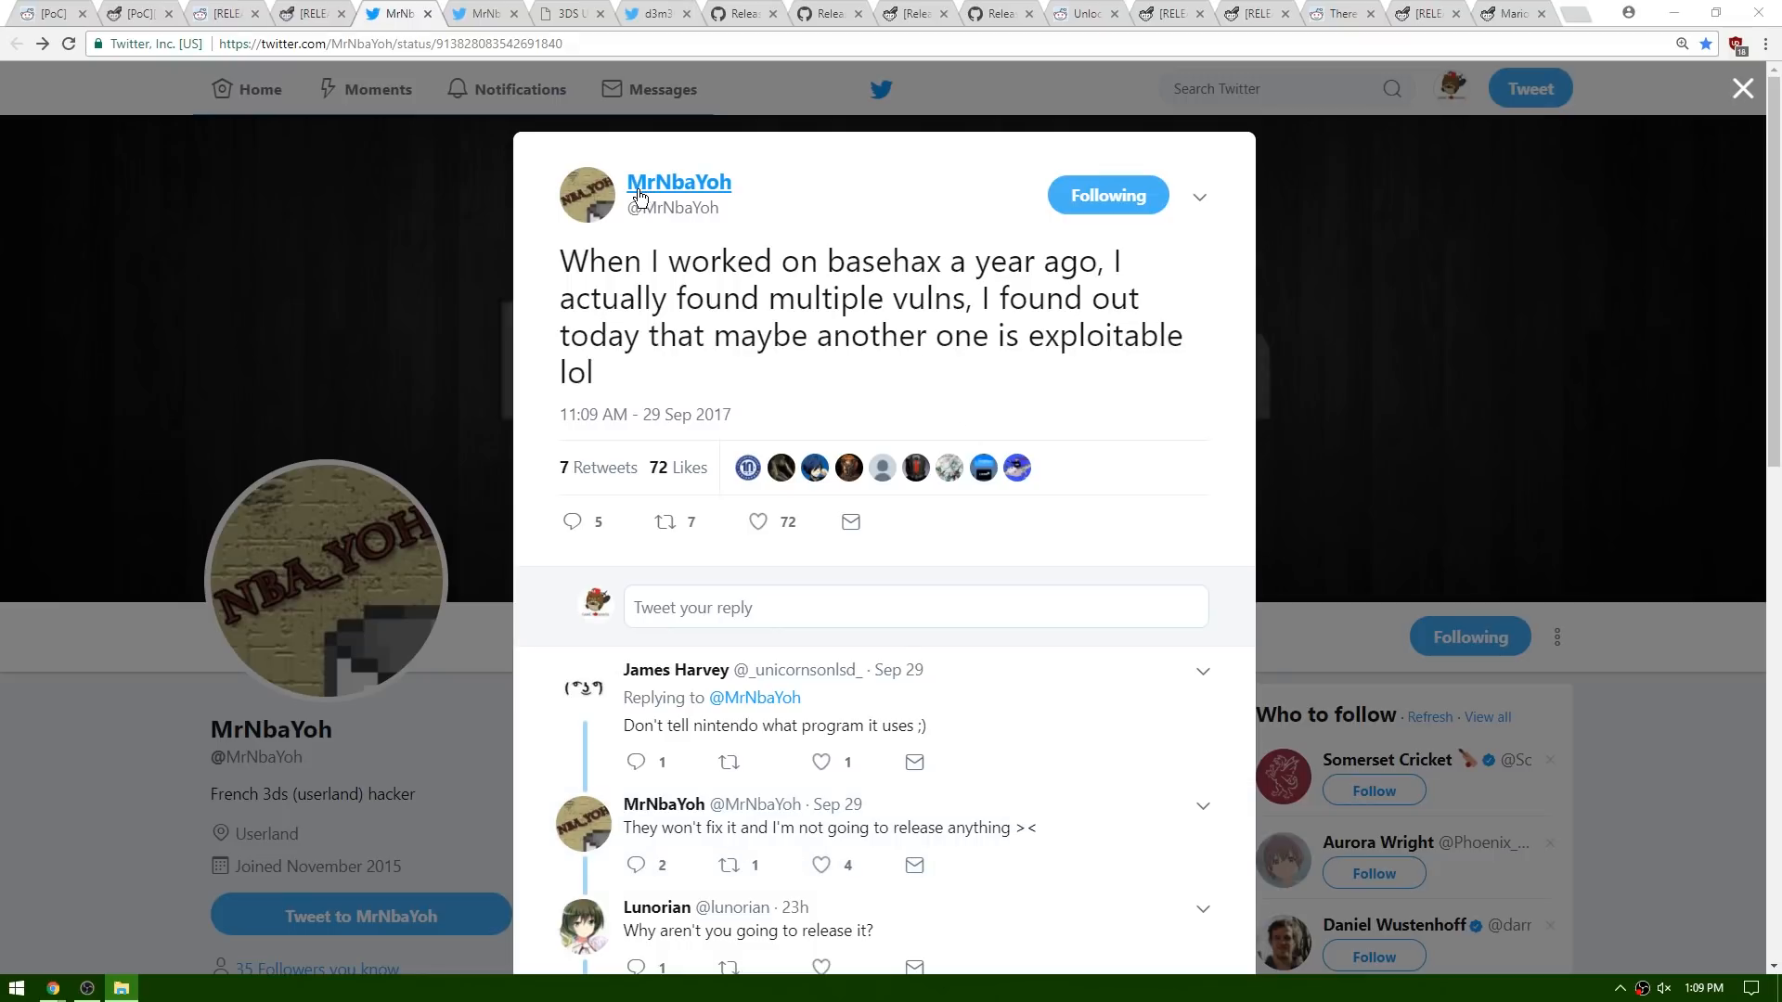
mouse_move(937, 278)
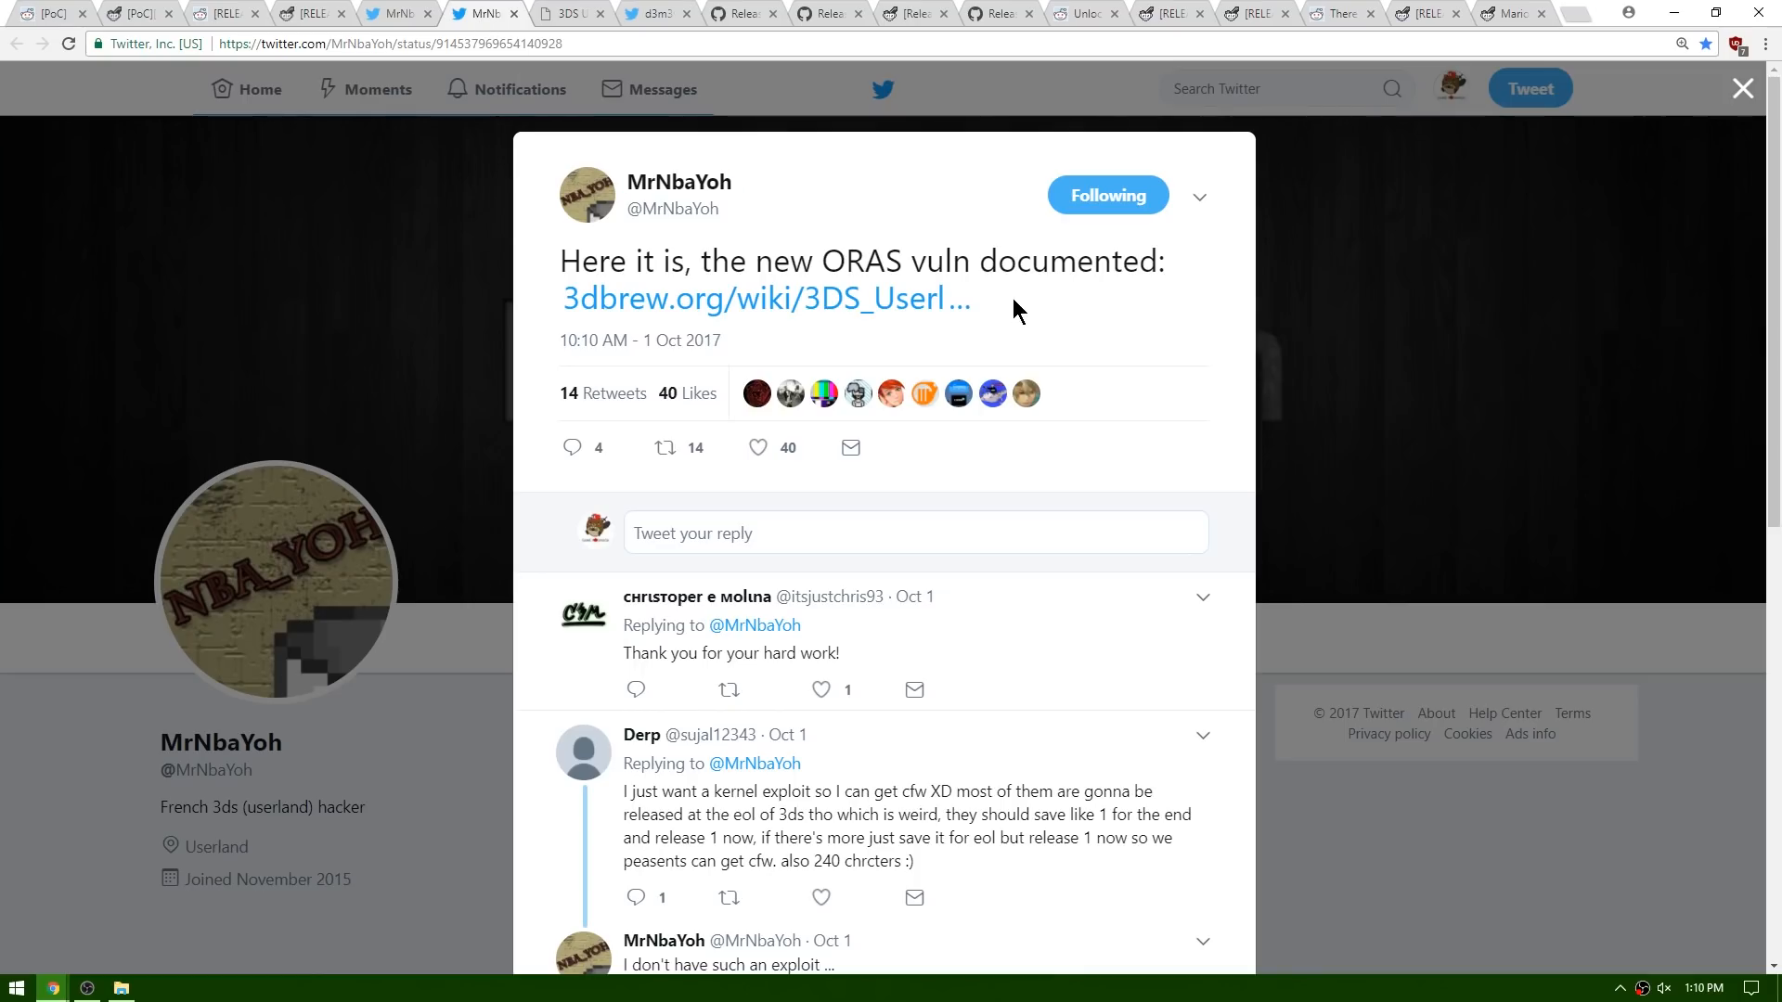
mouse_move(820, 272)
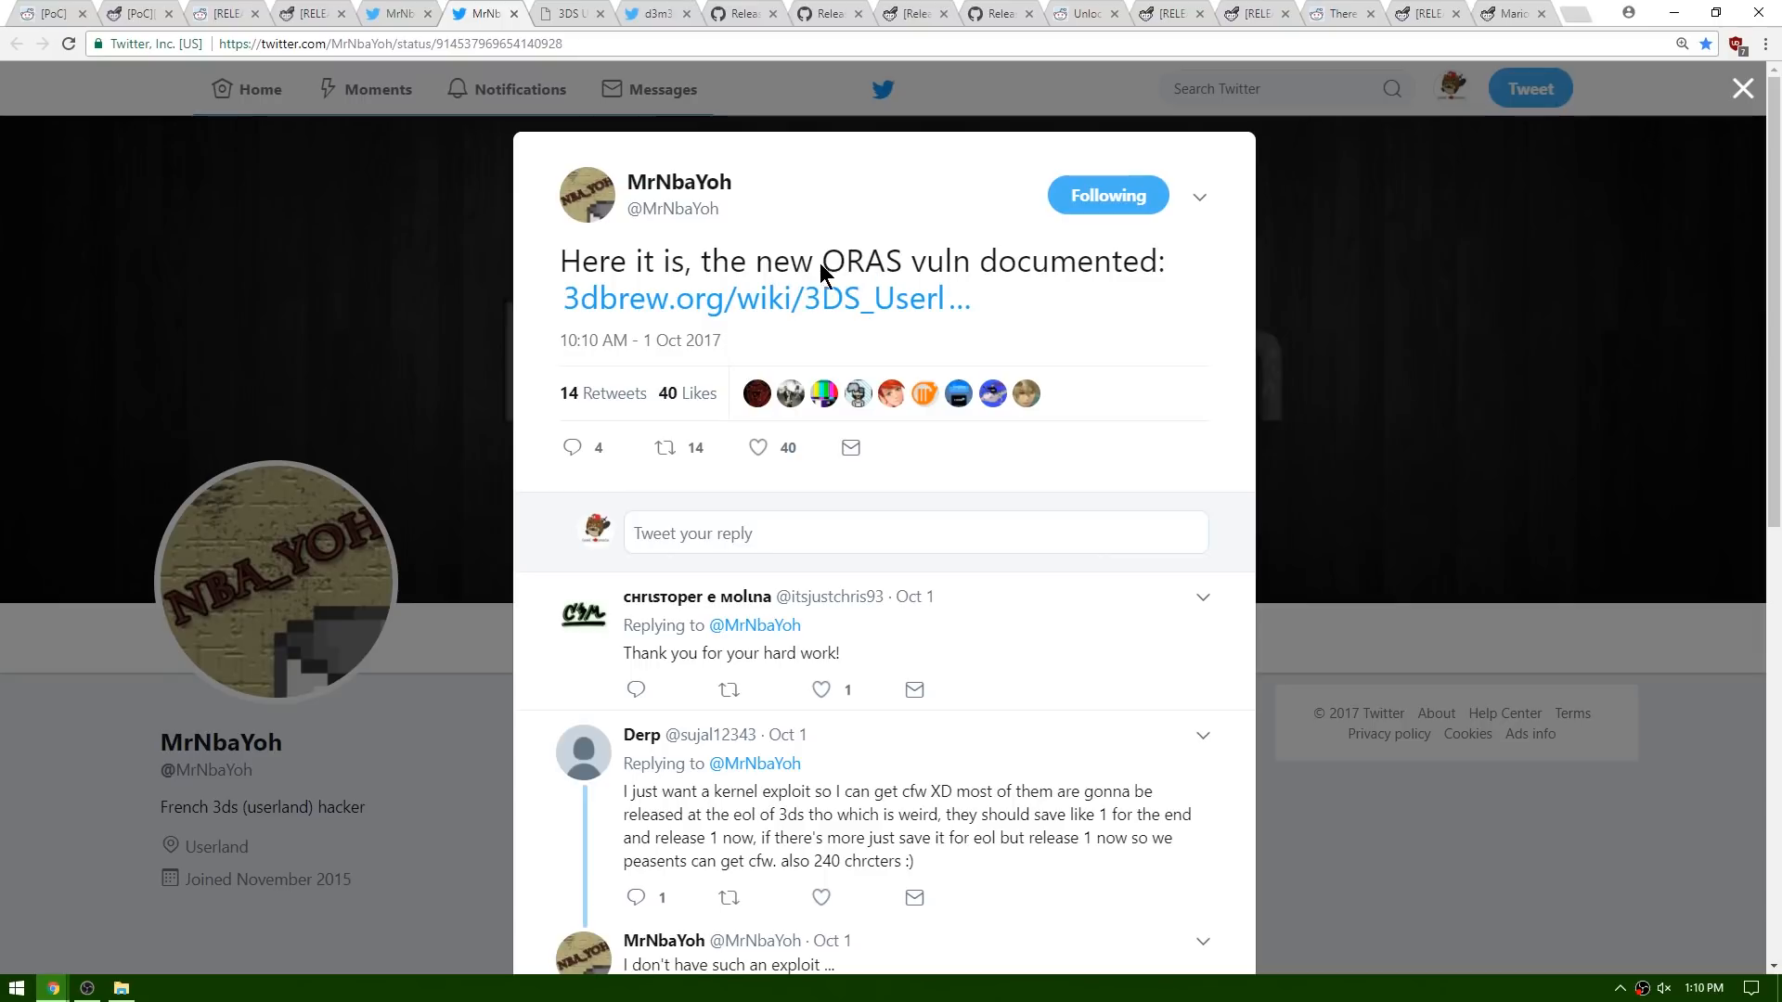
mouse_move(1034, 278)
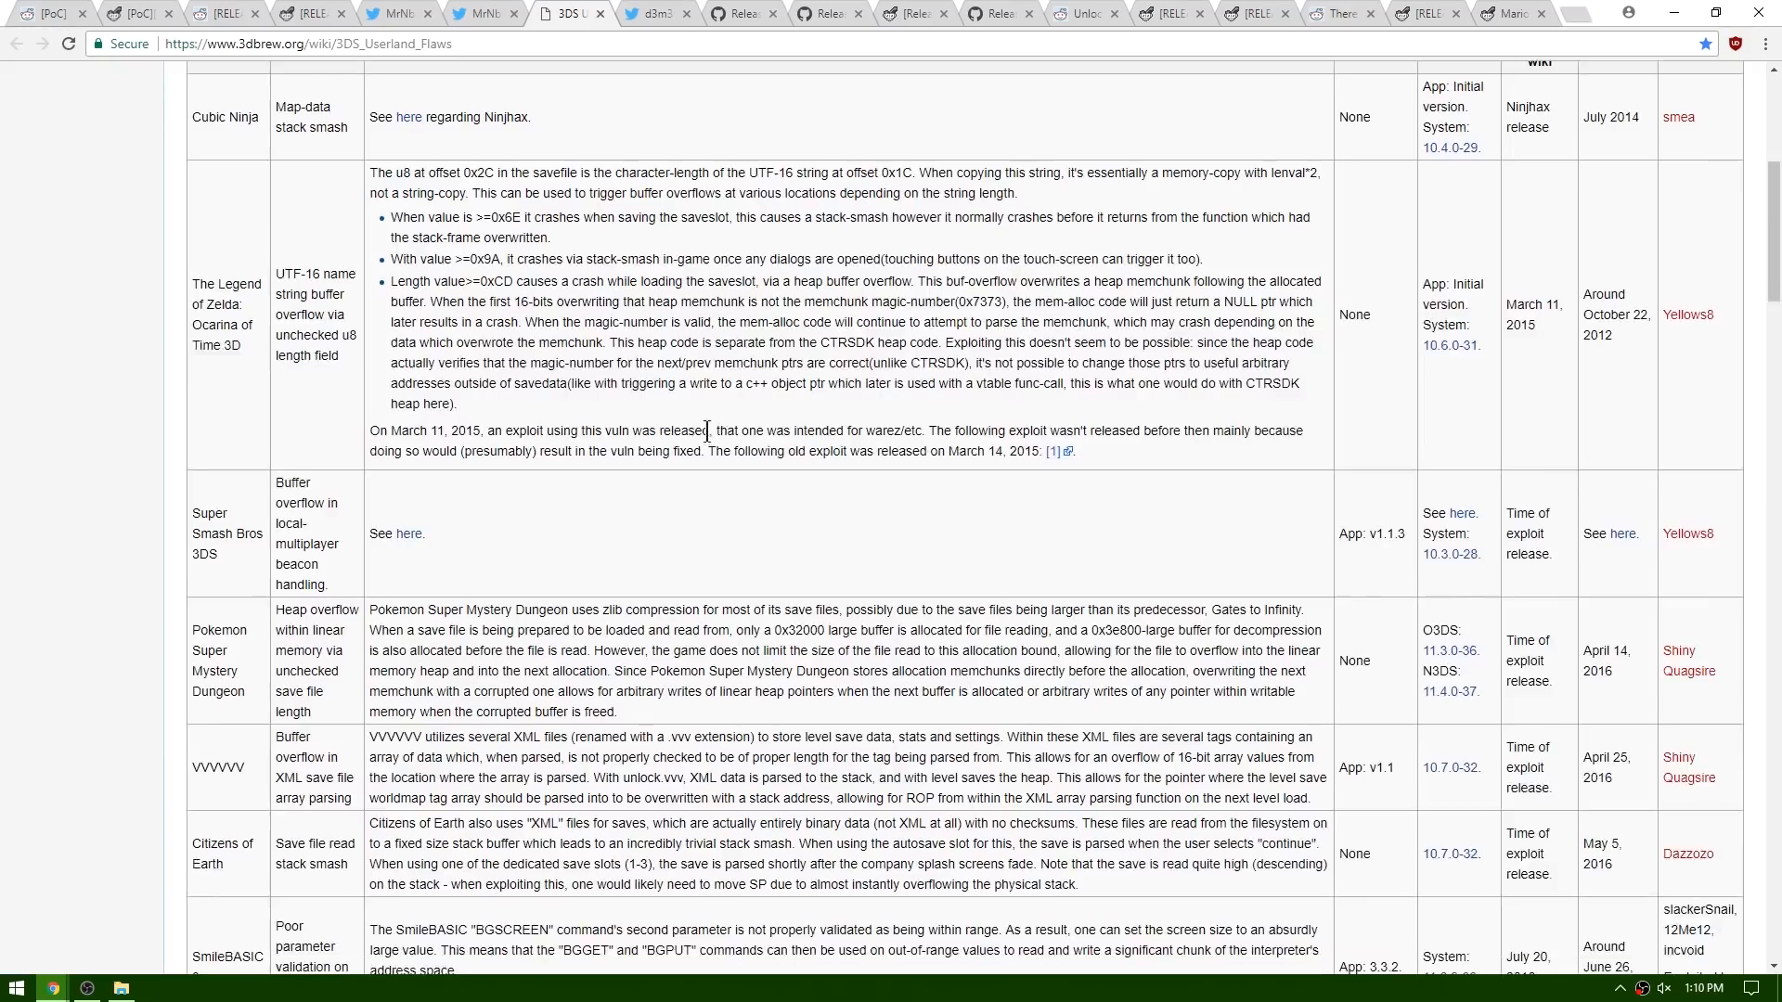
Step: Scroll the 3DS Userland Flaws table to the Pokemon Omega Ruby/Alpha Sapphire PSS overflow row
scroll(down, 3)
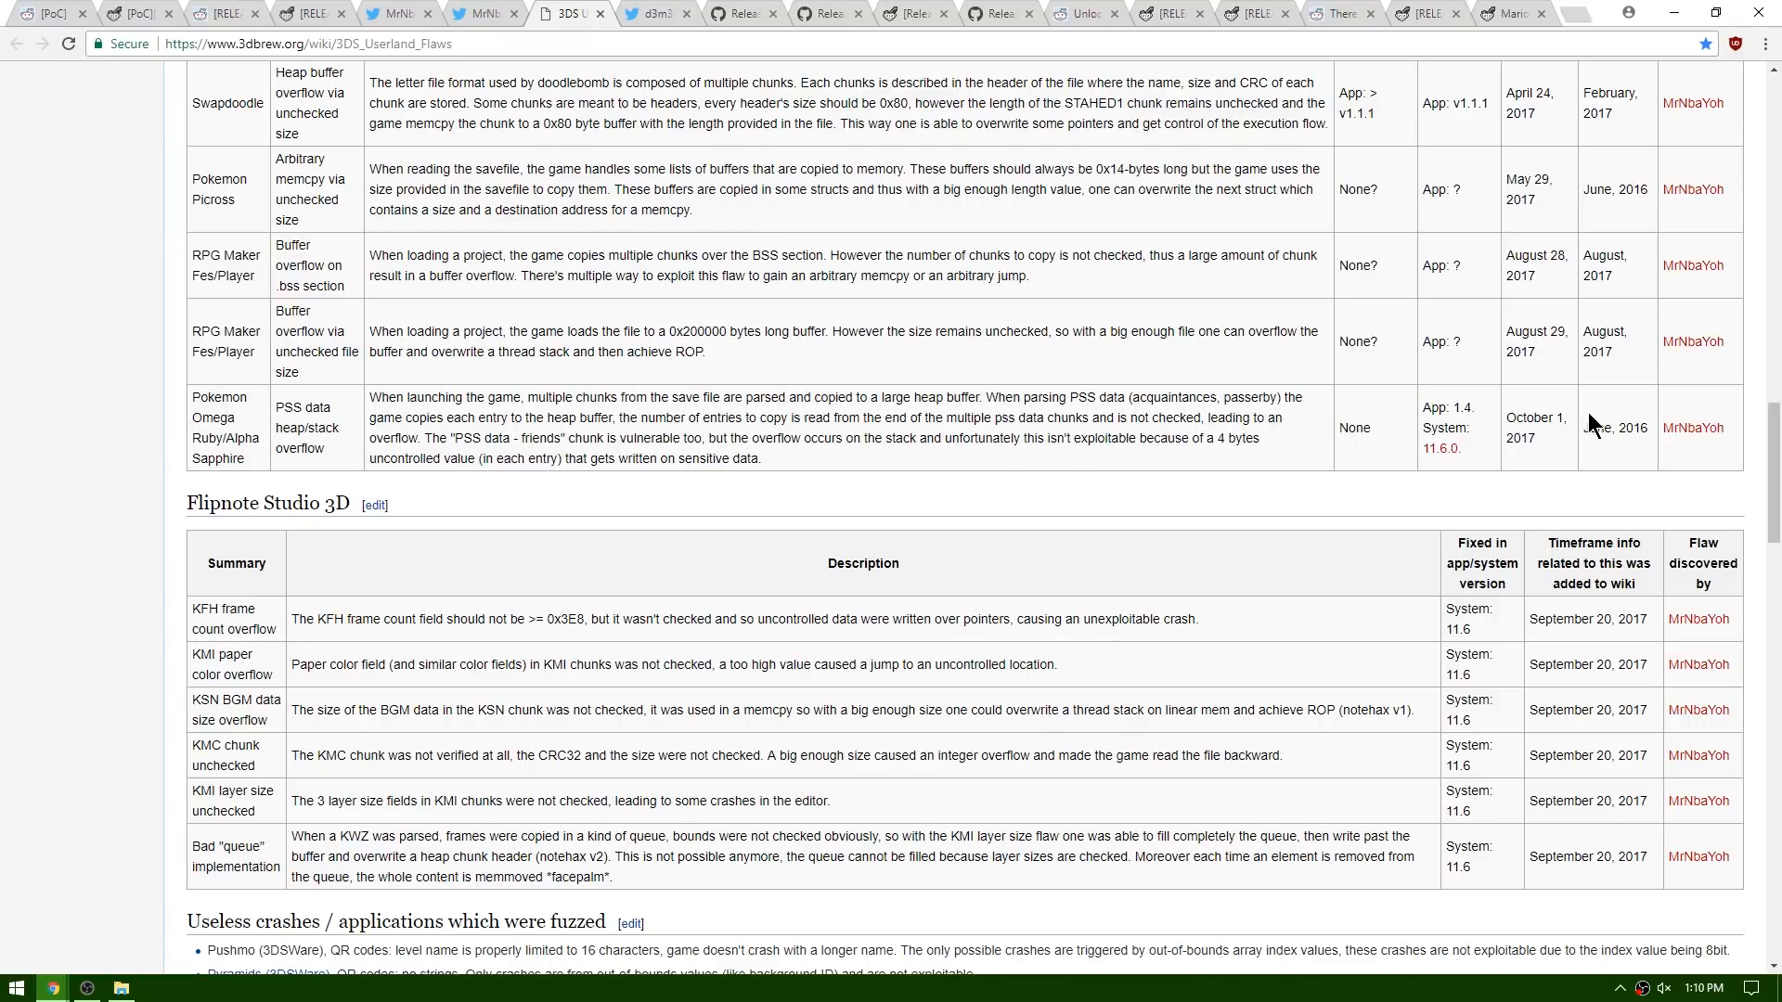
double_click(1619, 427)
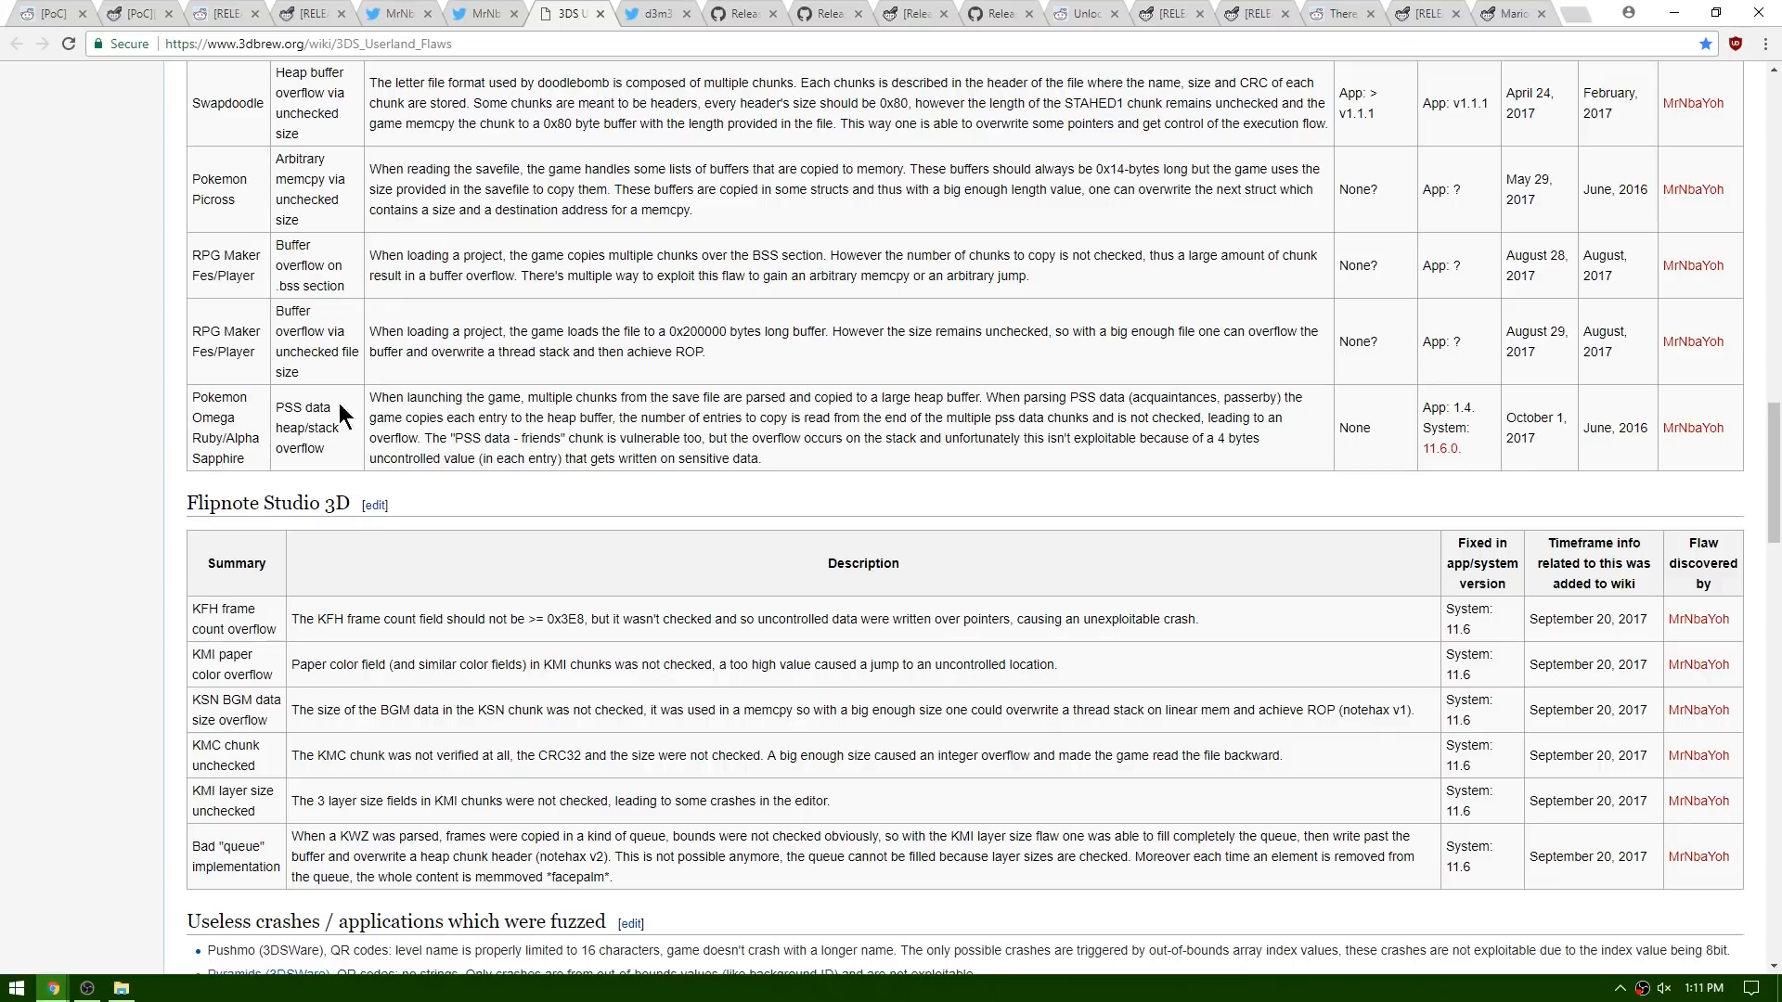
mouse_move(188, 406)
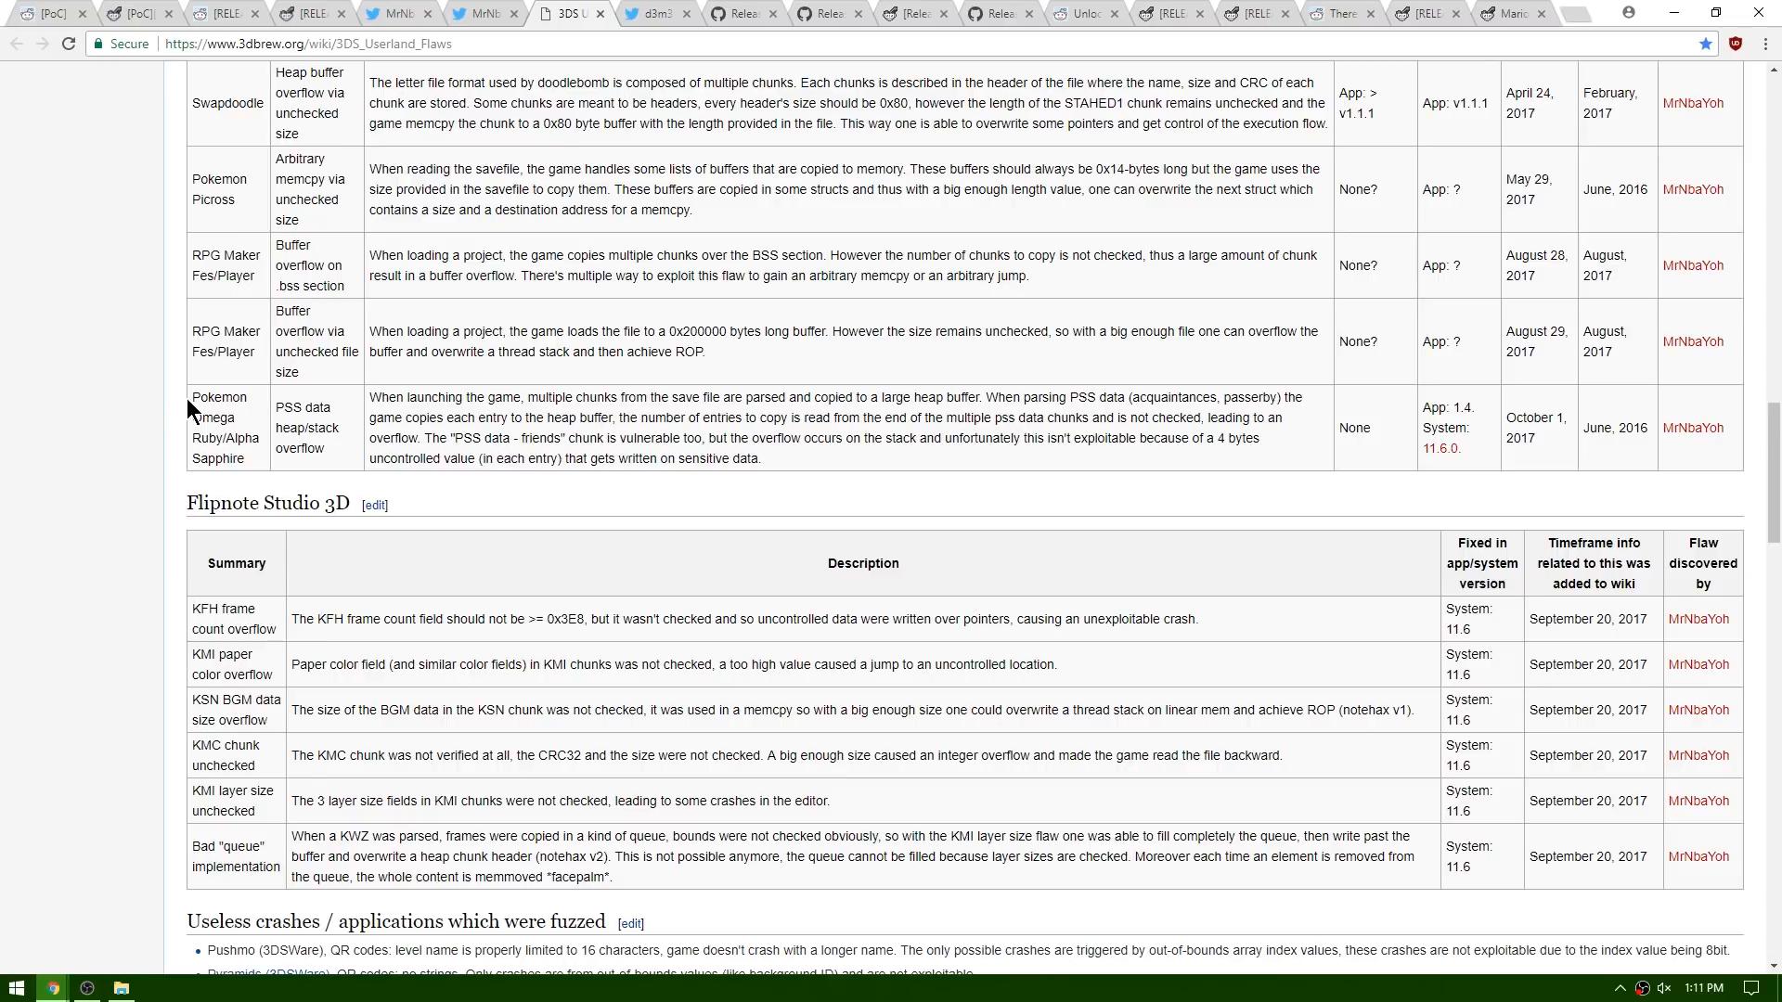
mouse_move(191, 357)
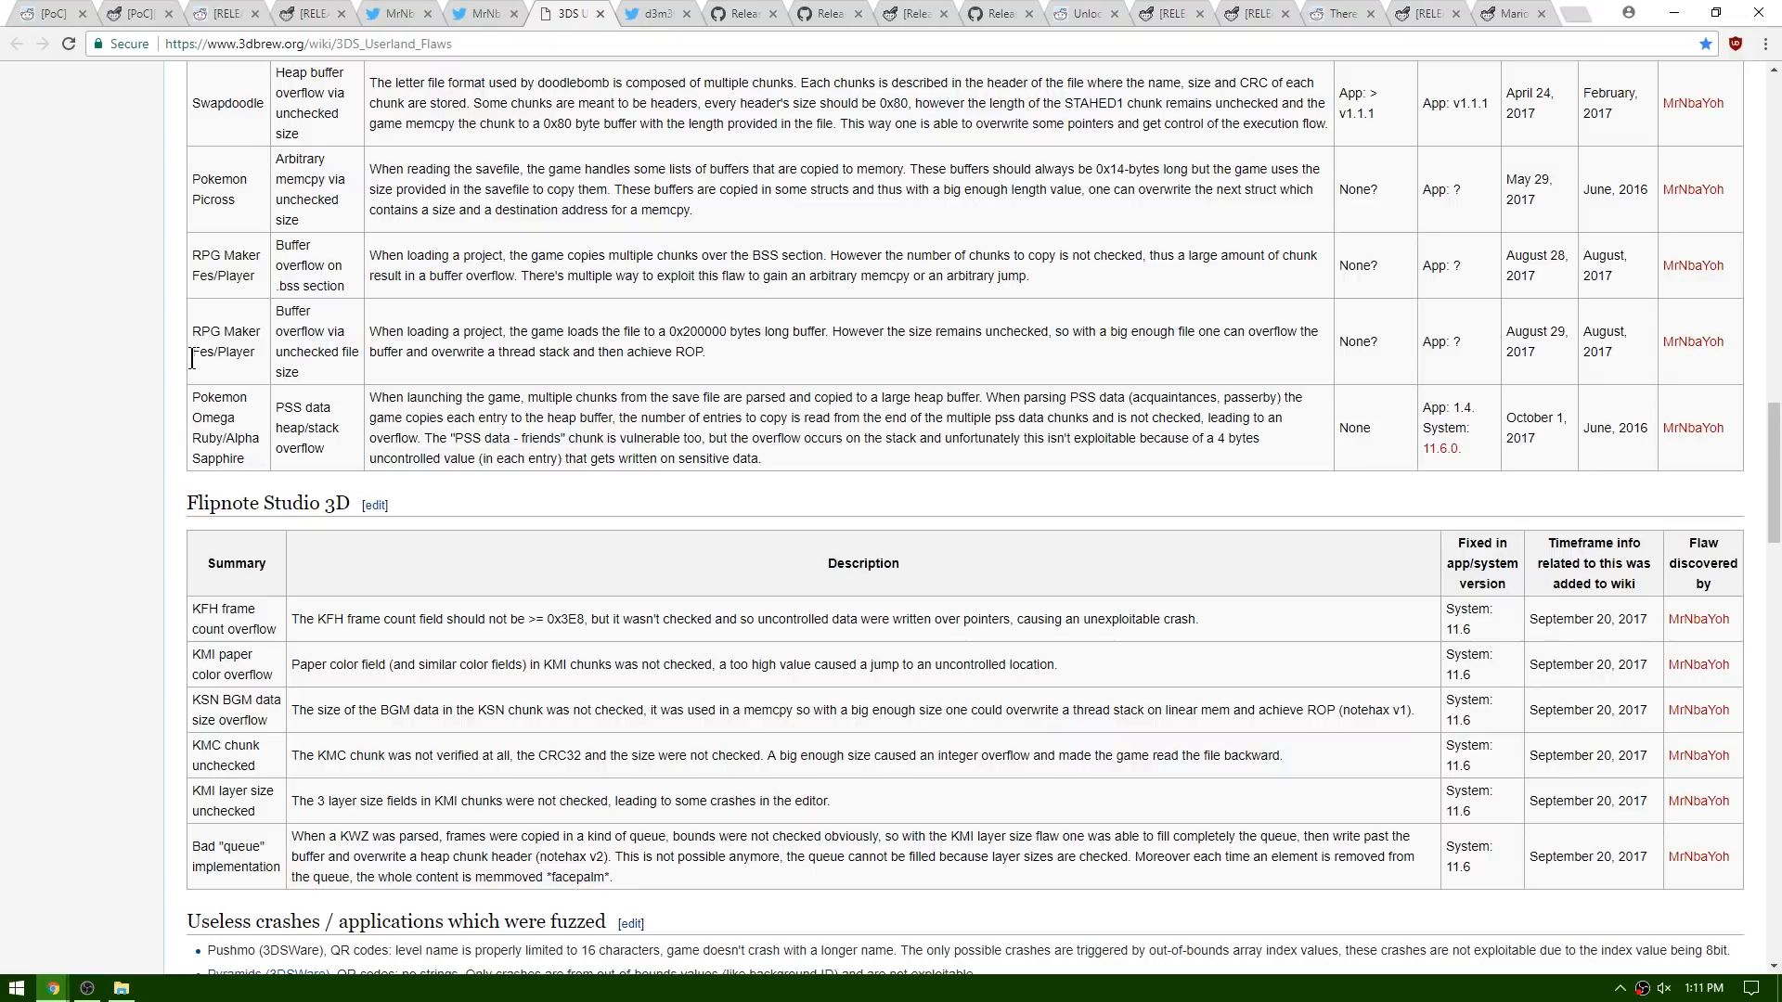
click(658, 12)
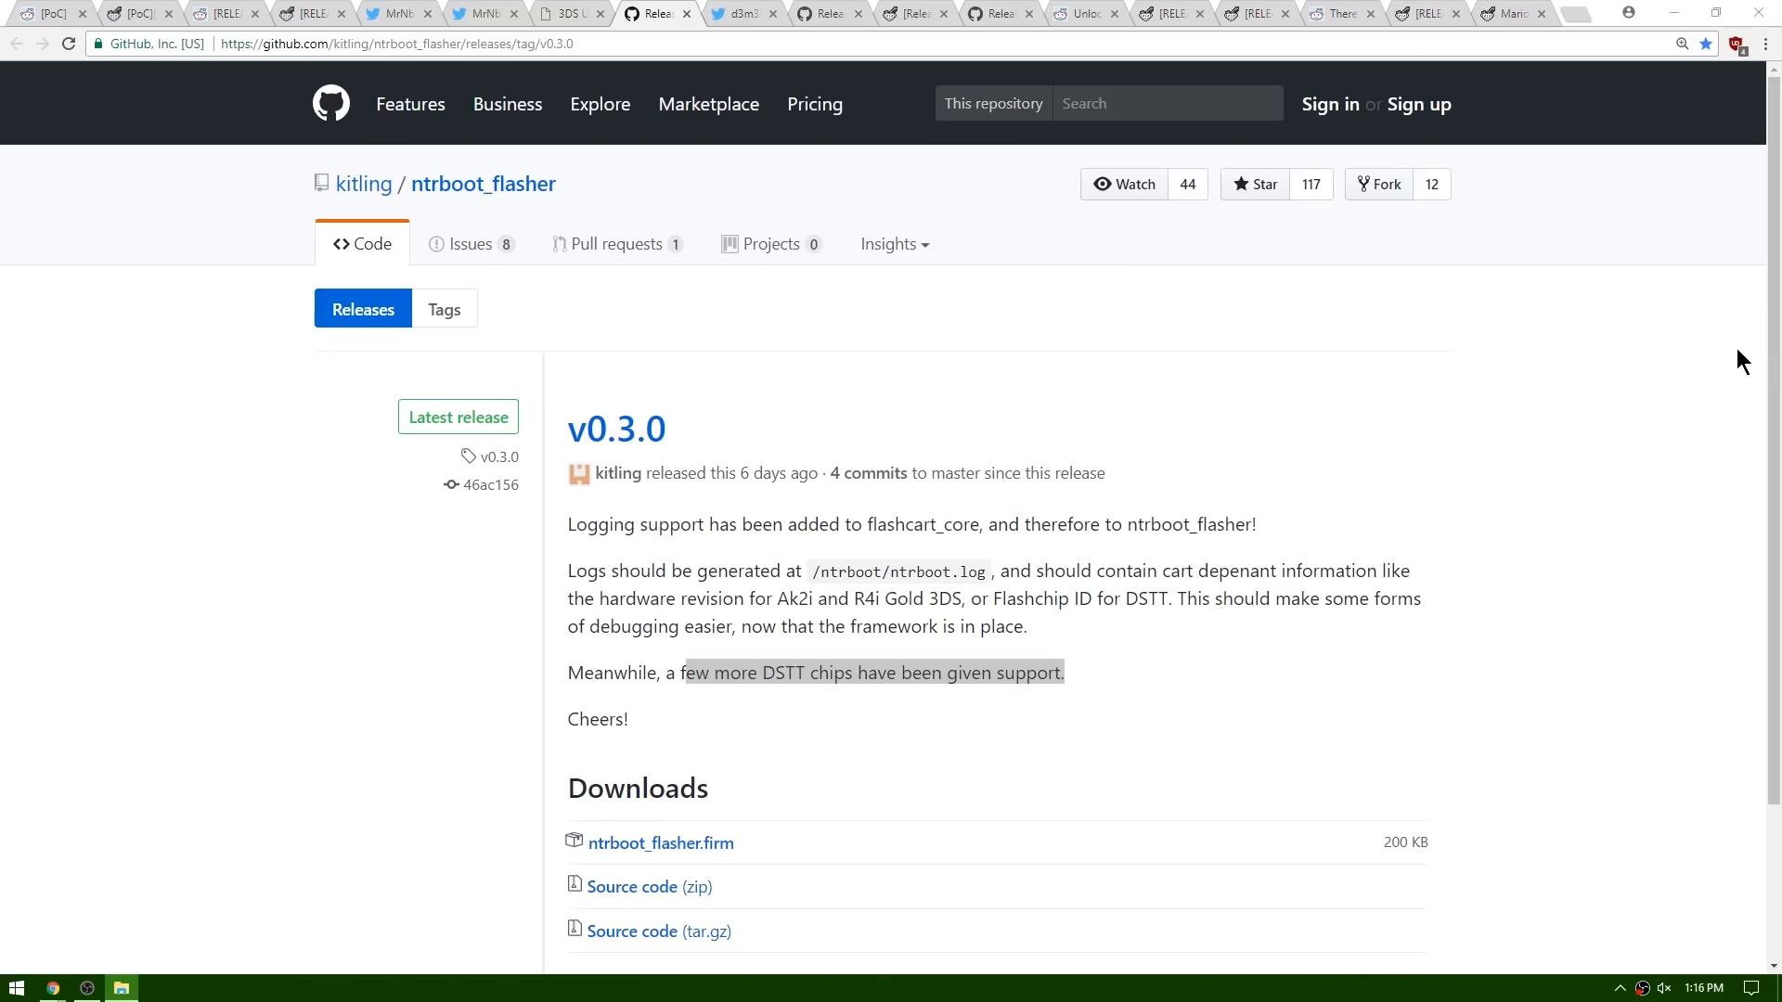
mouse_move(1407, 356)
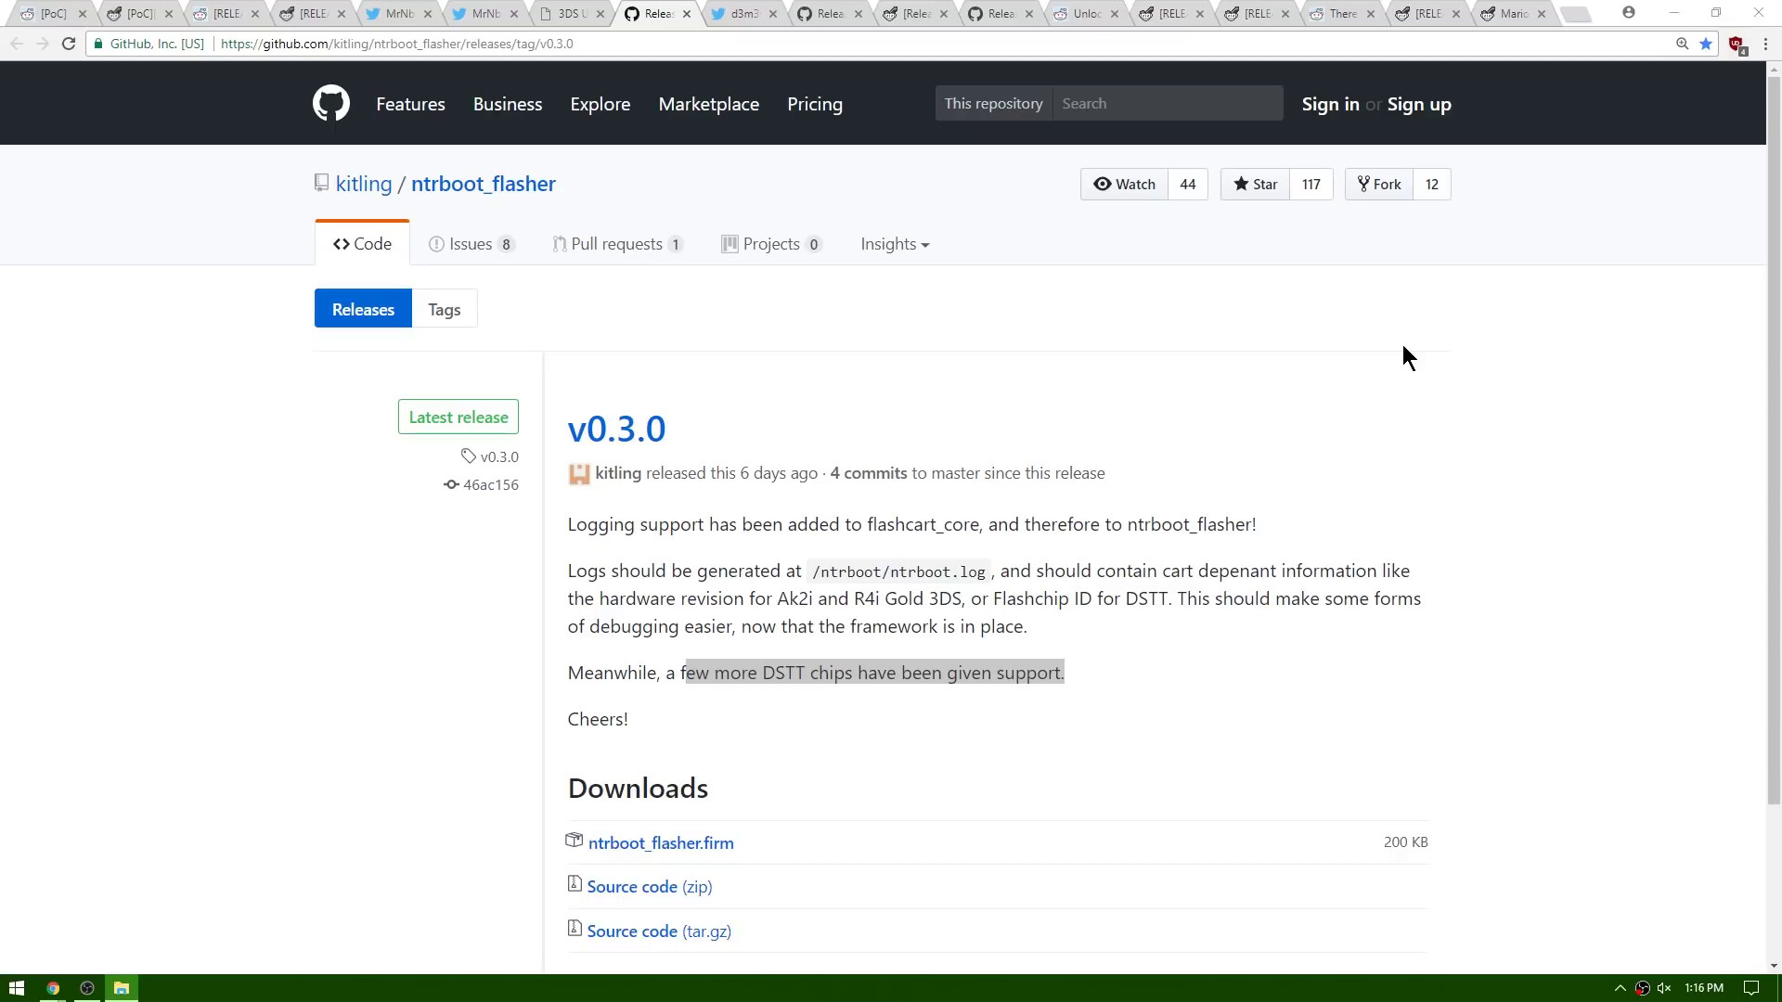
mouse_move(1271, 328)
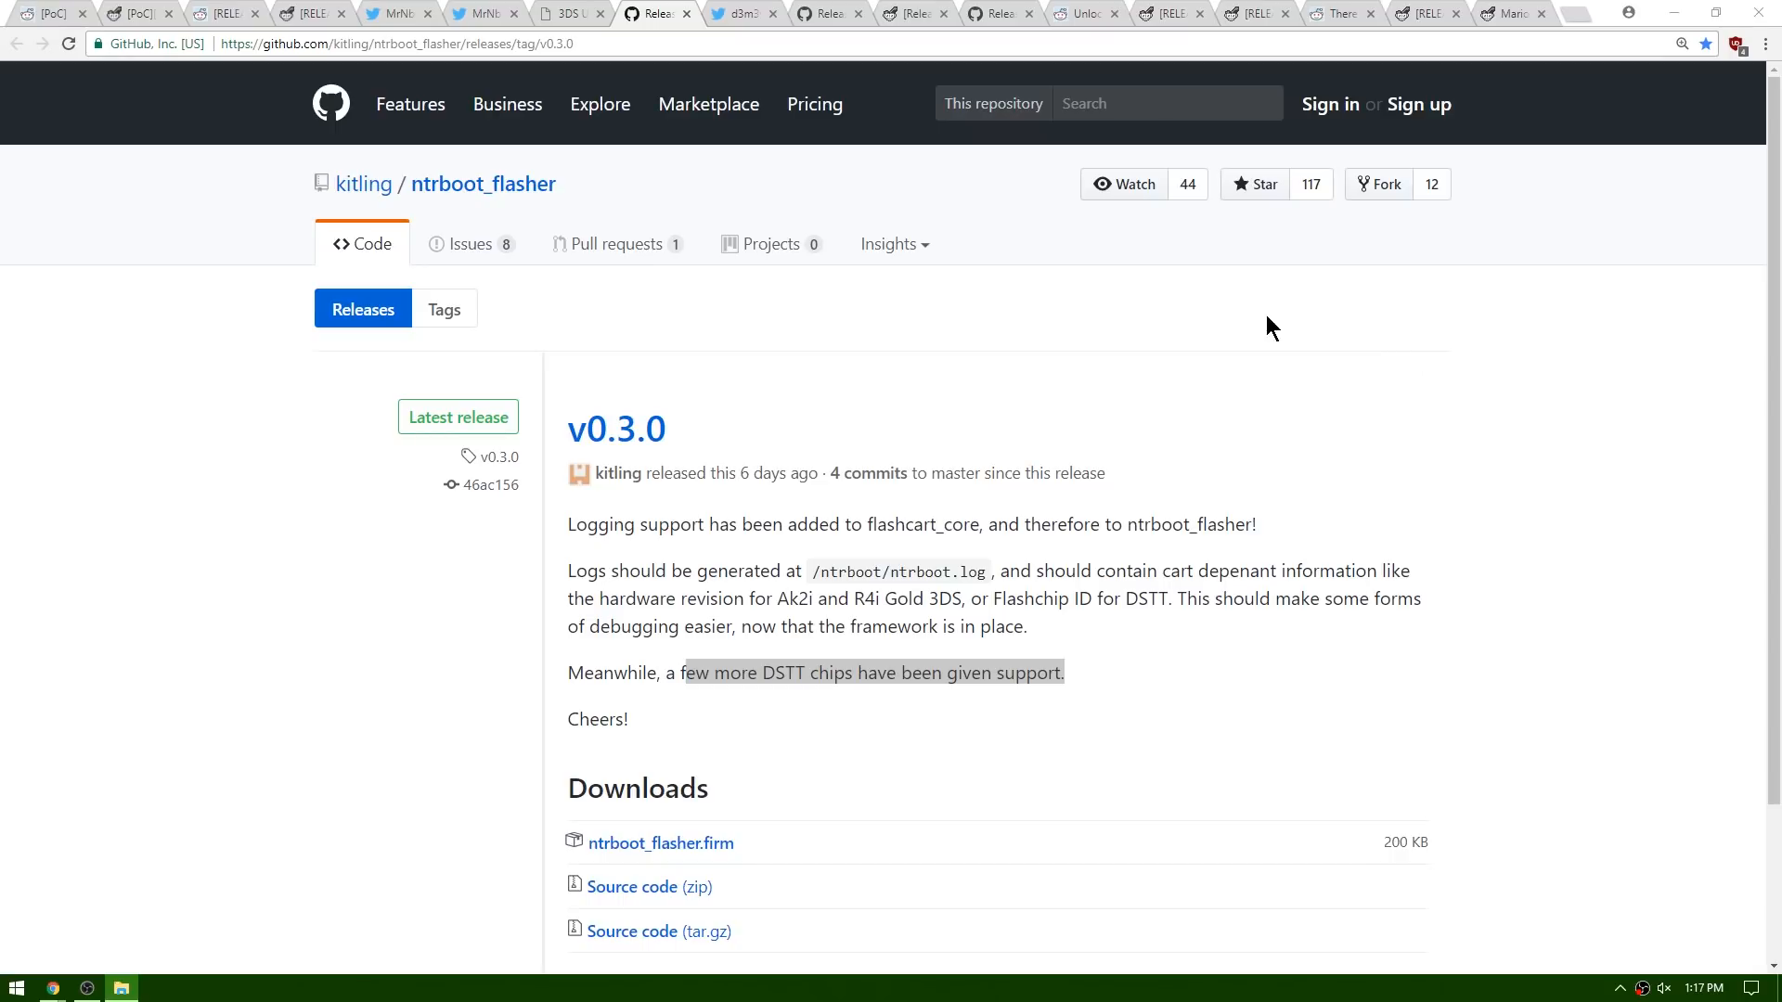
mouse_move(741, 435)
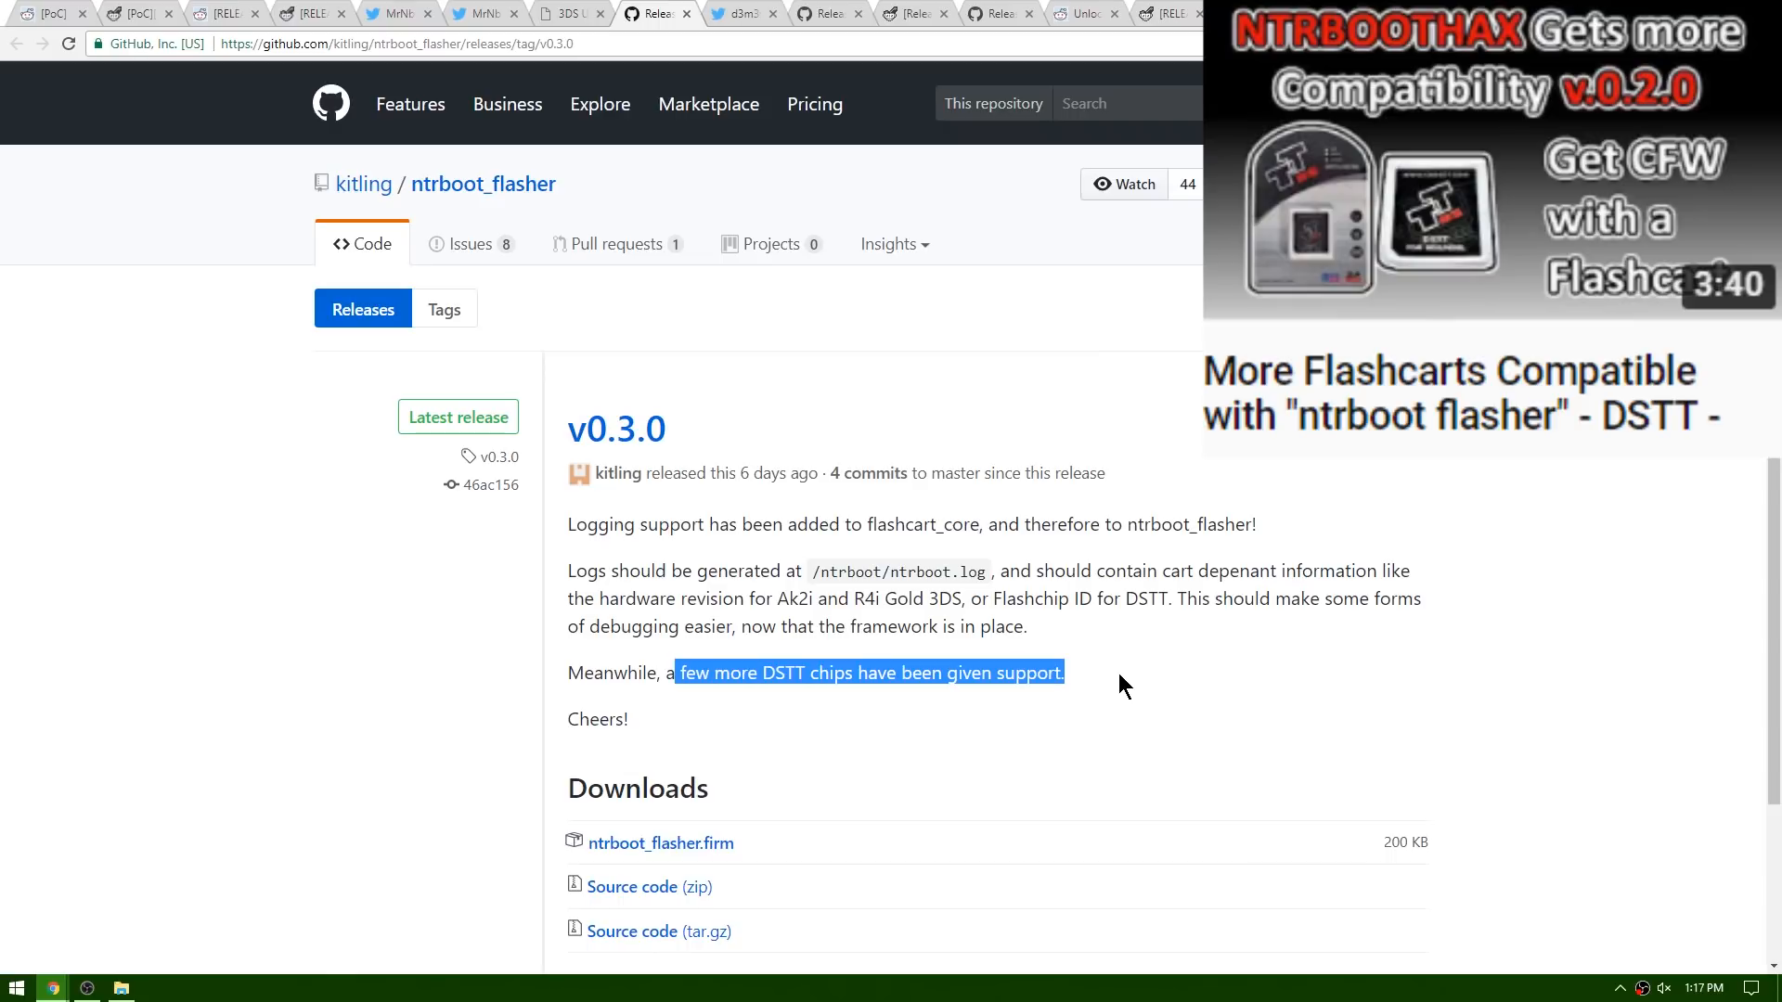
click(1123, 684)
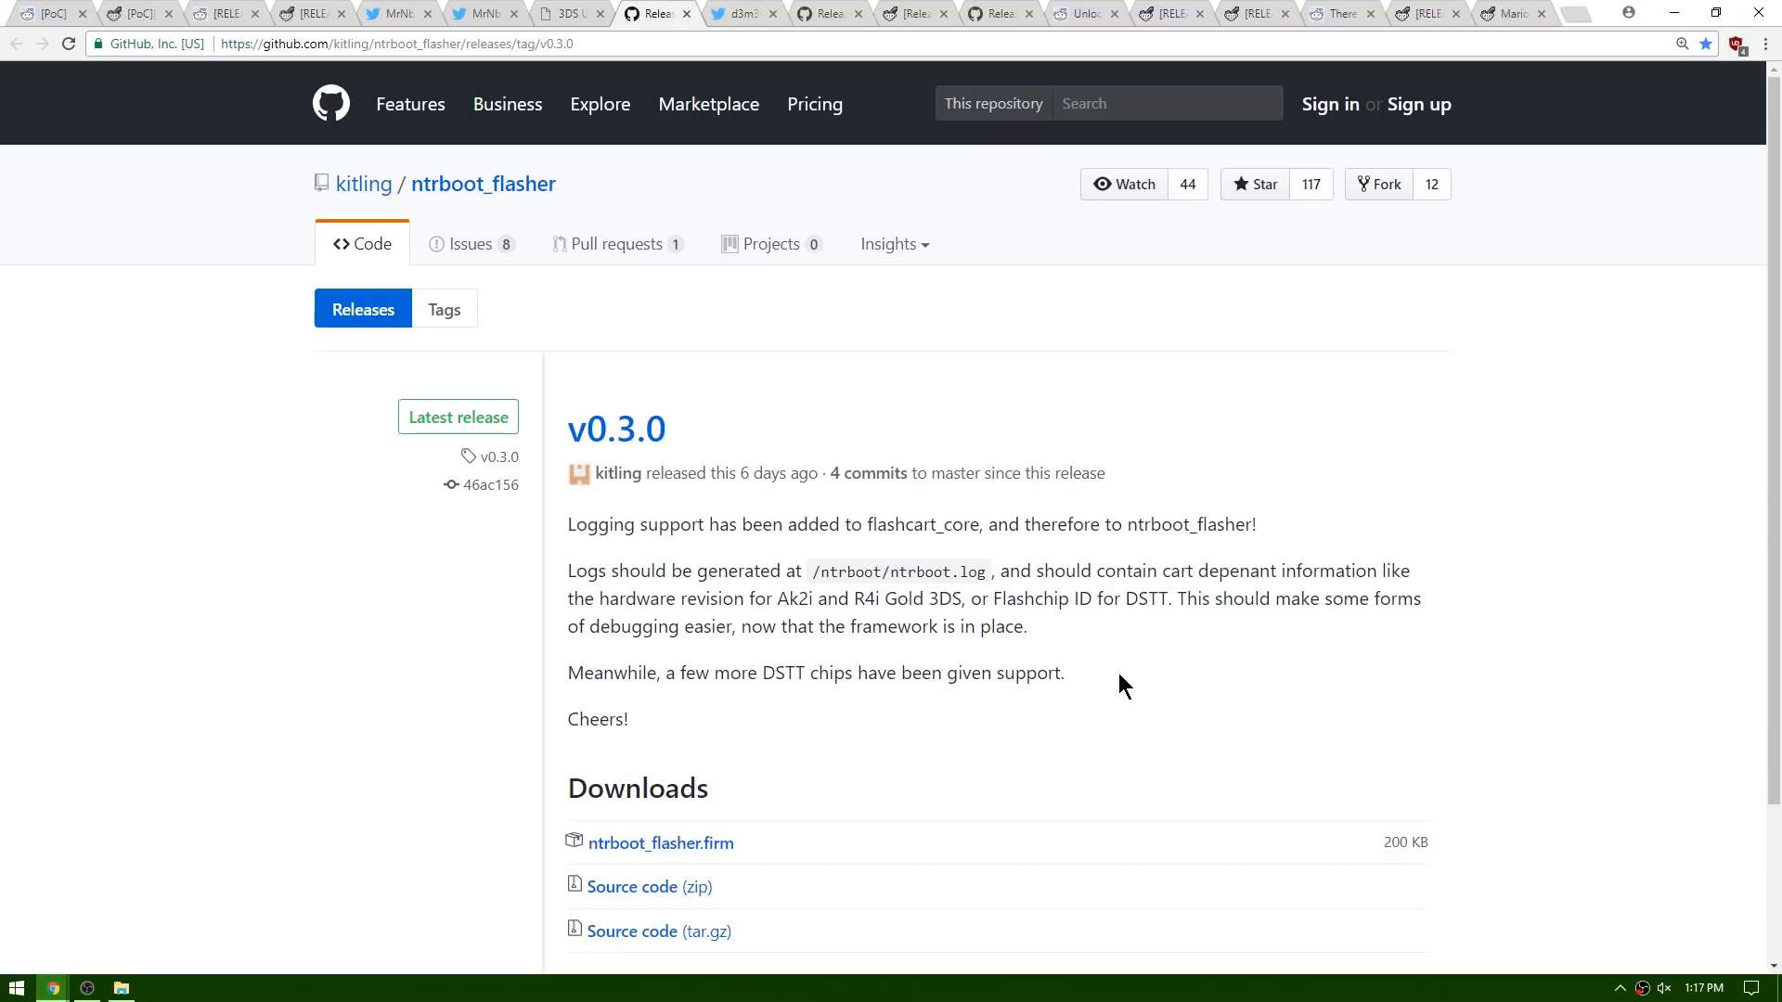
Step: Read the ntrboot flasher v3.1 tweet and ak2i_ntrcardhax_flasher 3.1 notes, then the ARDS Firmware Tool thread
click(741, 12)
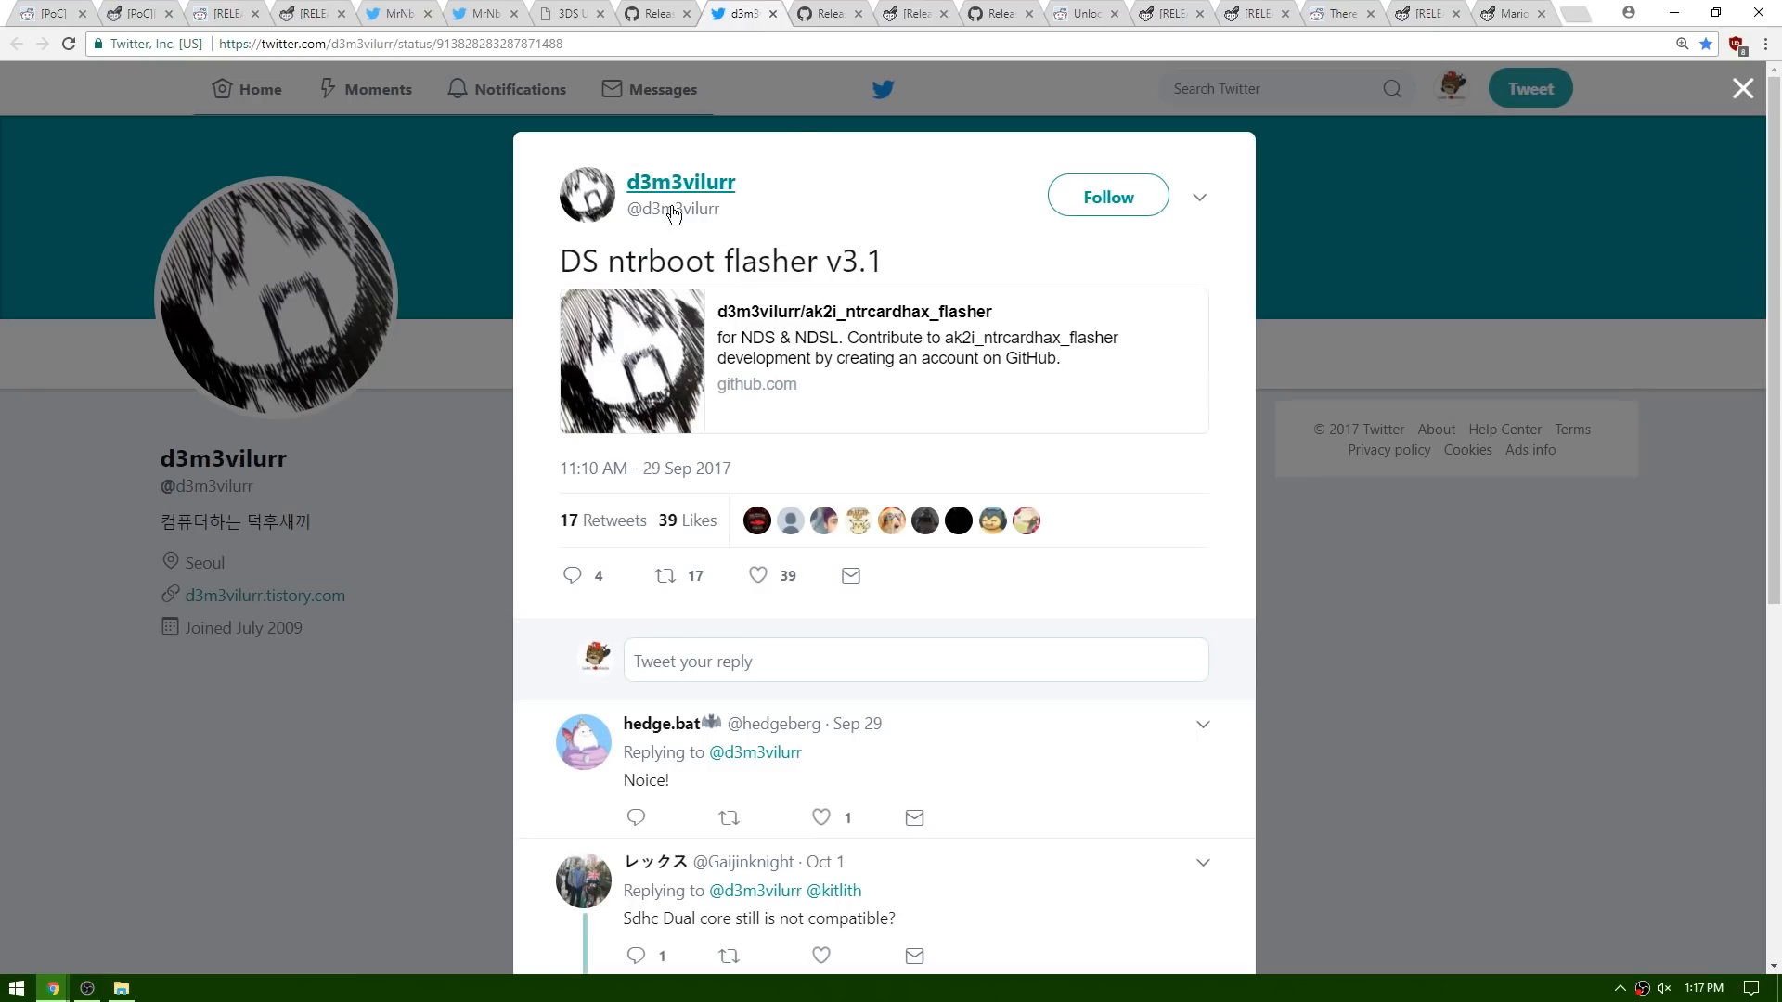
mouse_move(636, 283)
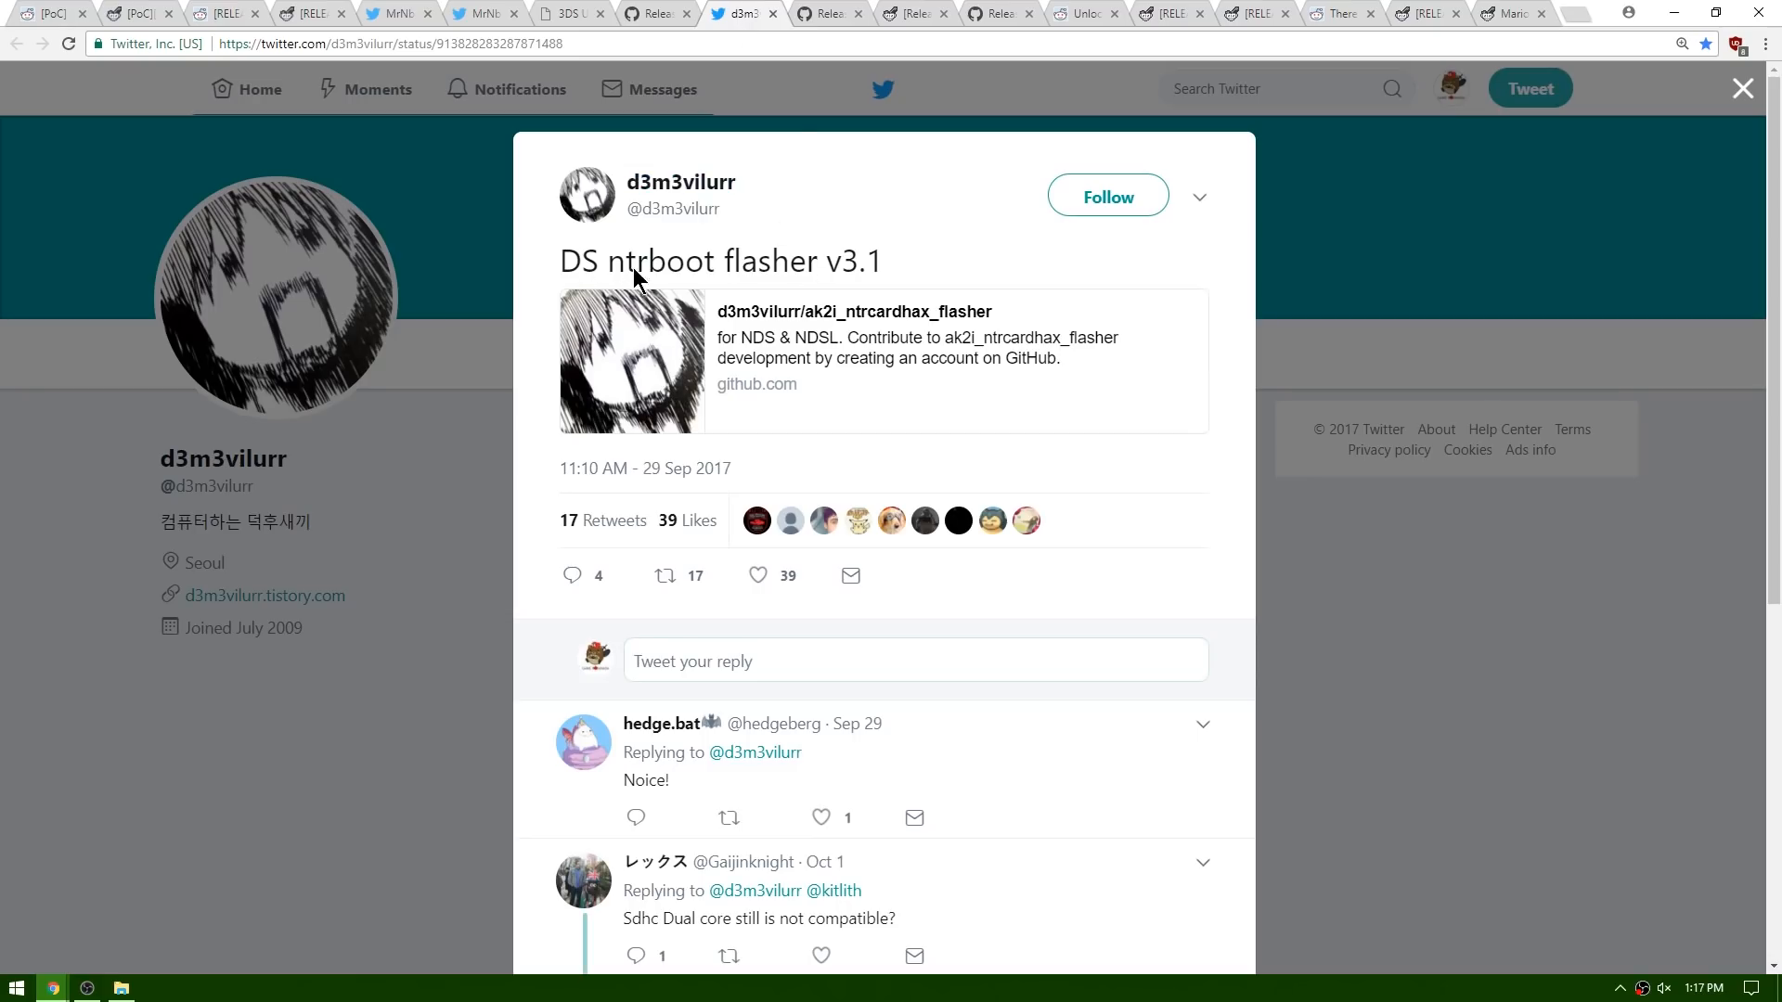
mouse_move(801, 186)
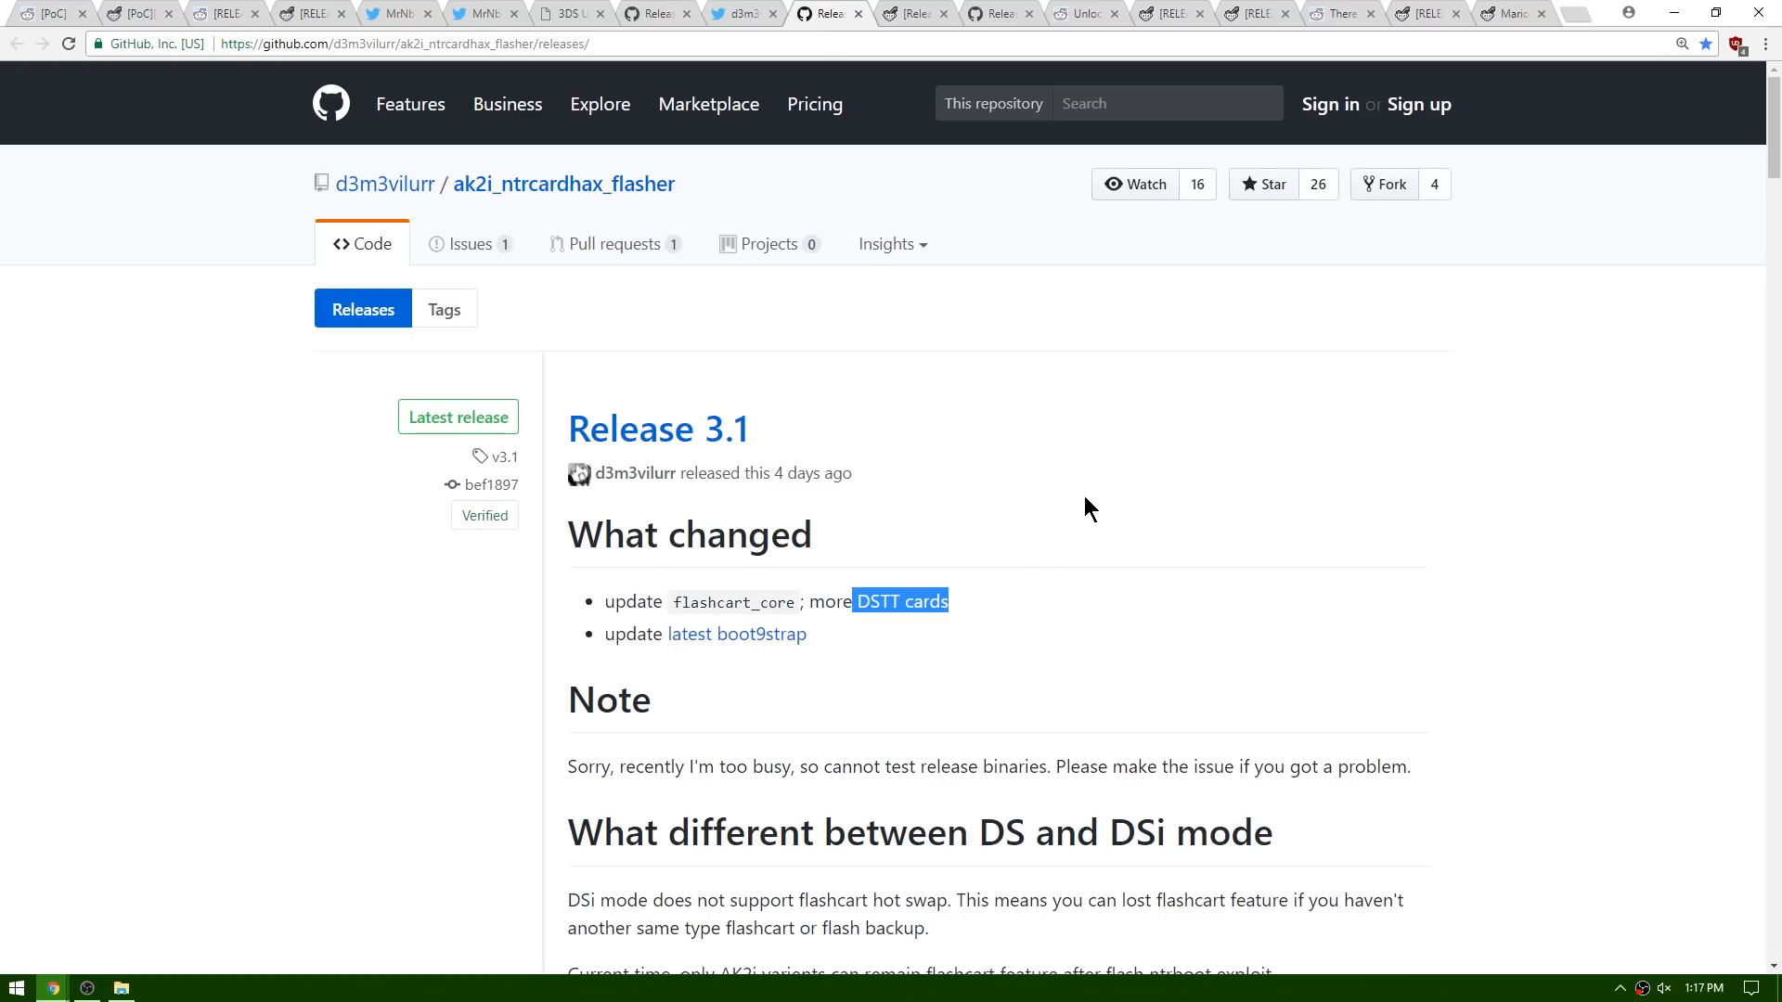
scroll(down, 3)
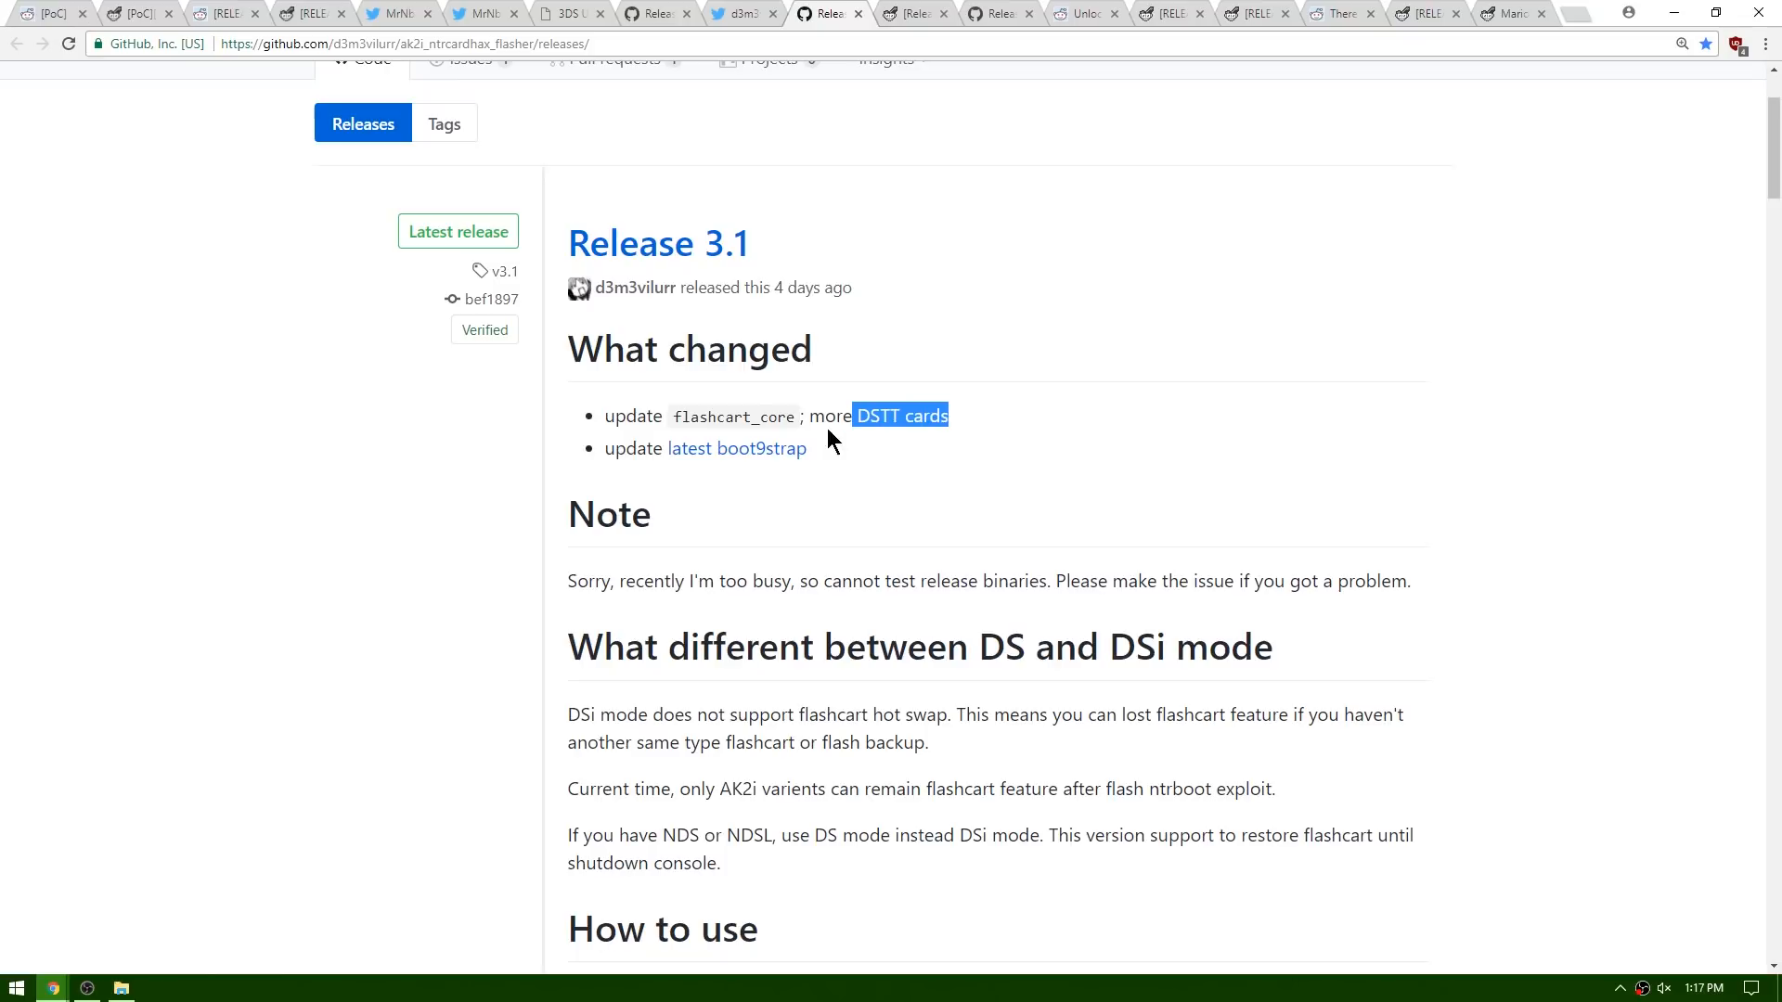
mouse_move(976, 425)
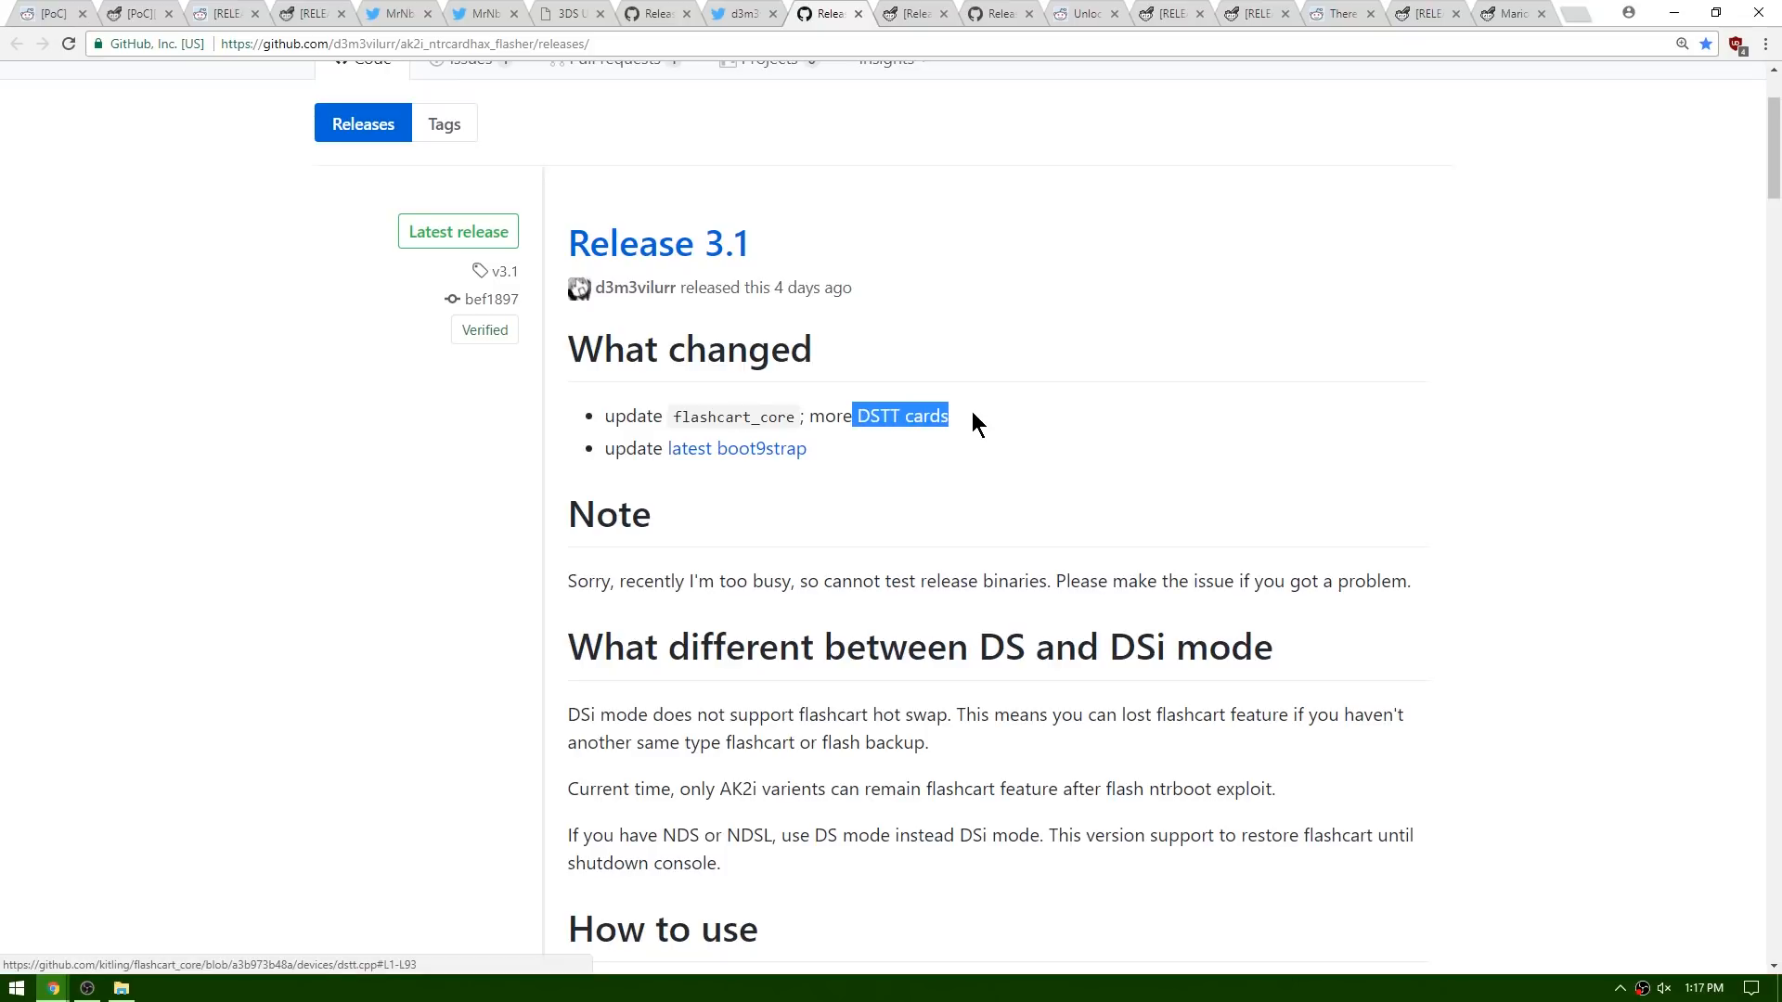
mouse_move(736, 447)
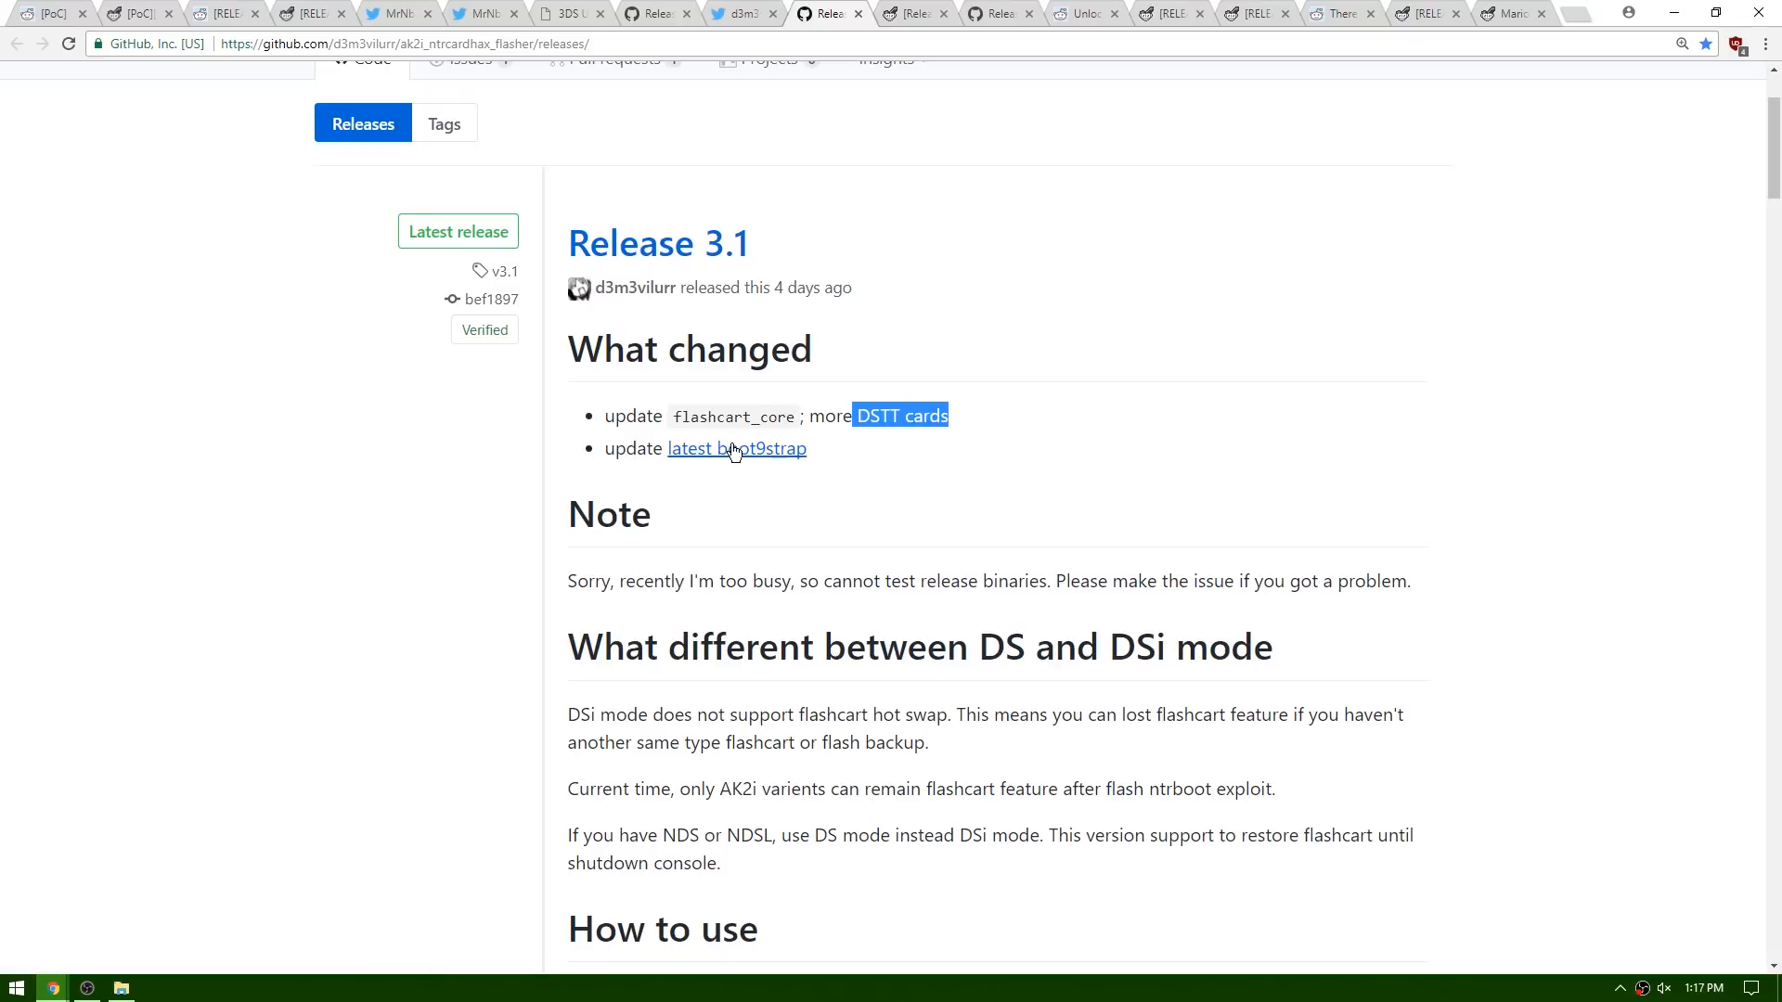
mouse_move(738, 449)
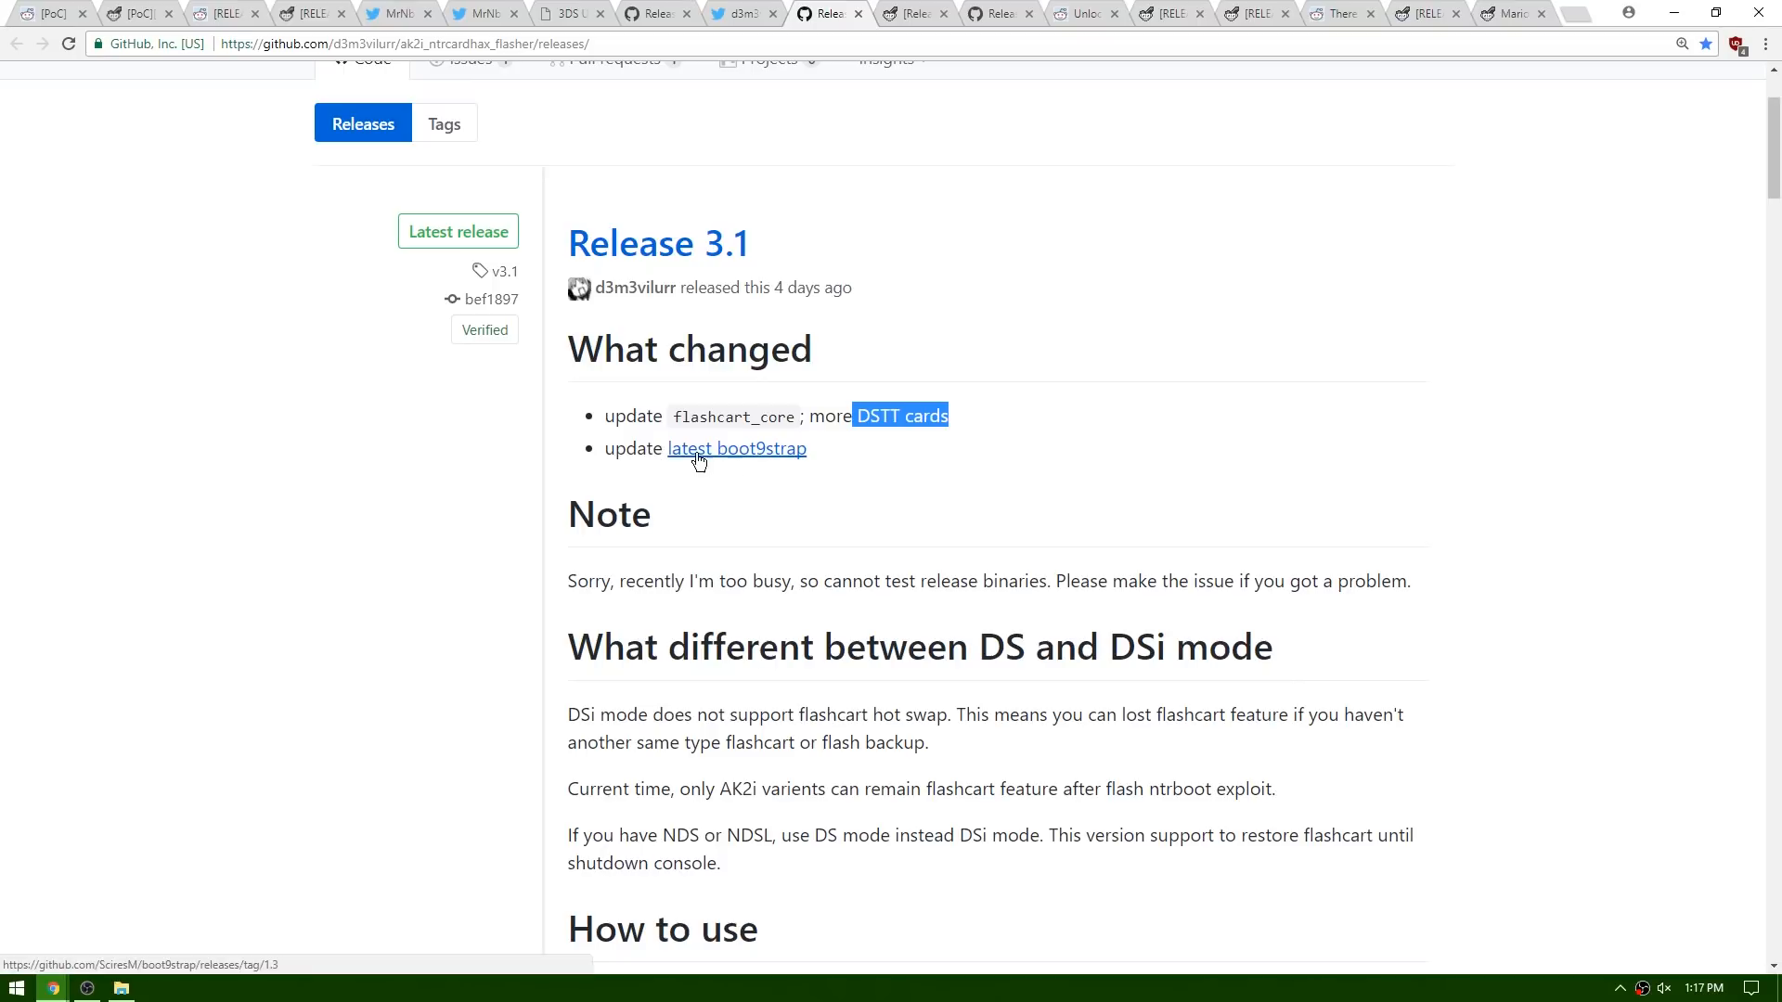
mouse_move(1118, 406)
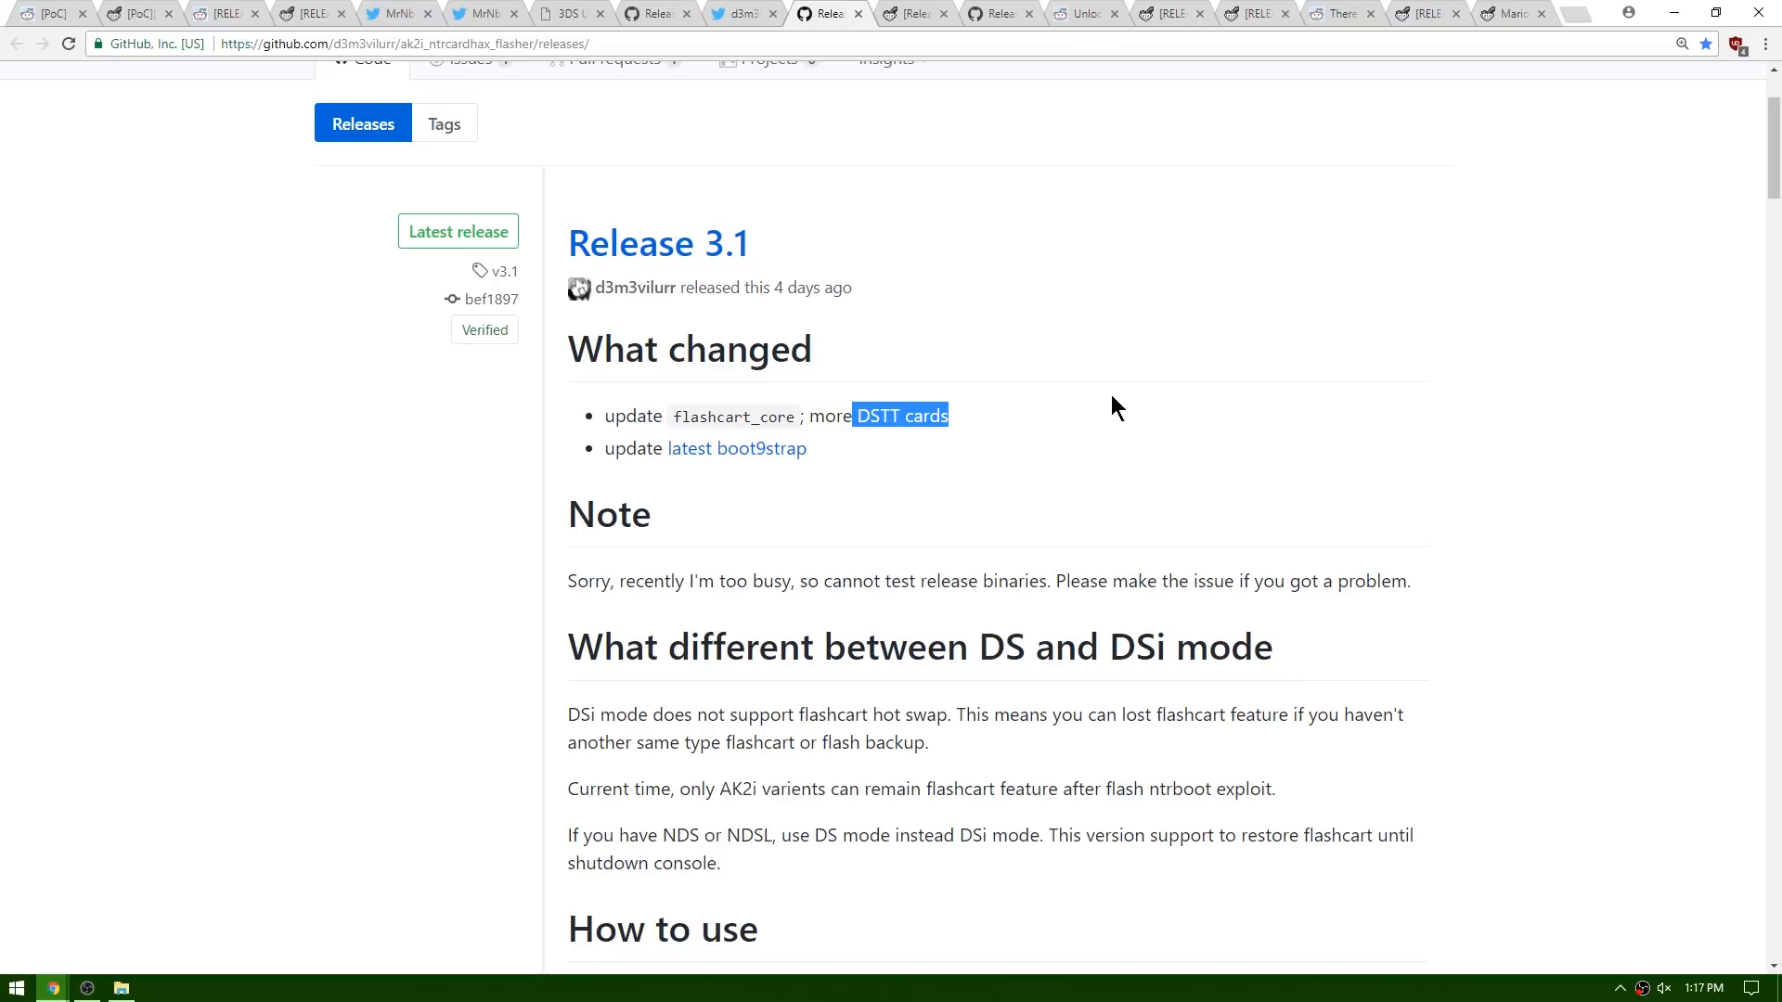
scroll(down, 3)
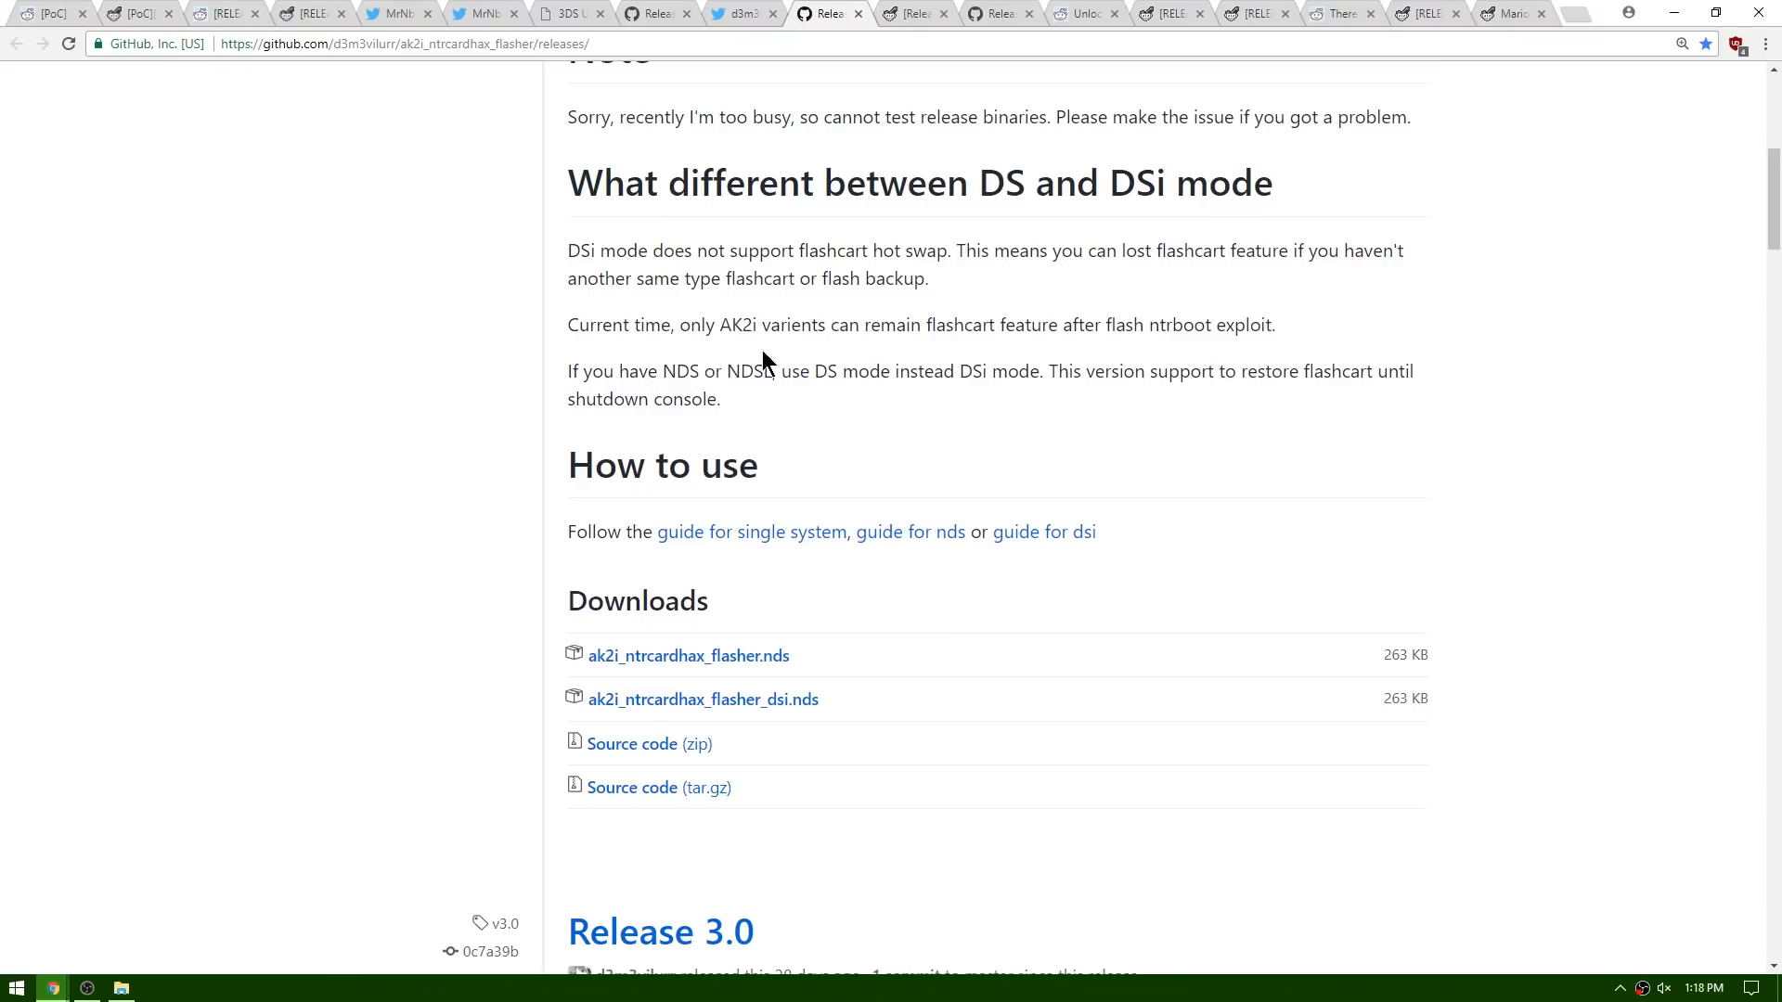
mouse_move(807, 498)
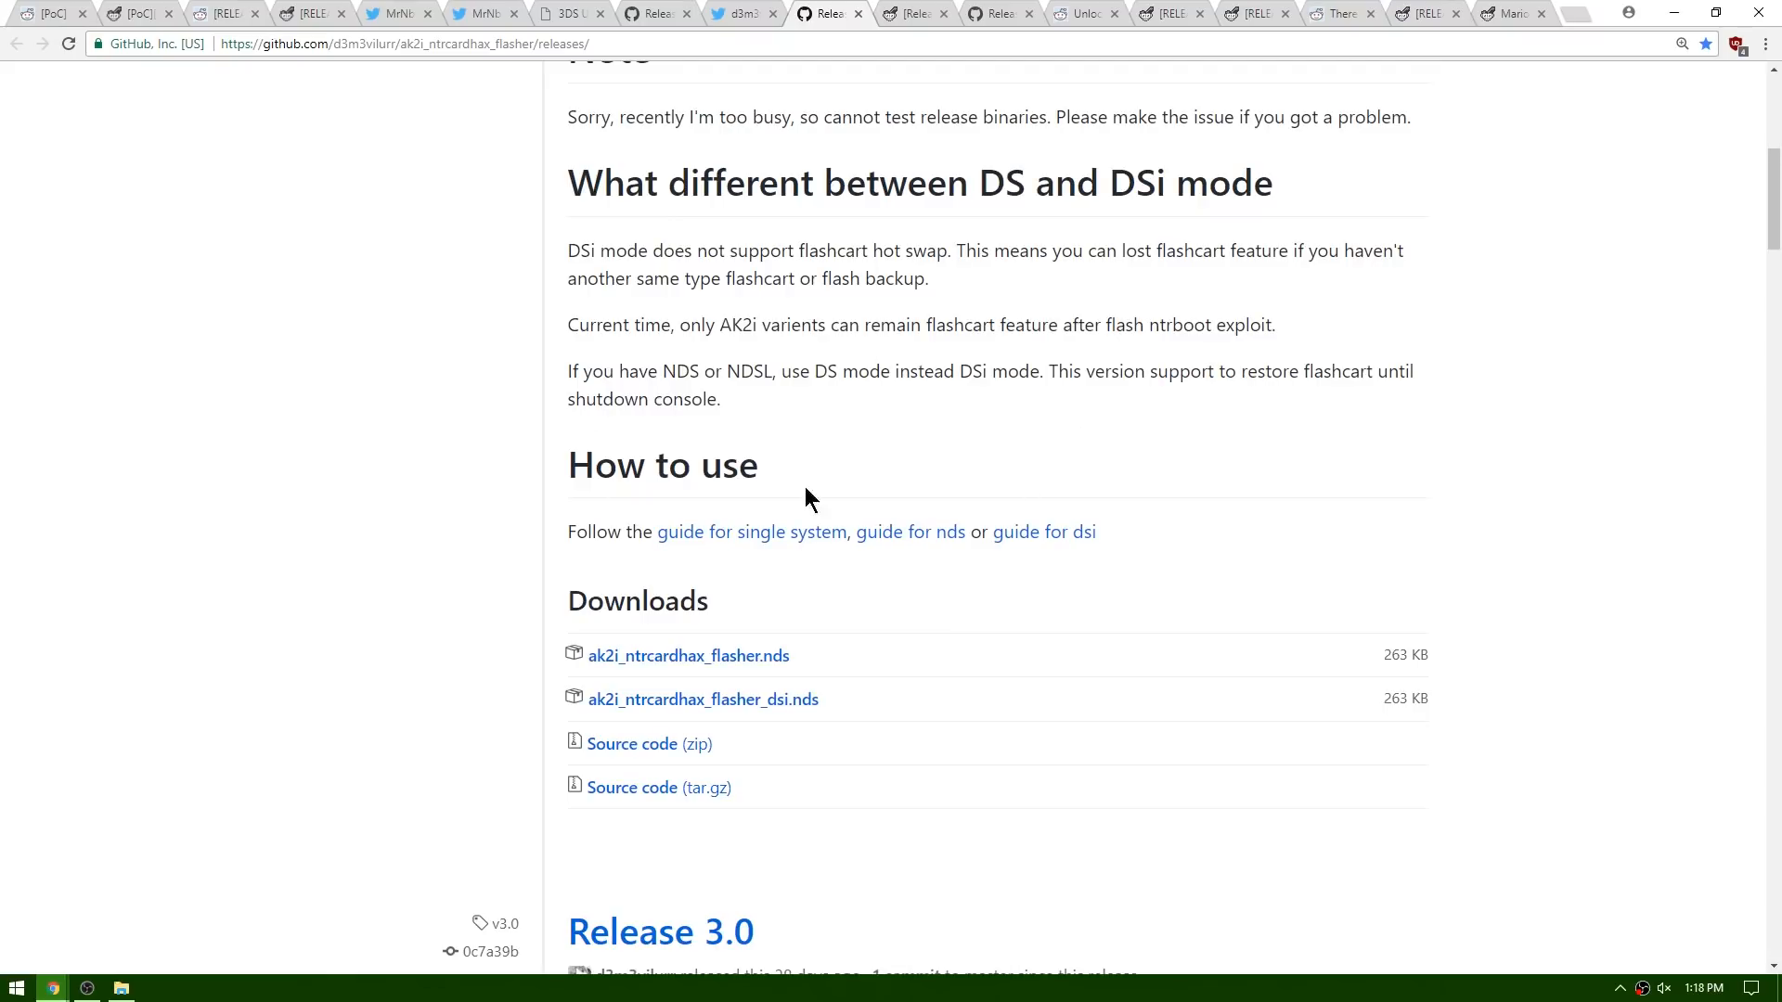
mouse_move(750, 532)
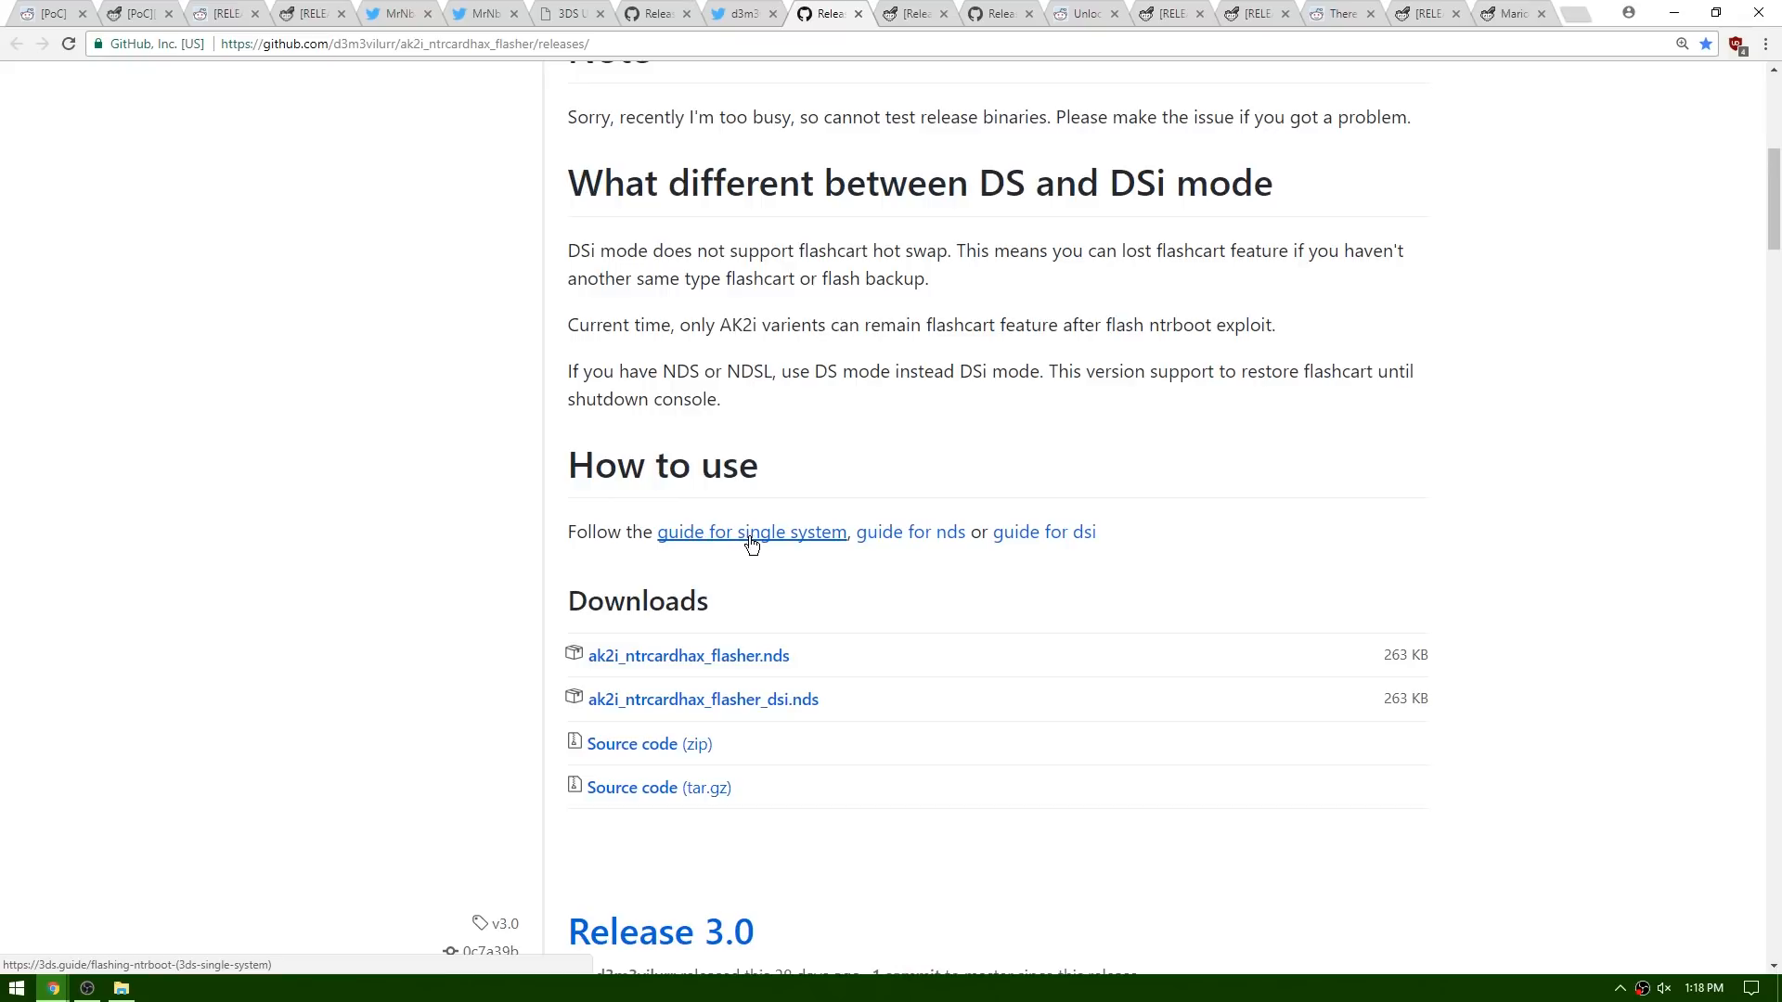
mouse_move(909, 531)
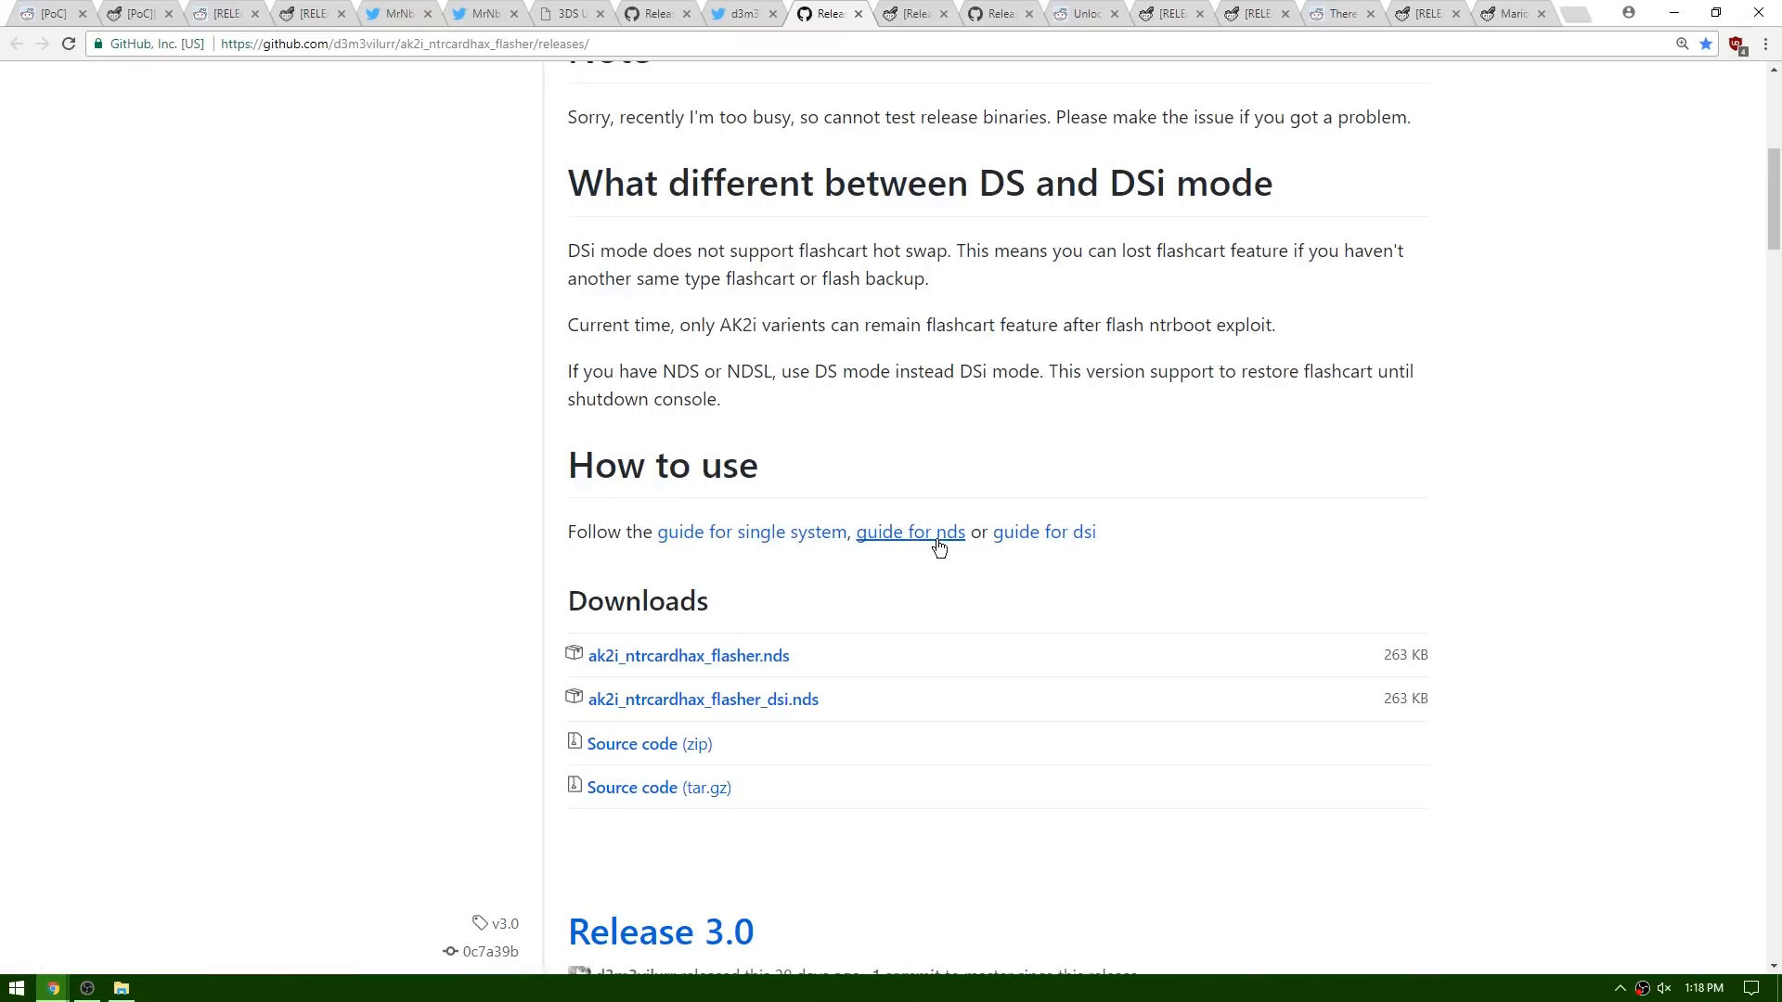
mouse_move(937, 531)
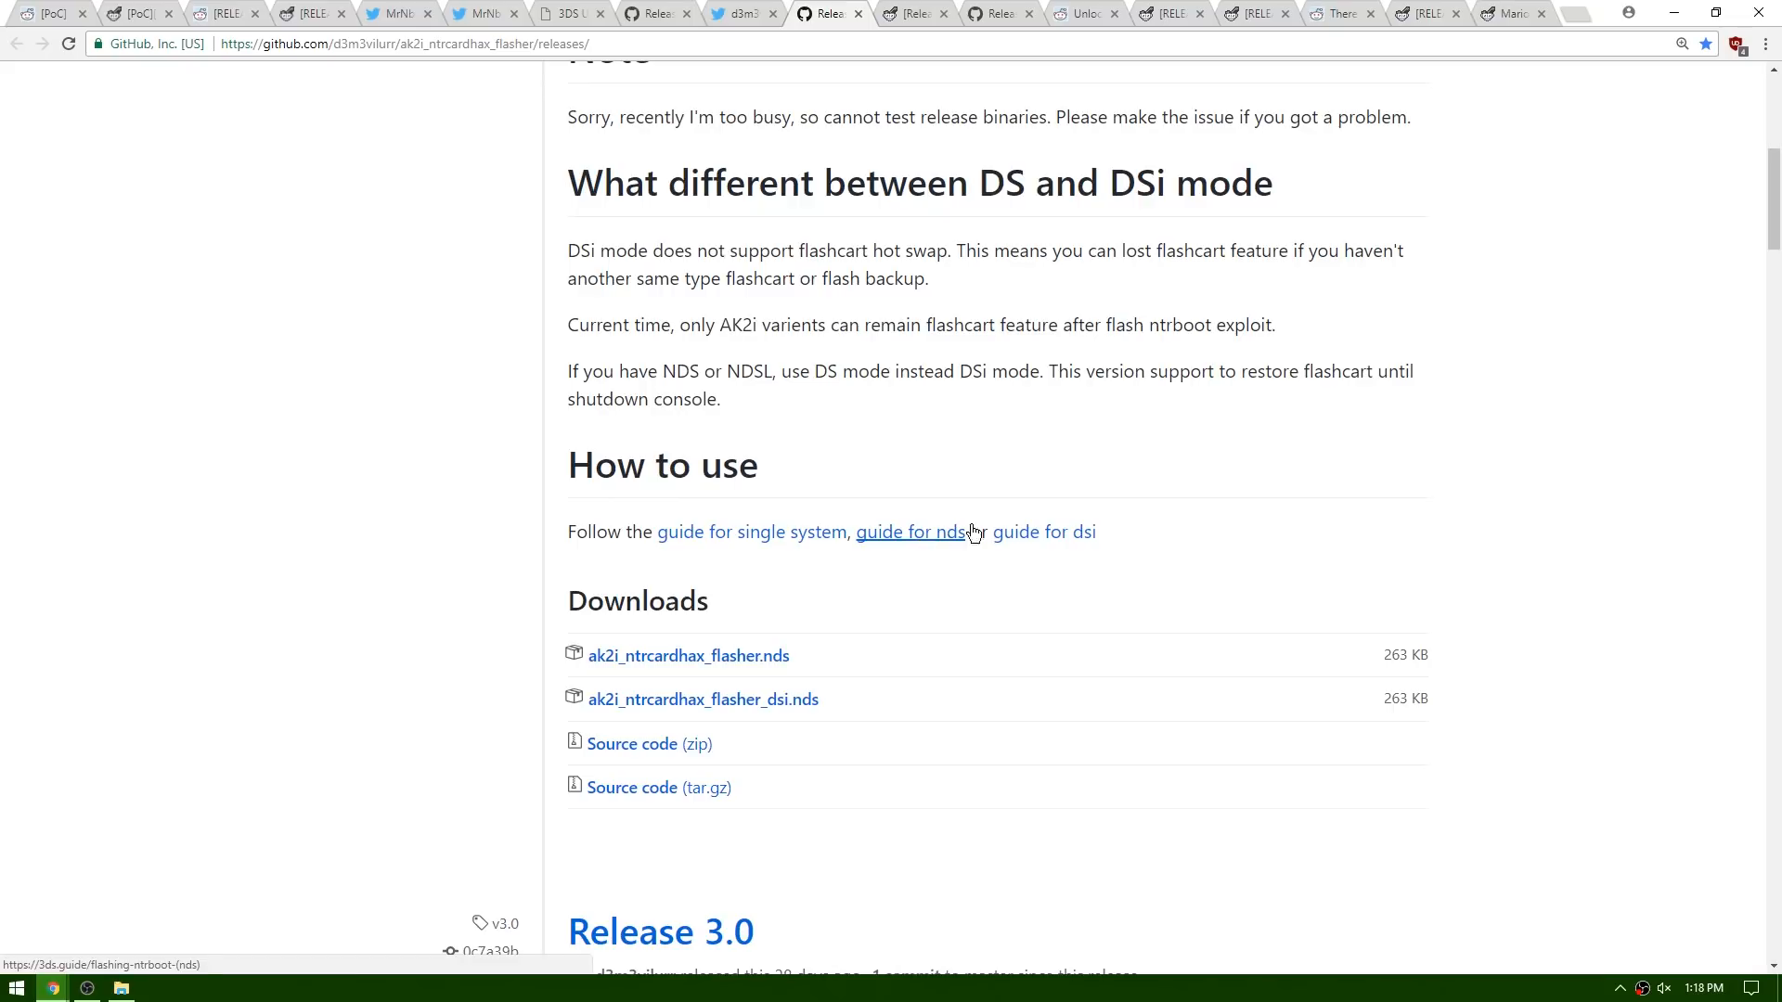
click(915, 12)
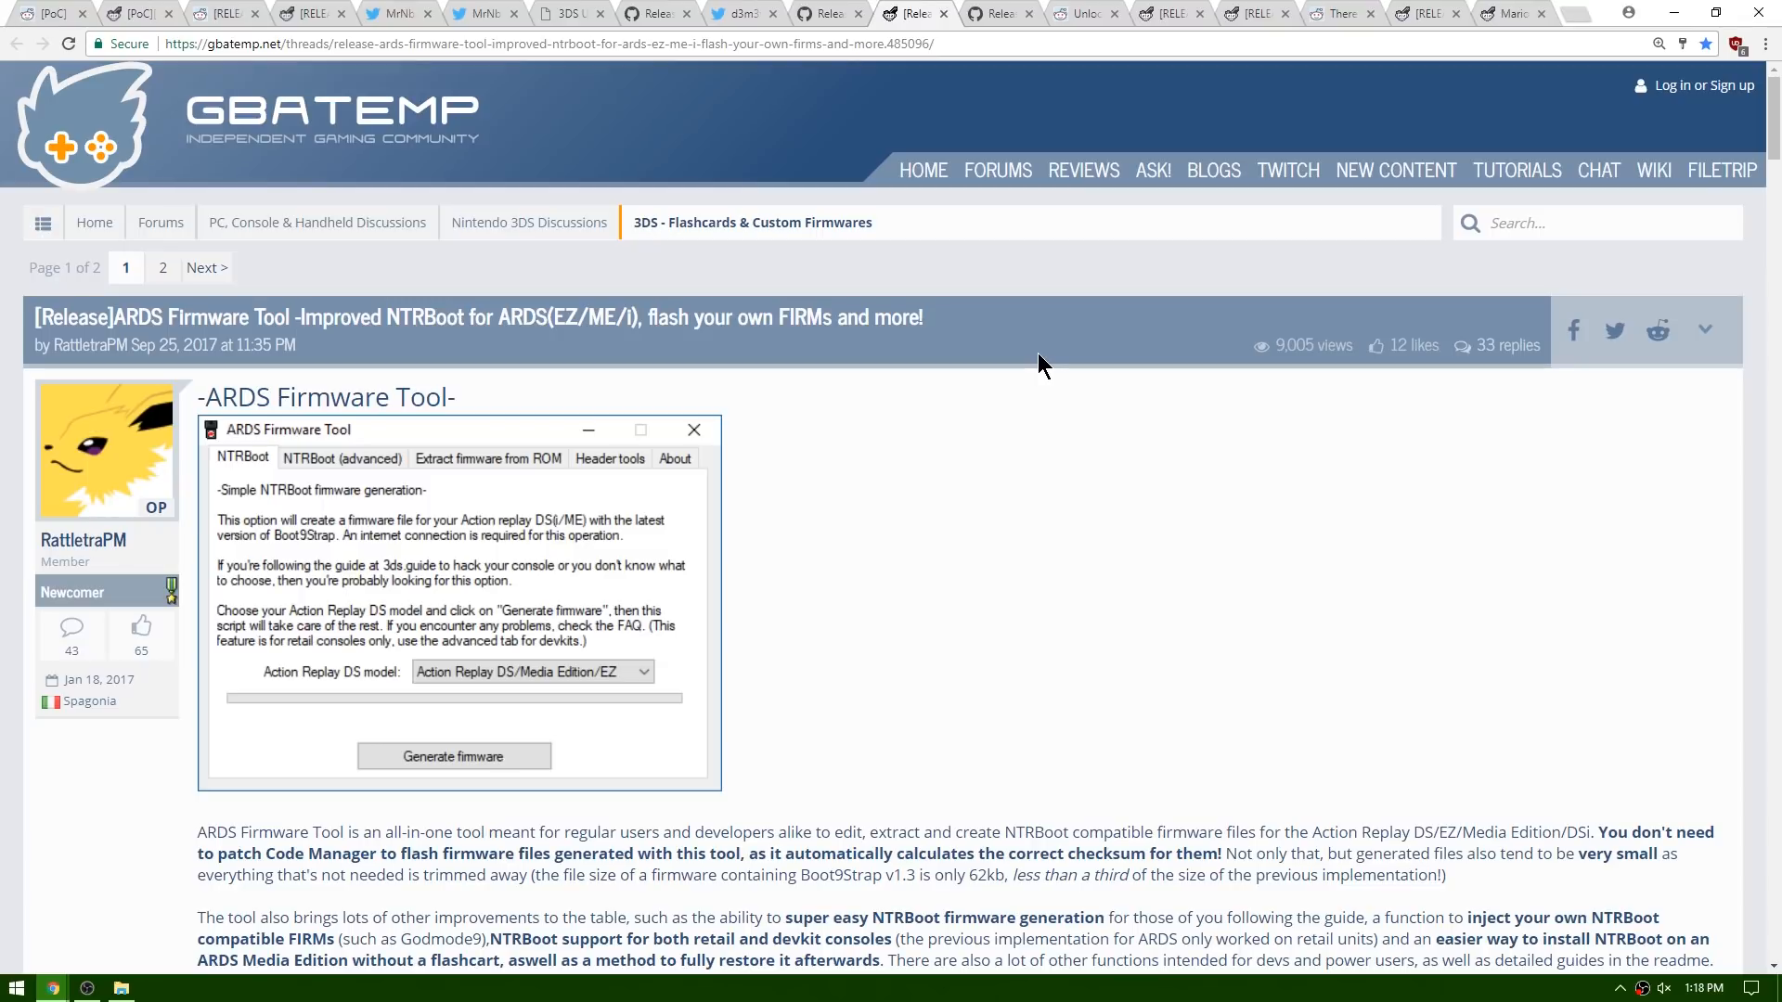
mouse_move(442, 406)
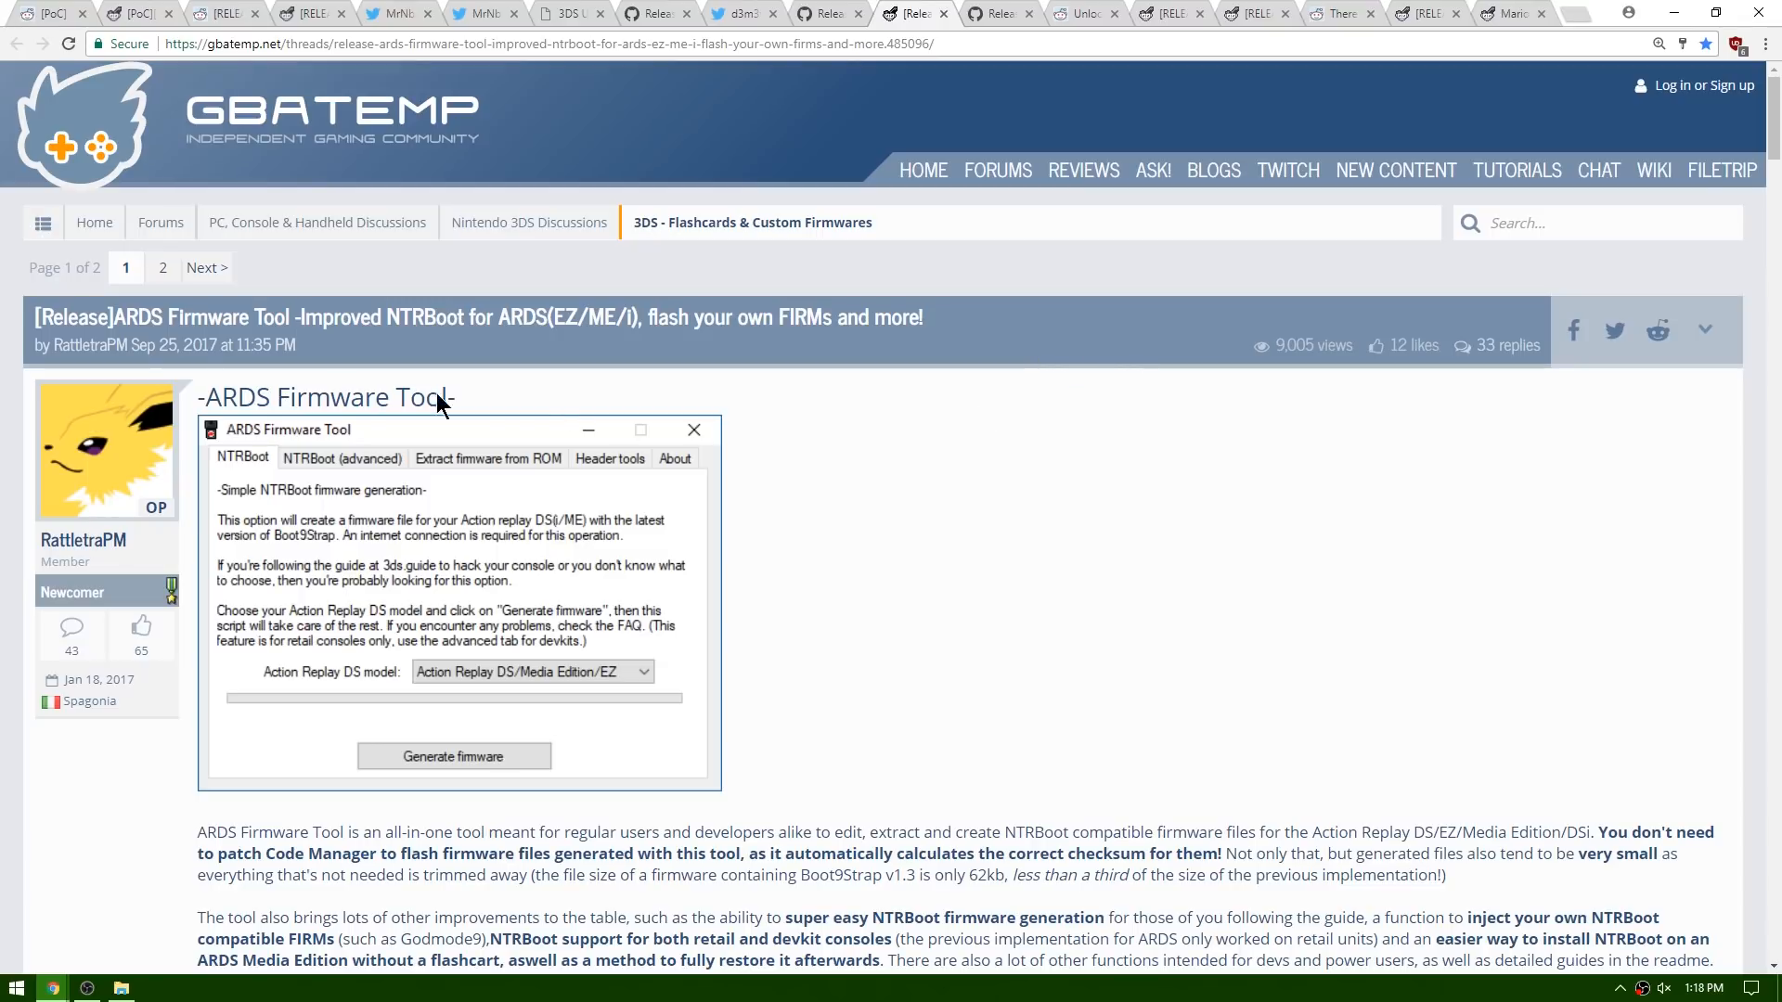
mouse_move(136, 329)
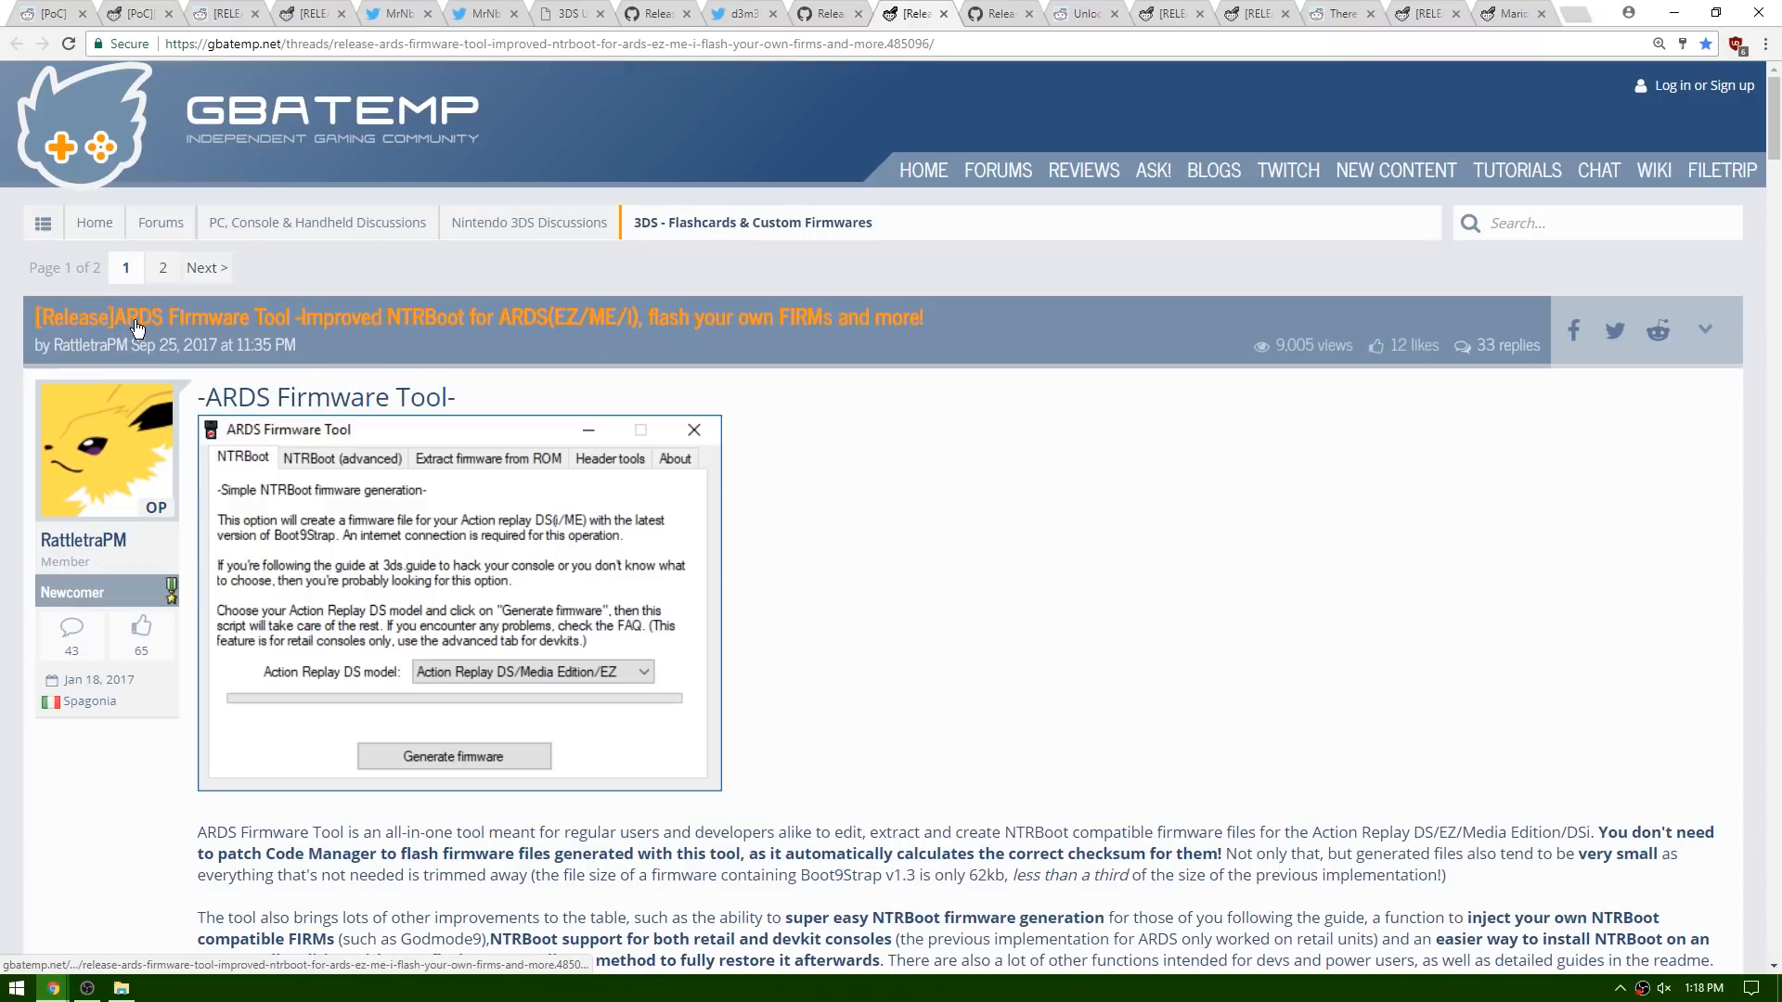
mouse_move(526, 491)
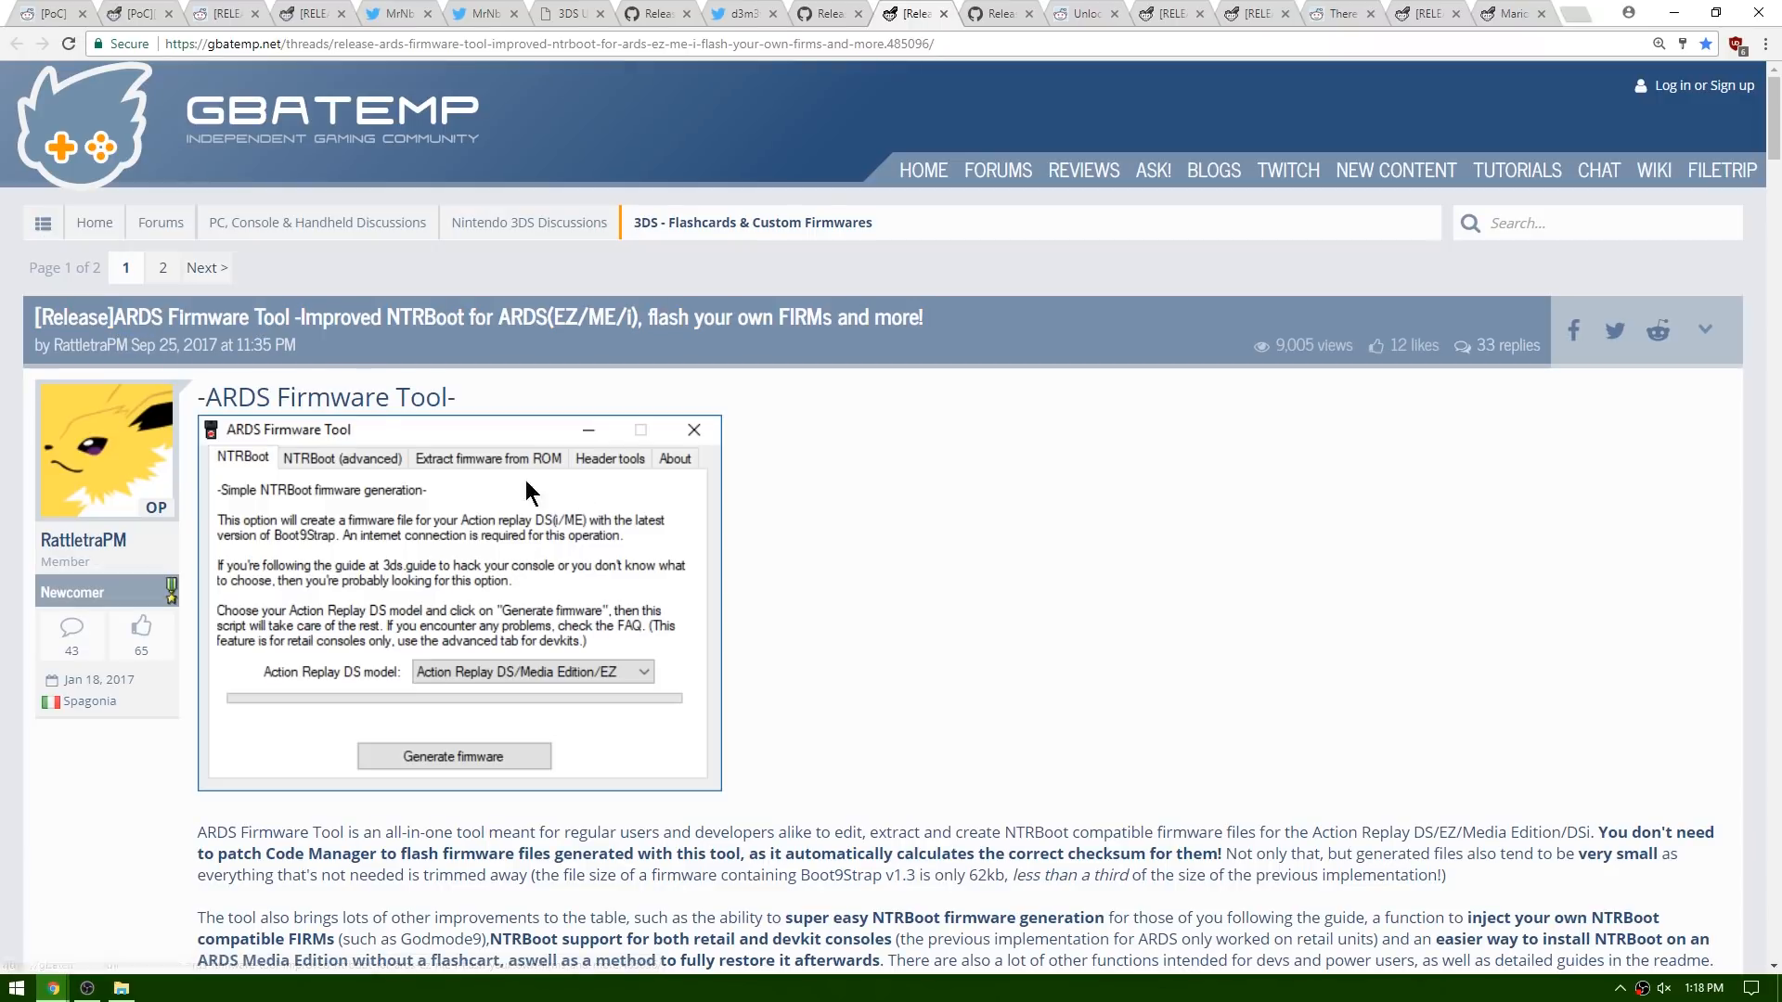
mouse_move(781, 554)
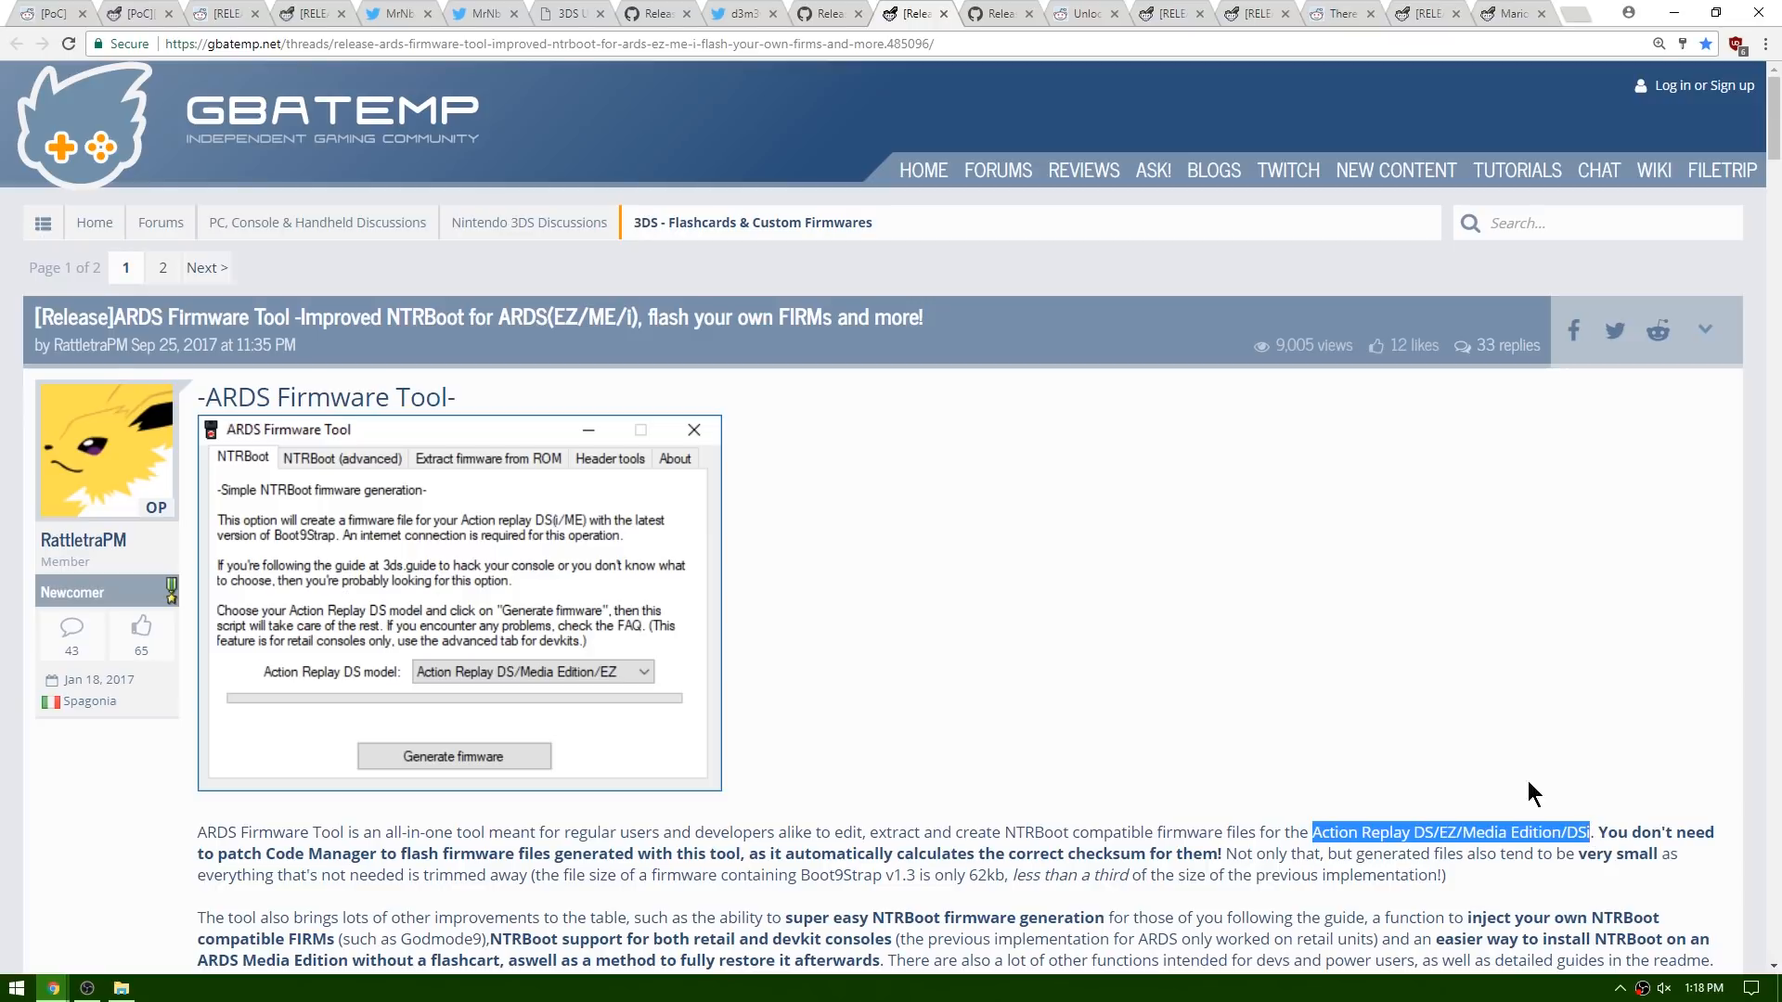
mouse_move(1460, 657)
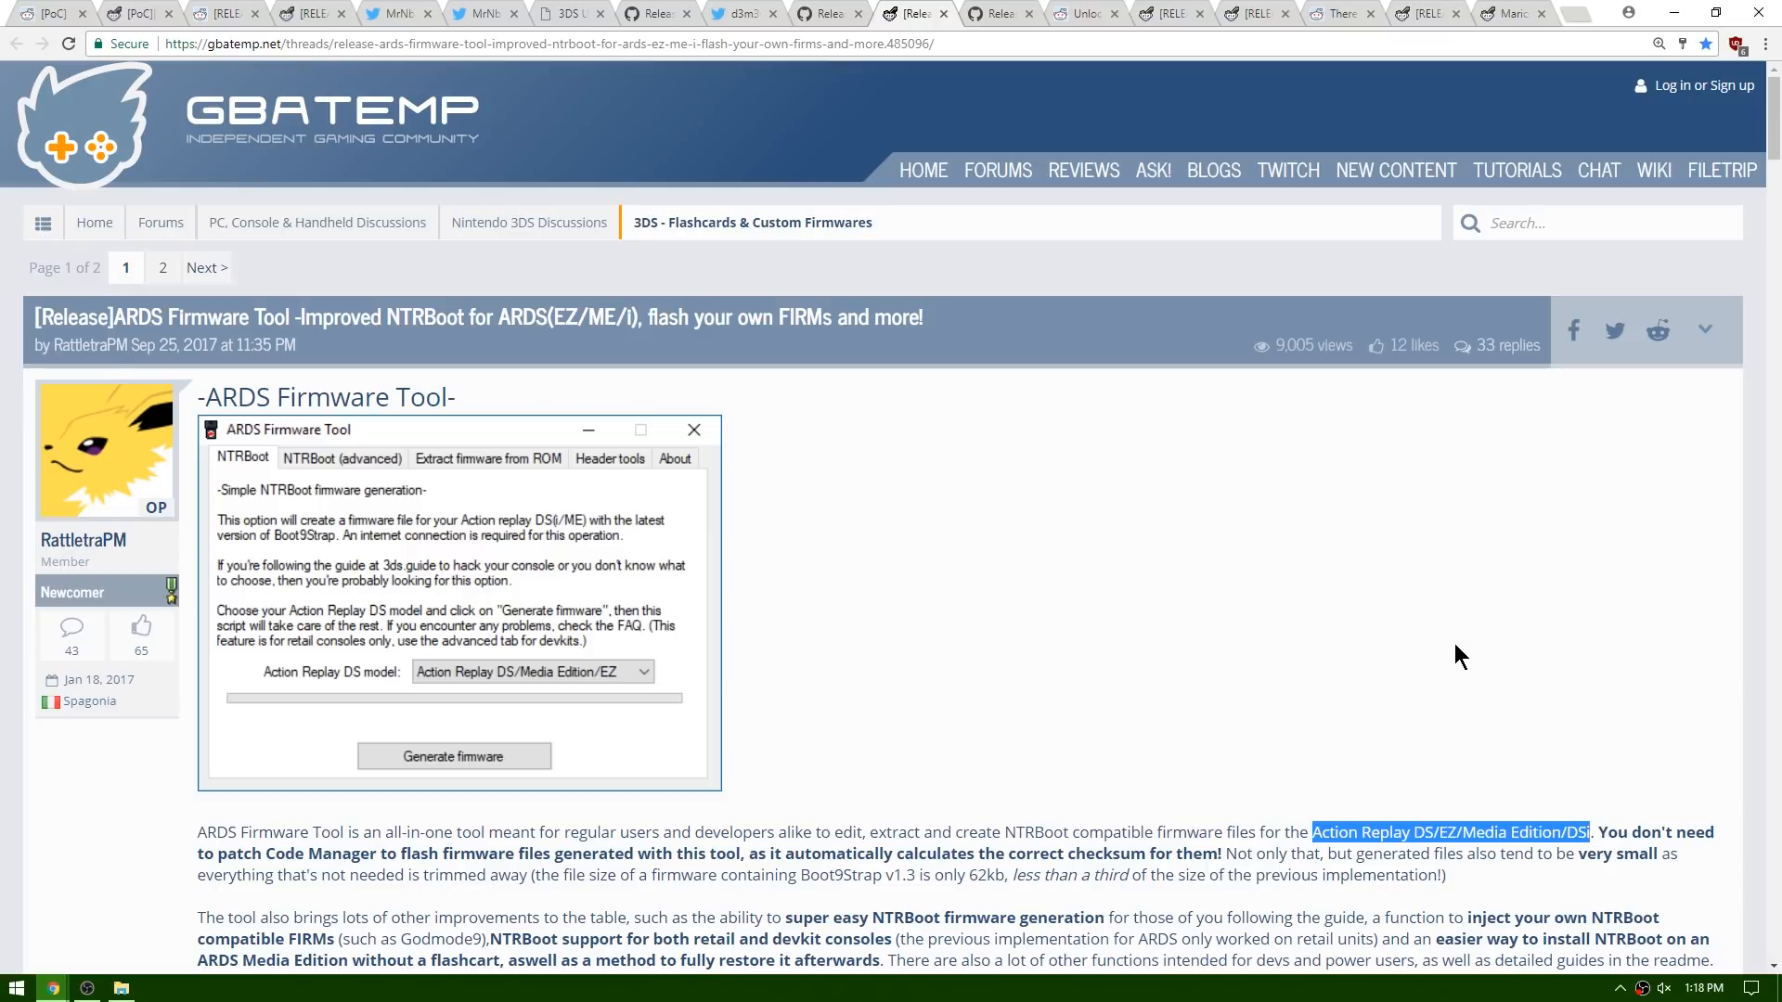
mouse_move(1398, 836)
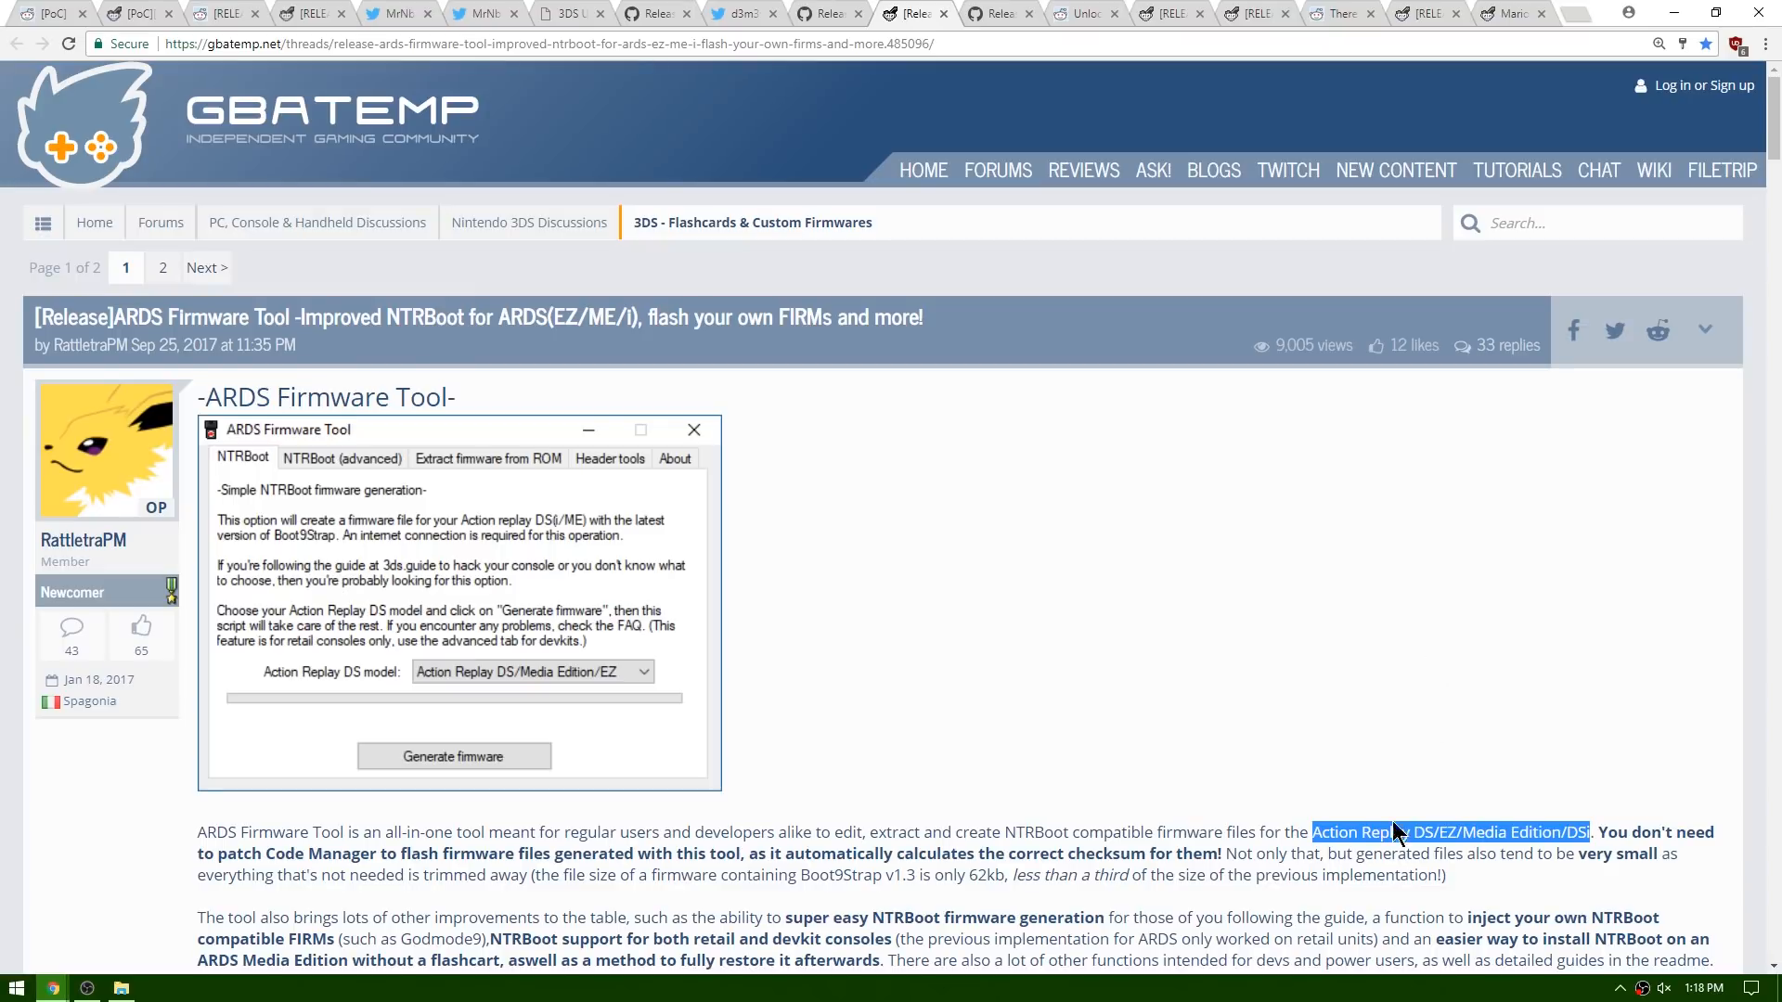
mouse_move(1572, 821)
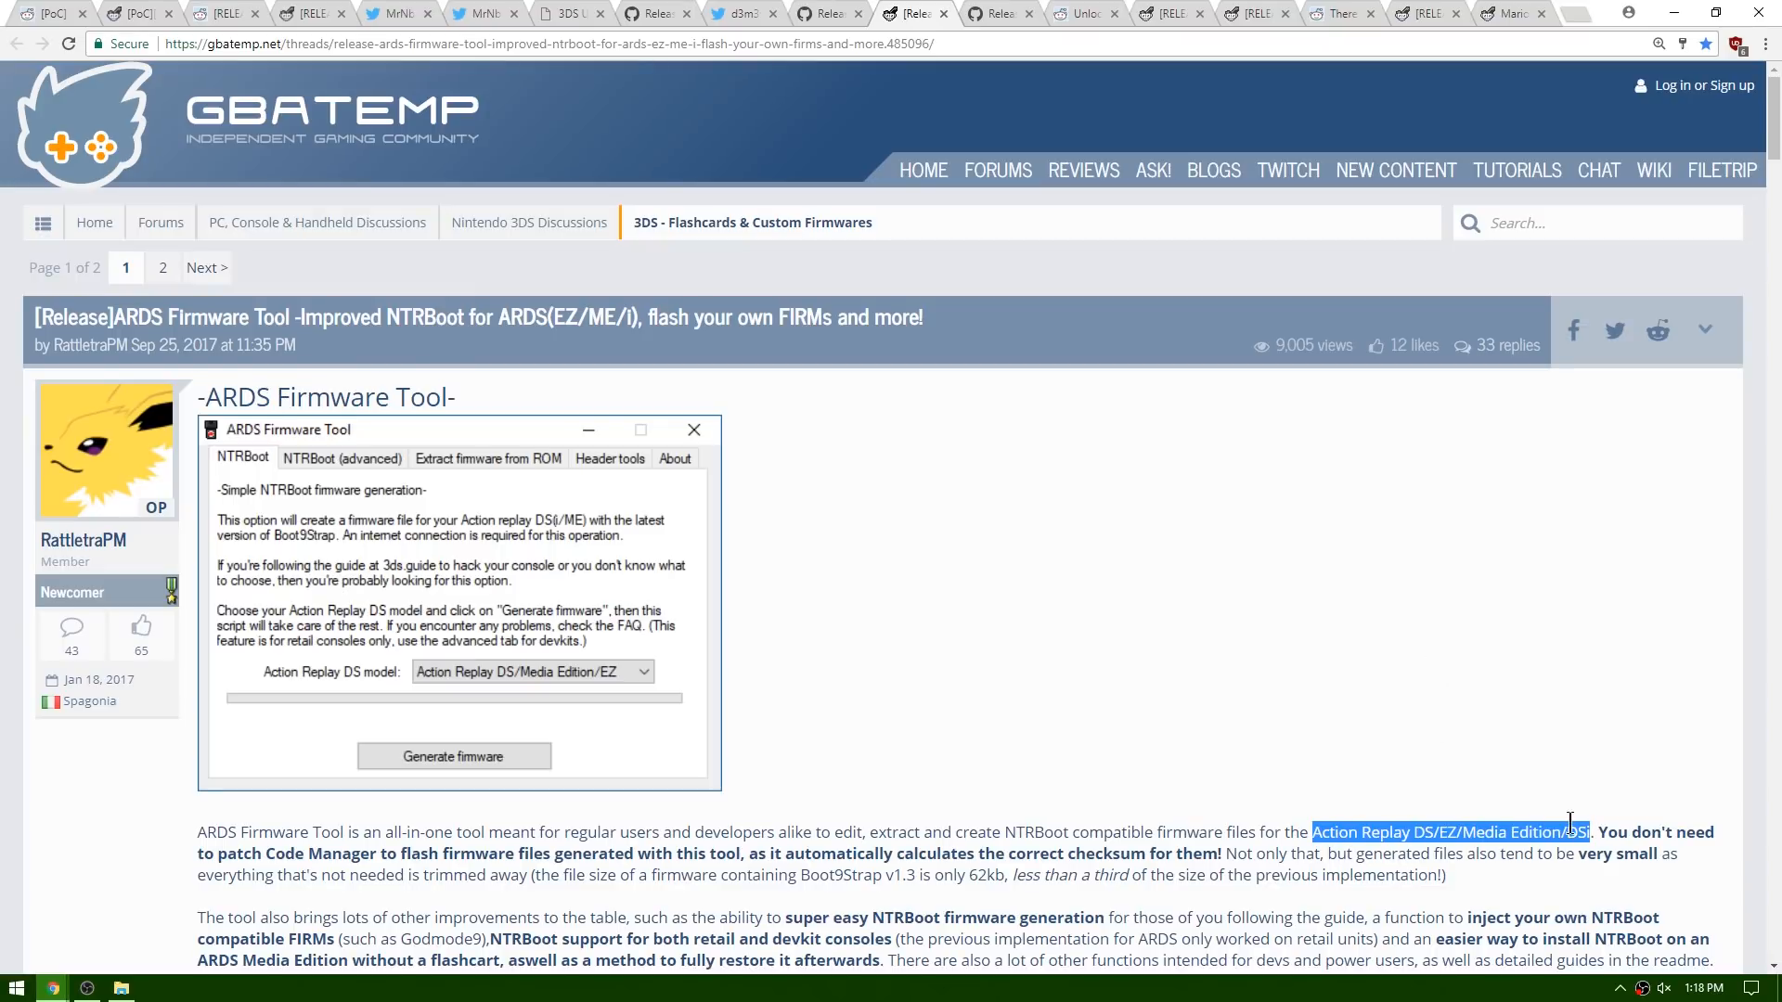
mouse_move(1279, 642)
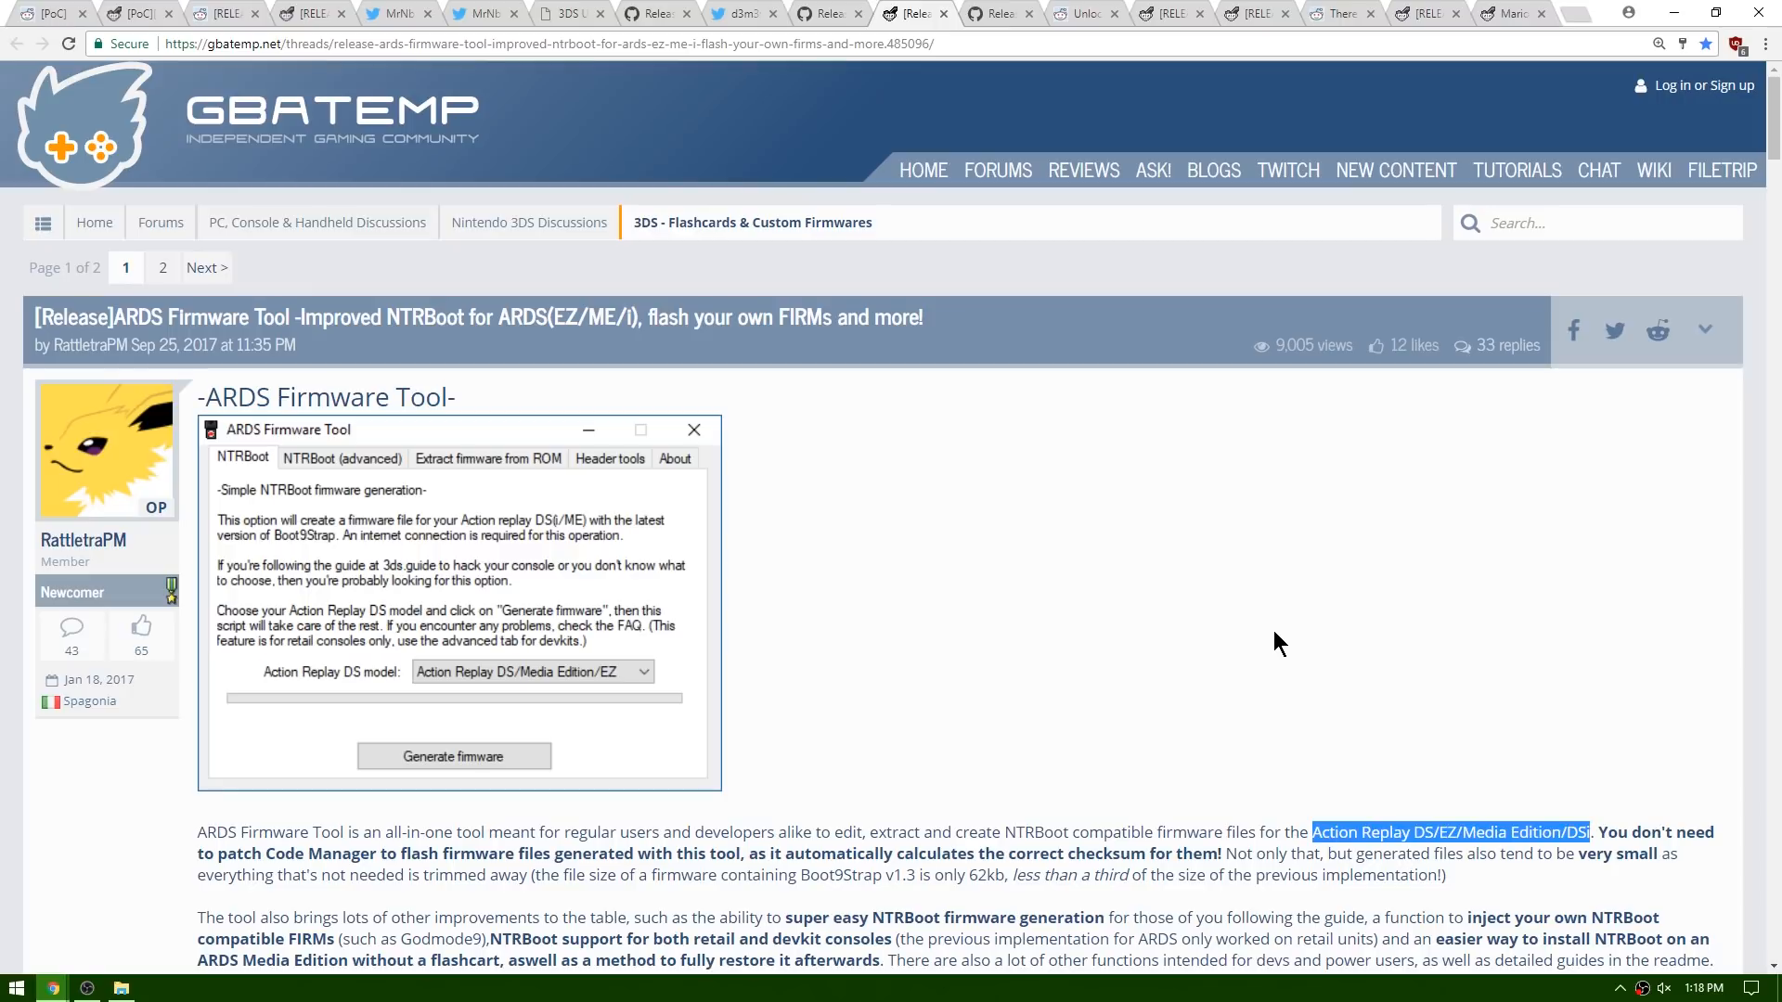
mouse_move(702, 651)
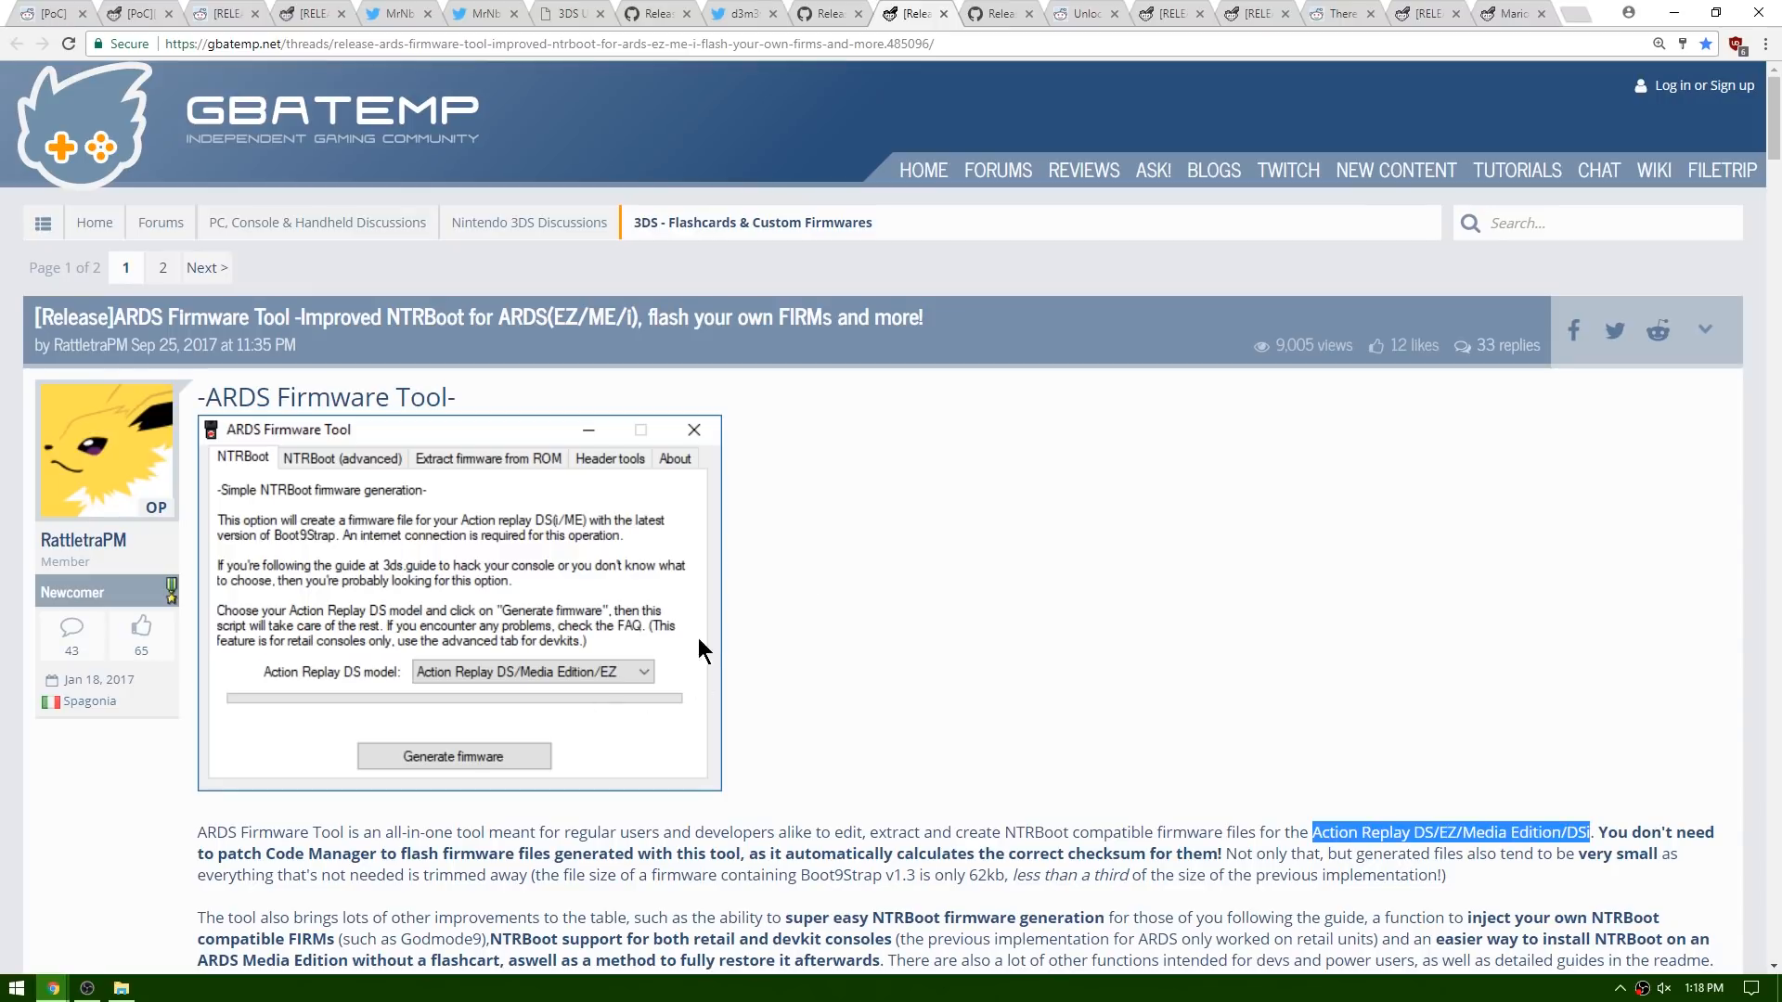
mouse_move(961, 546)
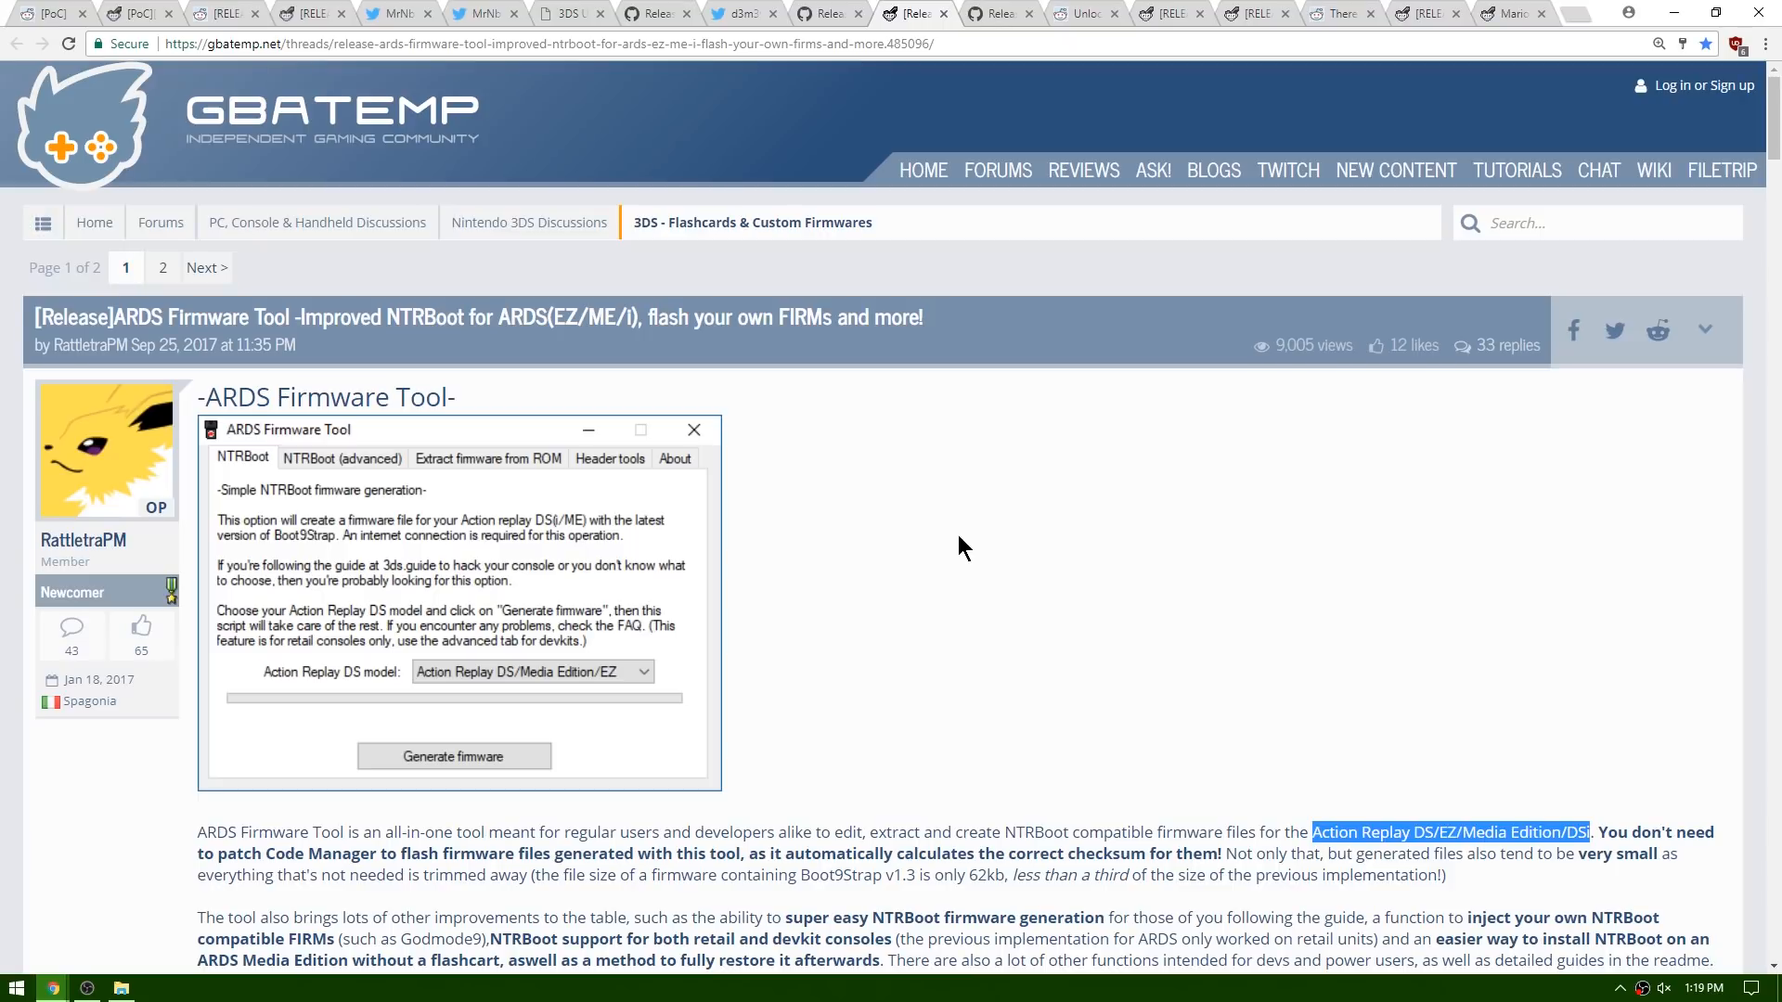
Step: Finish reading the ARDS Firmware Tool thread and bring up the Checkpoint releases page
scroll(down, 3)
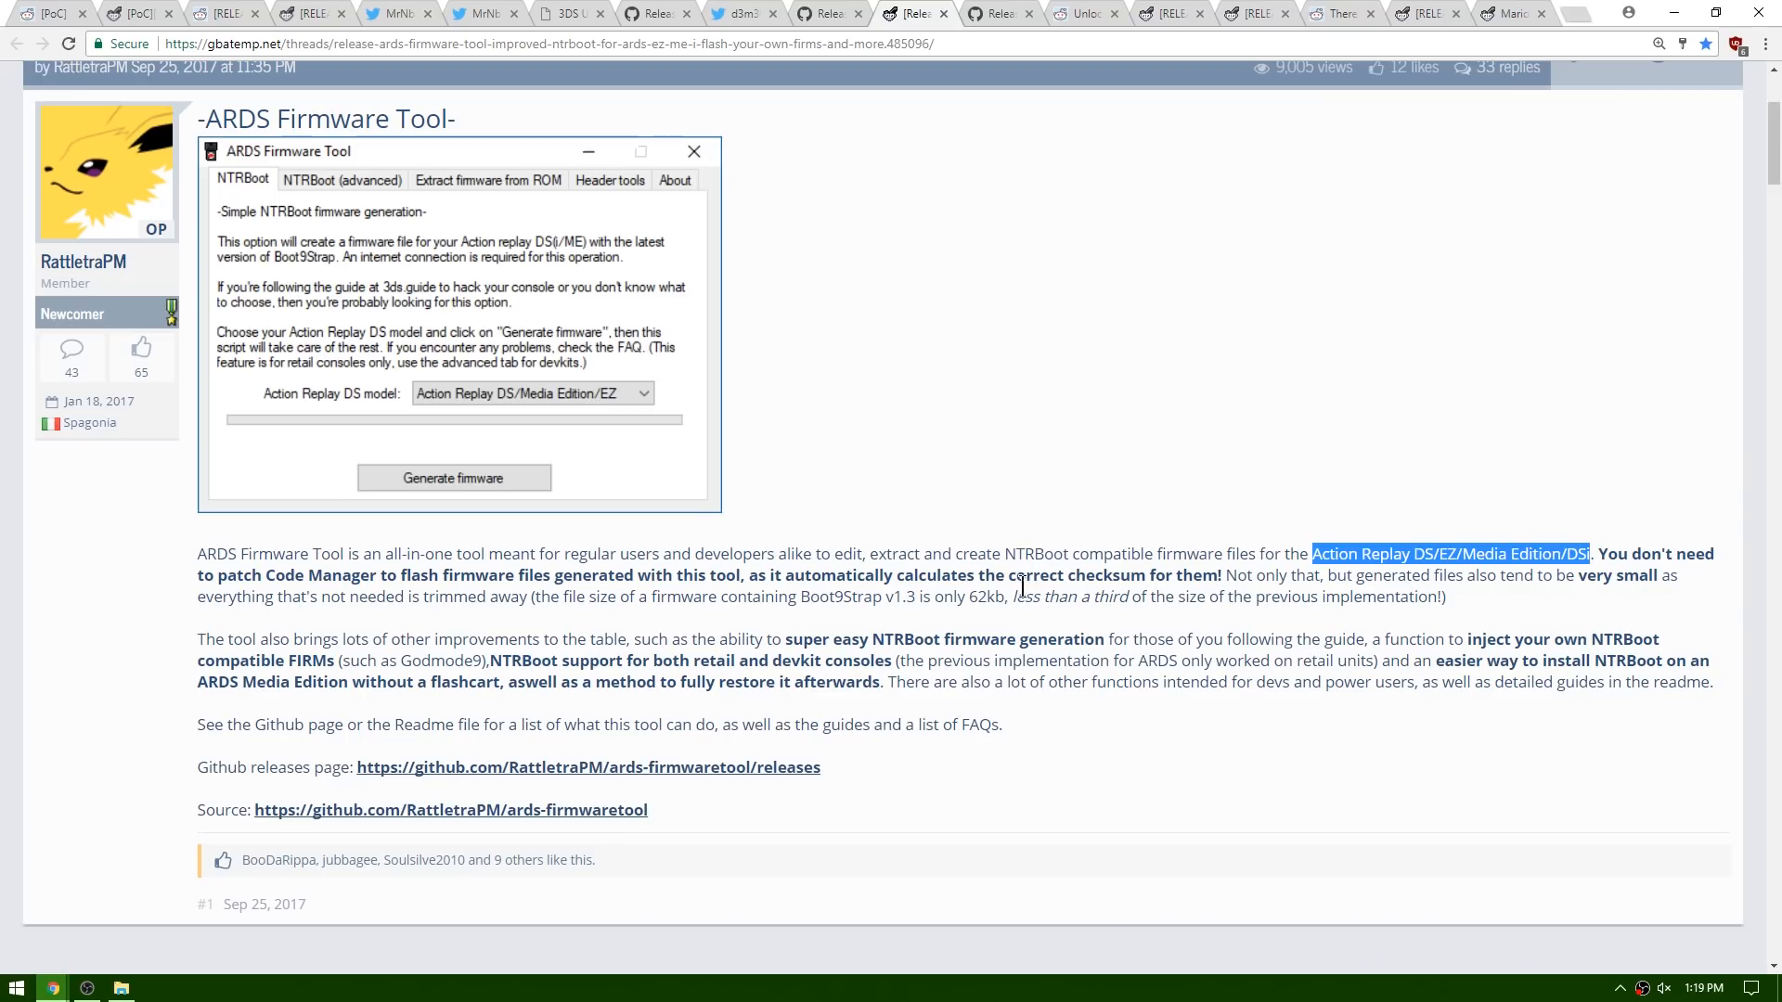
mouse_move(355, 597)
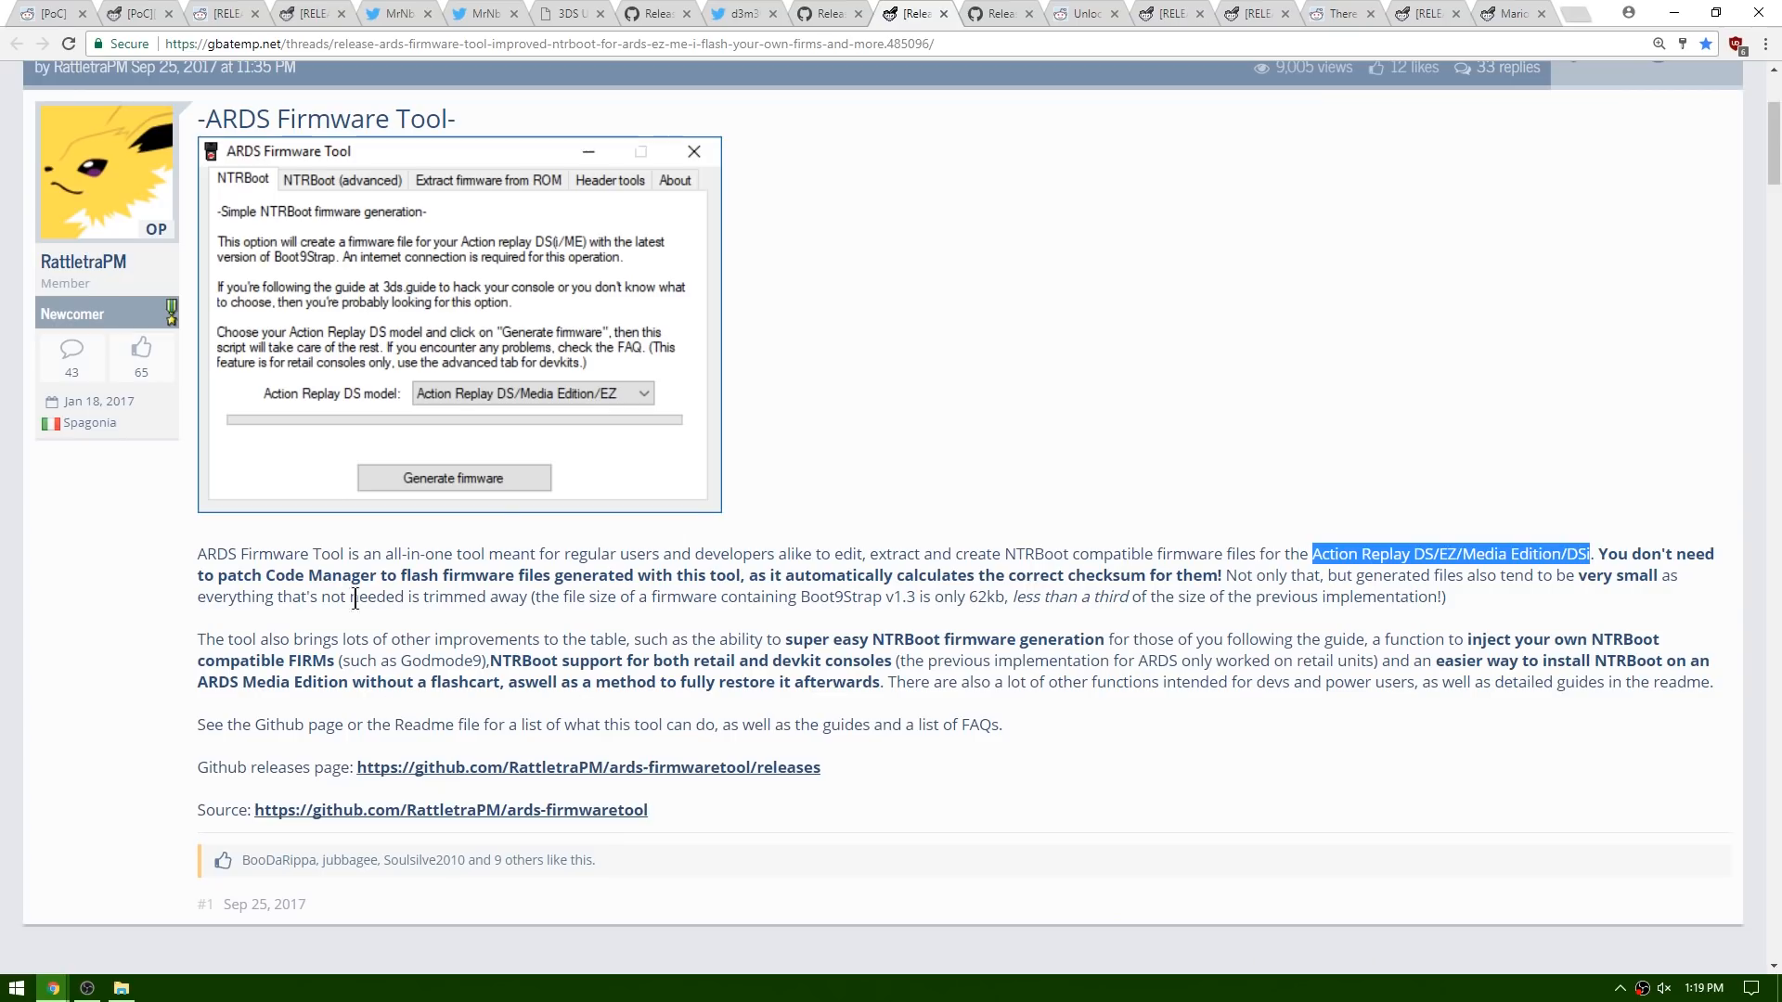
mouse_move(549, 781)
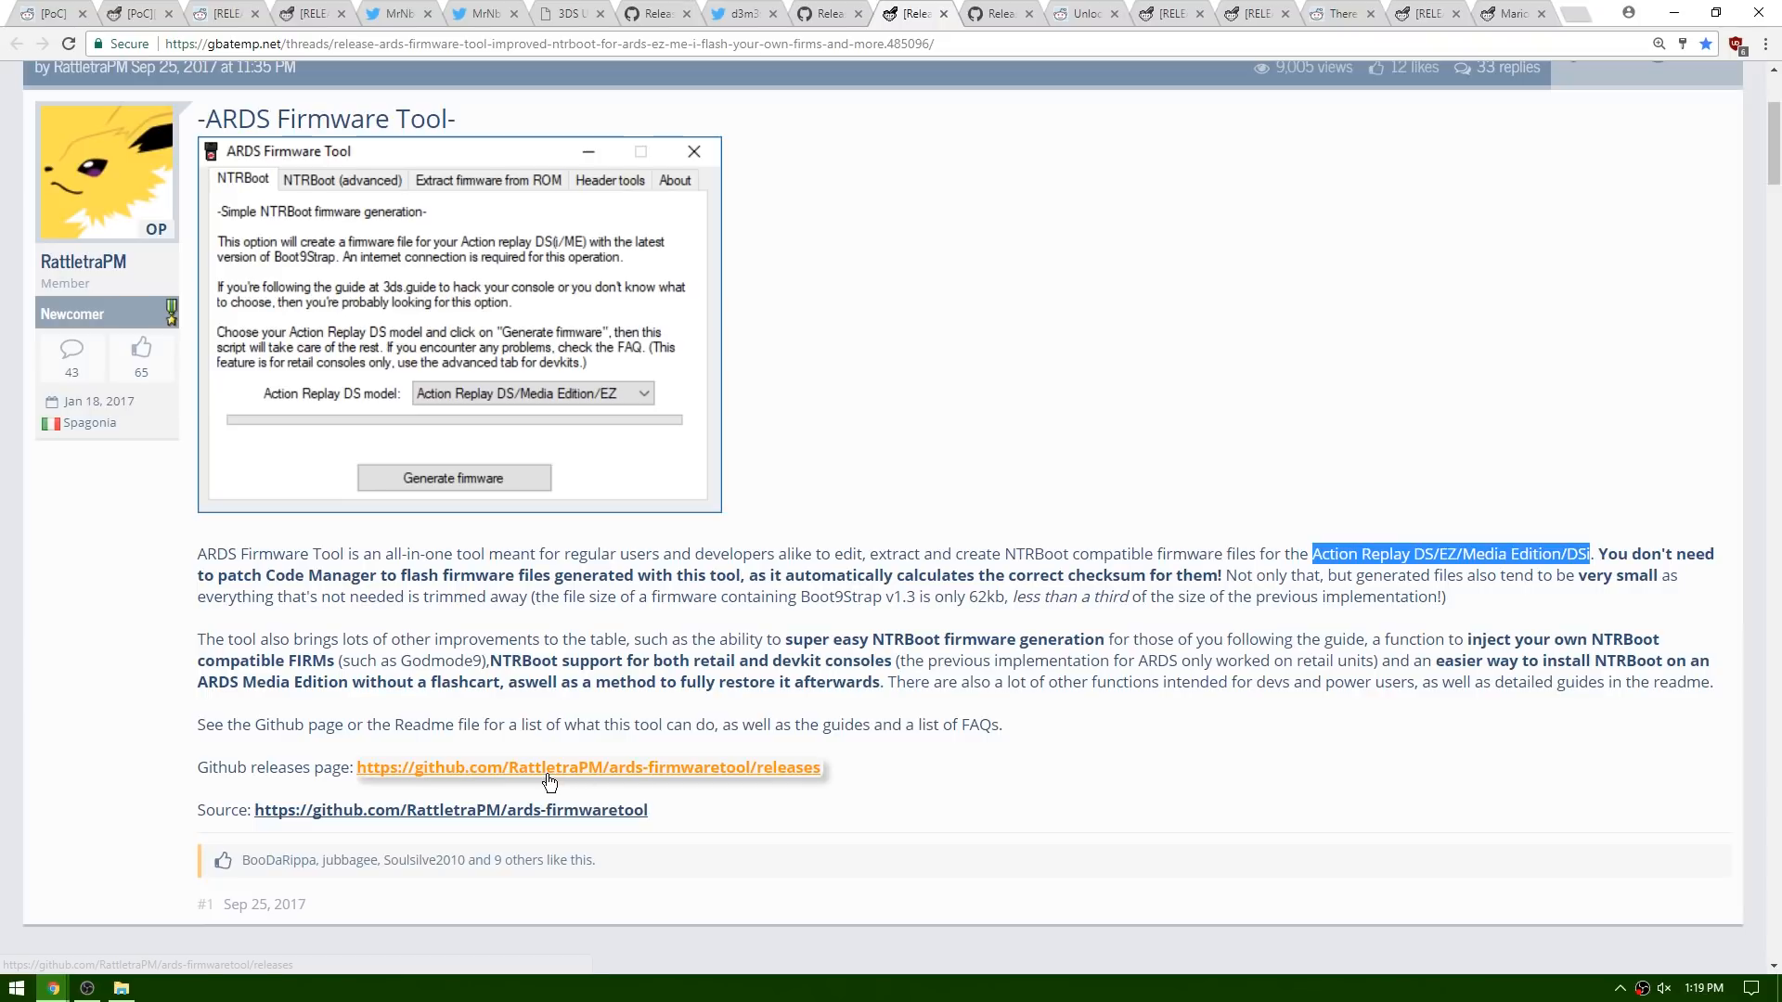
mouse_move(924, 552)
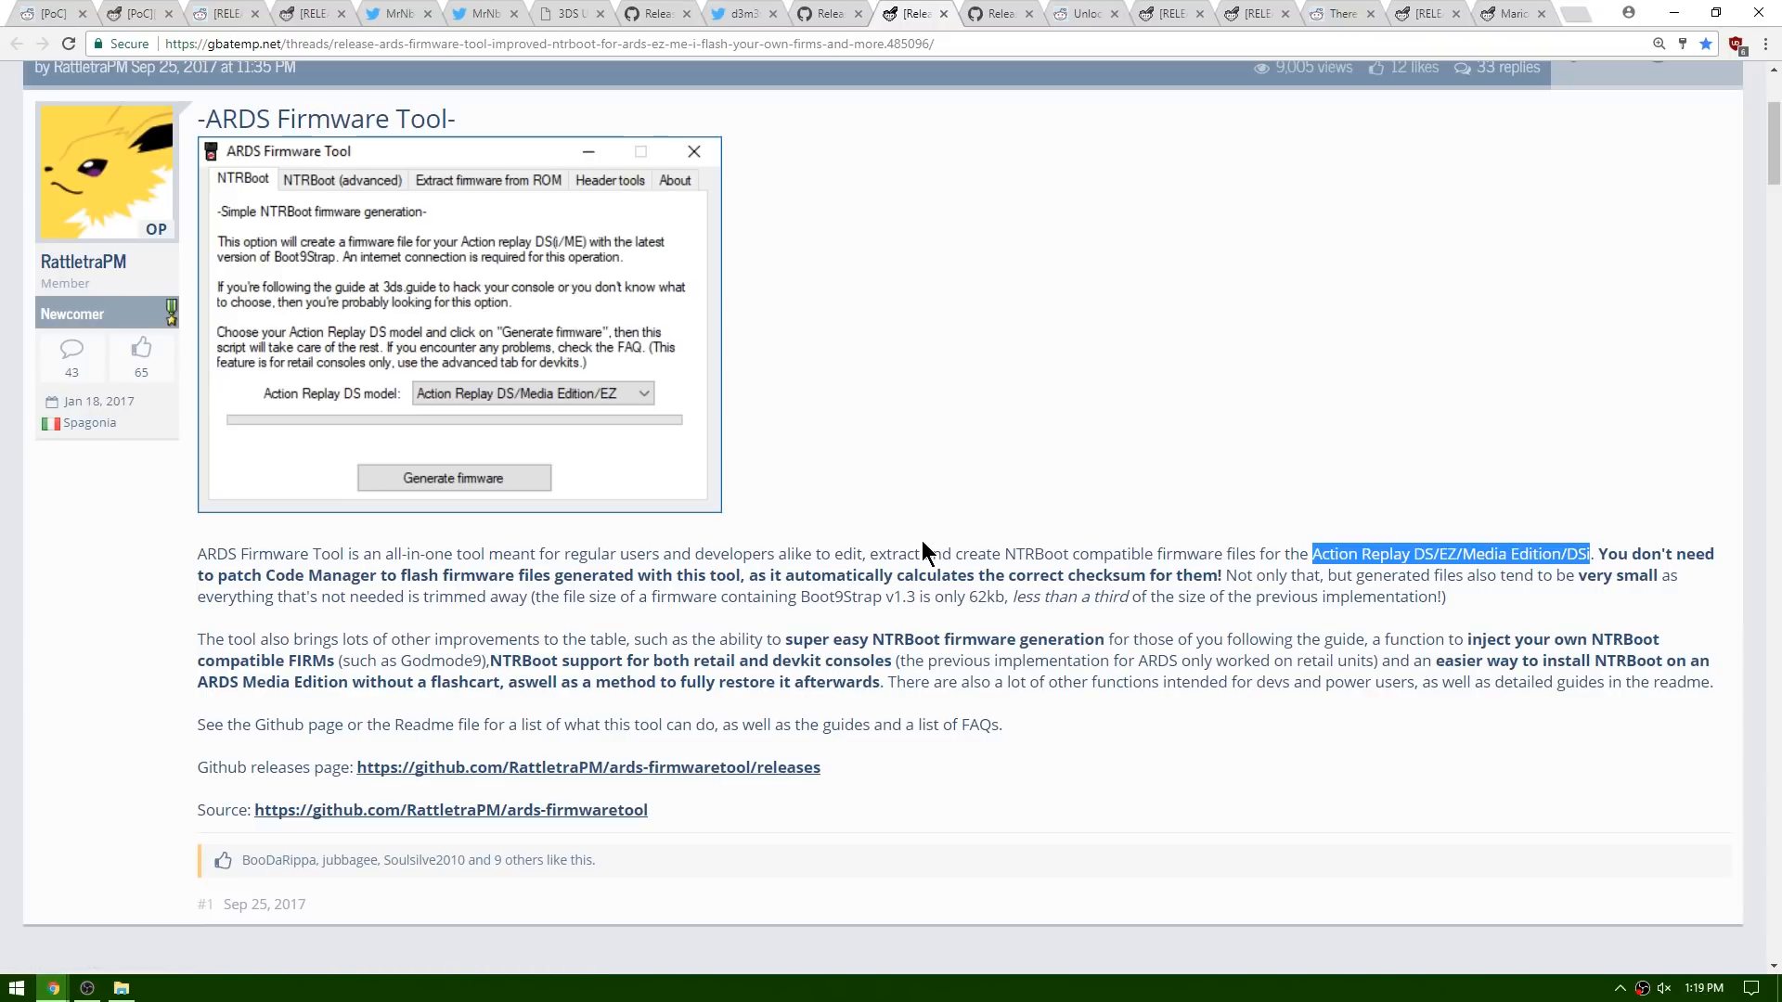
mouse_move(1001, 455)
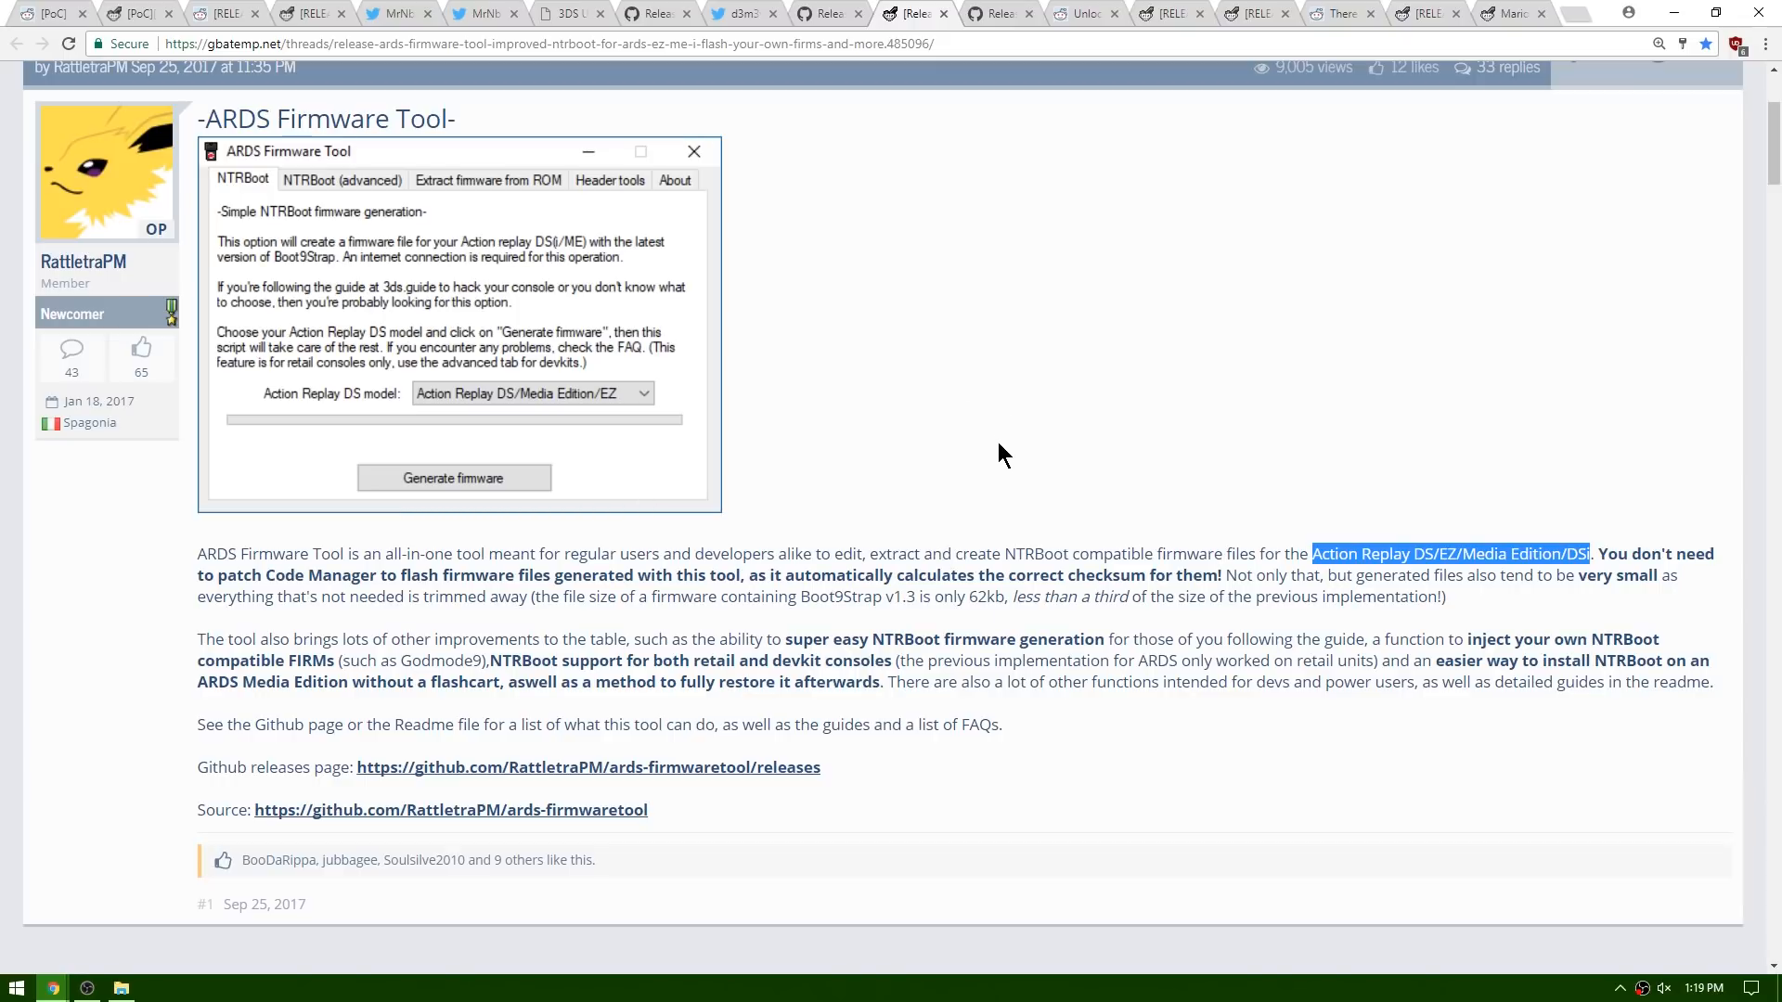
mouse_move(1168, 546)
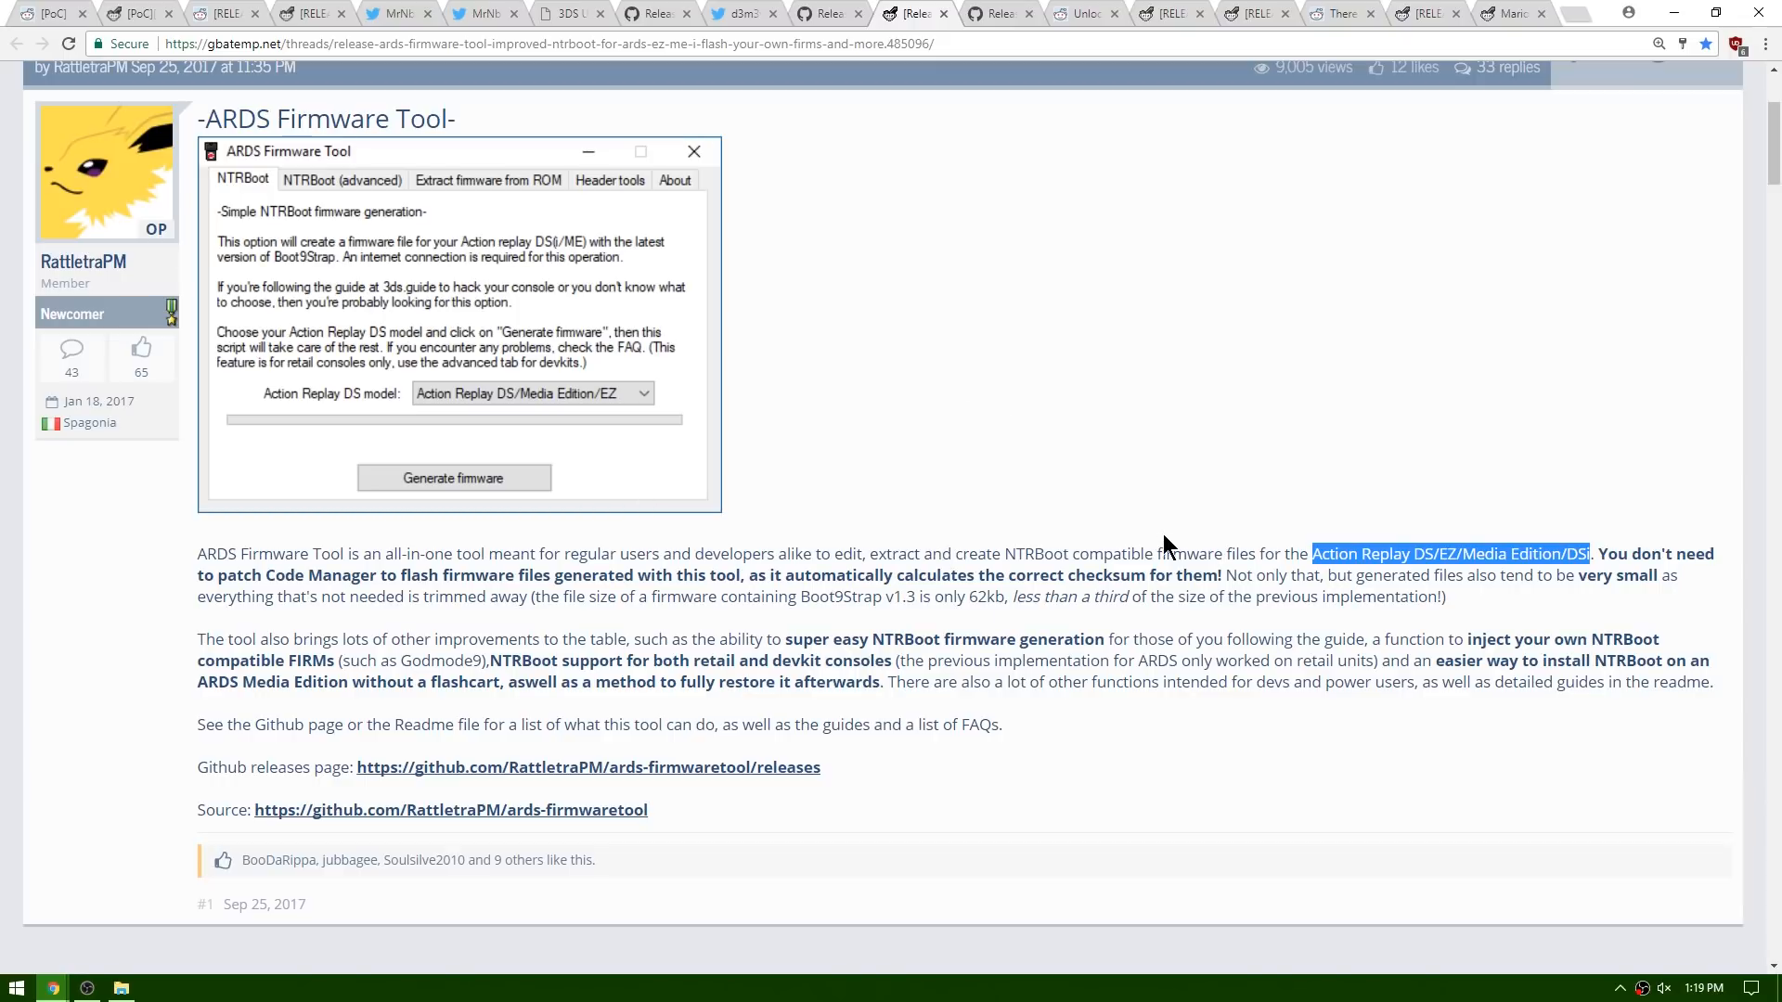
click(1001, 12)
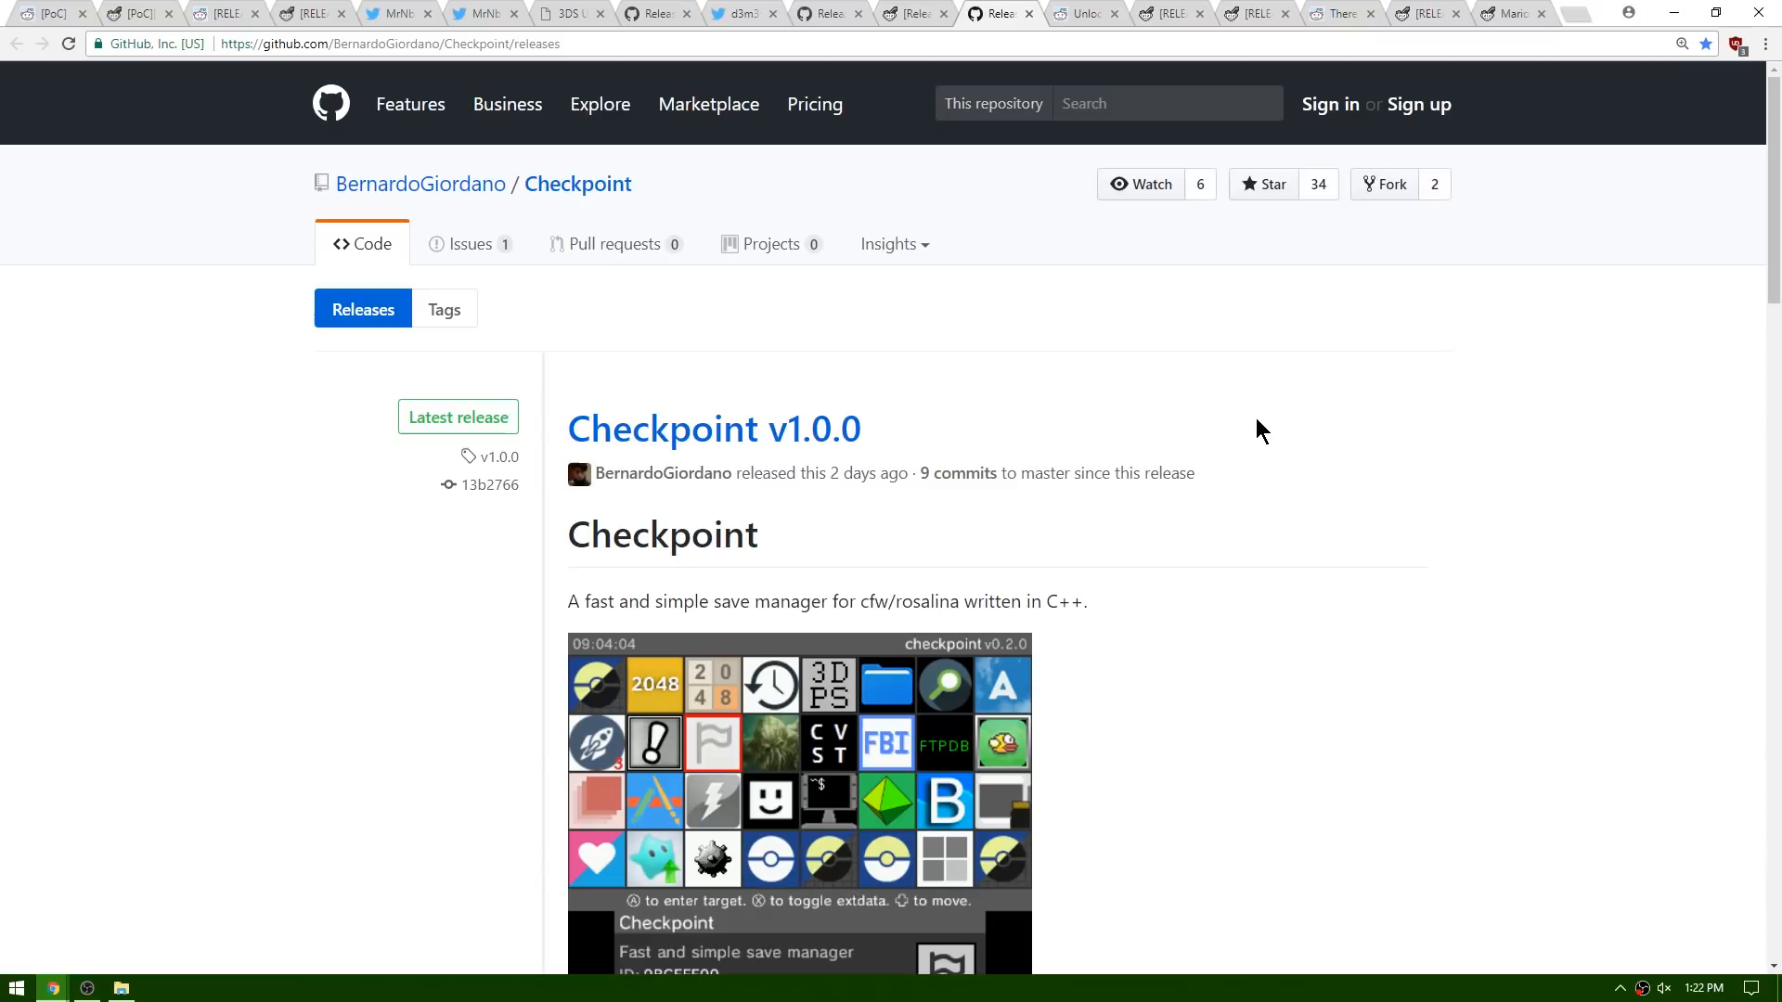
mouse_move(376, 219)
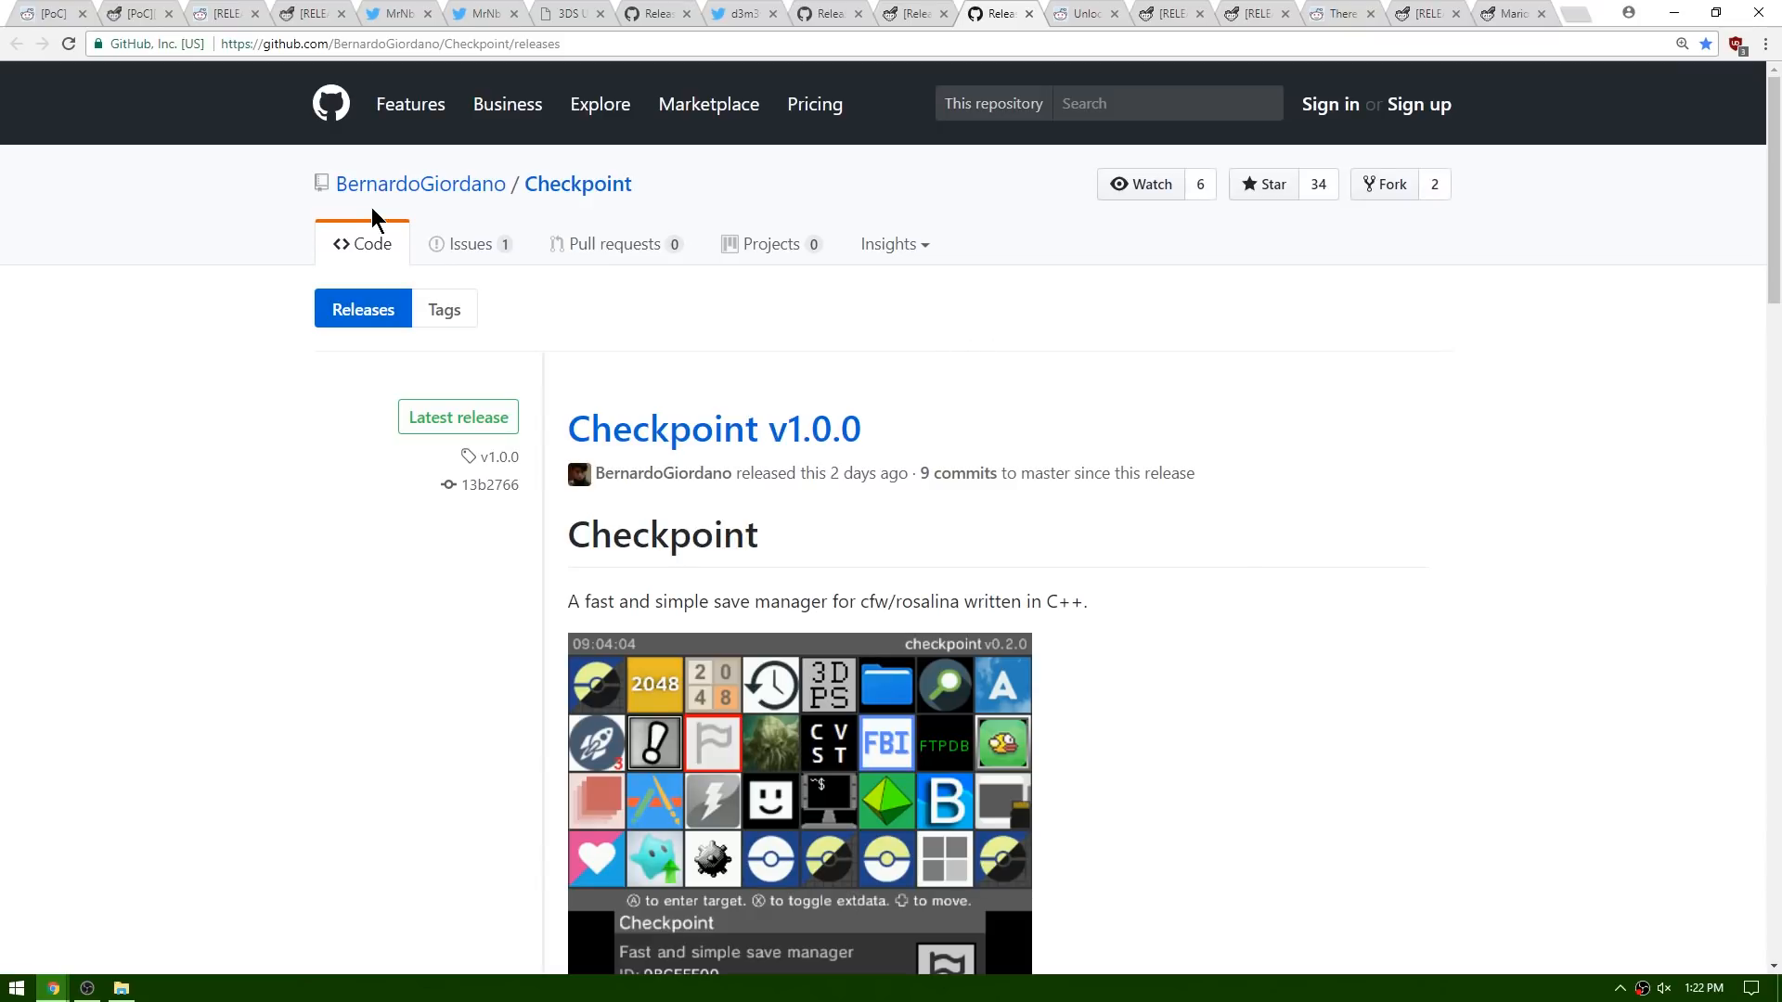
mouse_move(440, 205)
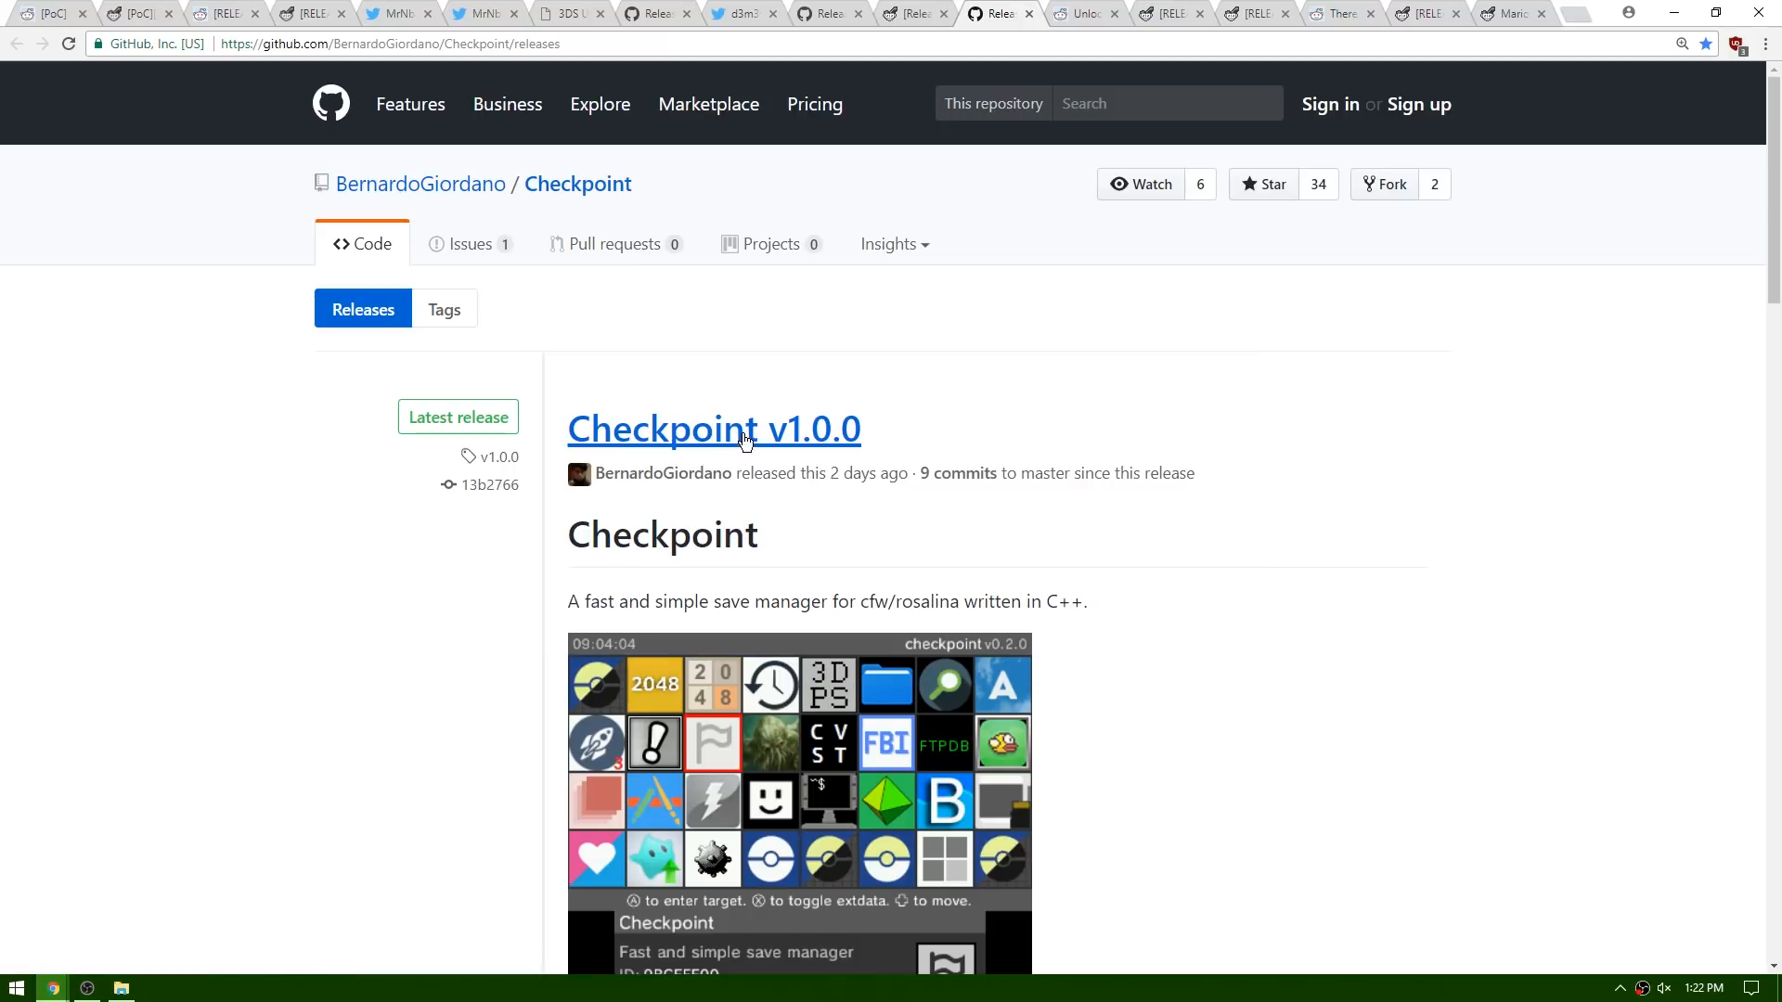
mouse_move(714, 602)
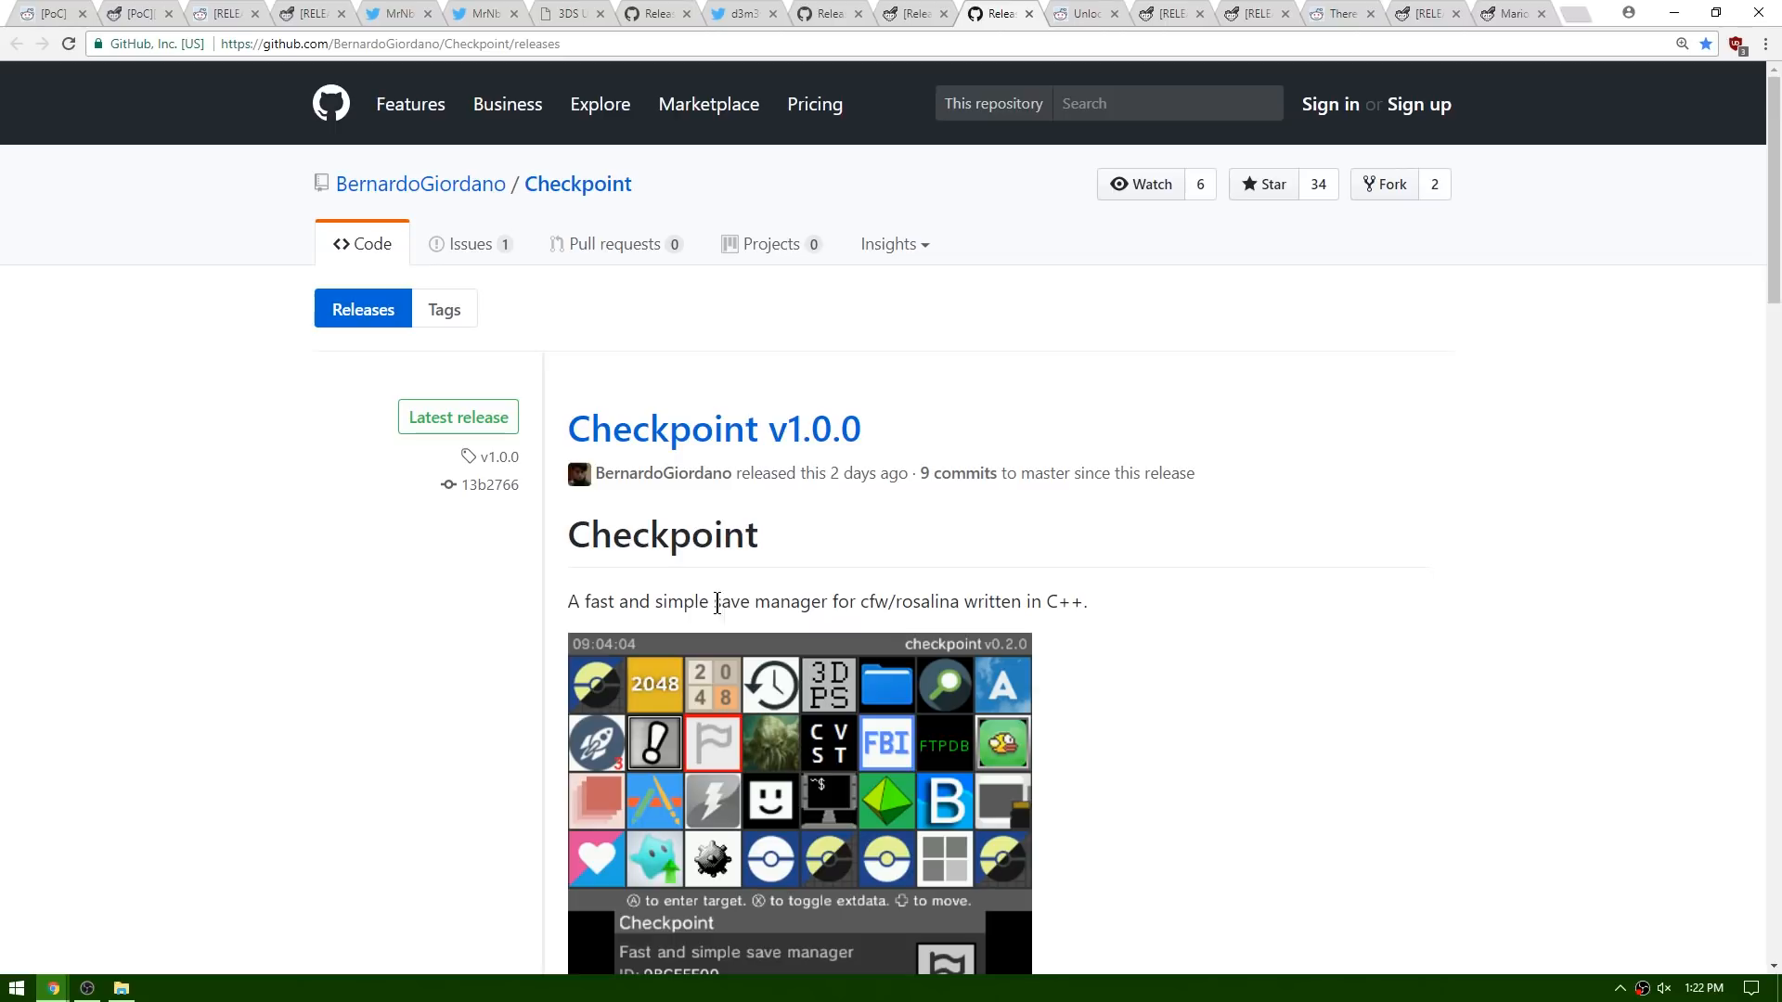
mouse_move(864, 601)
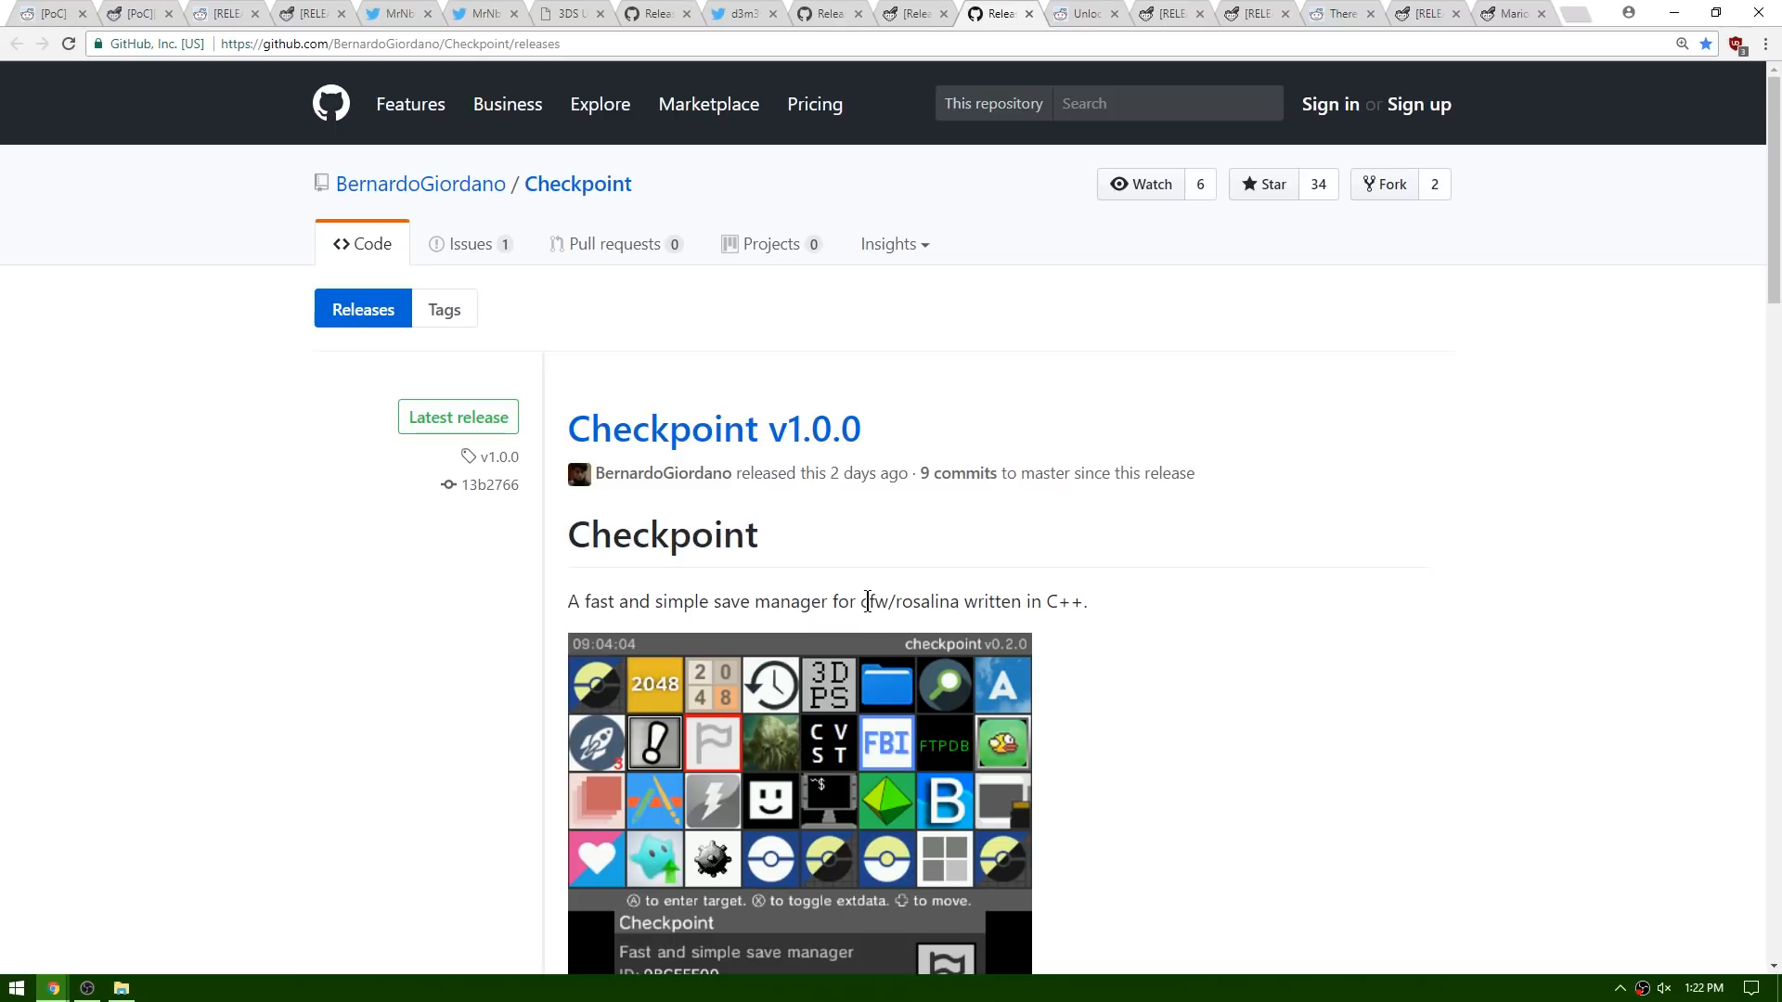
Step: Scroll the Checkpoint v1.0.0 release notes down to the Downloads list of Checkpoint.3dsx and Checkpoint.cia
scroll(down, 3)
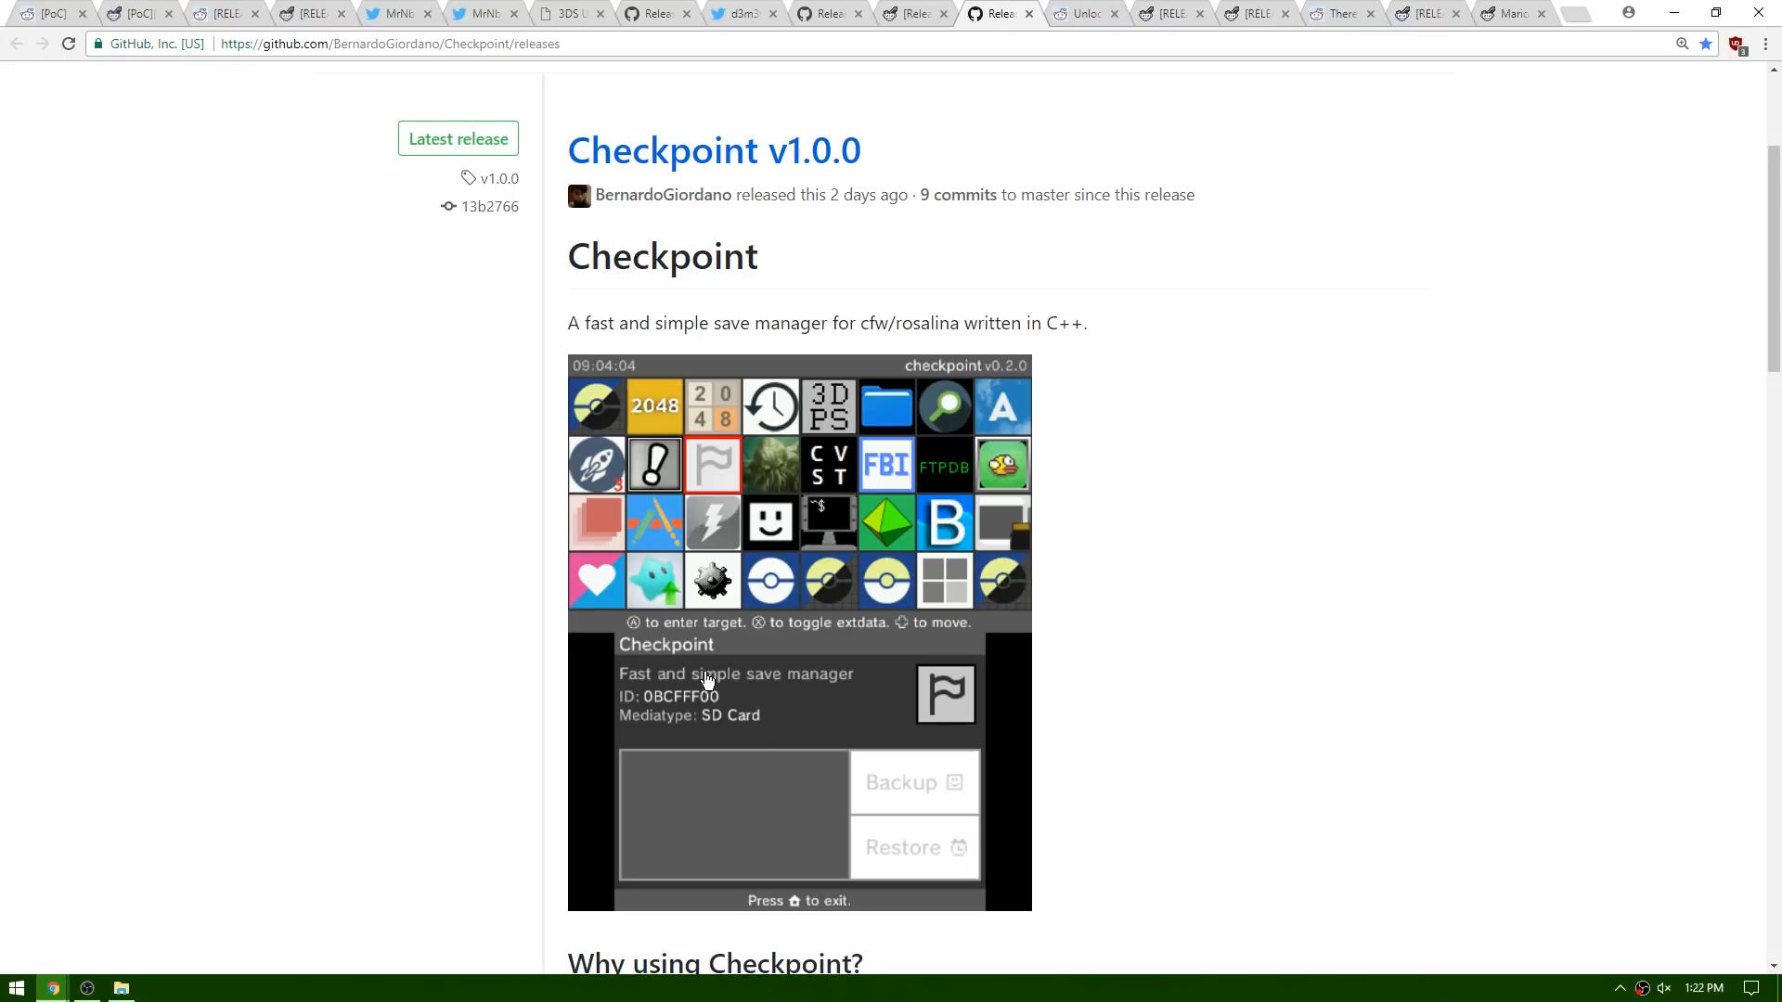
scroll(down, 3)
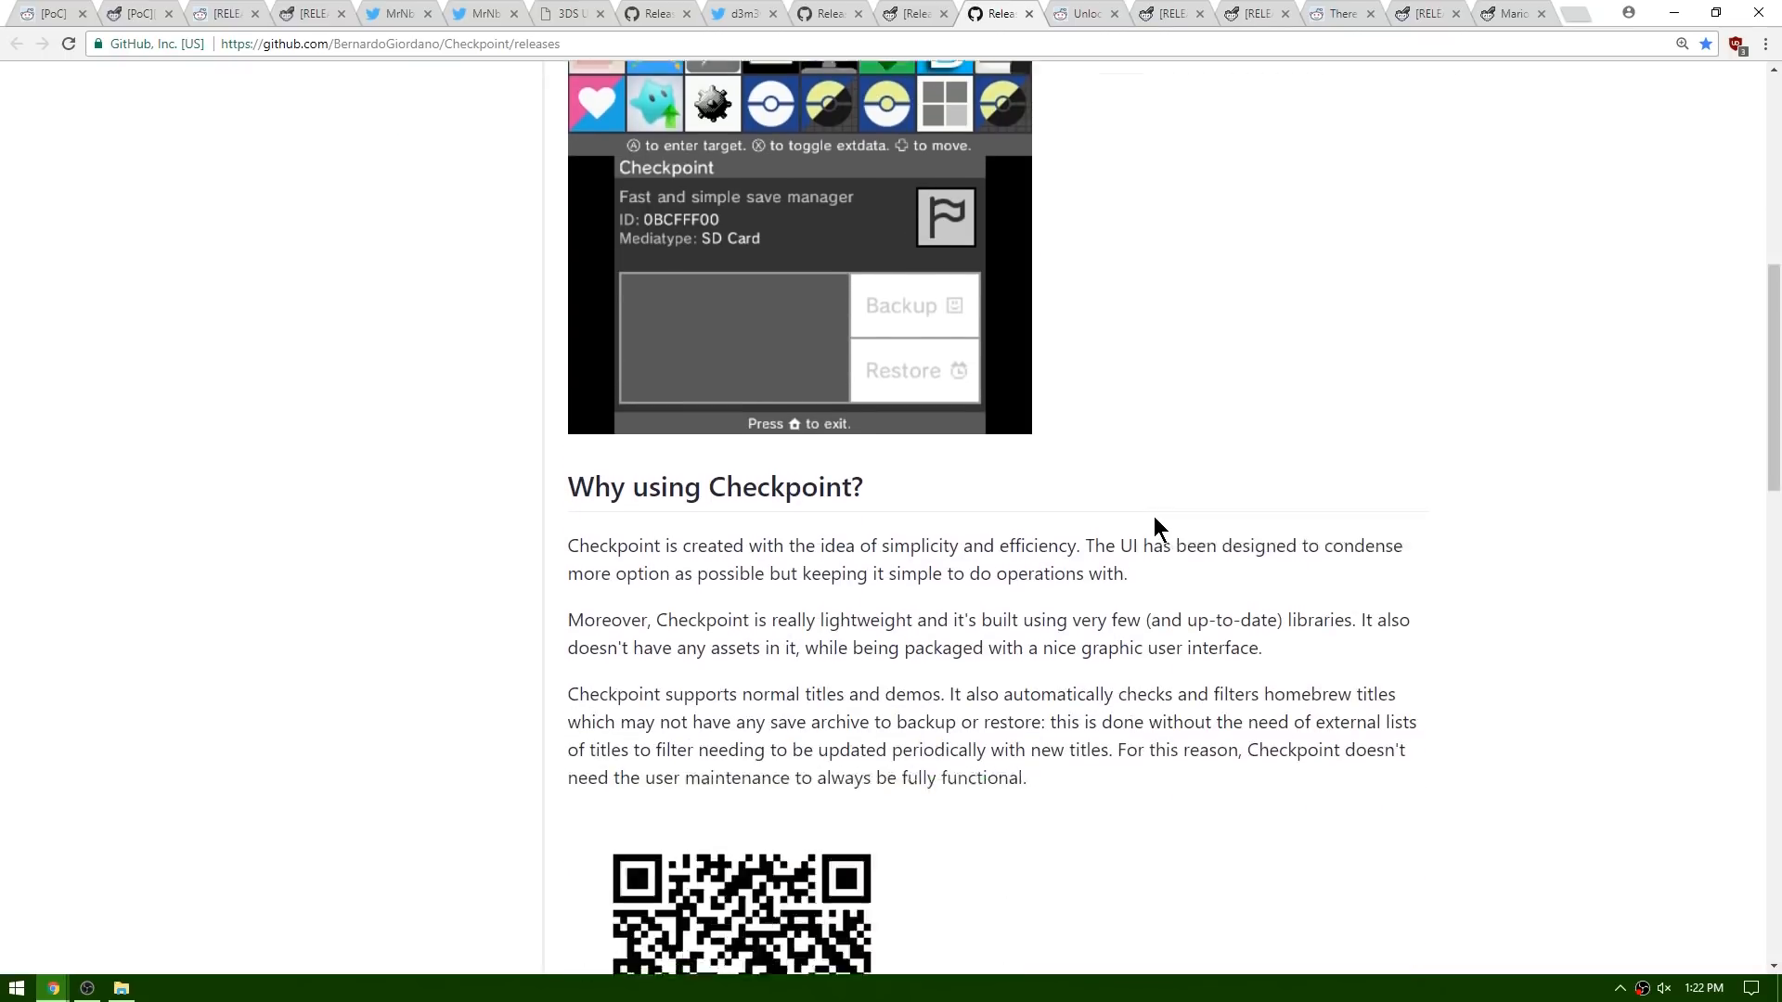
scroll(down, 3)
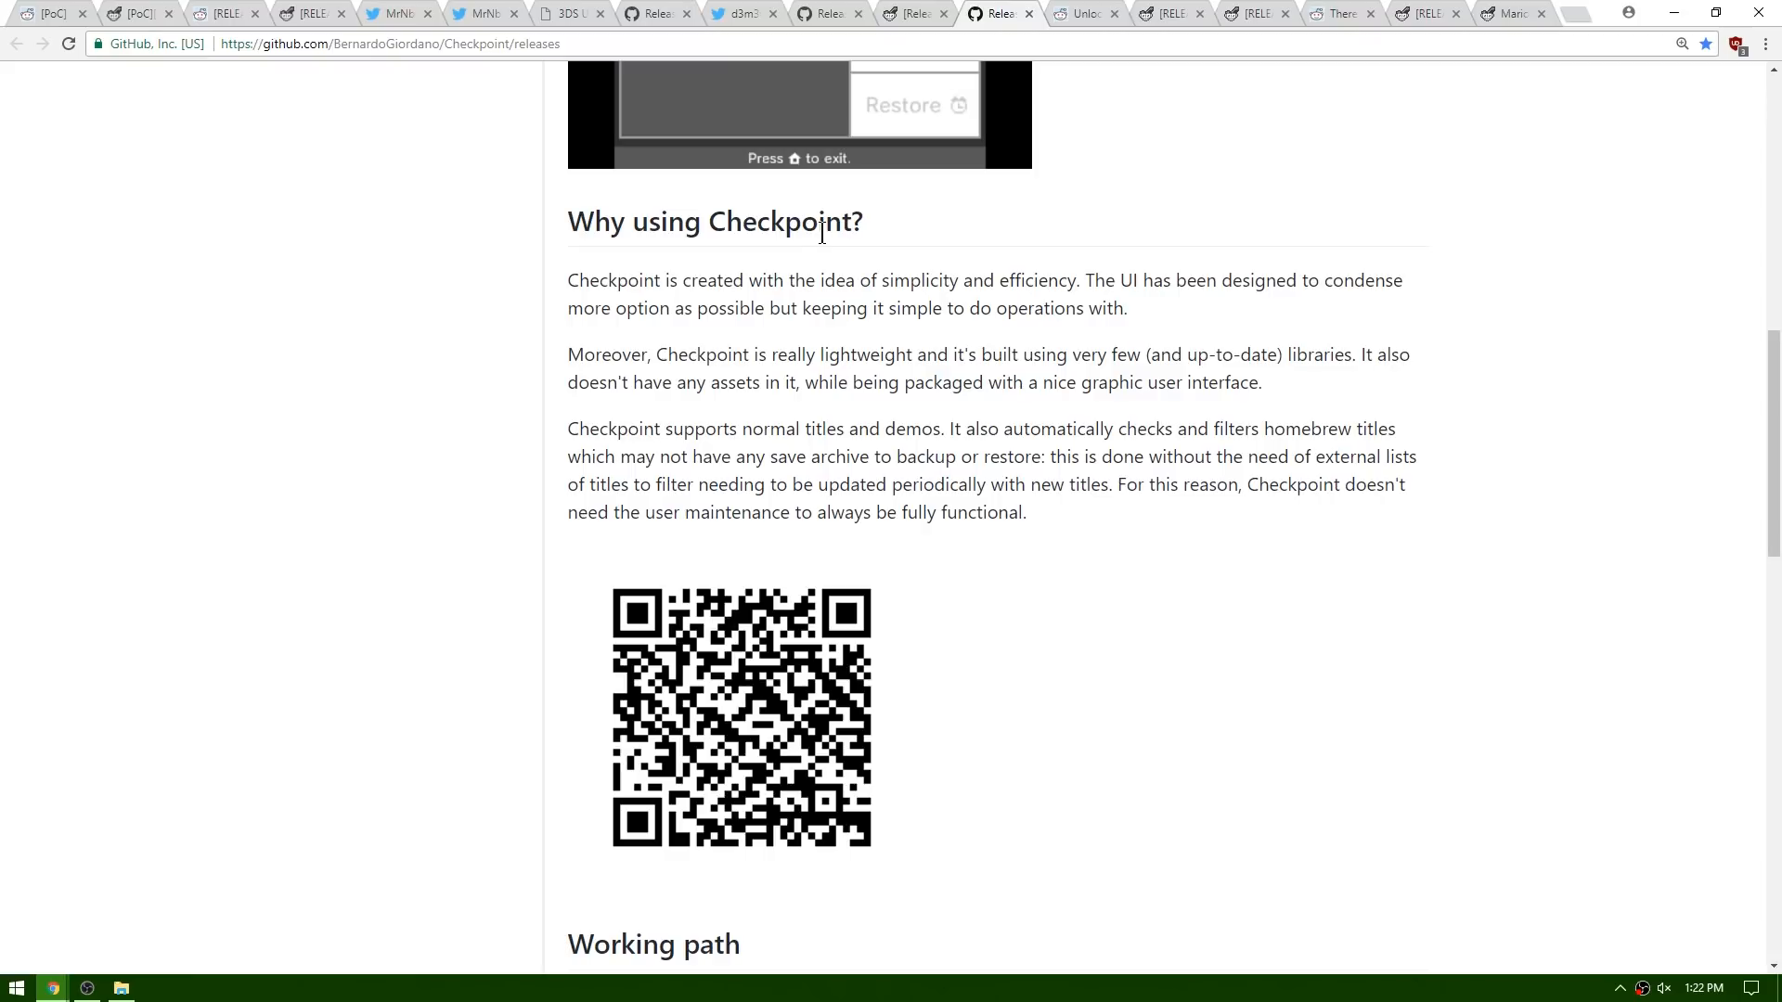
mouse_move(882, 274)
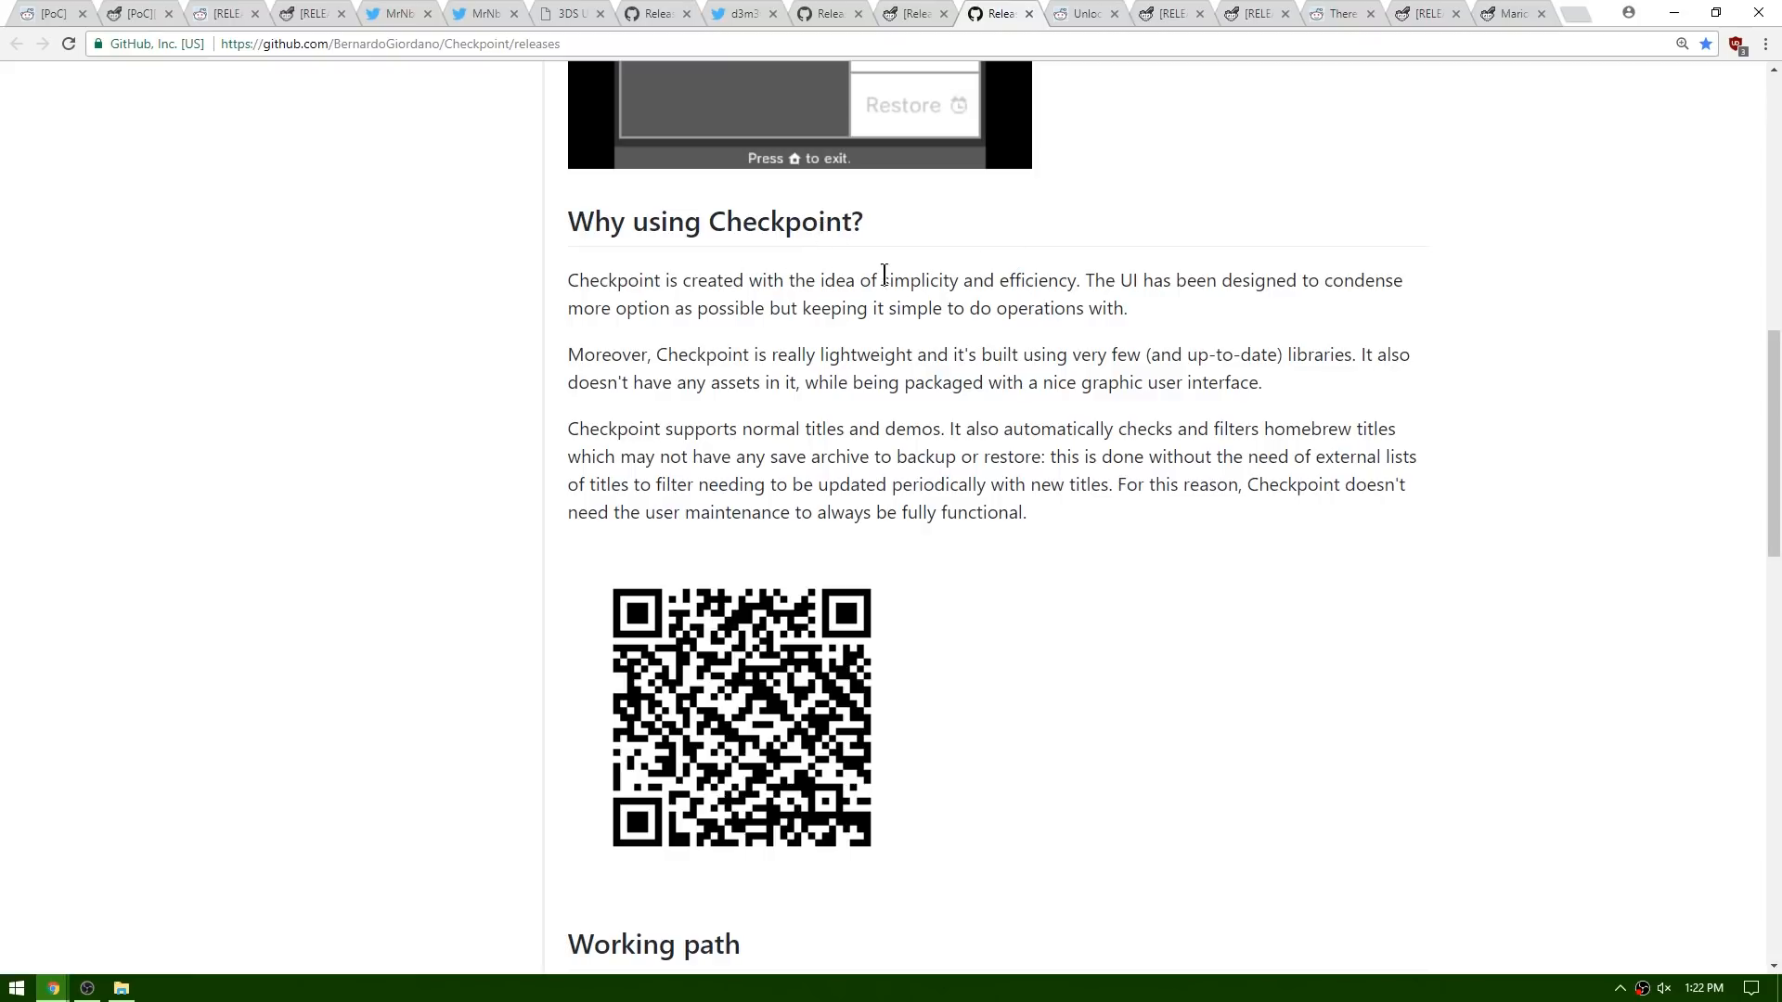
mouse_move(1046, 279)
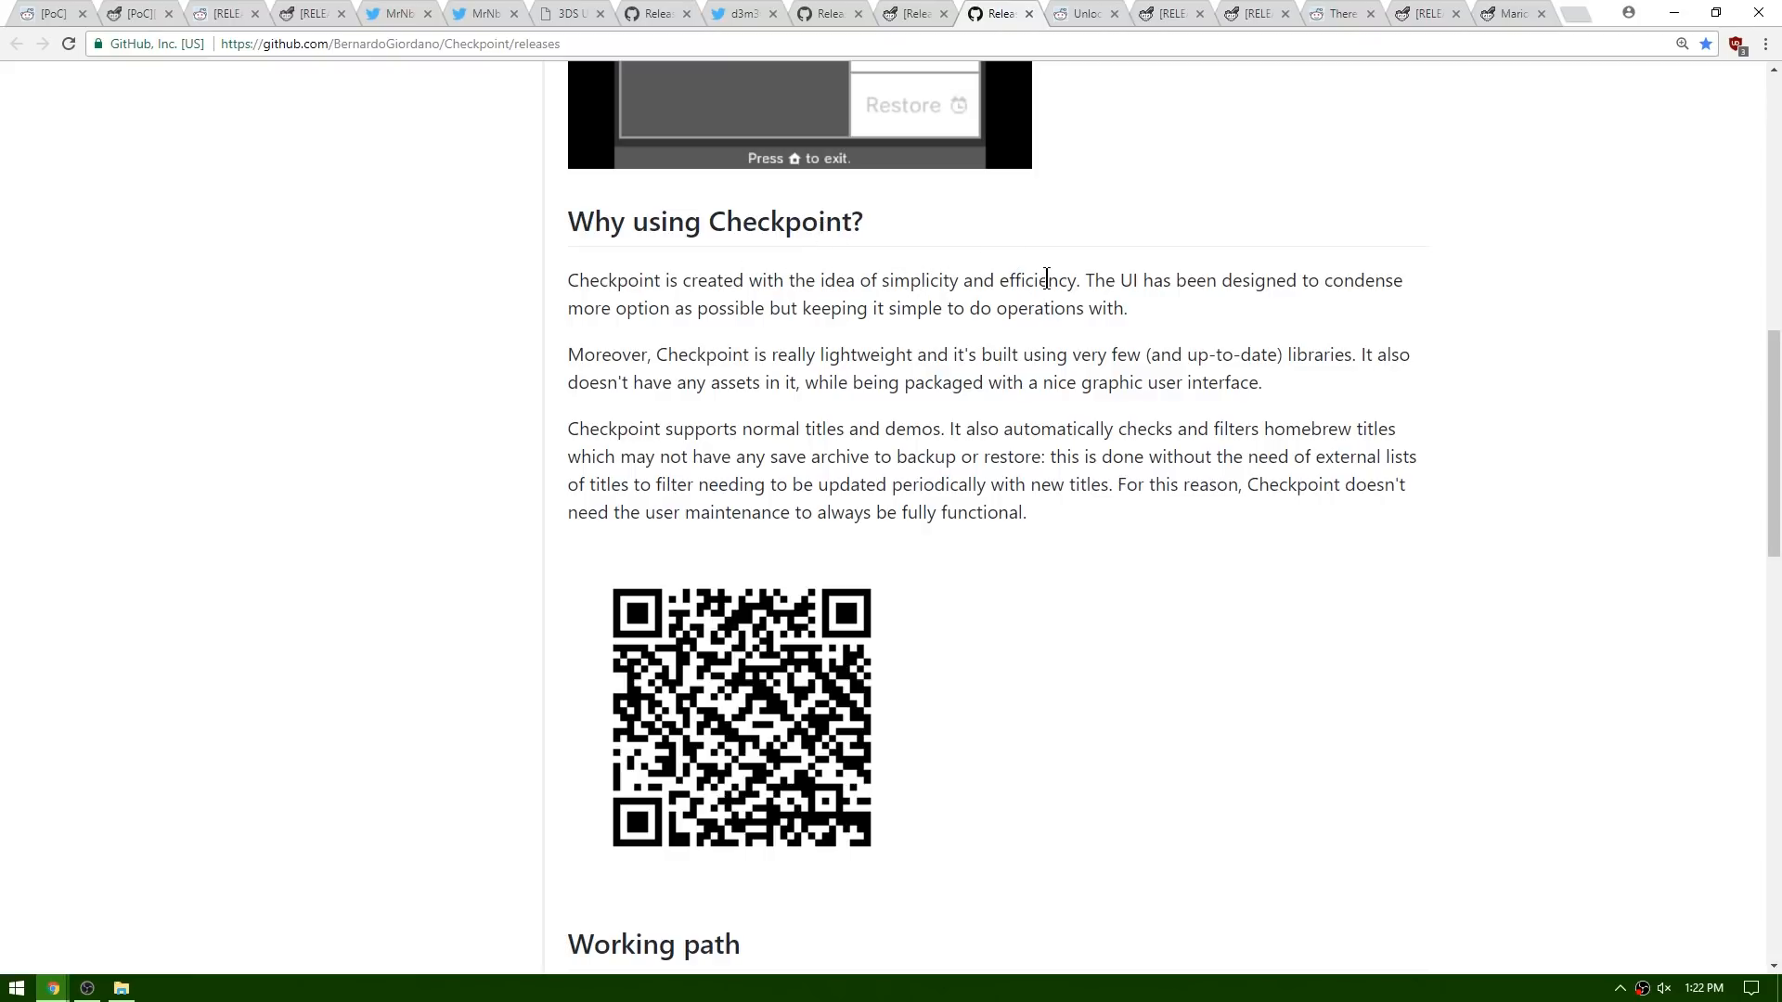
mouse_move(1138, 277)
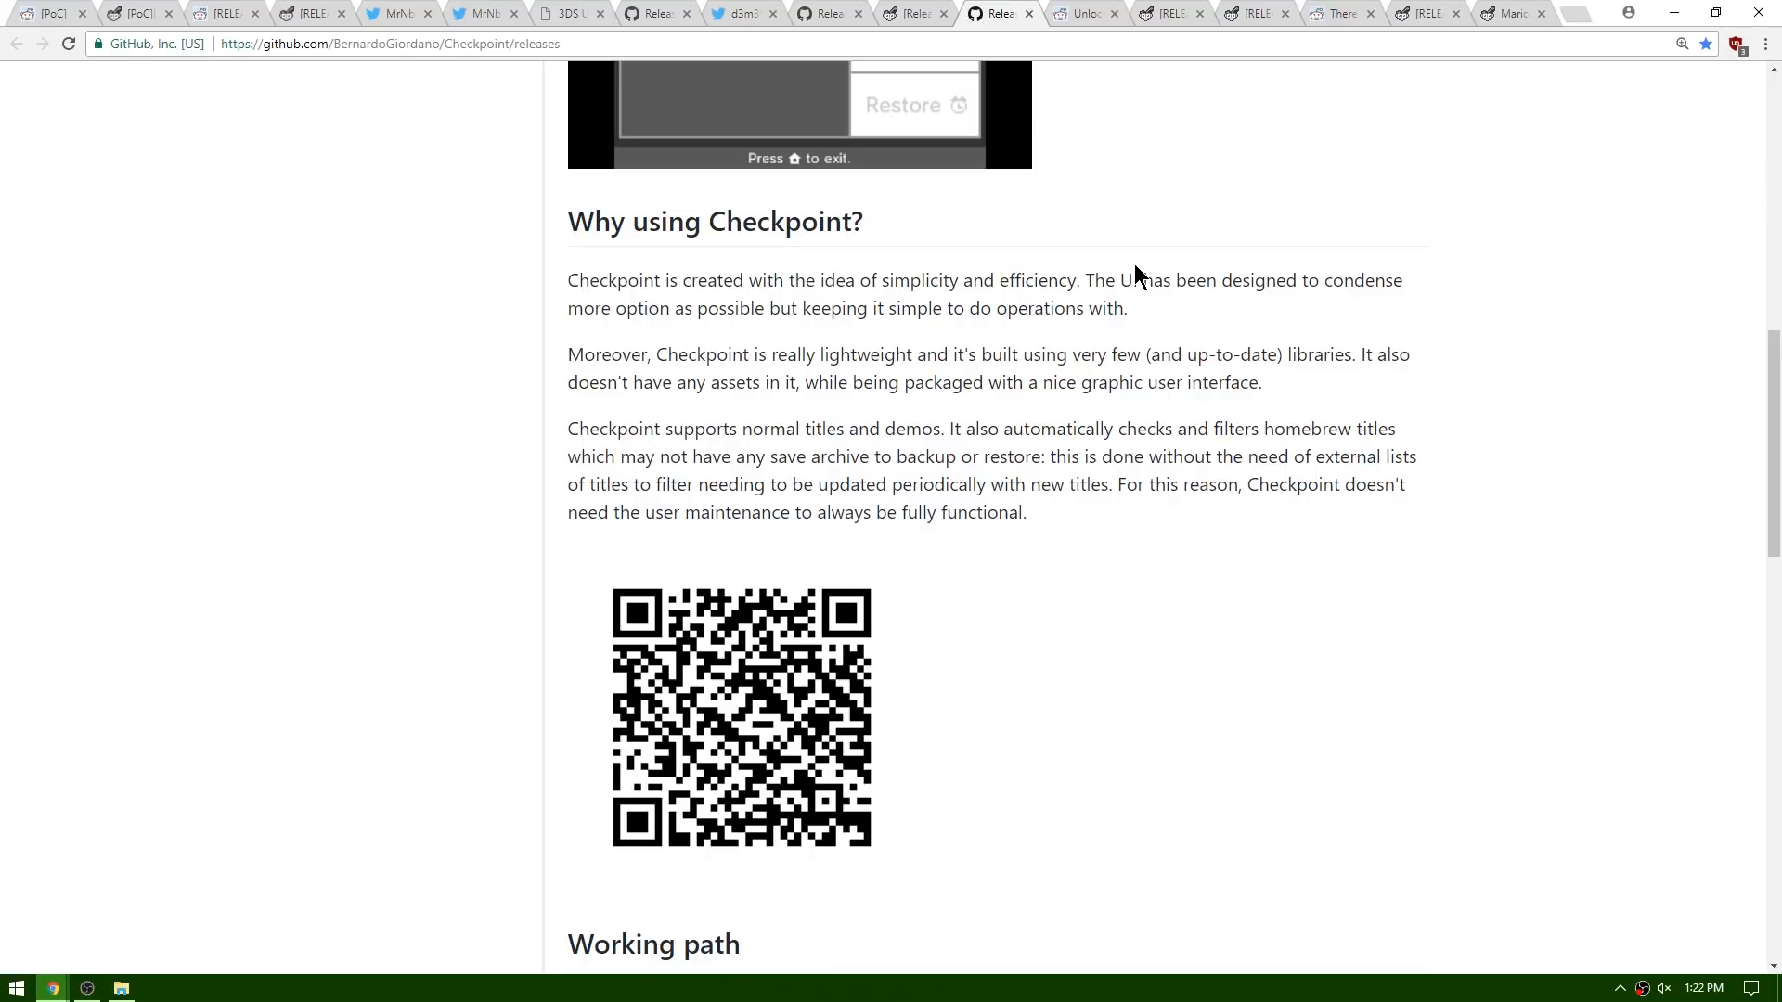
mouse_move(633, 315)
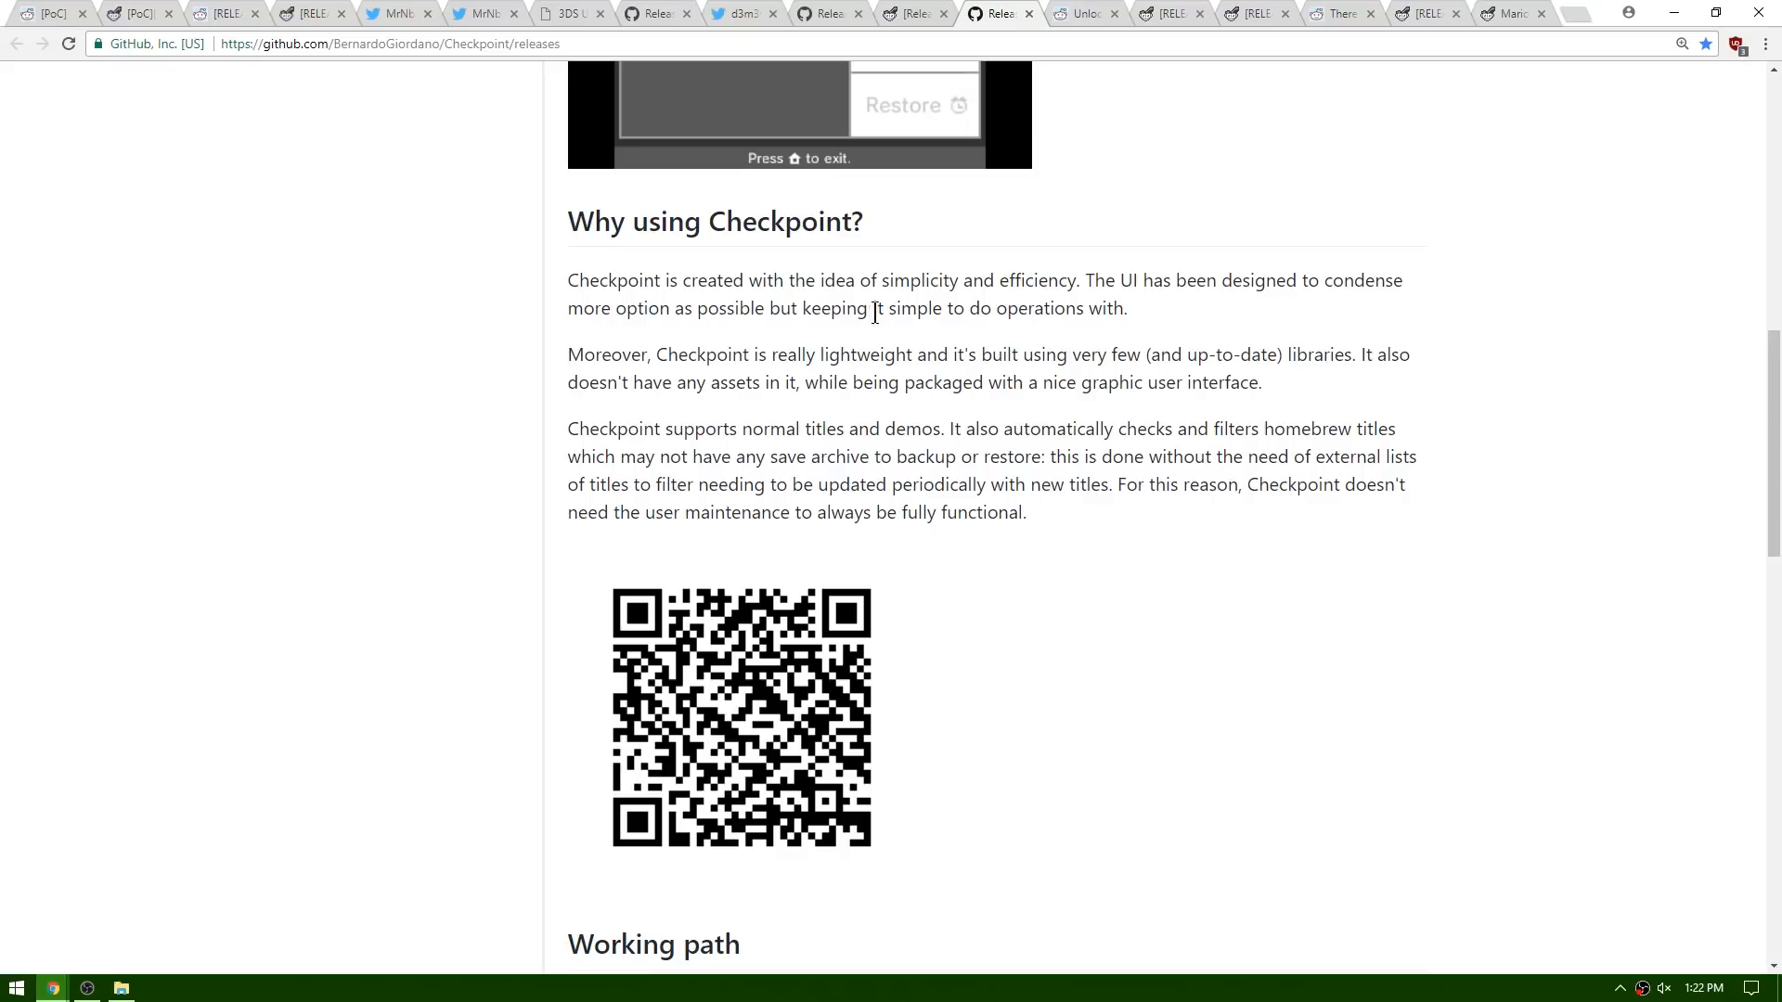
mouse_move(998, 305)
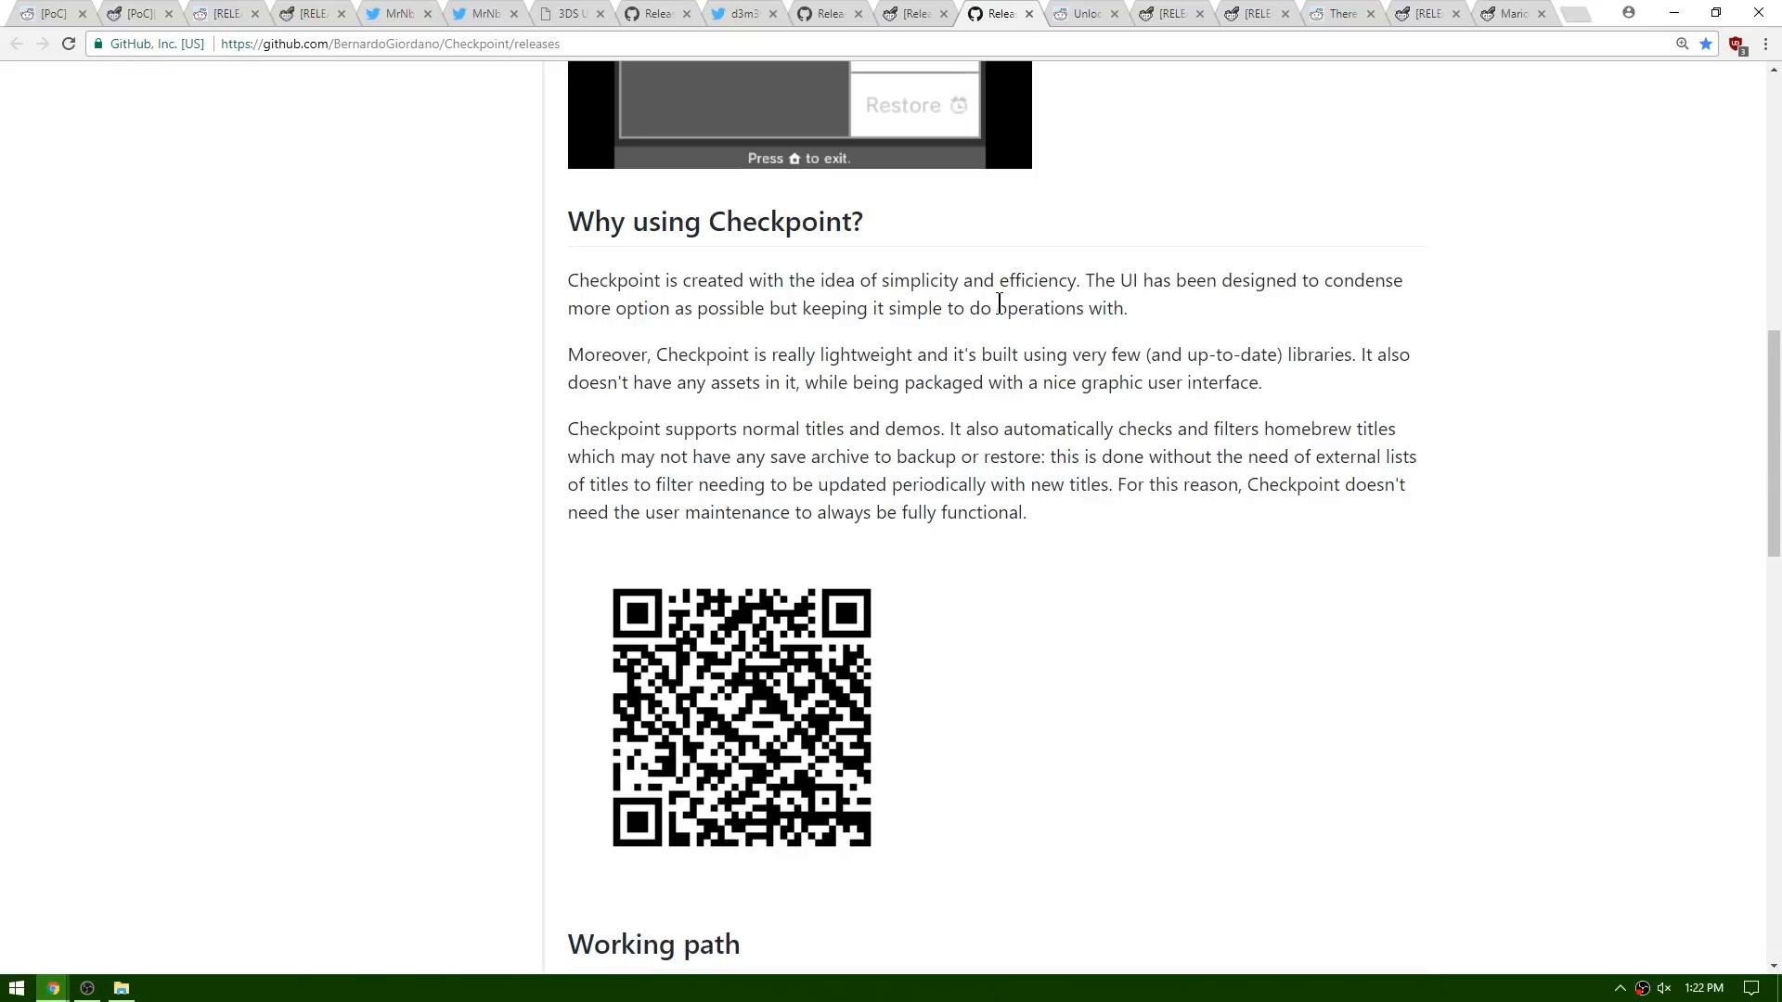
mouse_move(872, 442)
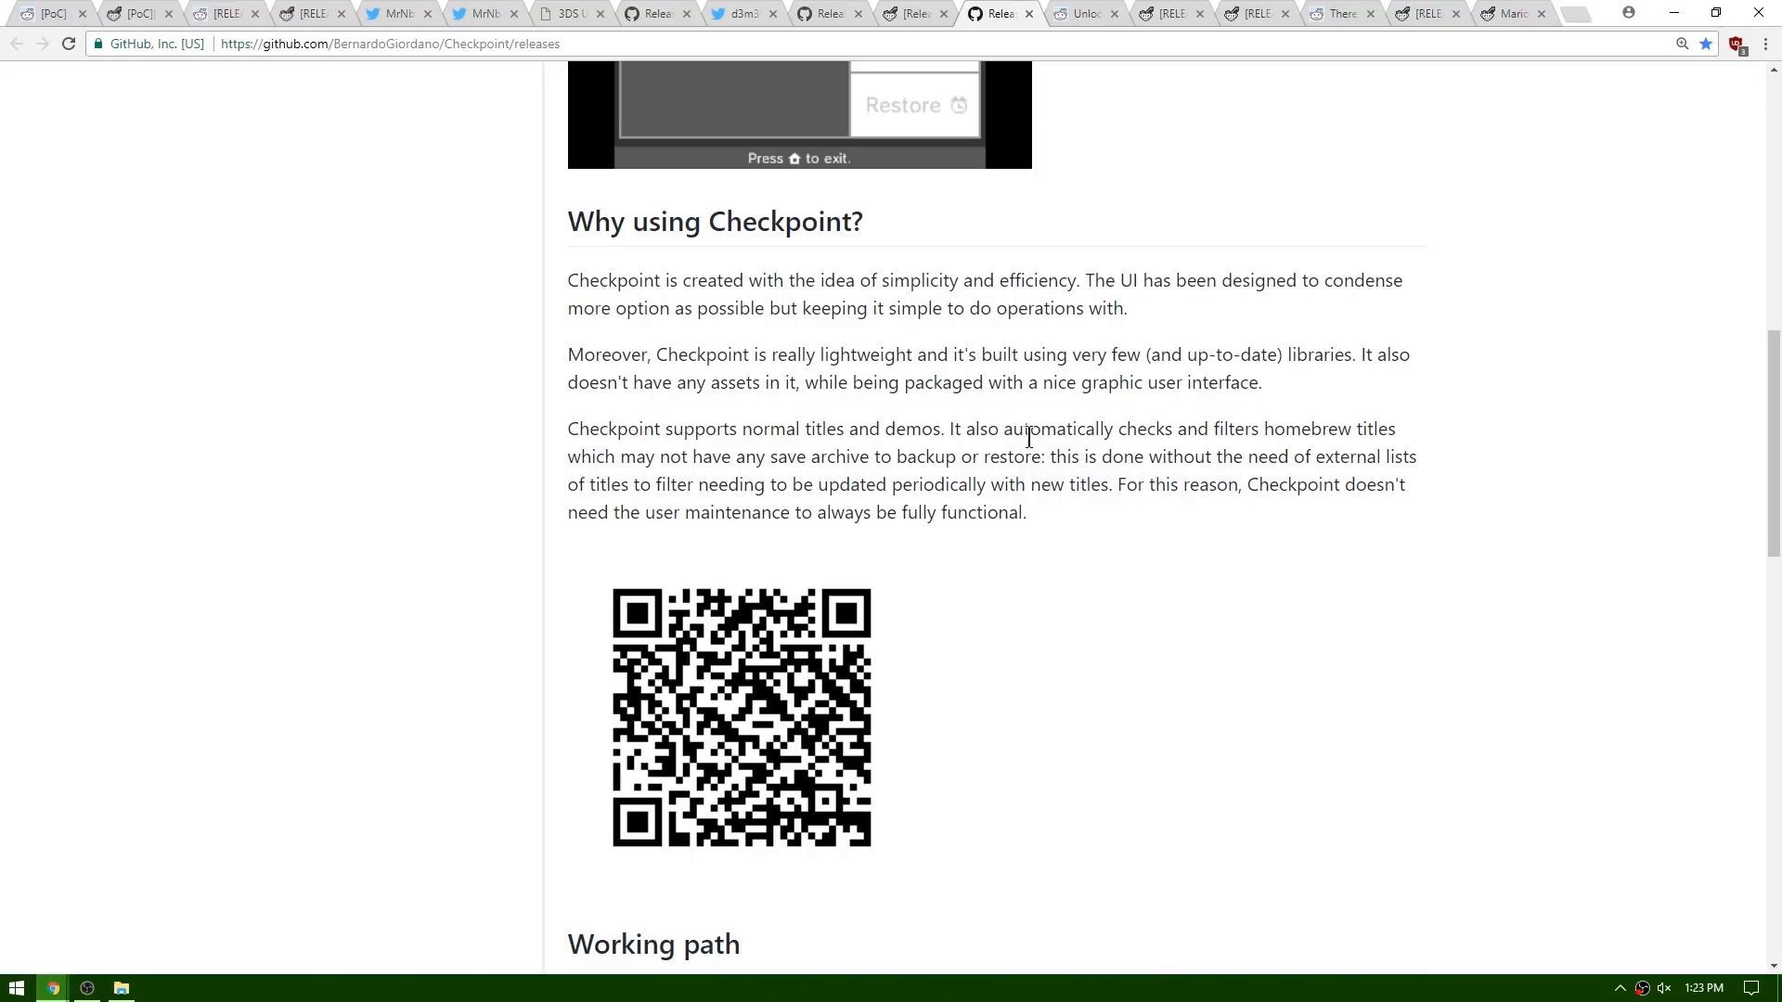
mouse_move(1376, 423)
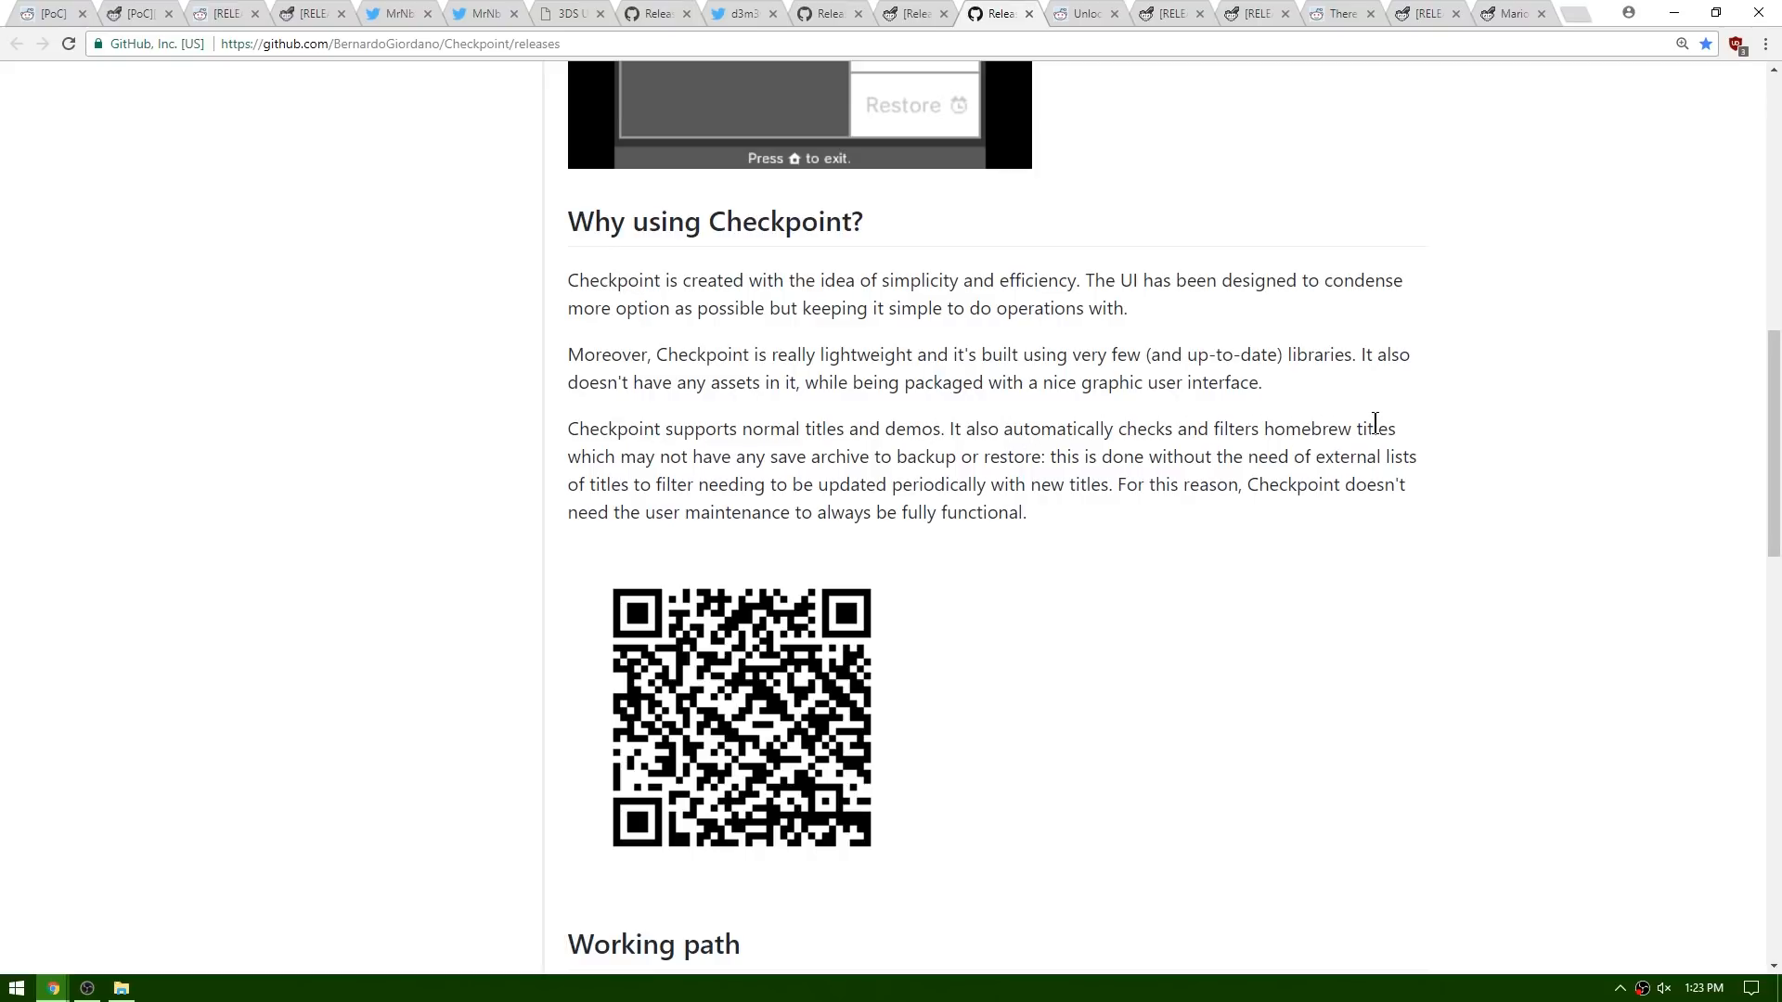
mouse_move(780, 455)
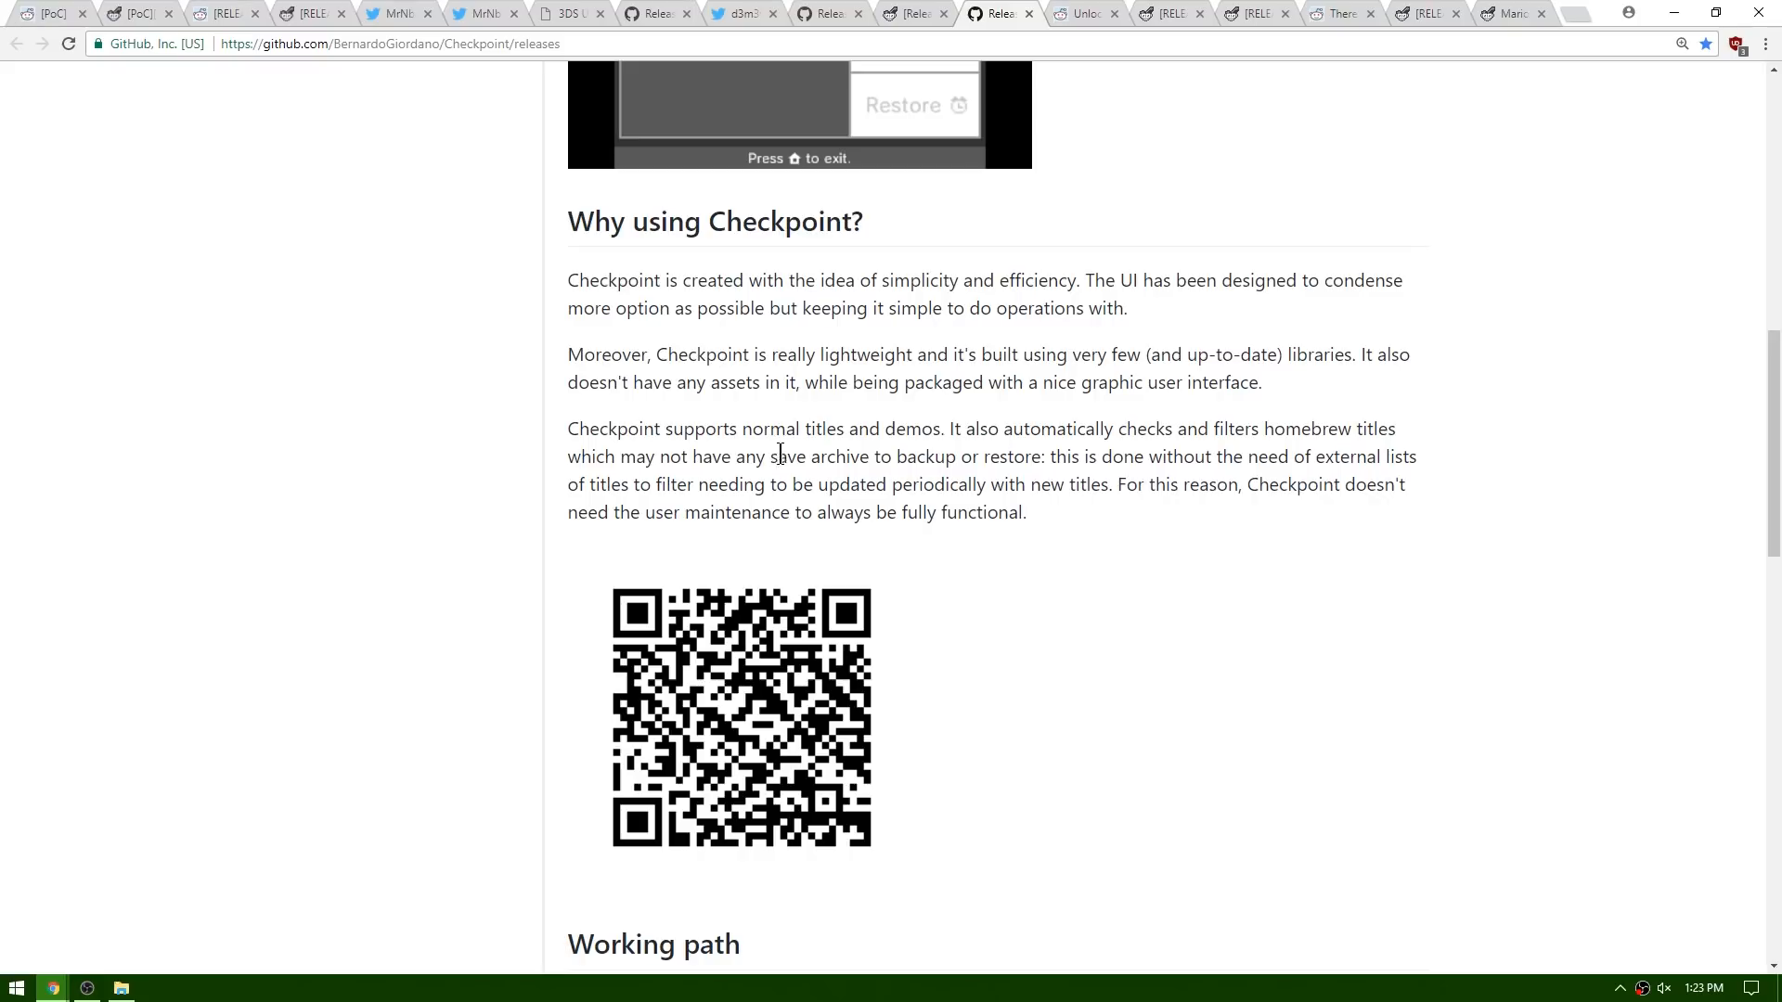
mouse_move(989, 457)
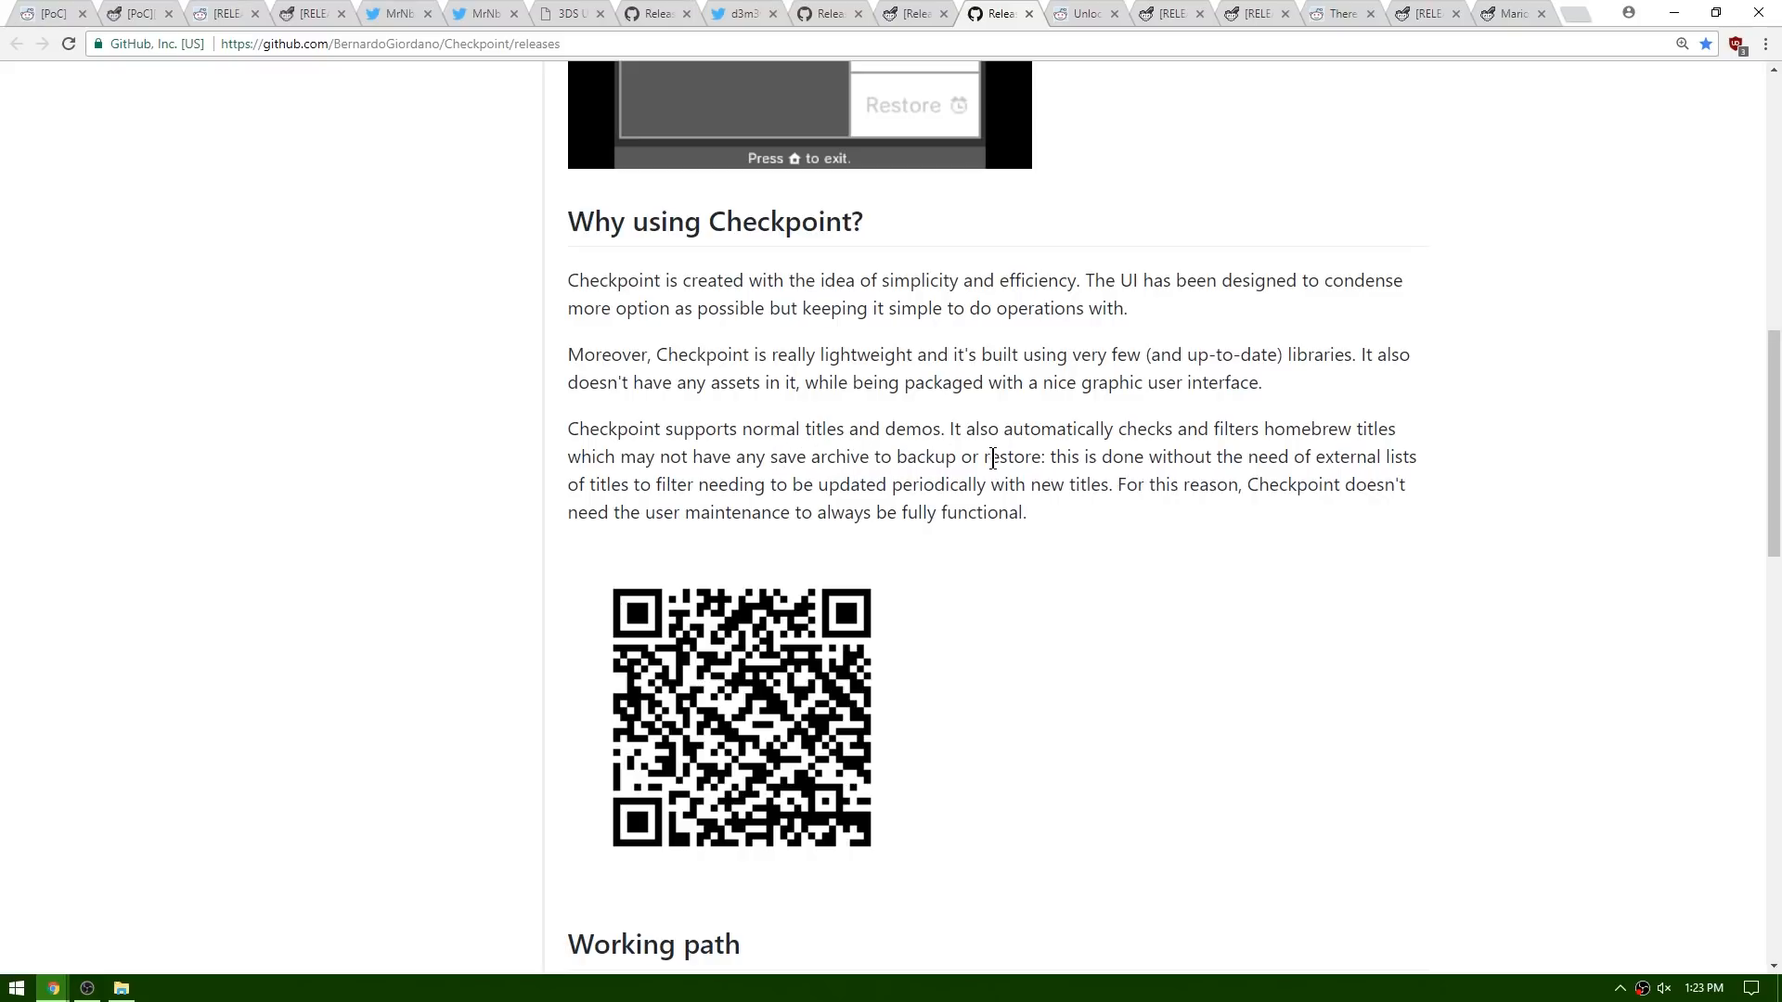
scroll(down, 3)
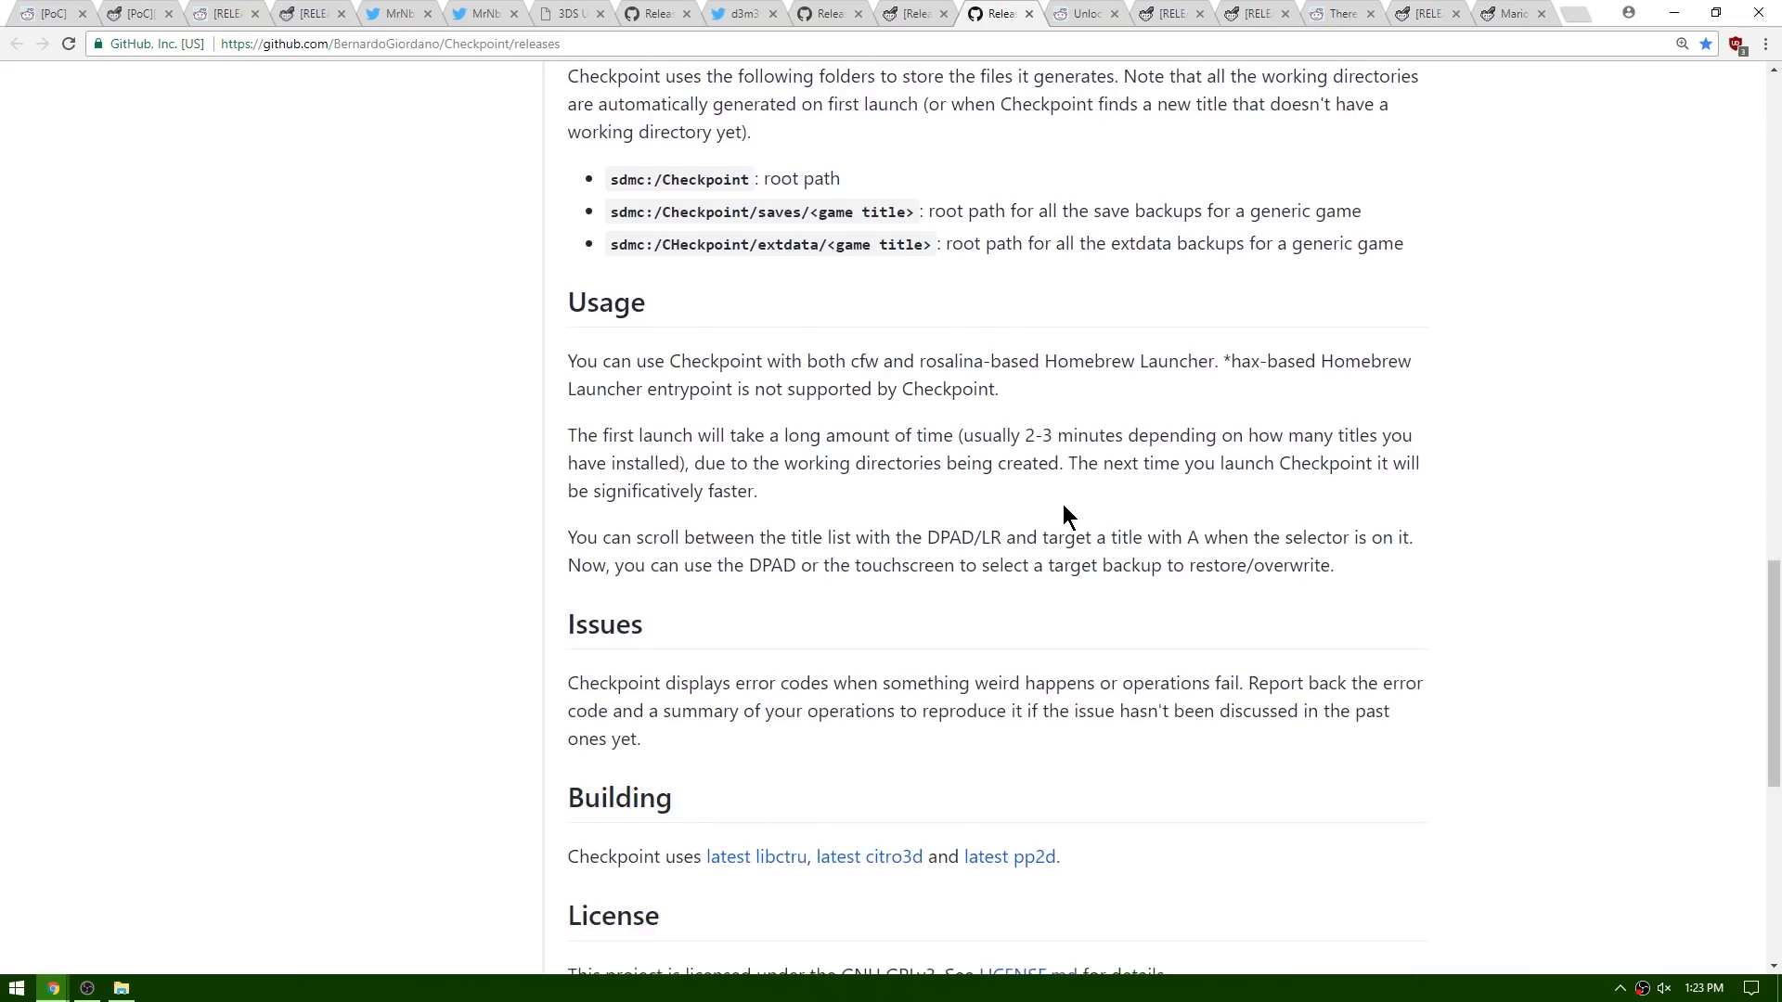
scroll(down, 3)
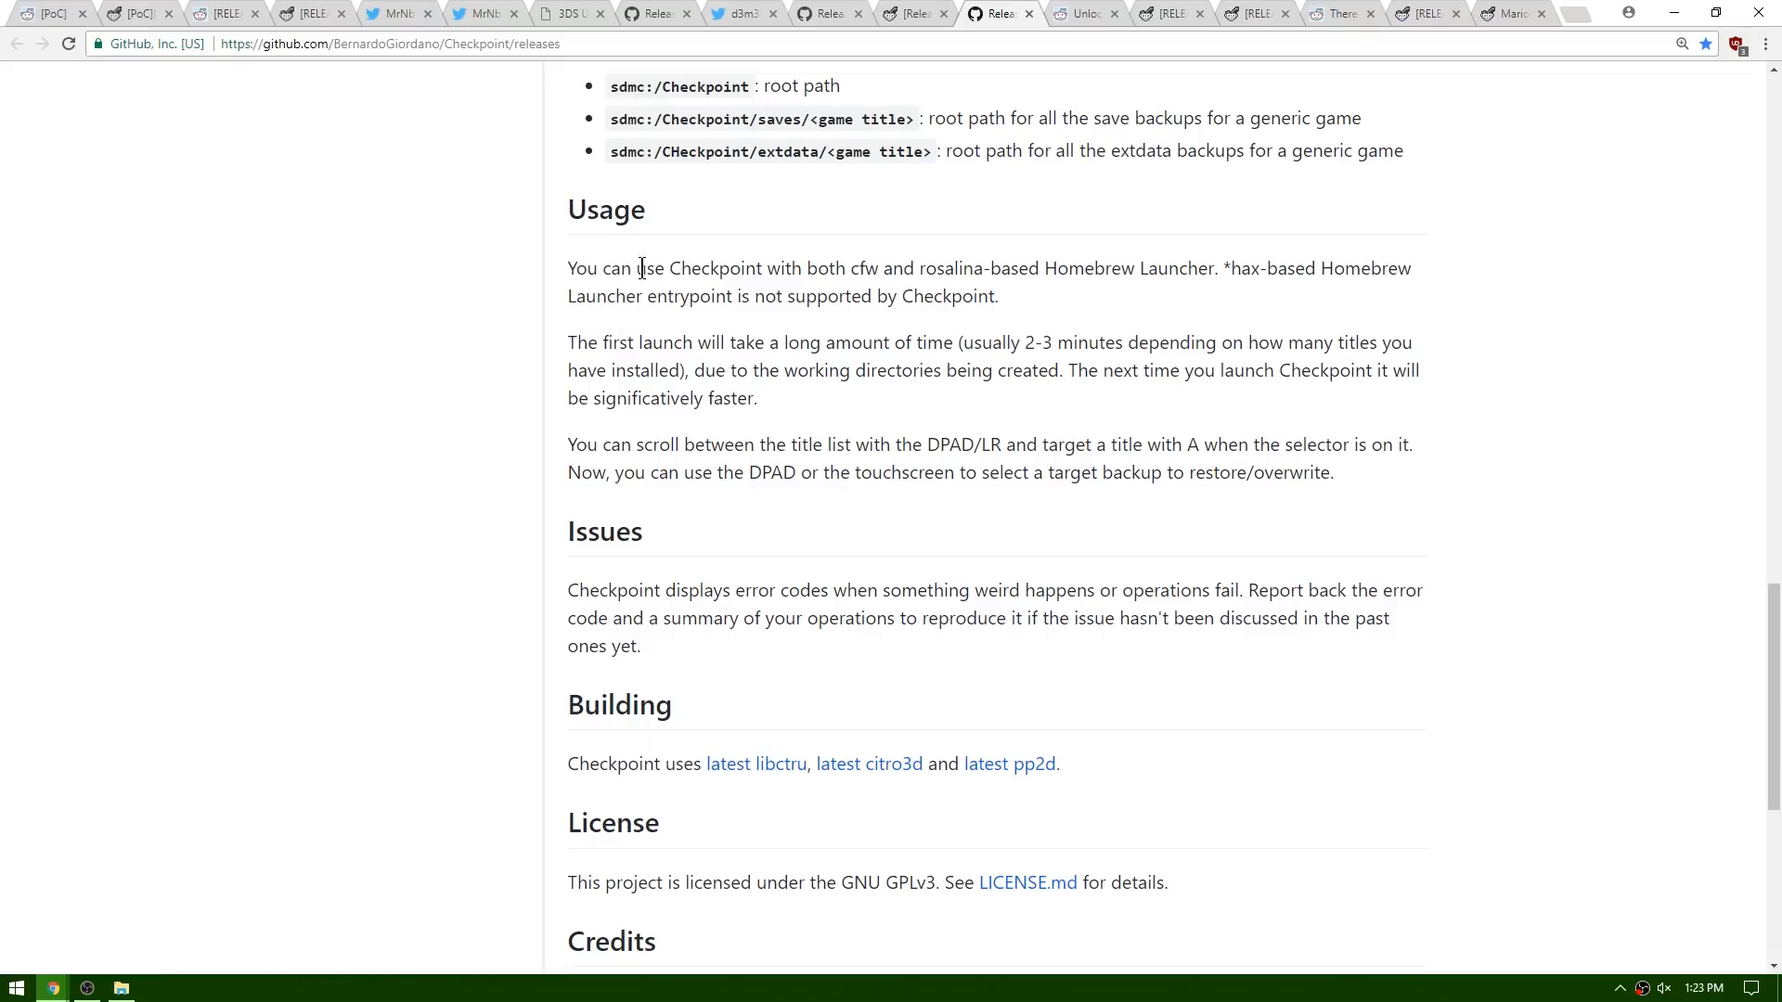
mouse_move(958, 266)
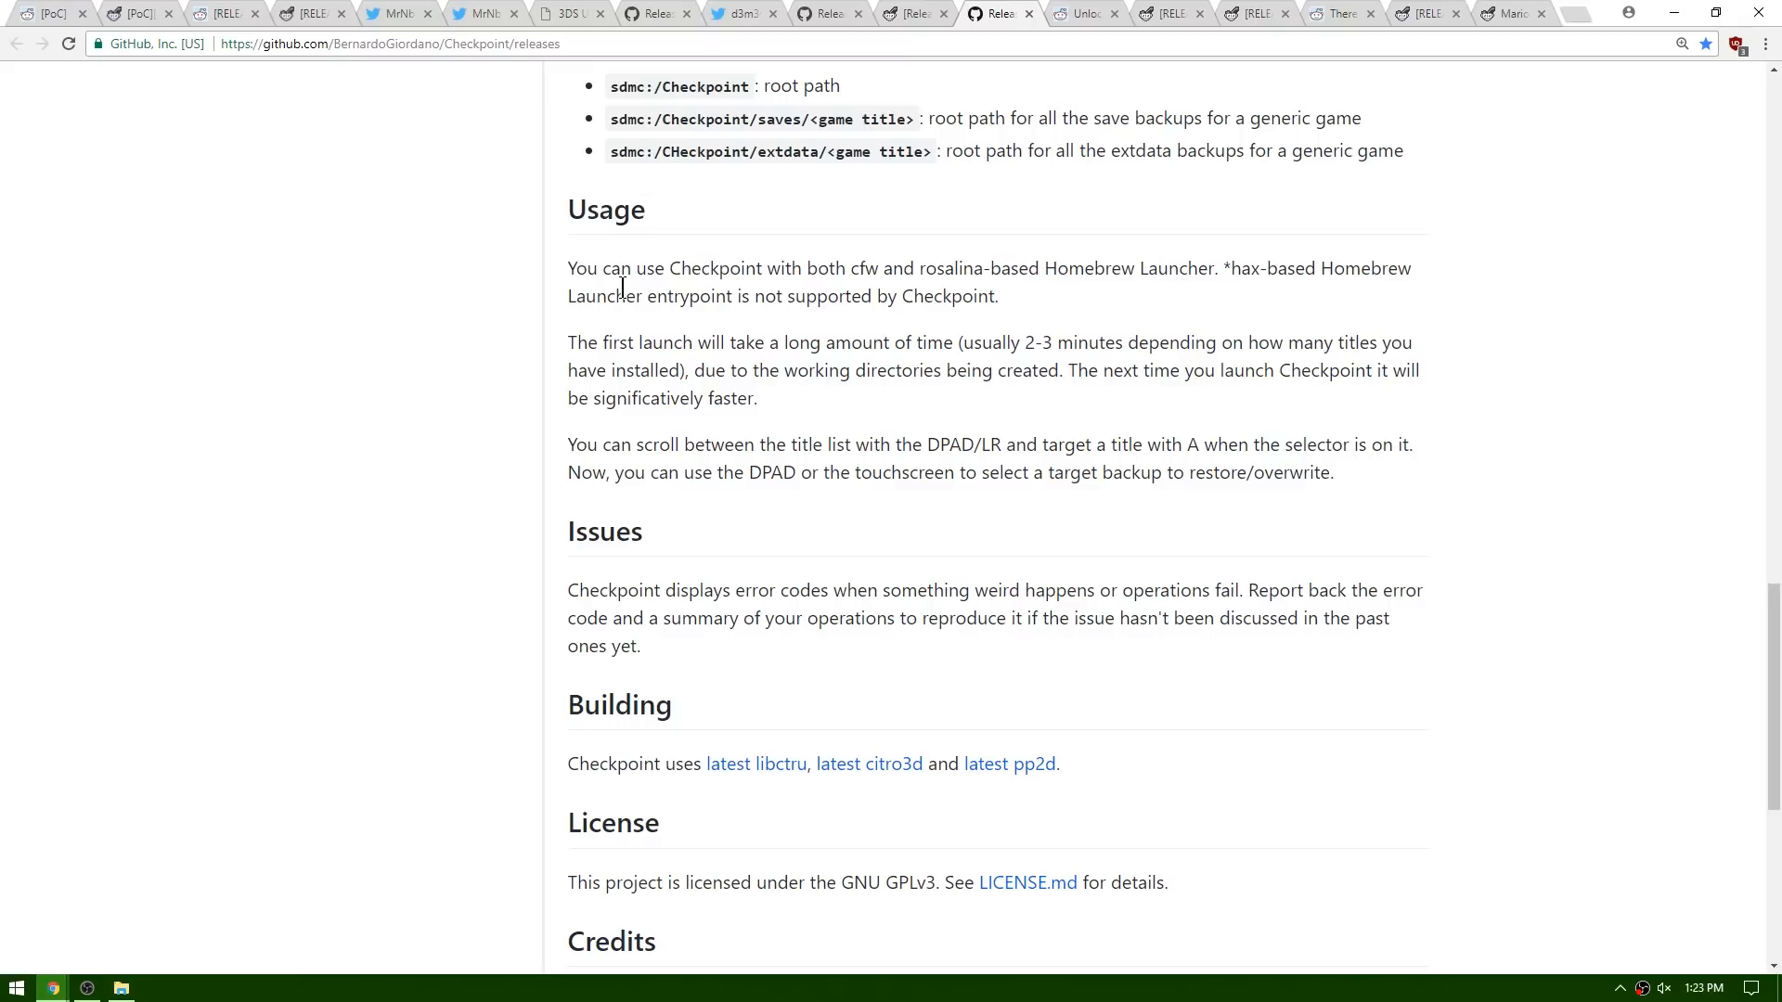
mouse_move(920, 301)
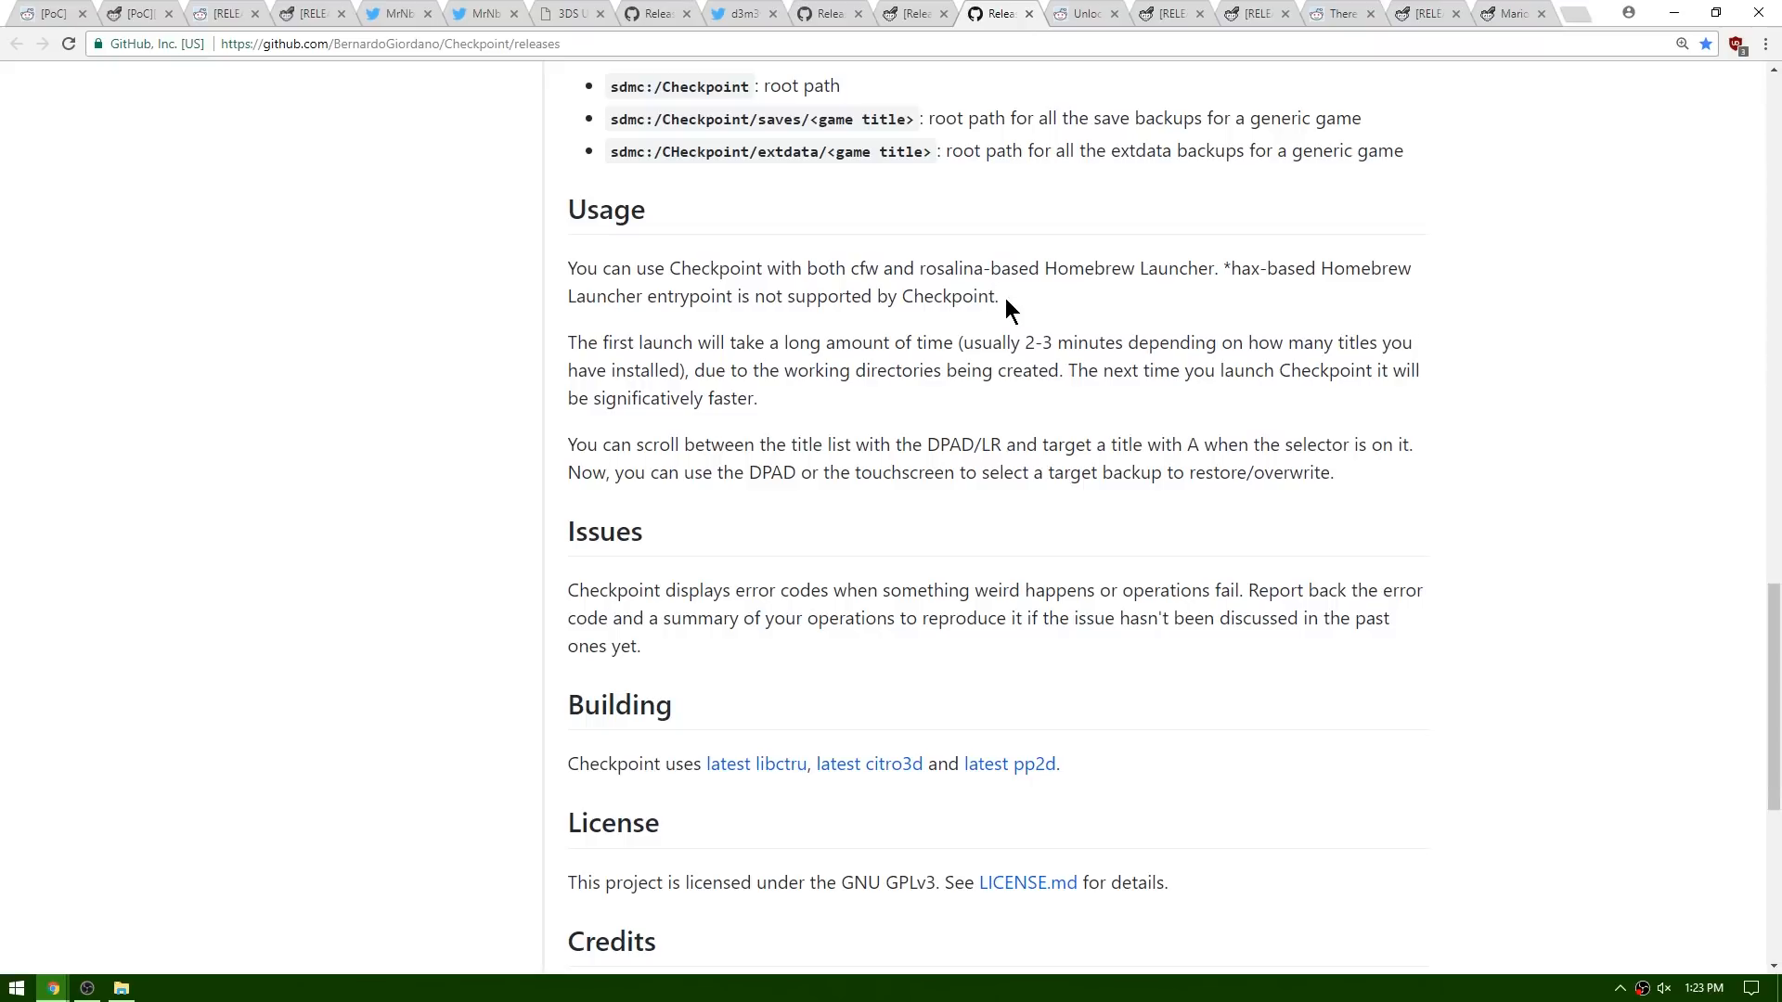
scroll(up, 3)
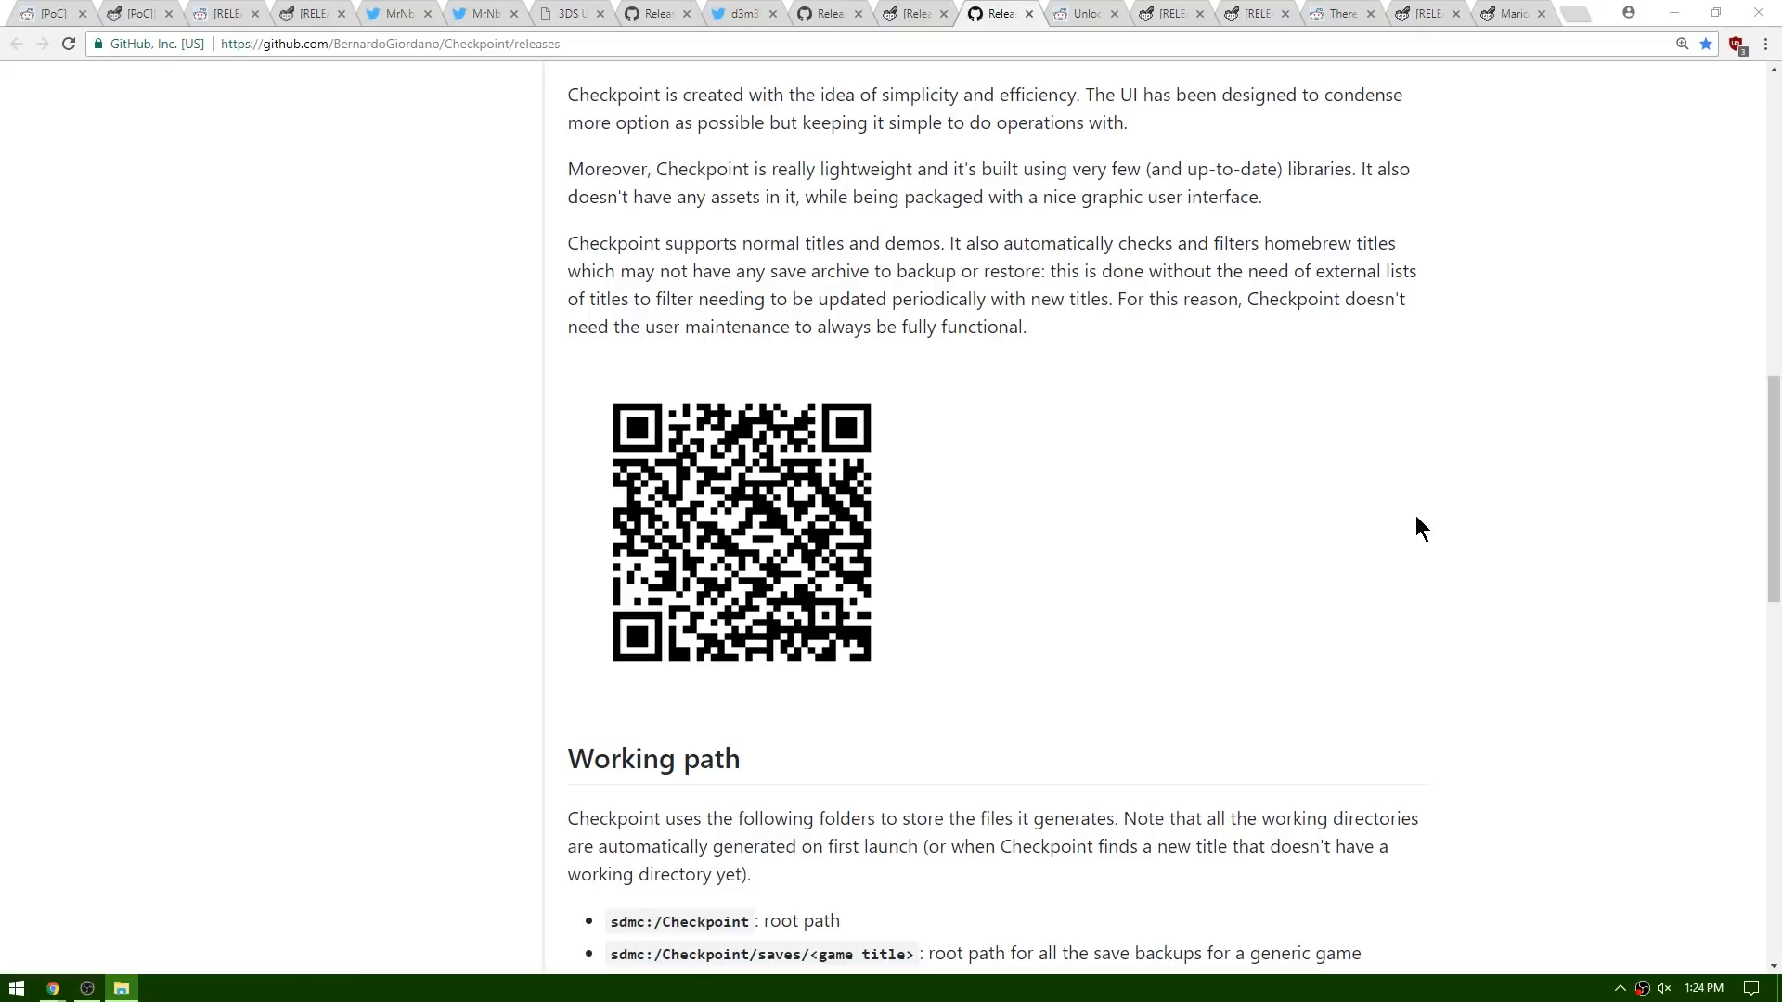
mouse_move(1205, 450)
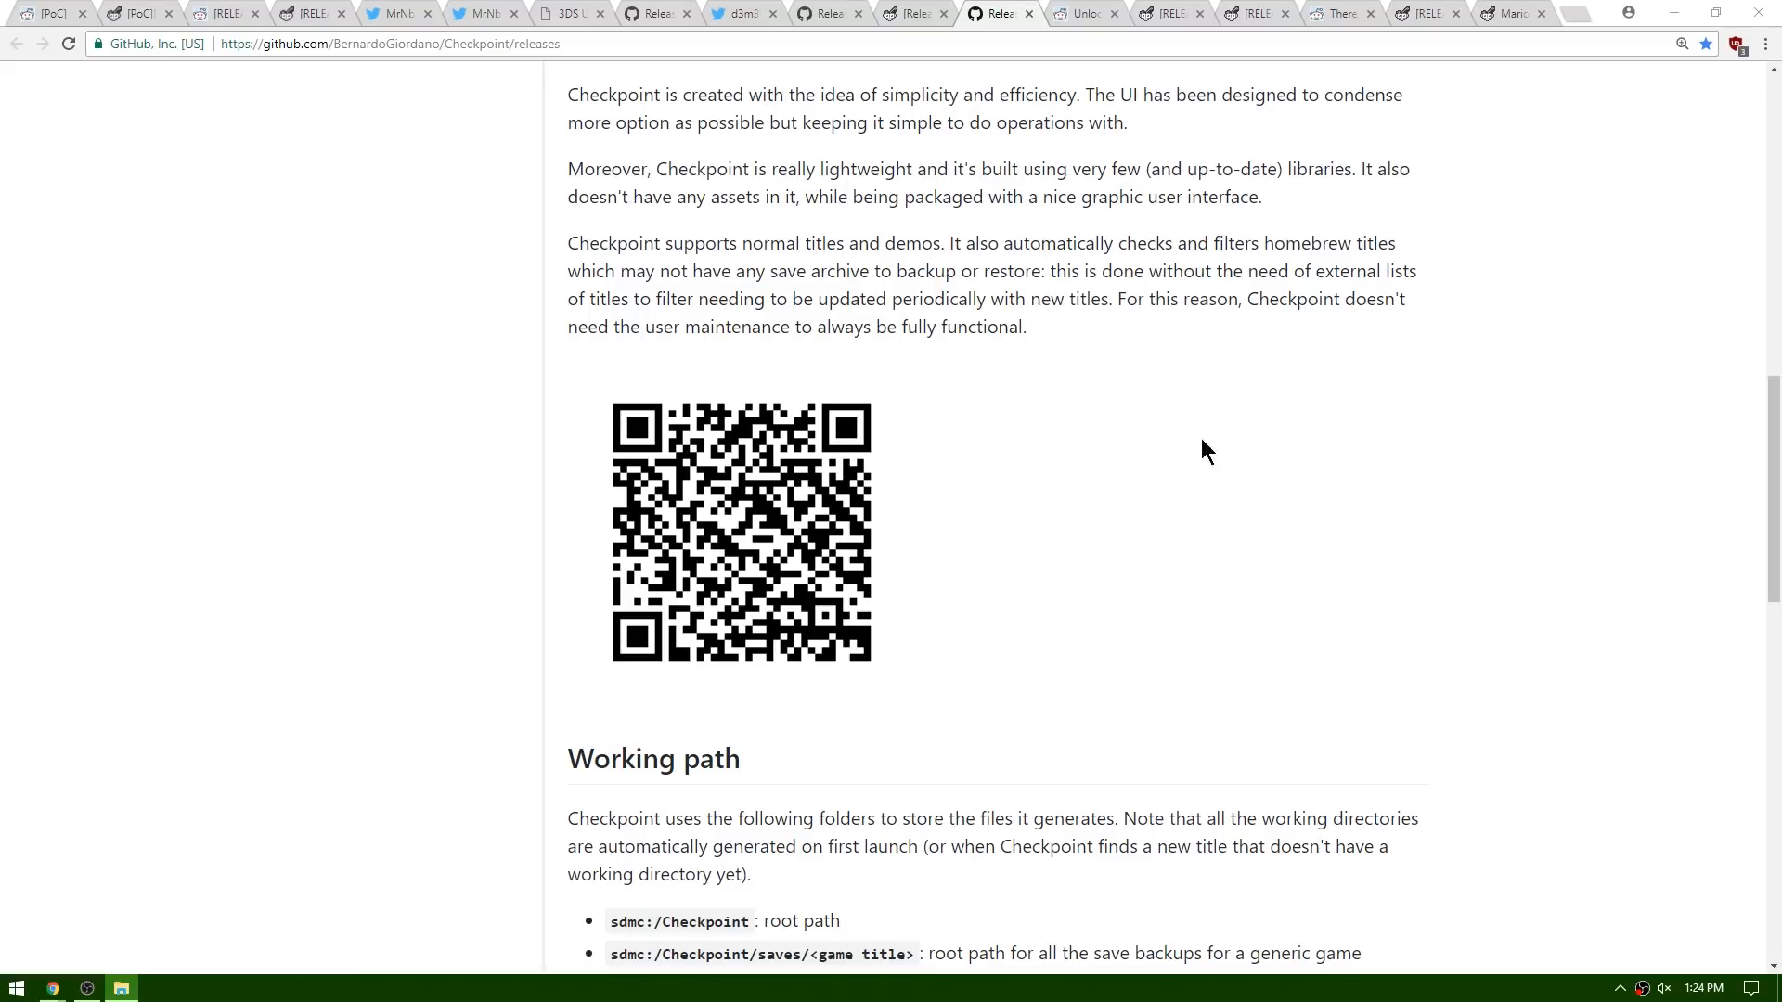
scroll(up, 3)
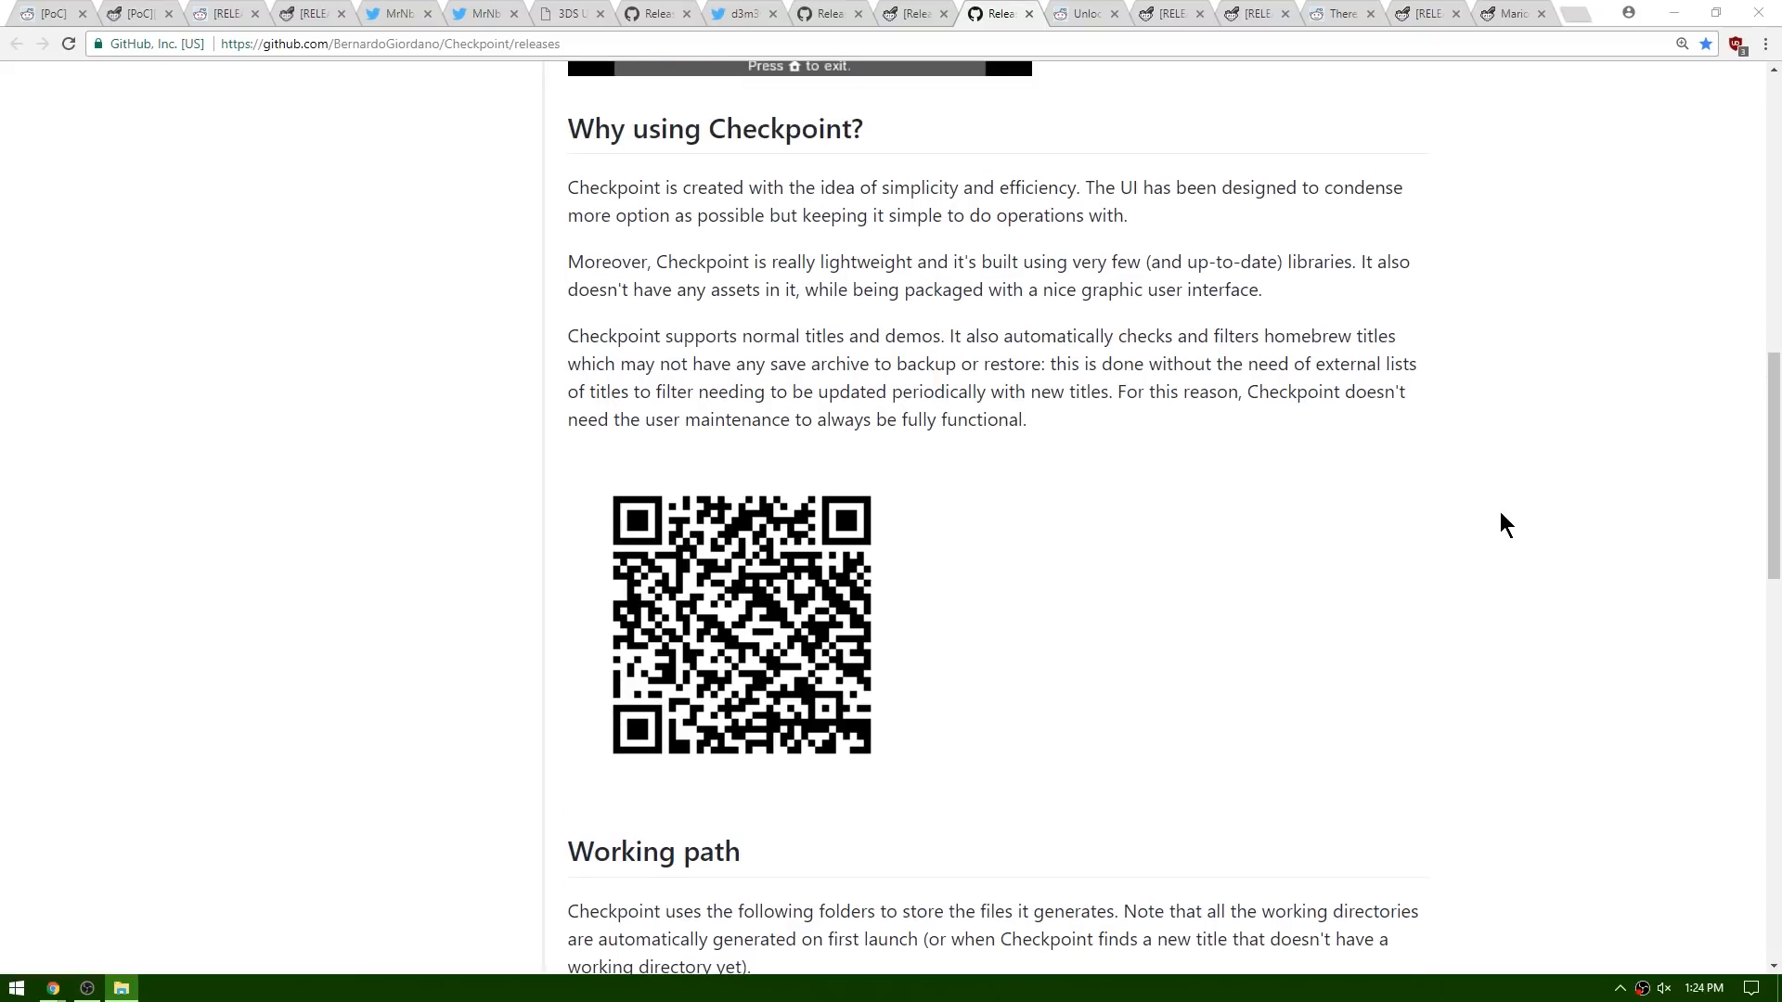
mouse_move(1477, 490)
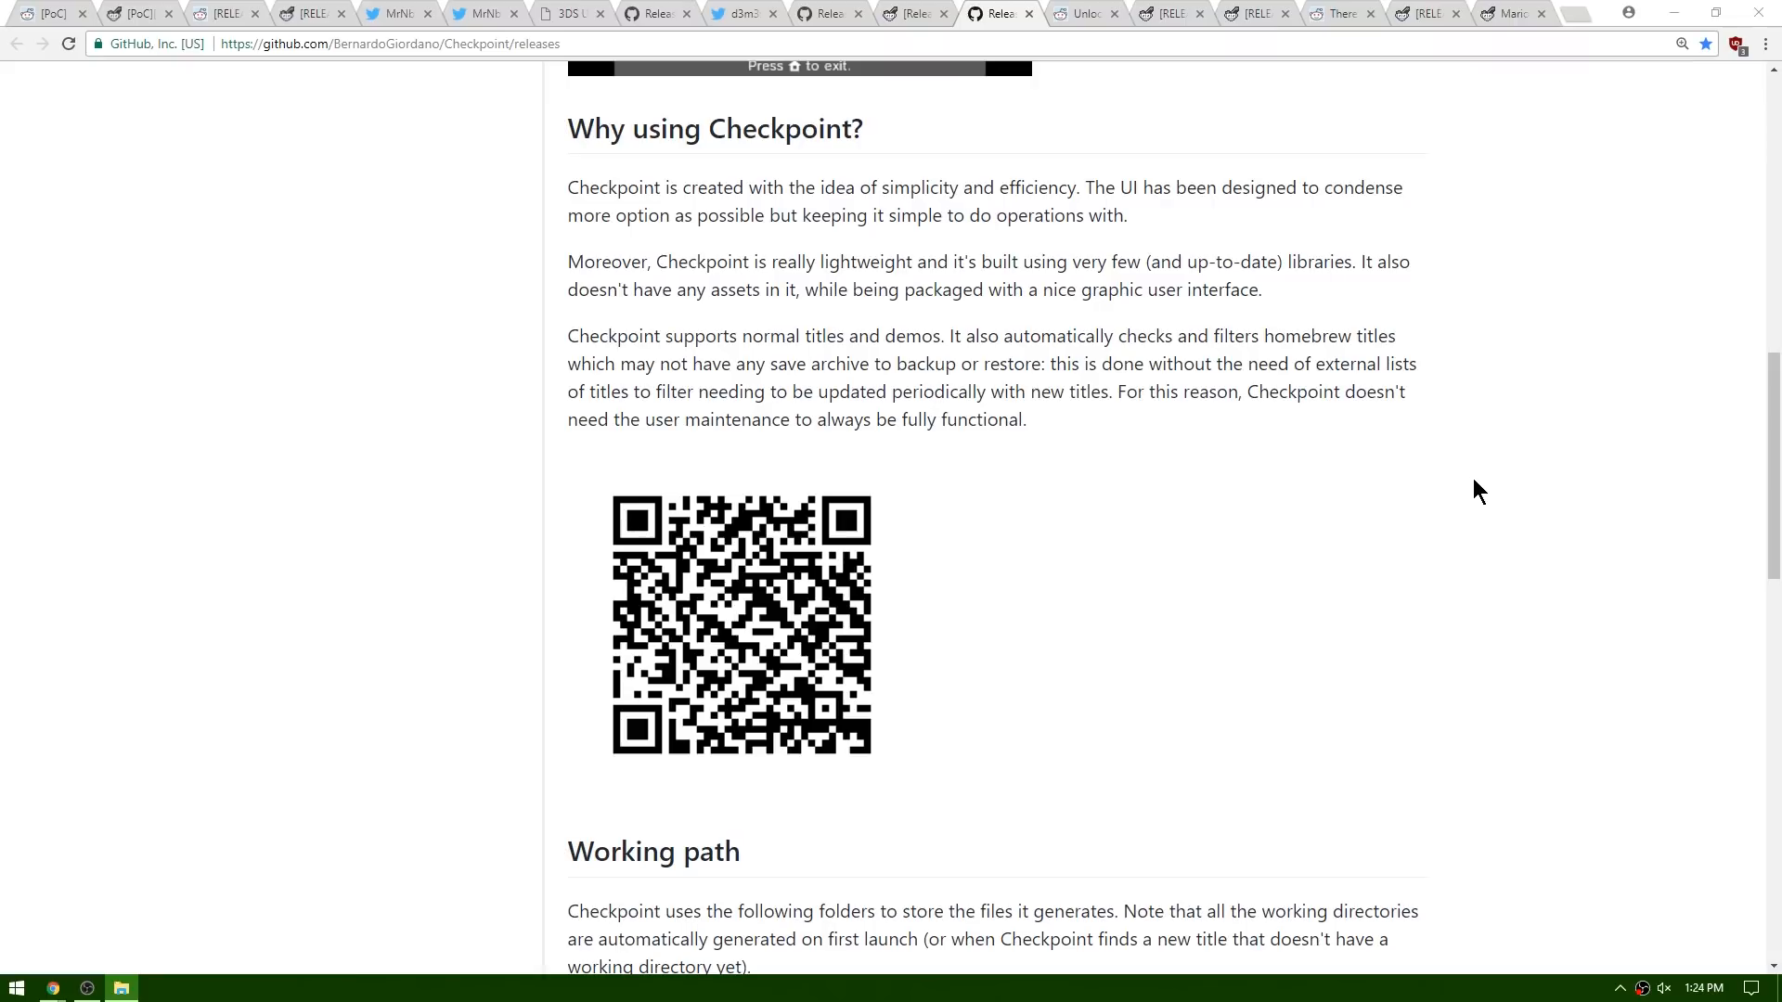
mouse_move(1371, 520)
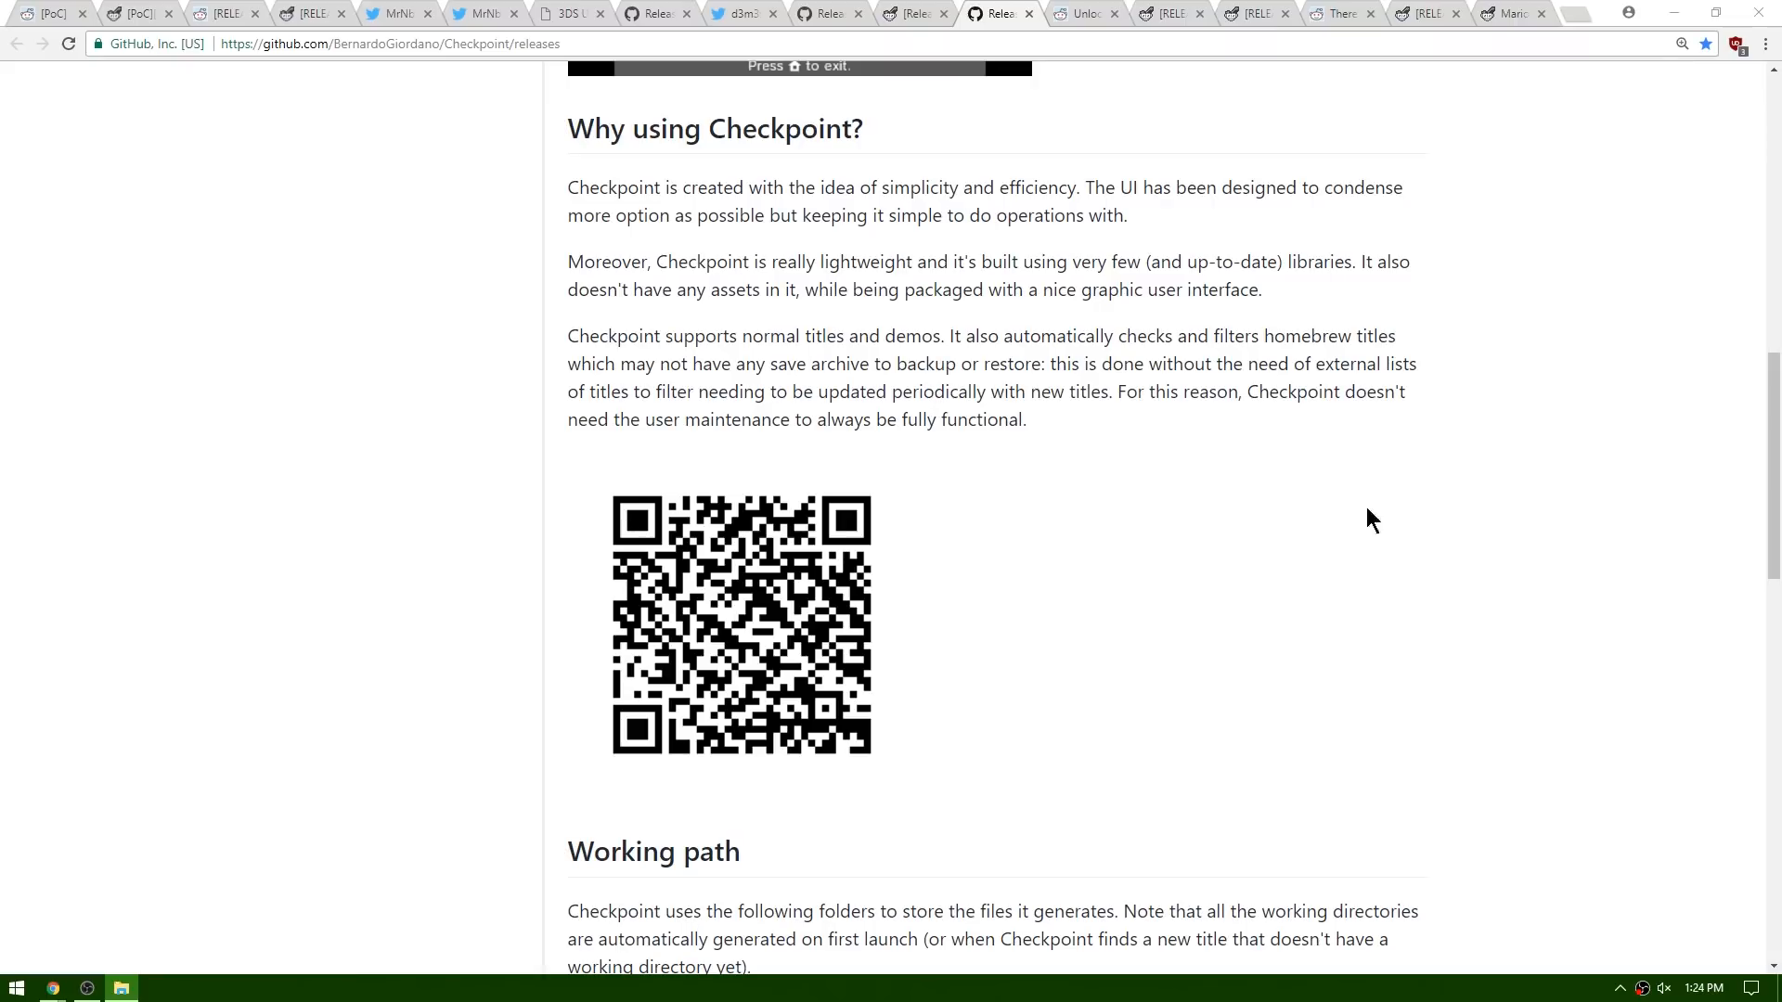
mouse_move(736, 682)
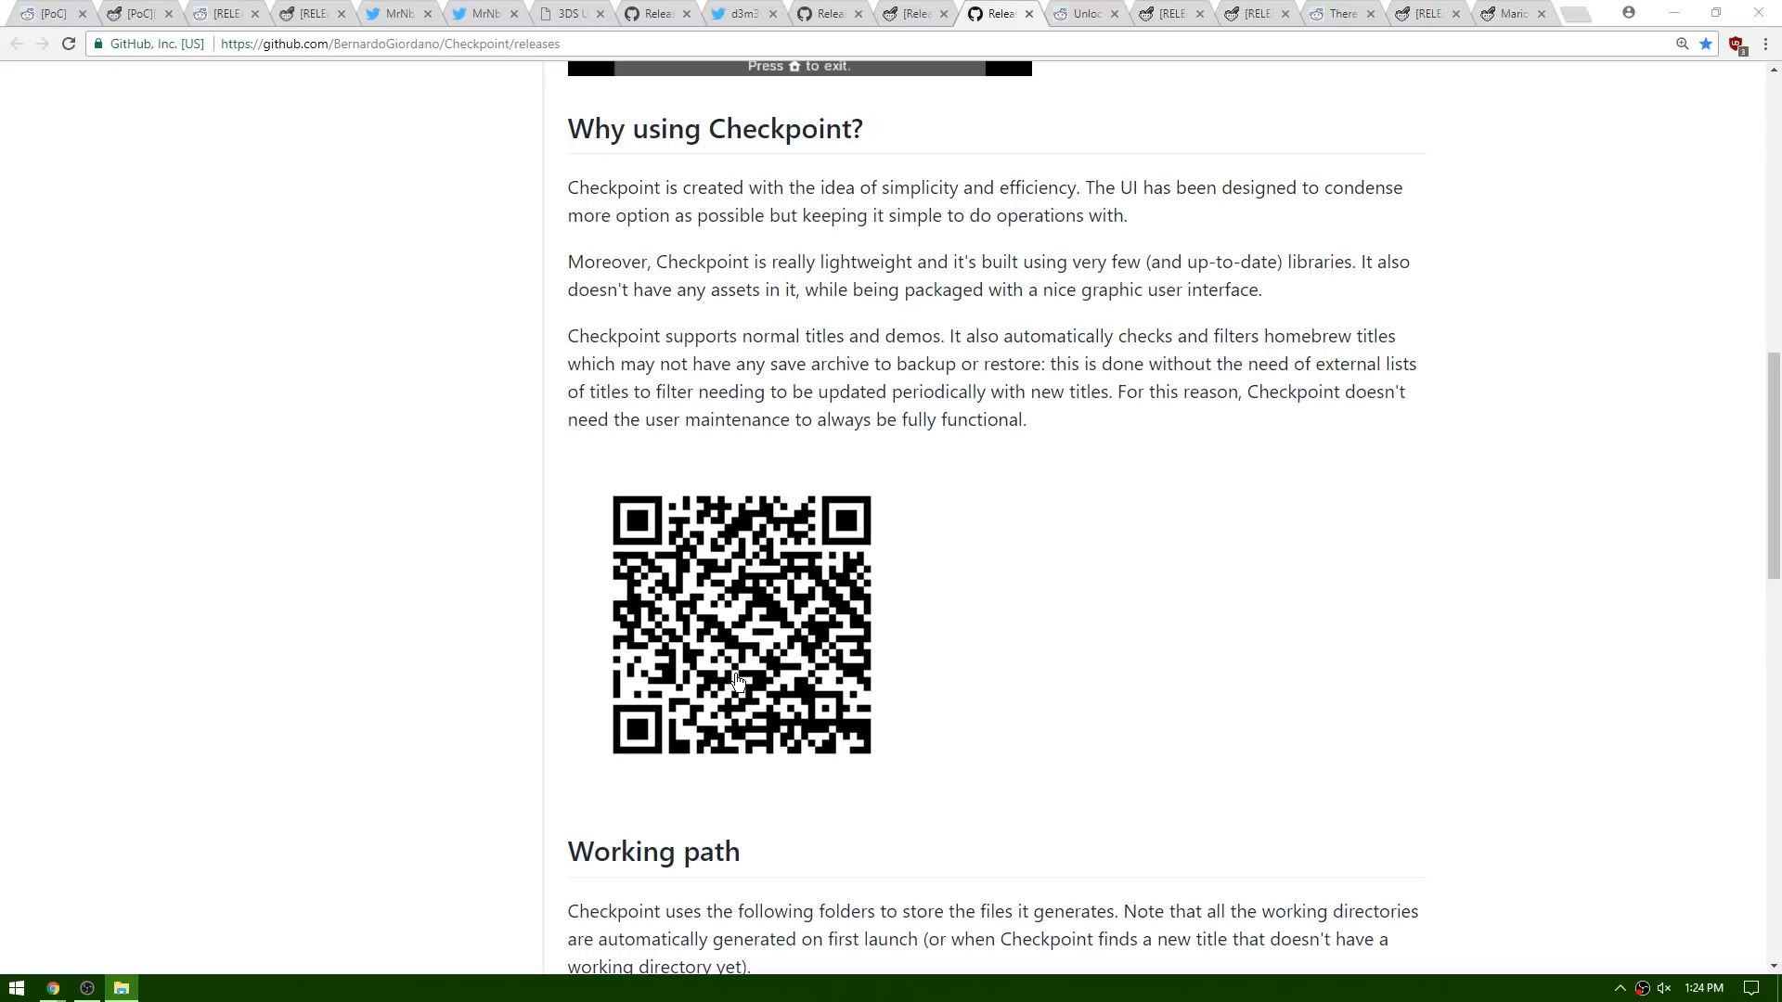
mouse_move(1240, 558)
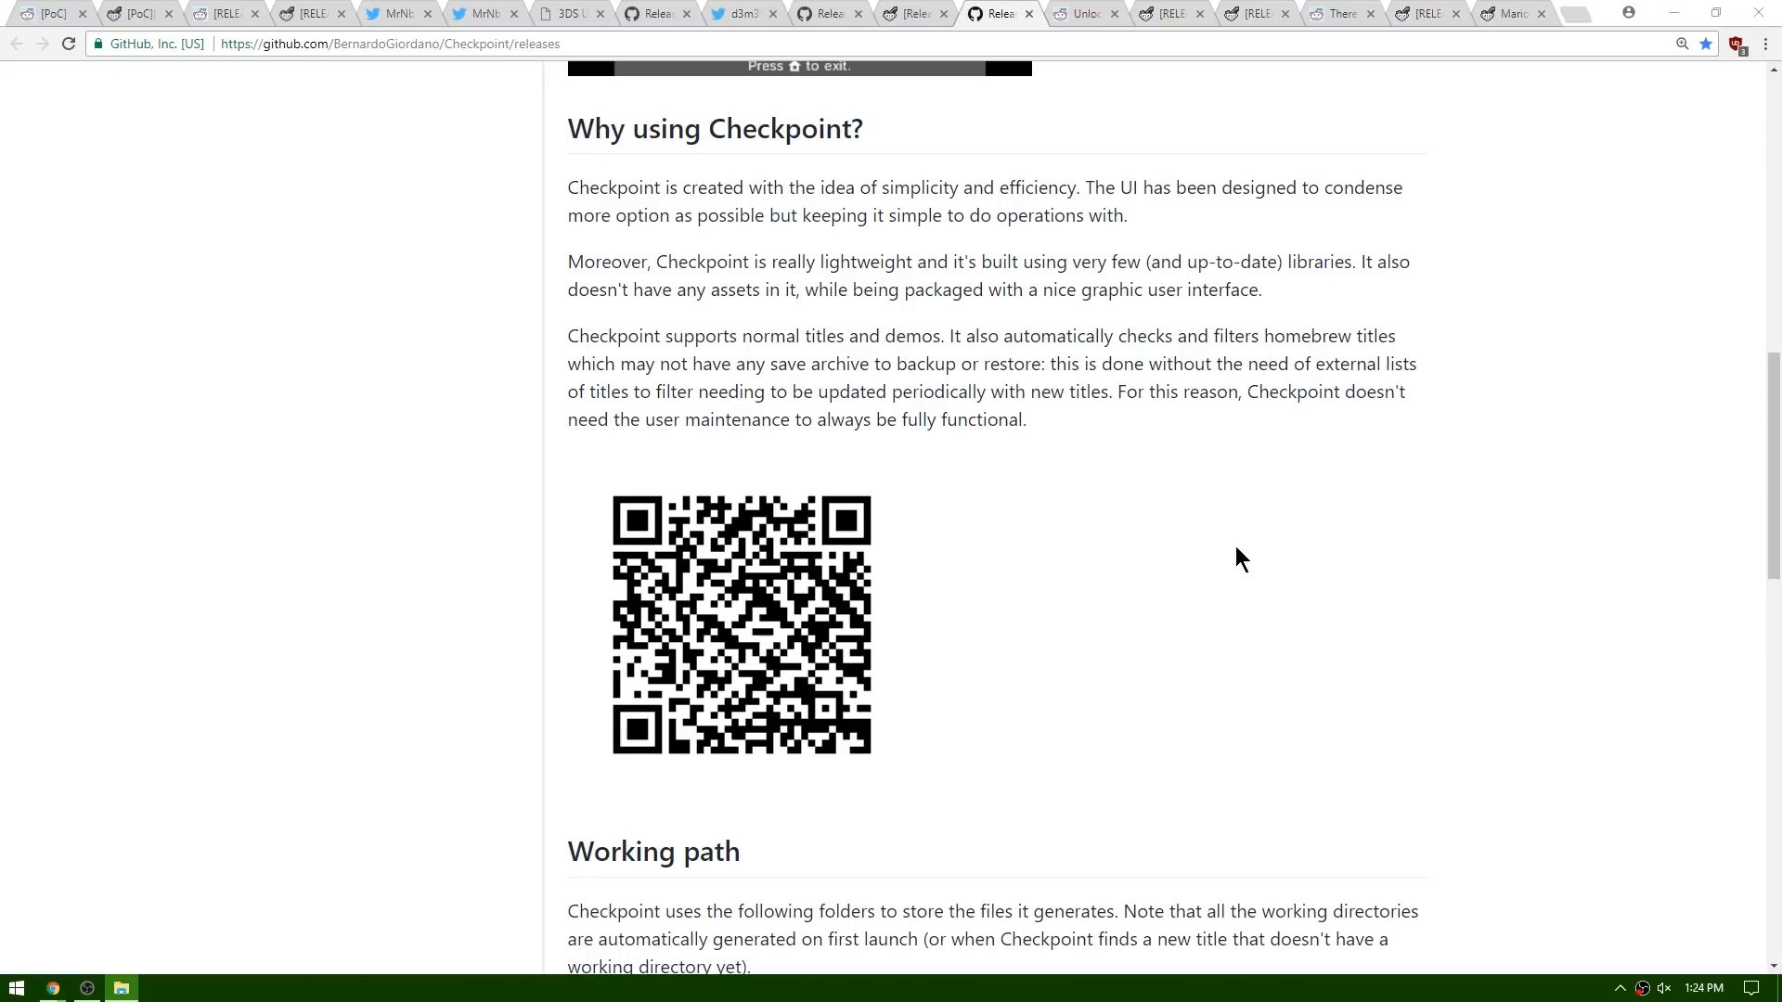
scroll(down, 3)
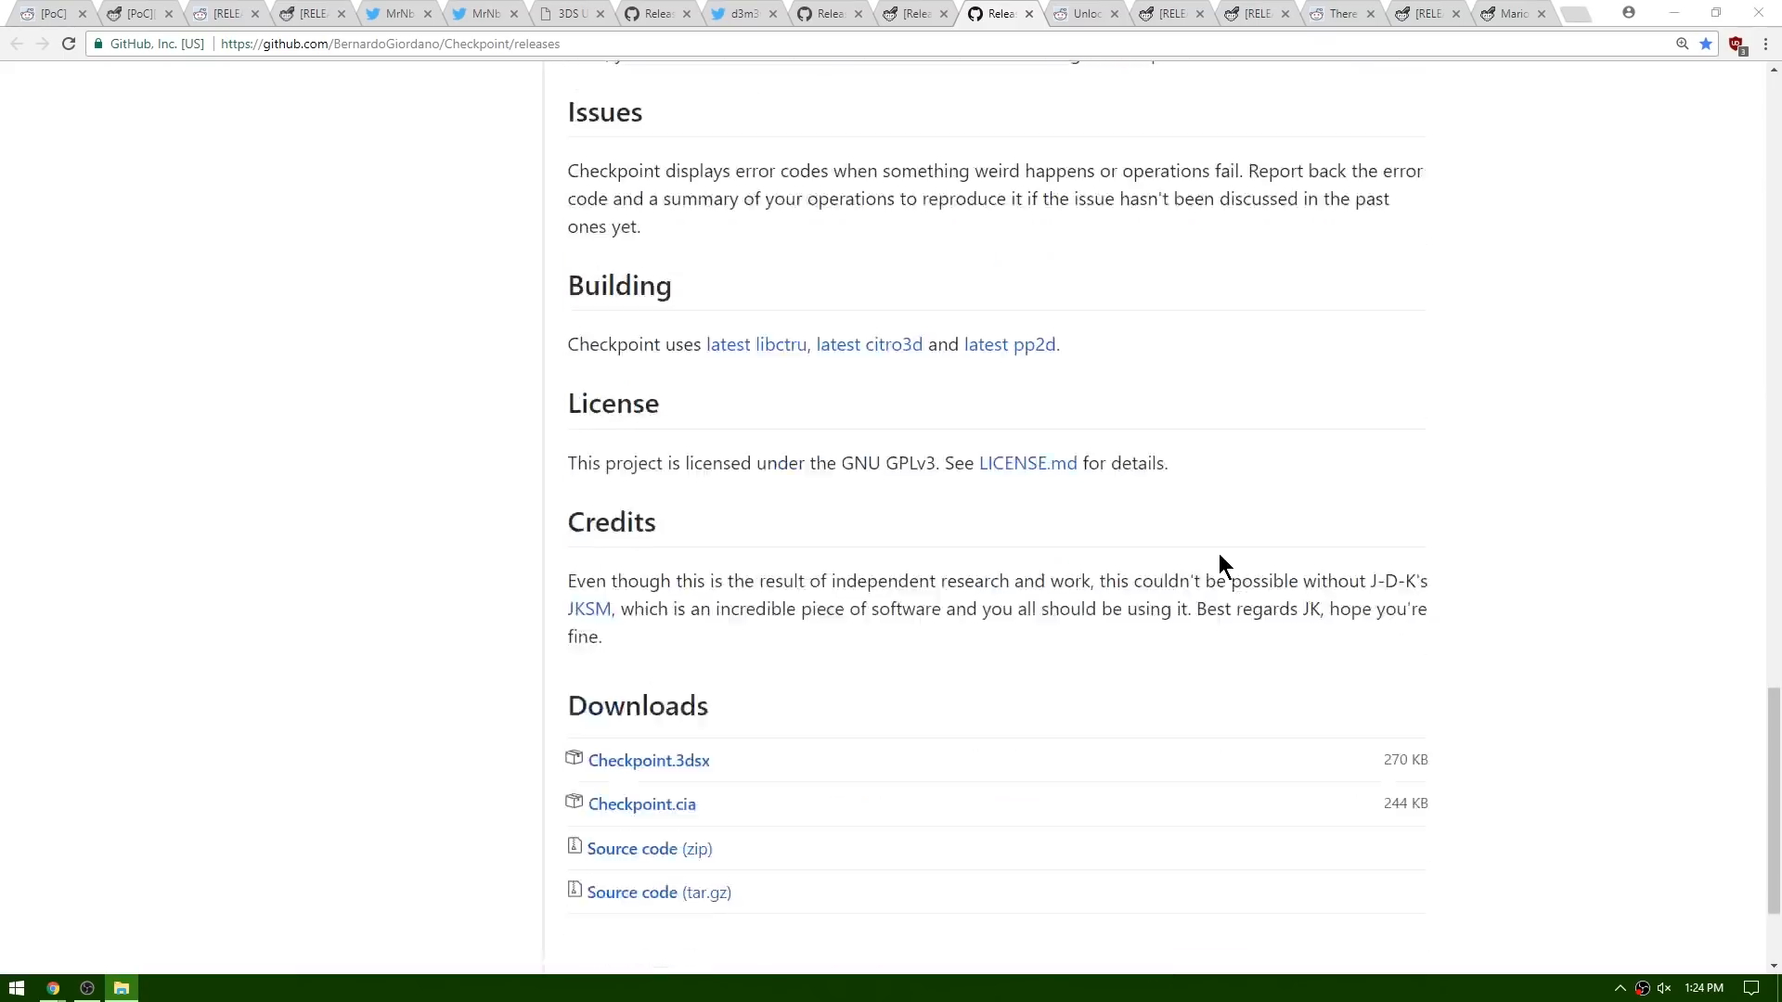
scroll(down, 3)
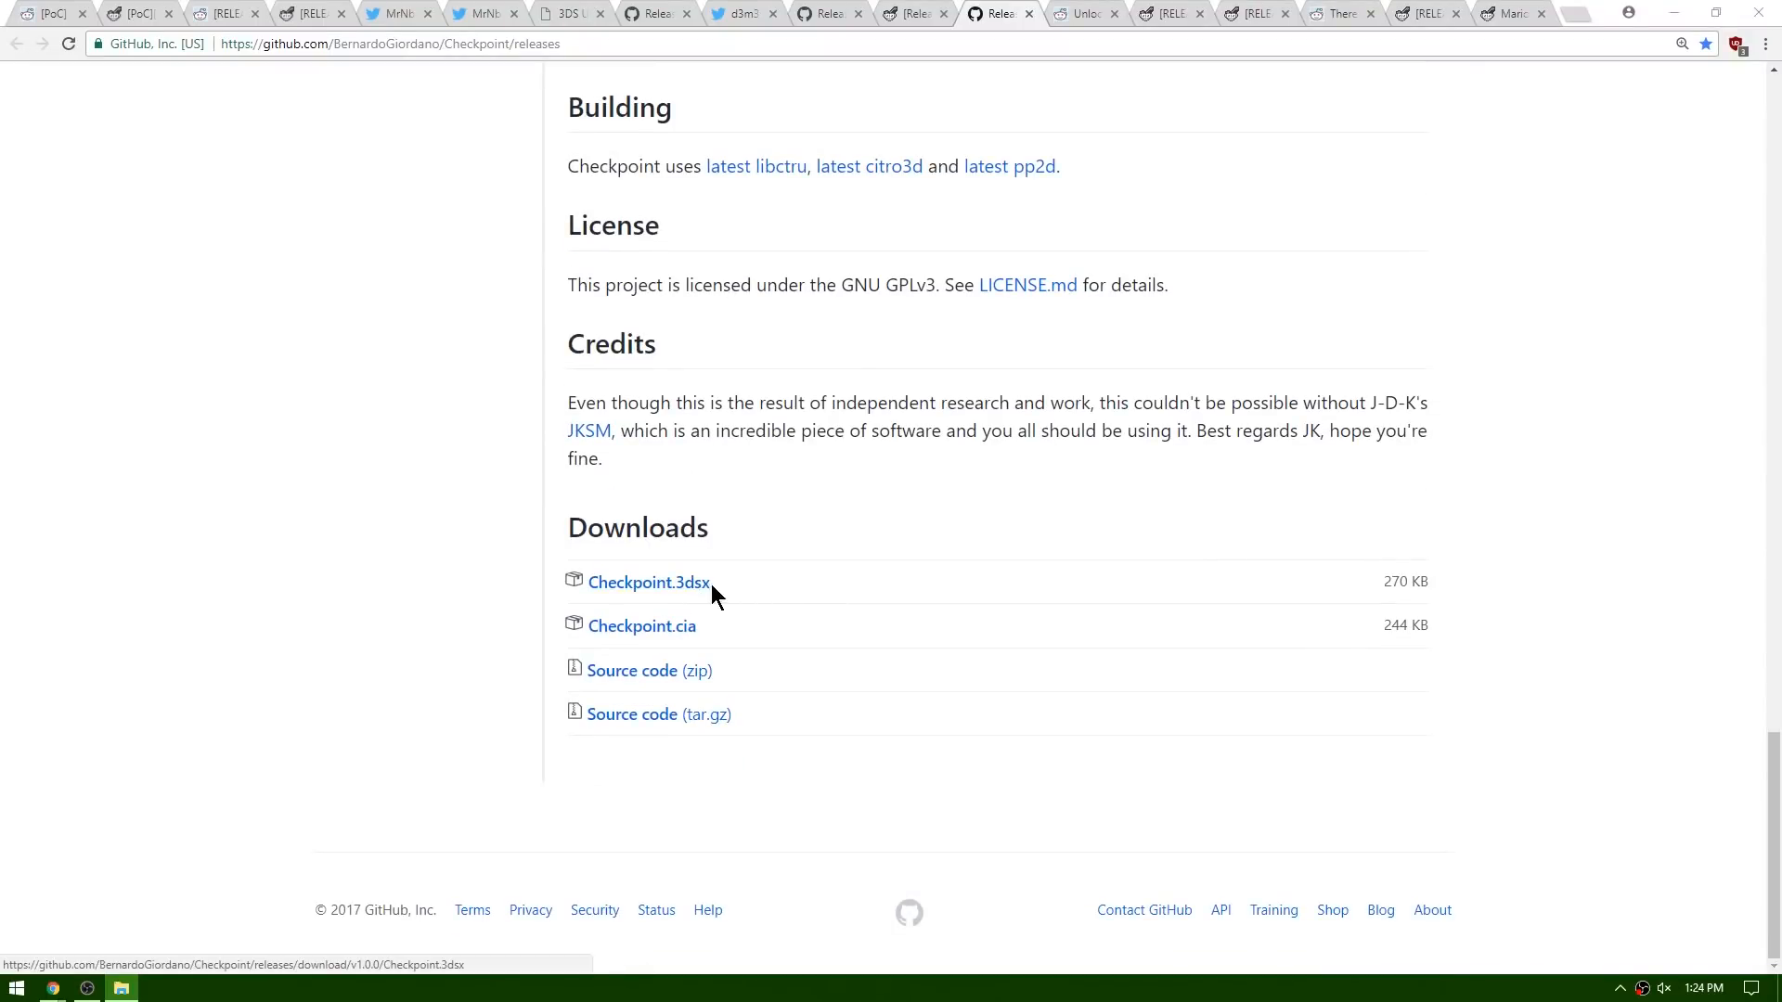
mouse_move(829, 476)
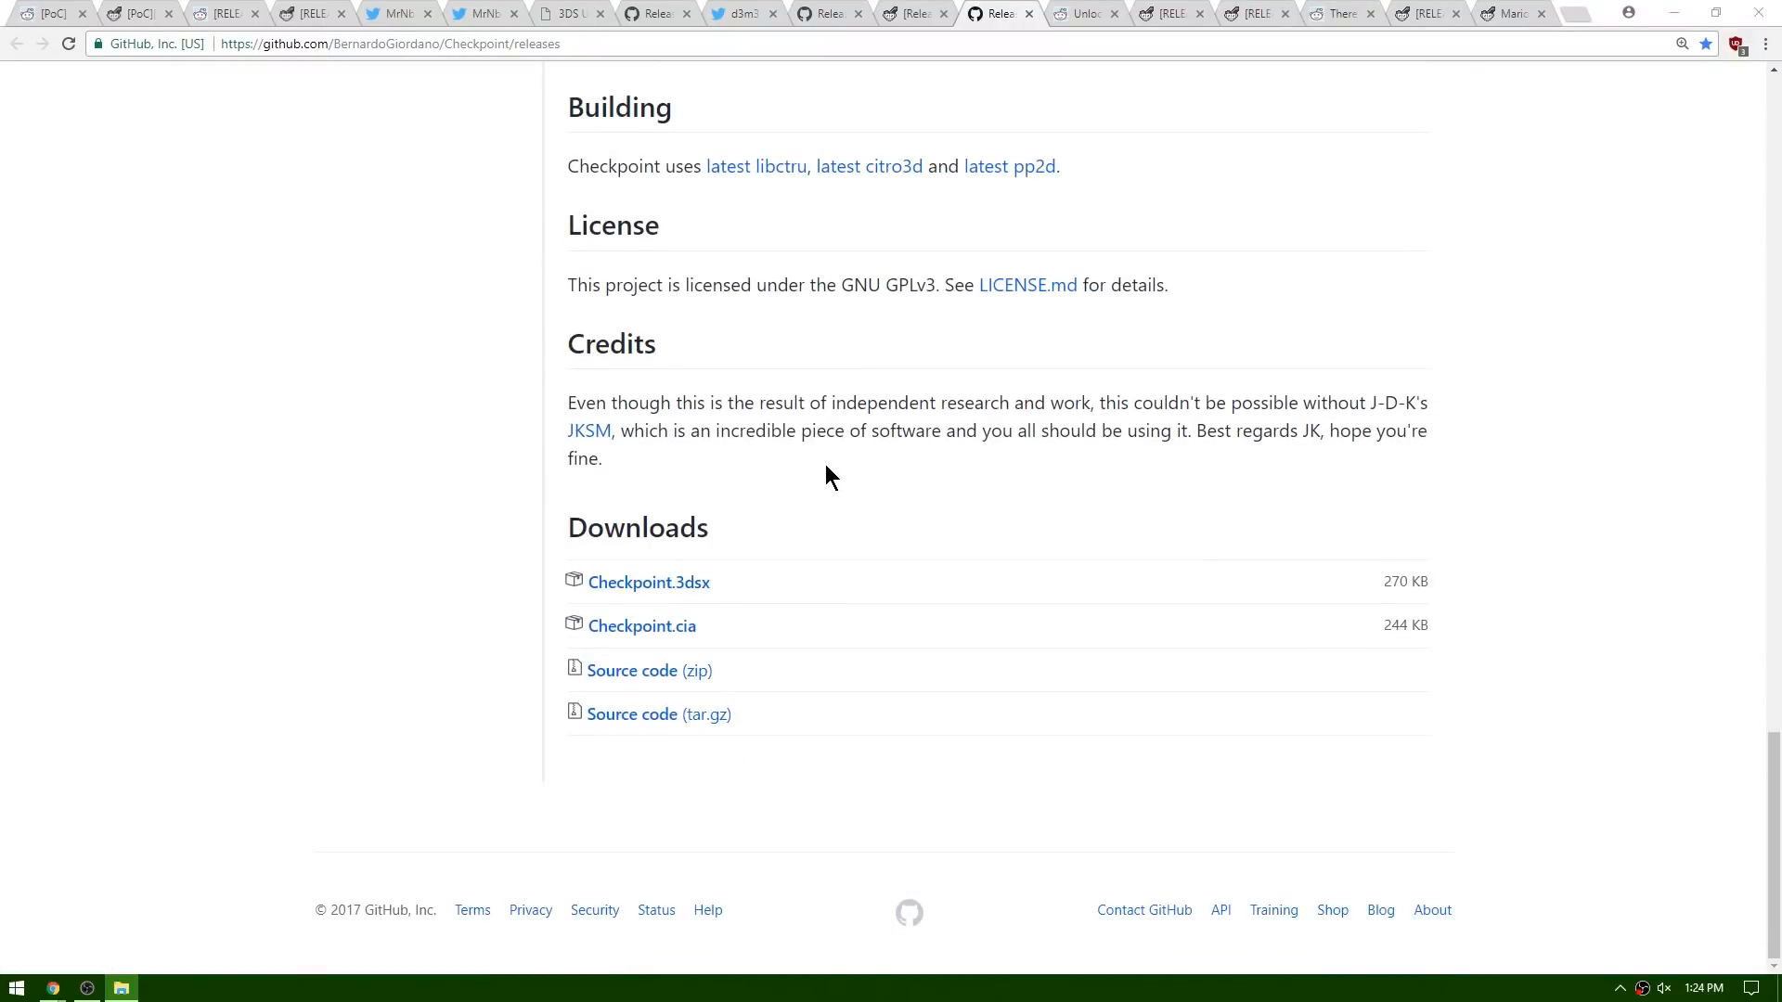
mouse_move(1214, 297)
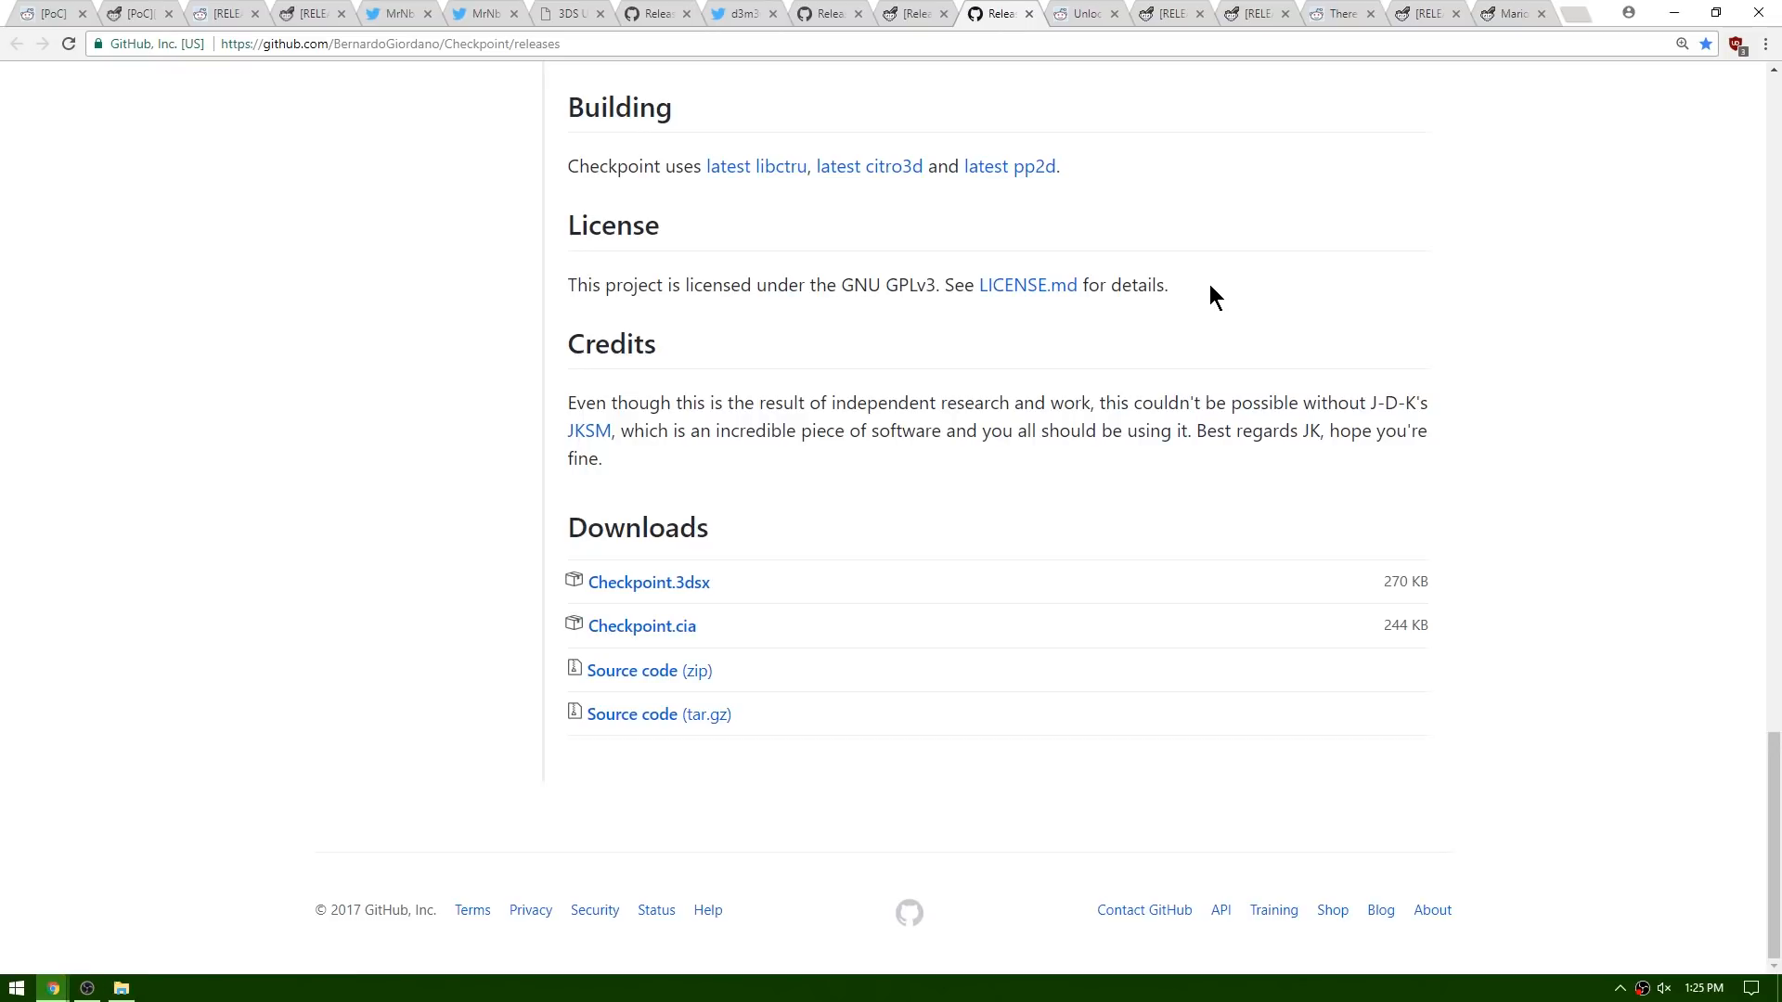
click(1136, 12)
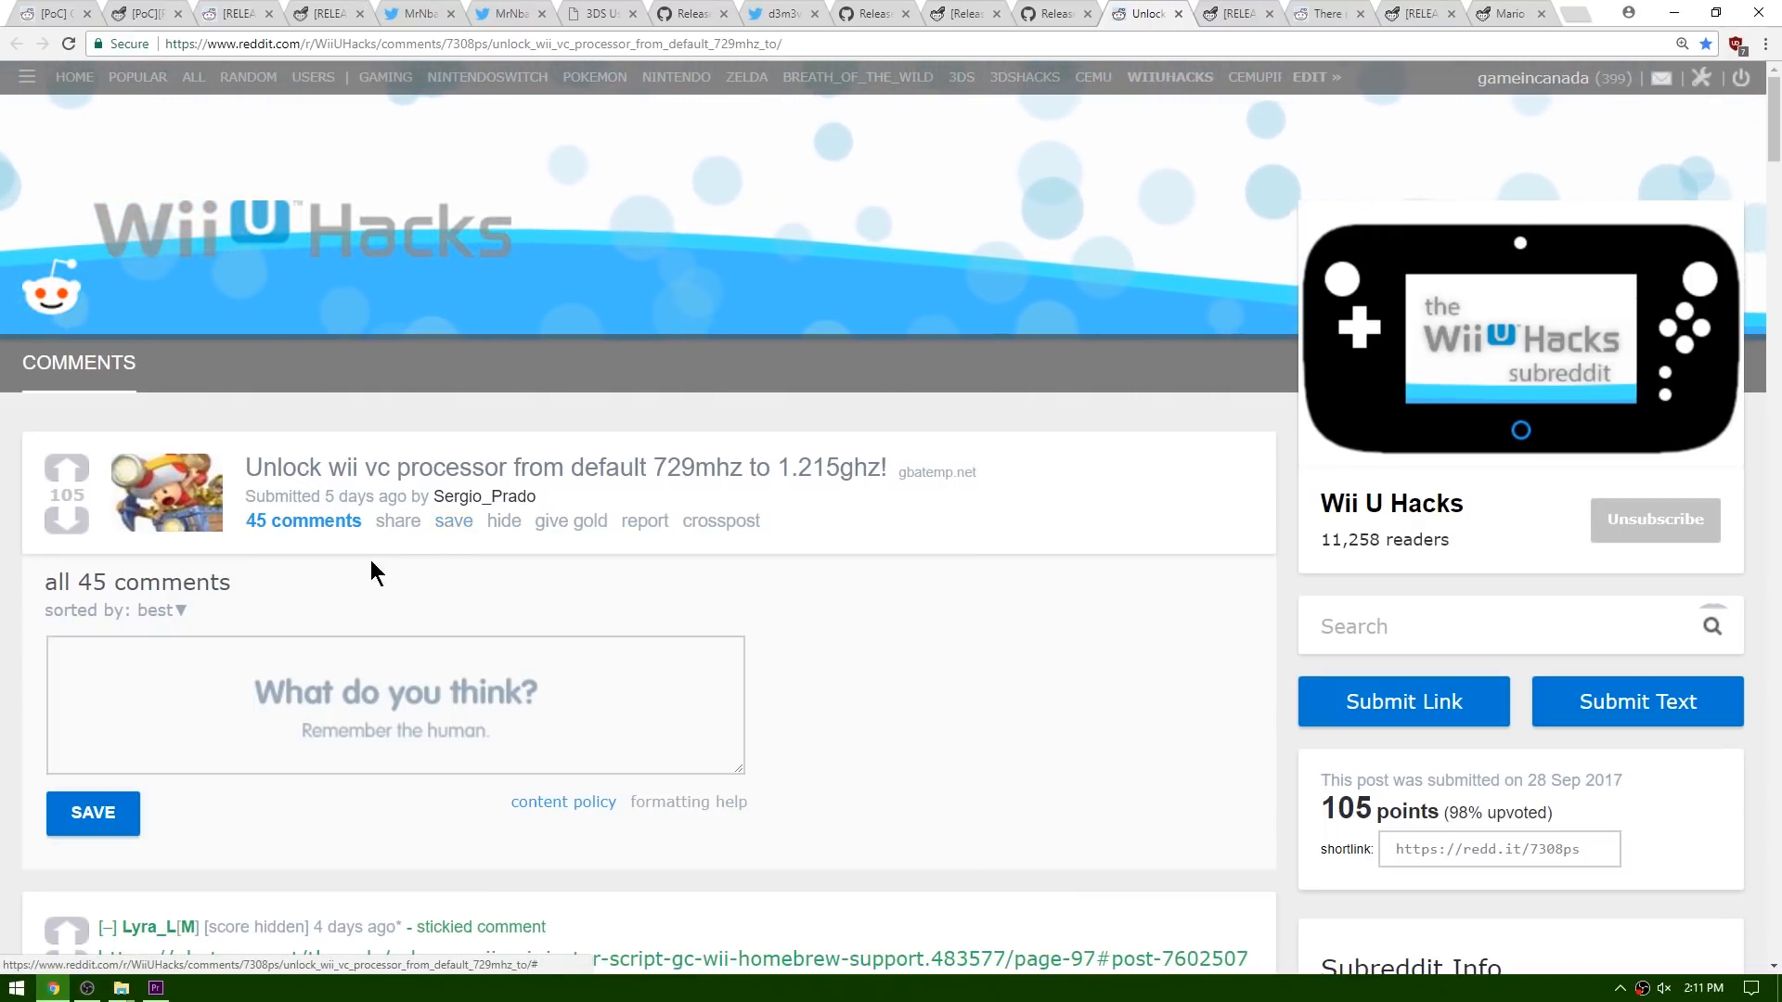
mouse_move(455, 472)
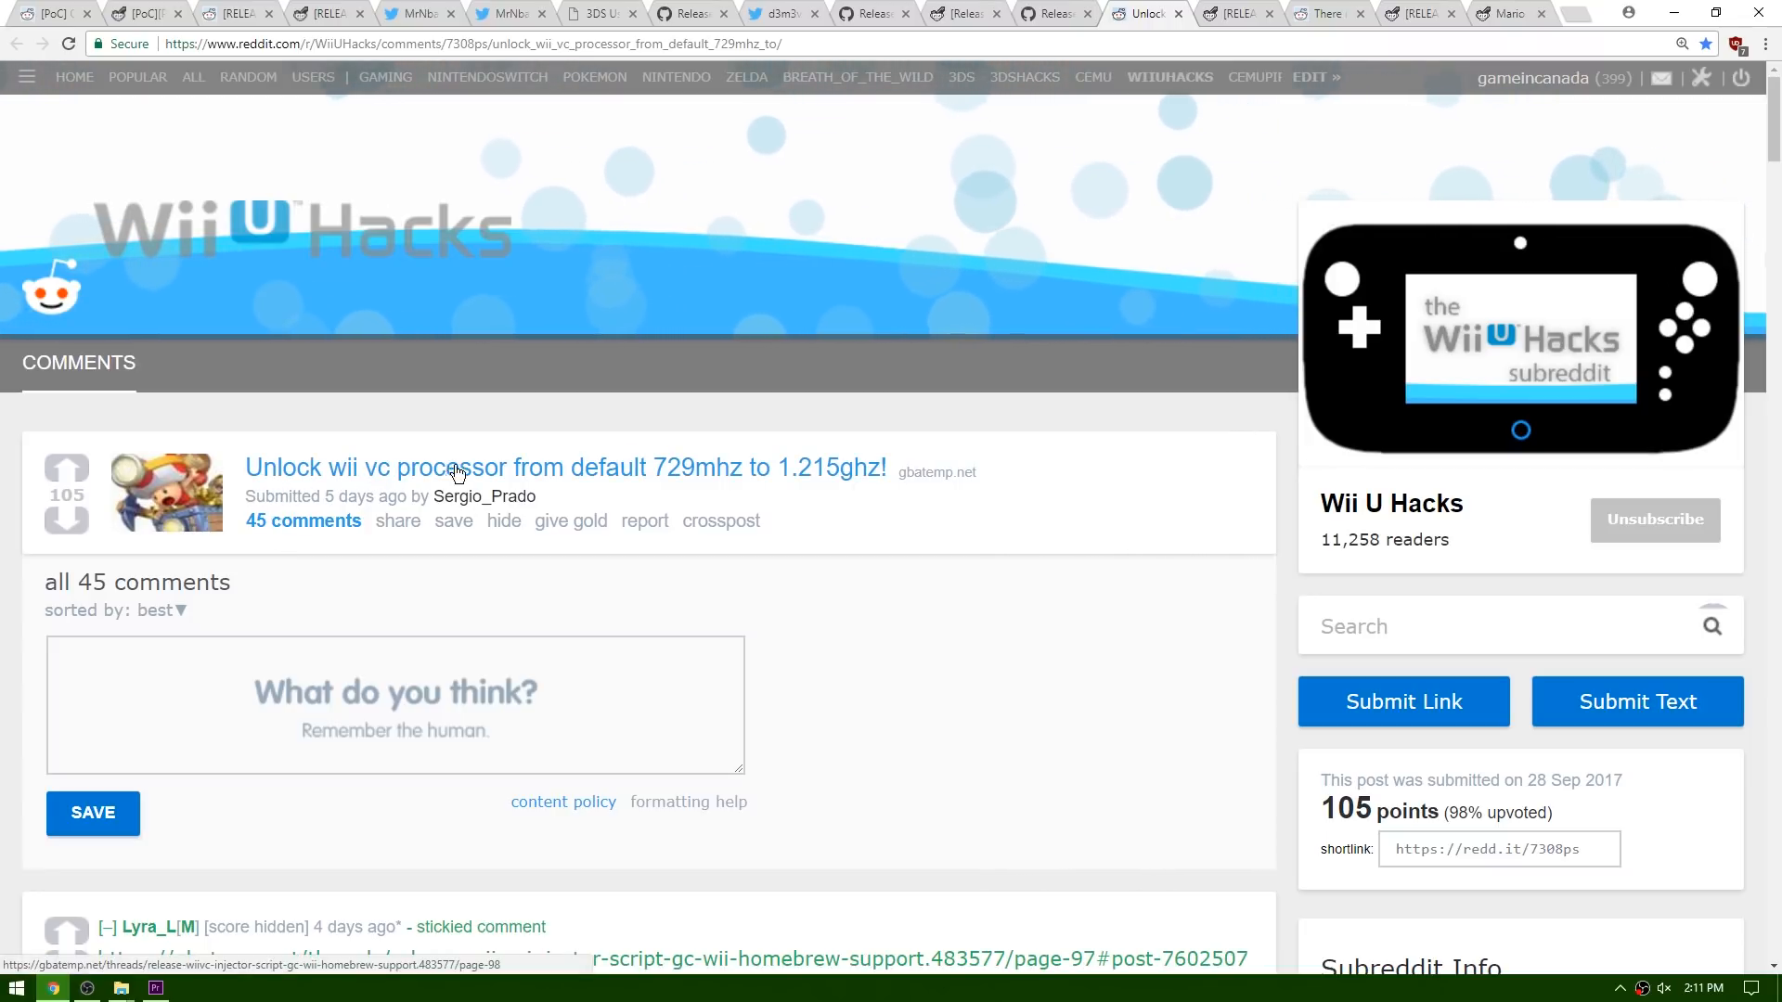
mouse_move(716, 482)
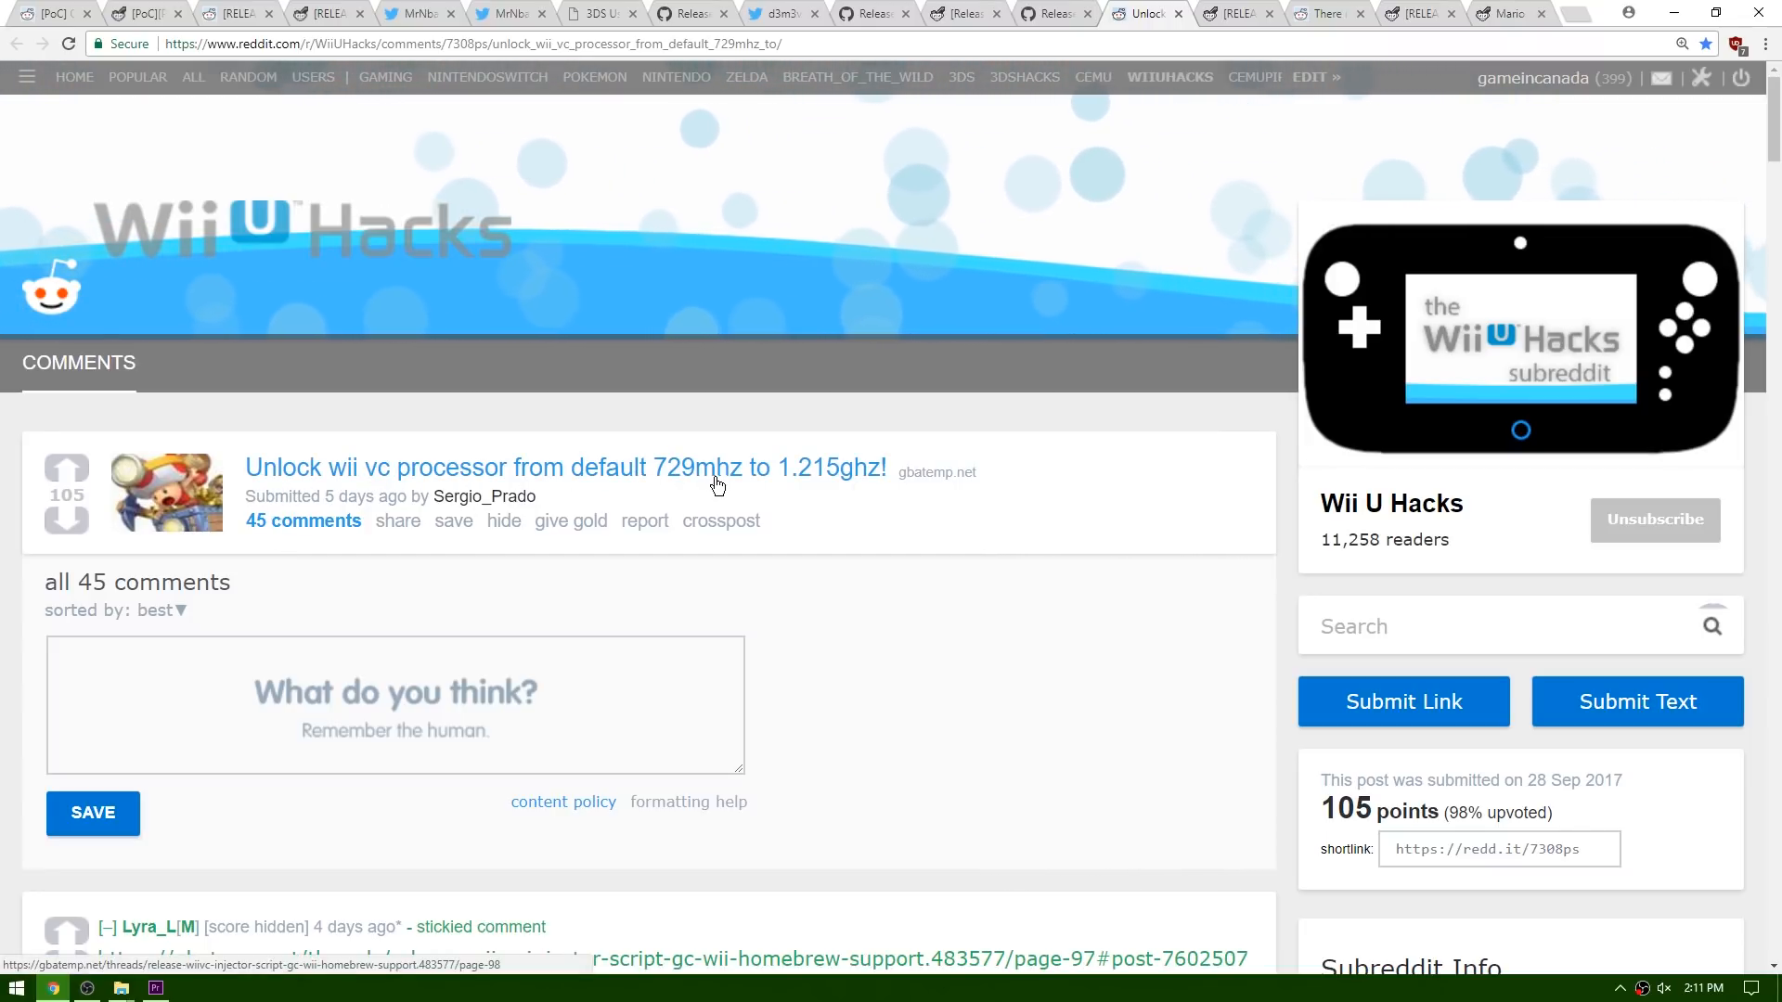
mouse_move(804, 485)
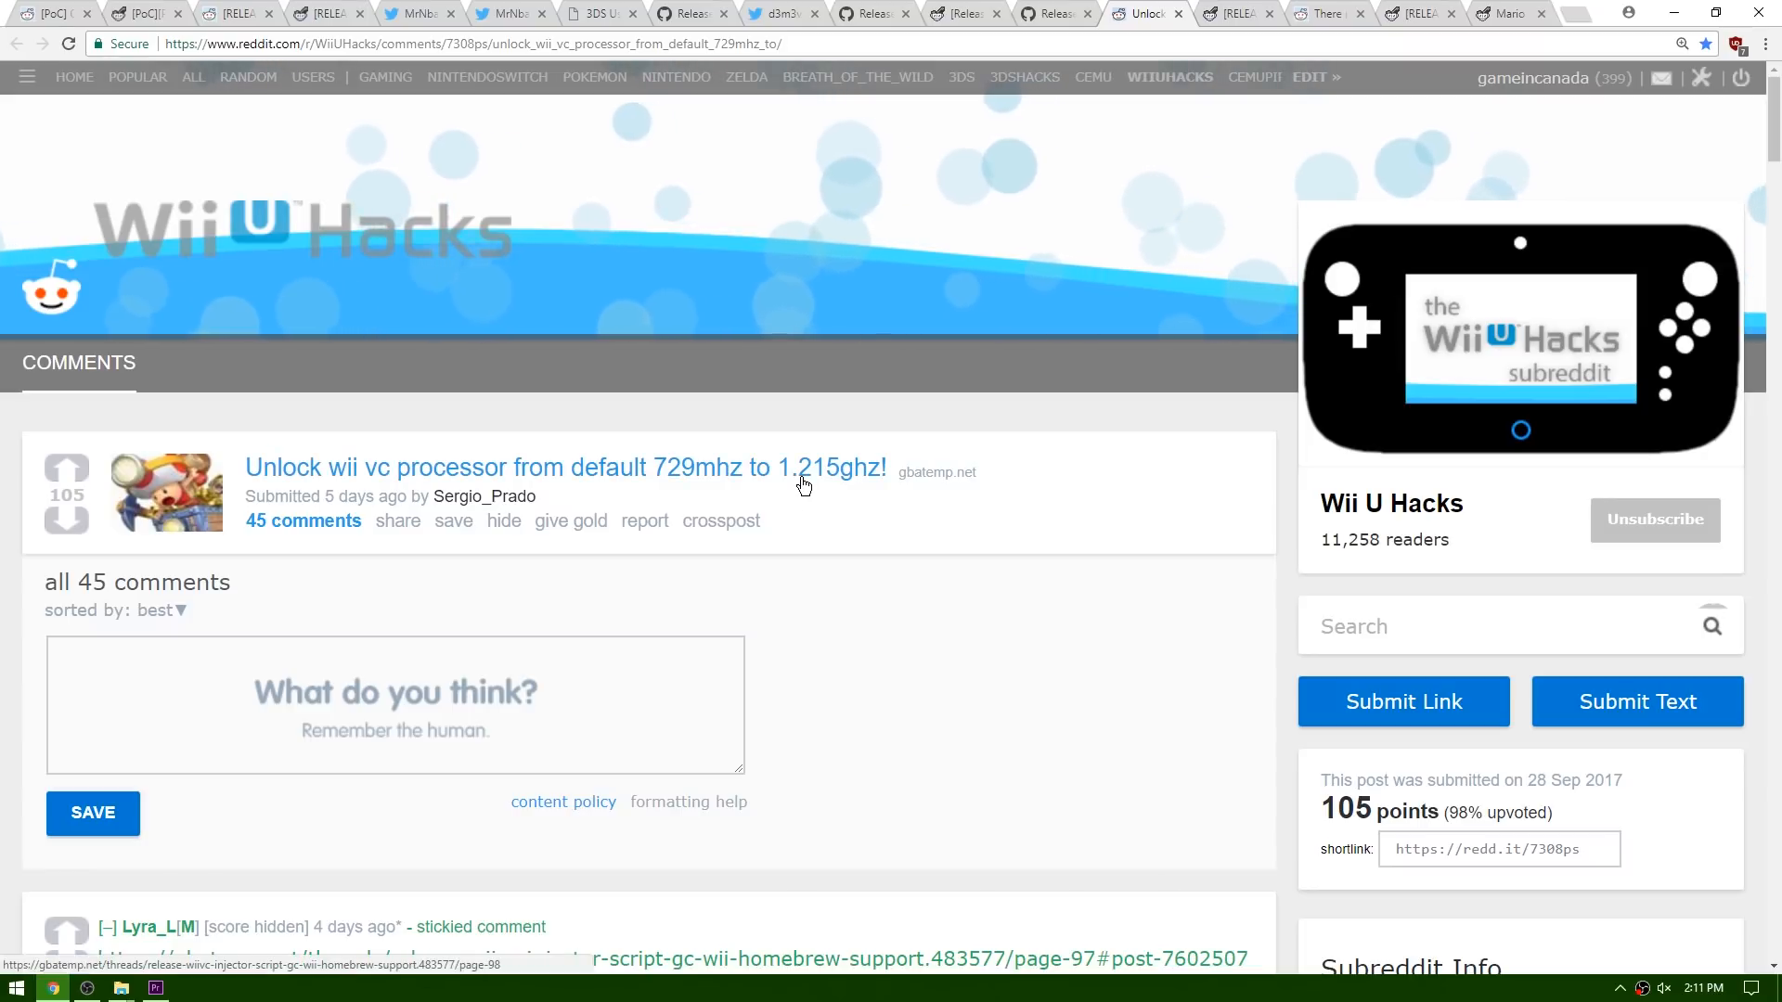
scroll(down, 3)
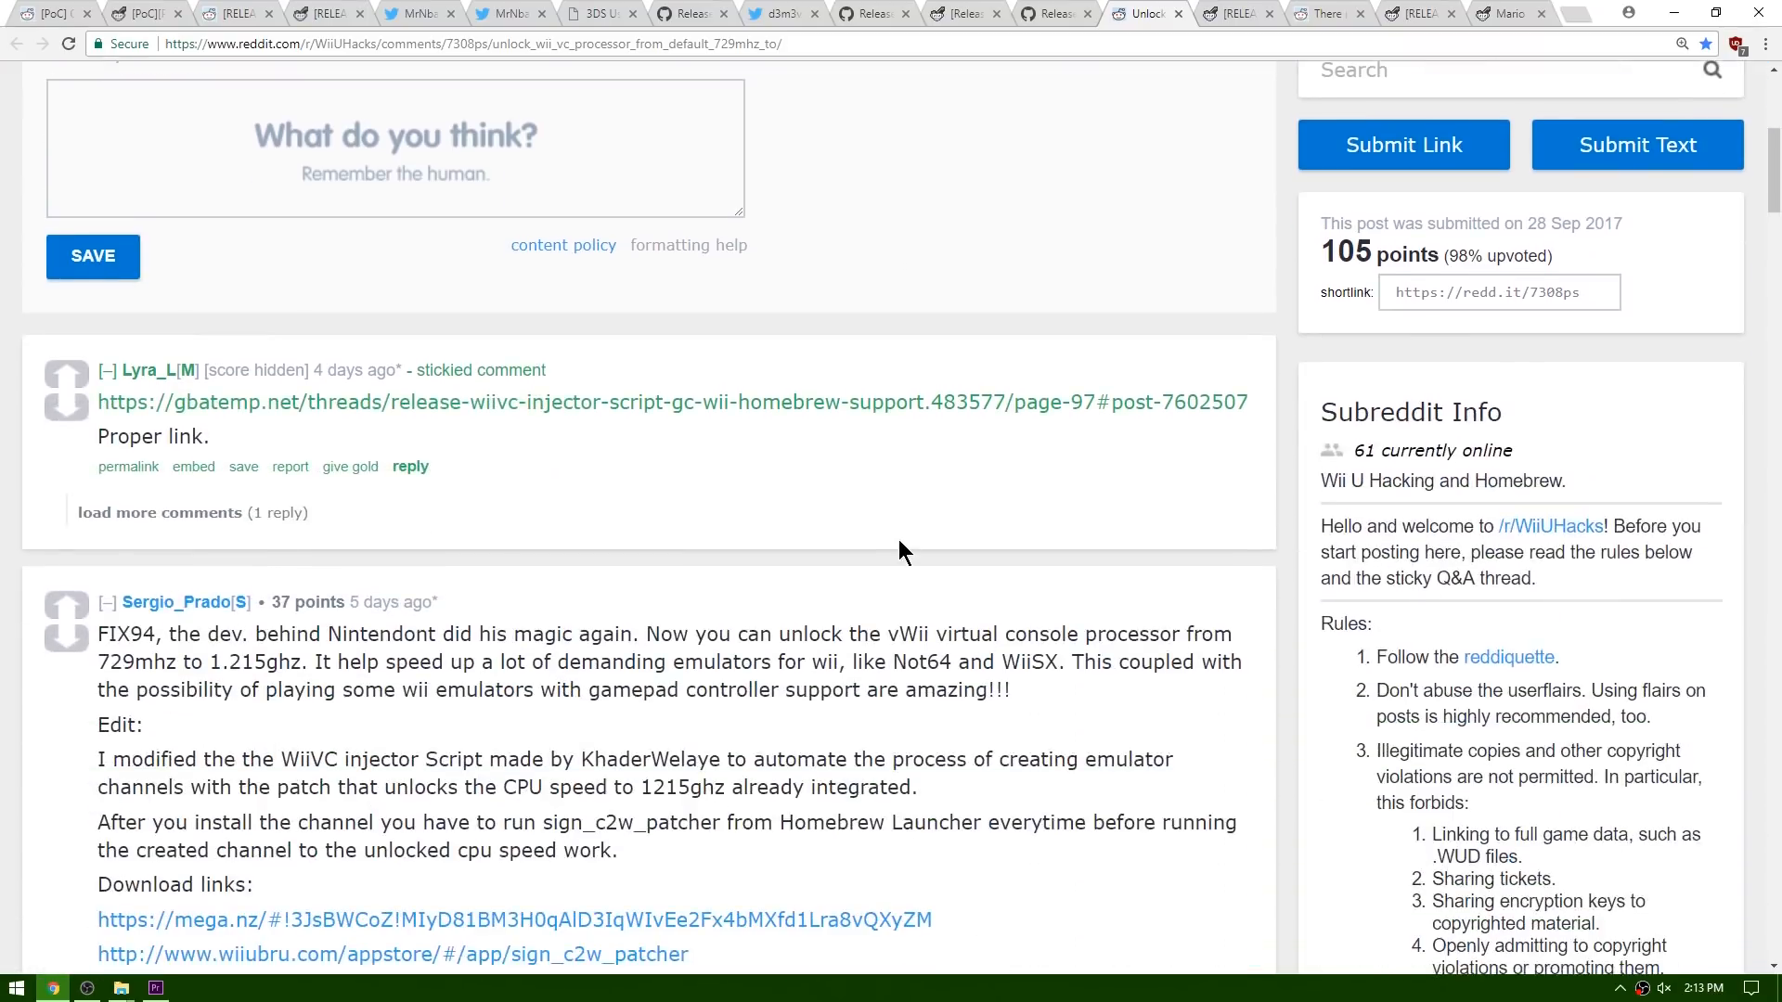
scroll(down, 3)
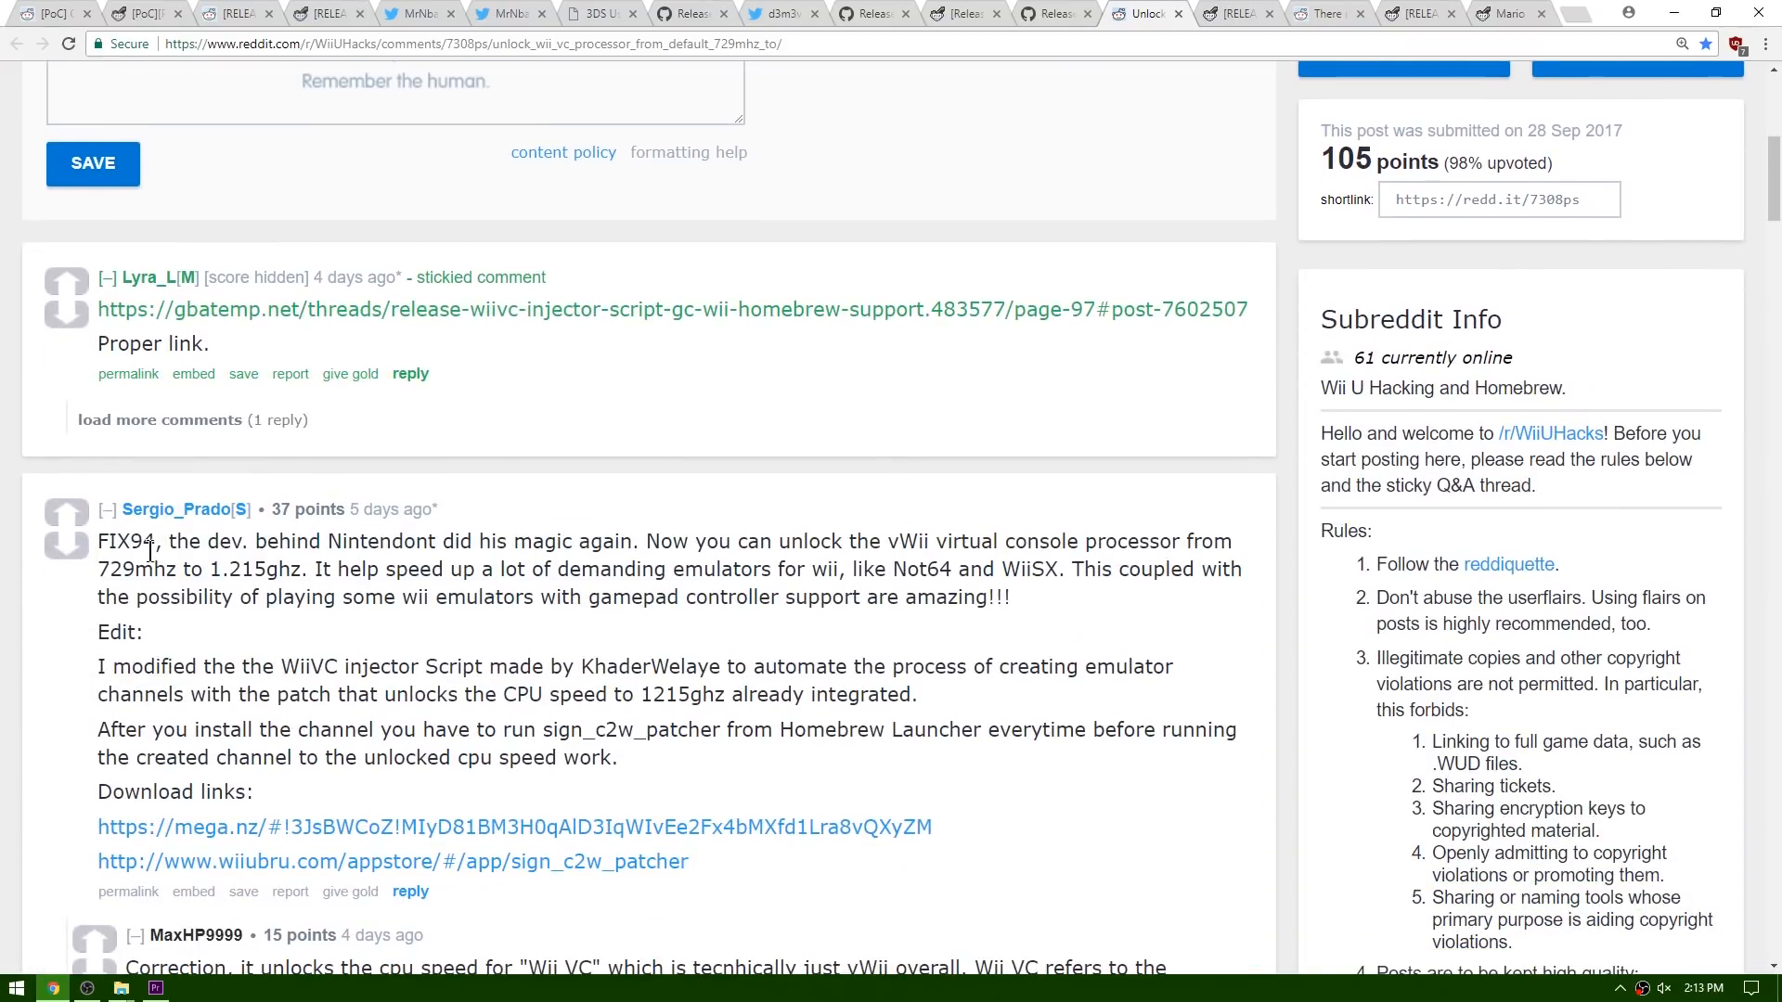
mouse_move(577, 535)
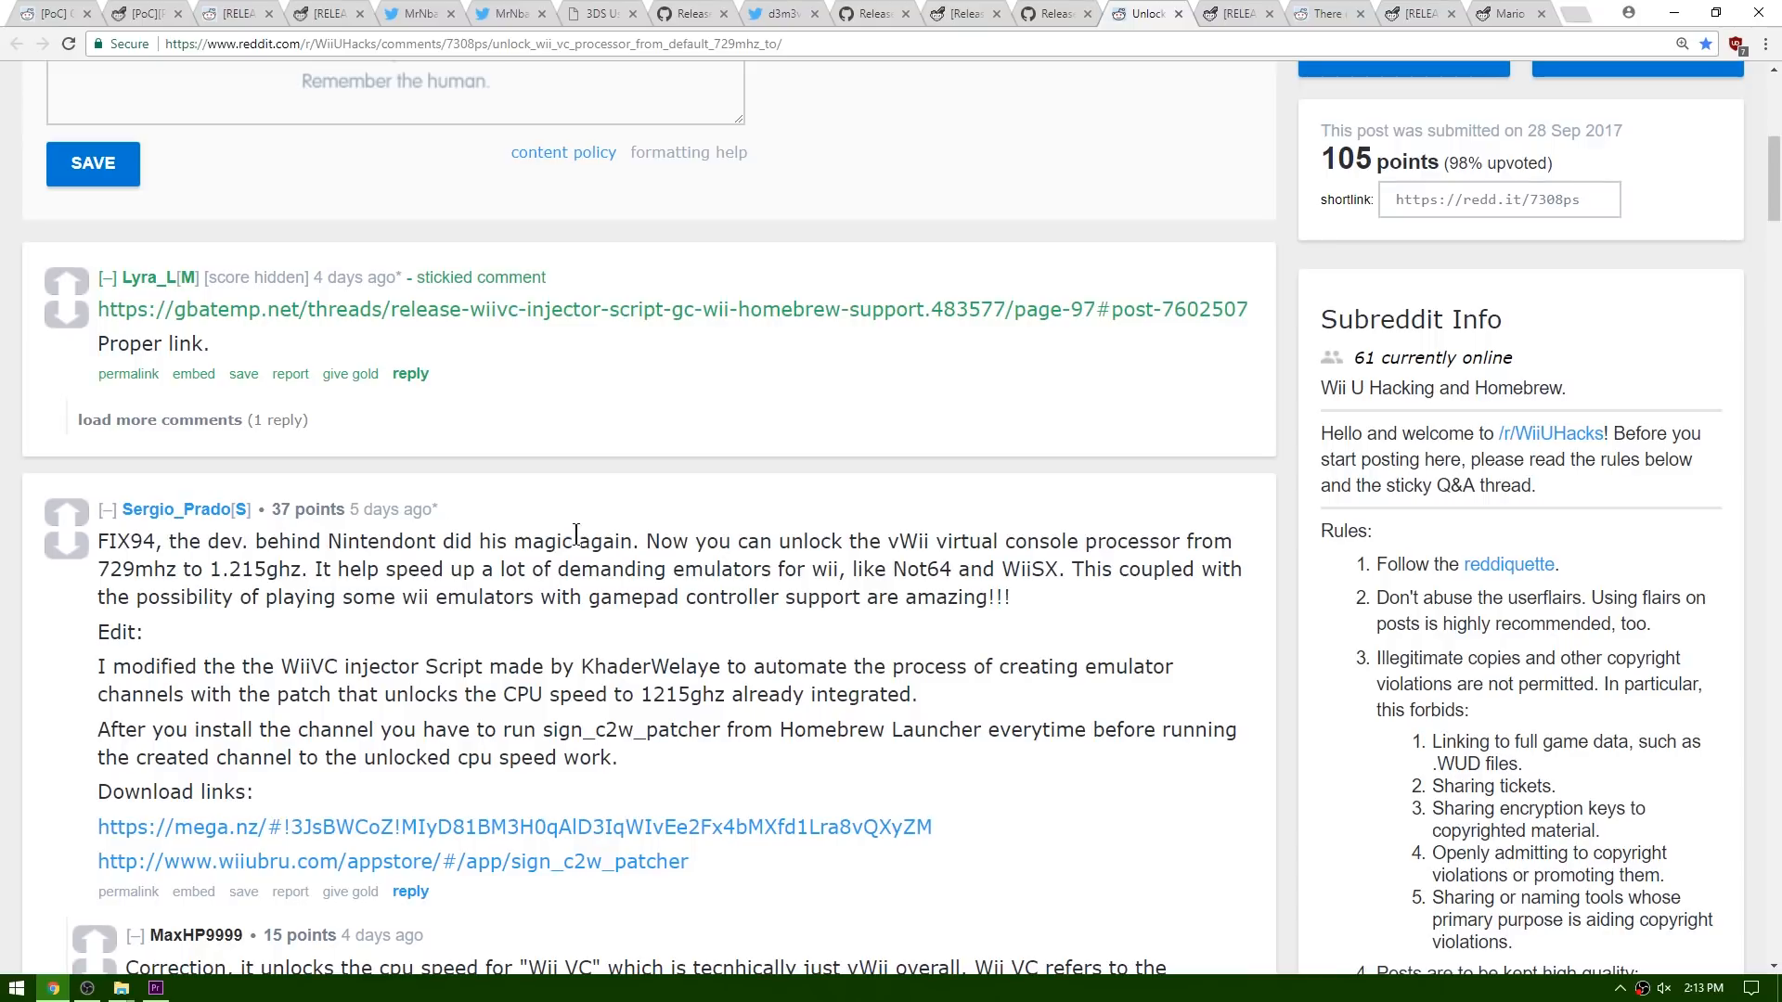
mouse_move(901, 532)
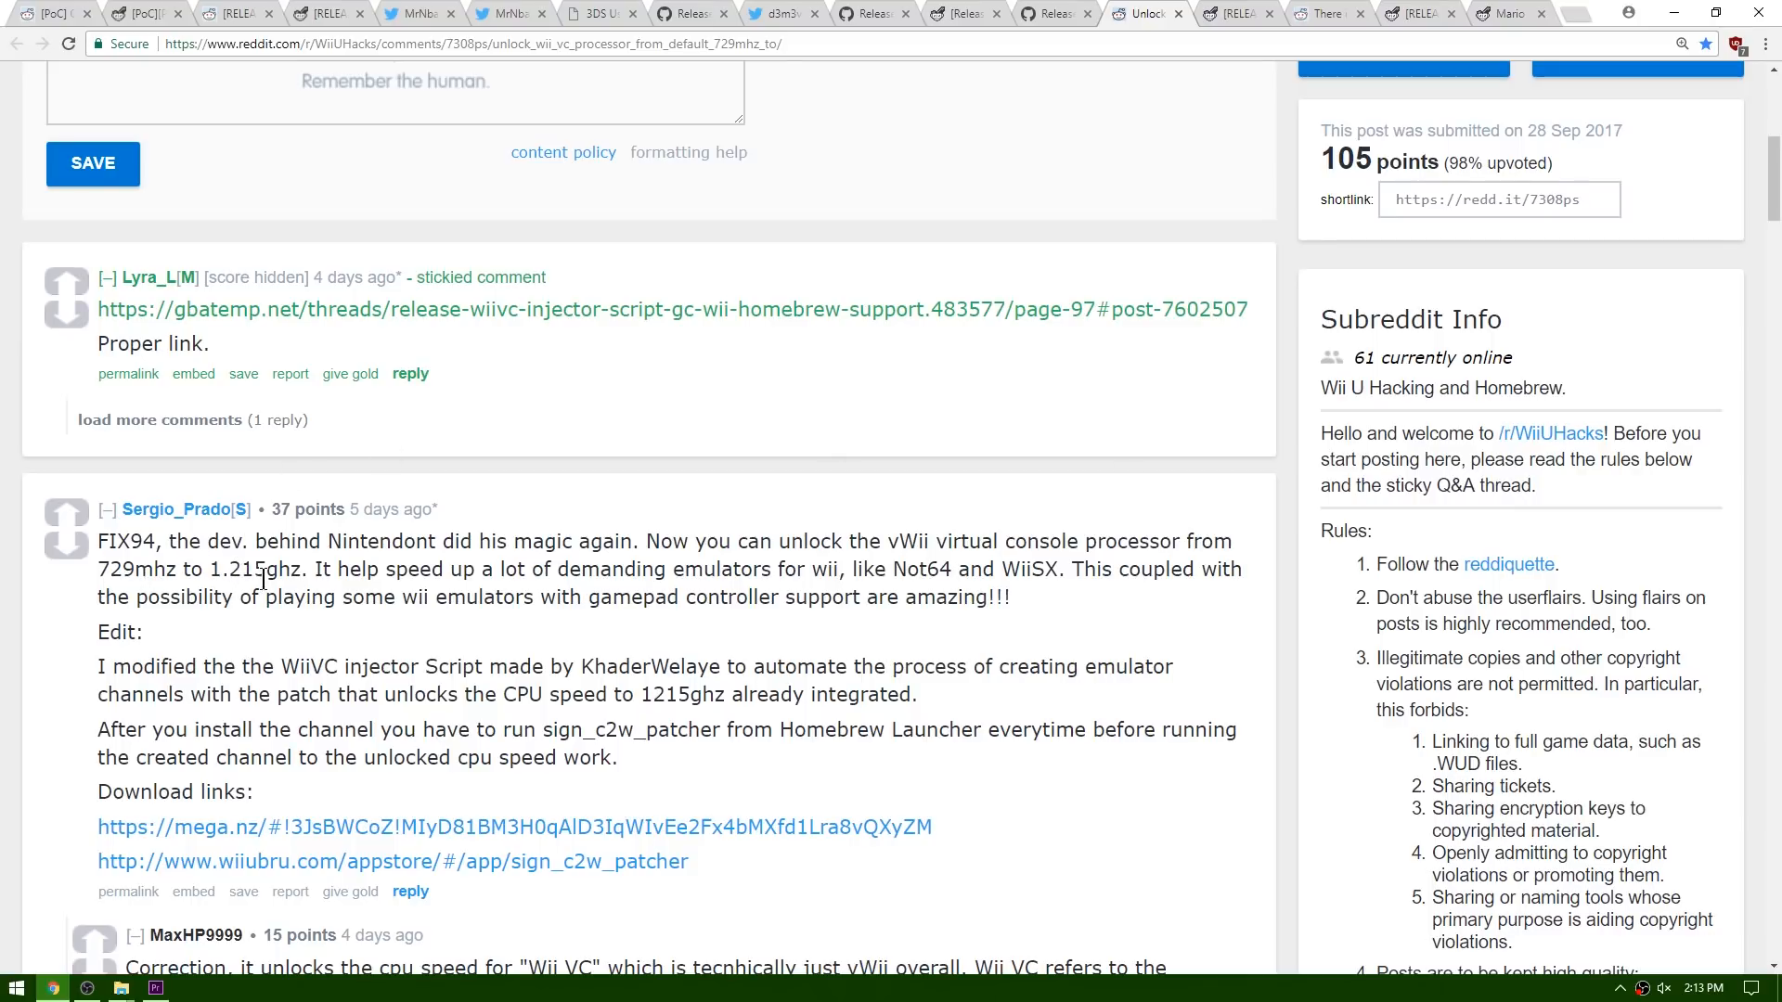
mouse_move(603, 594)
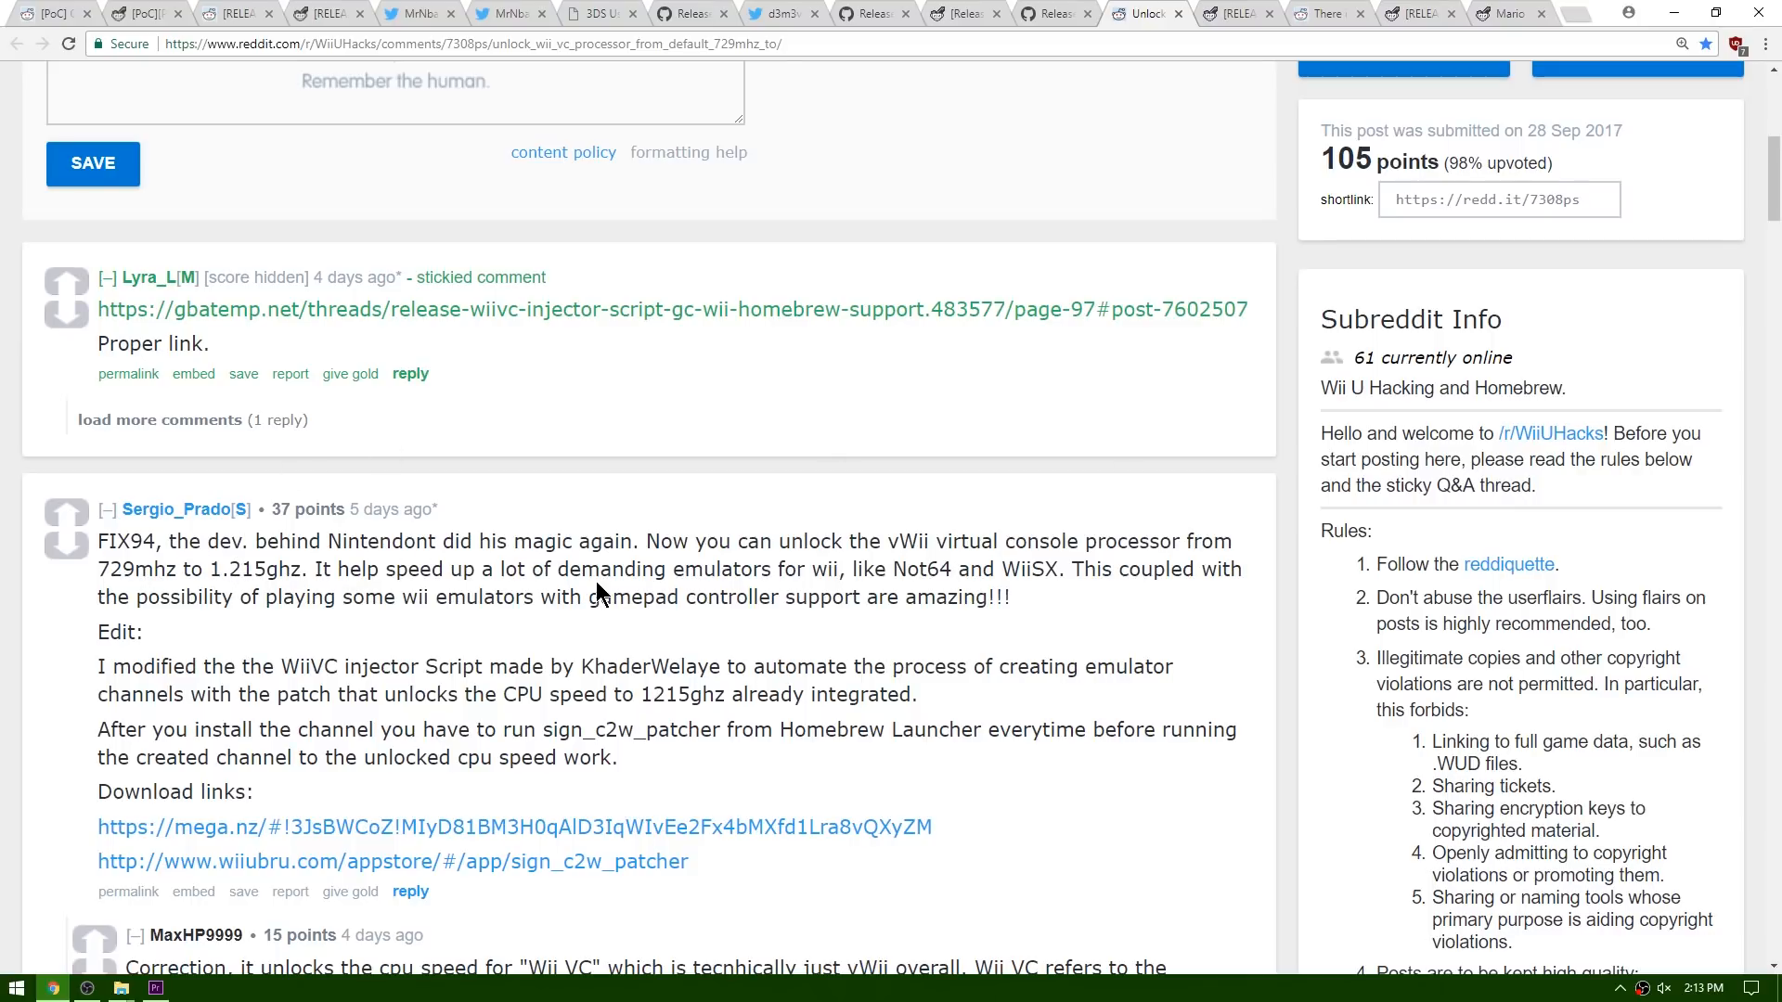
mouse_move(835, 579)
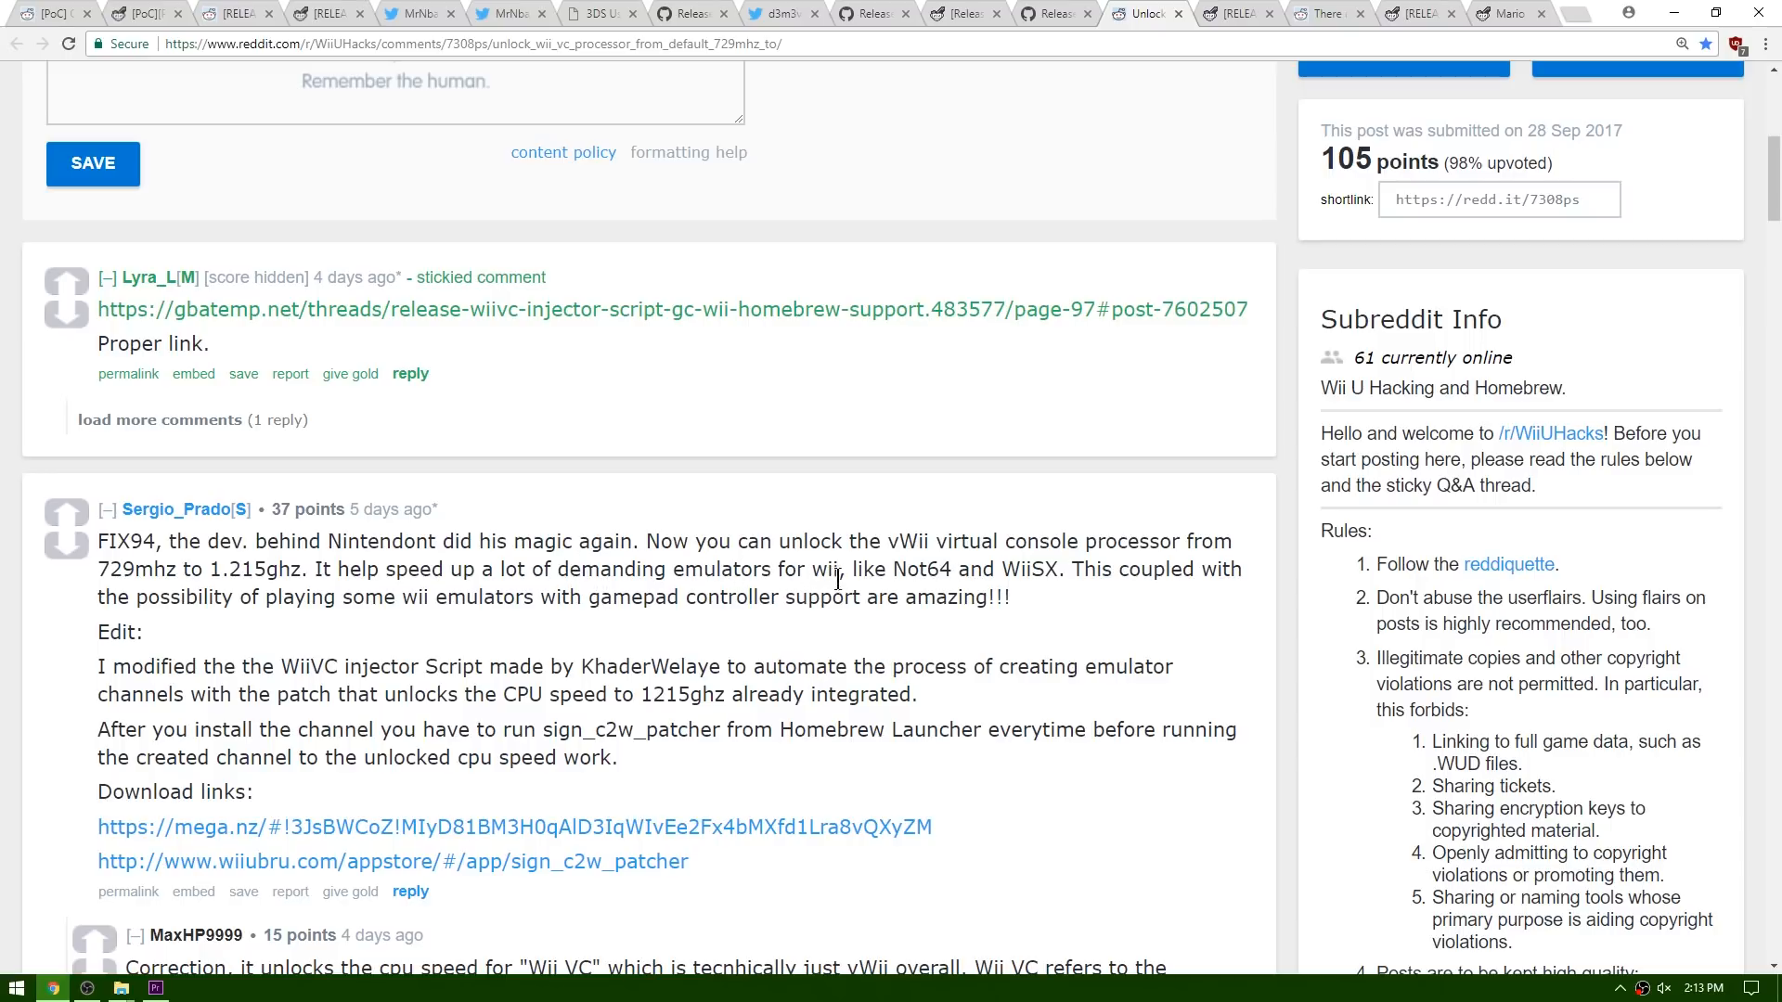
Step: Highlight Not64, WiiSX and the WiiVC injector Script names in the comment
double_click(921, 568)
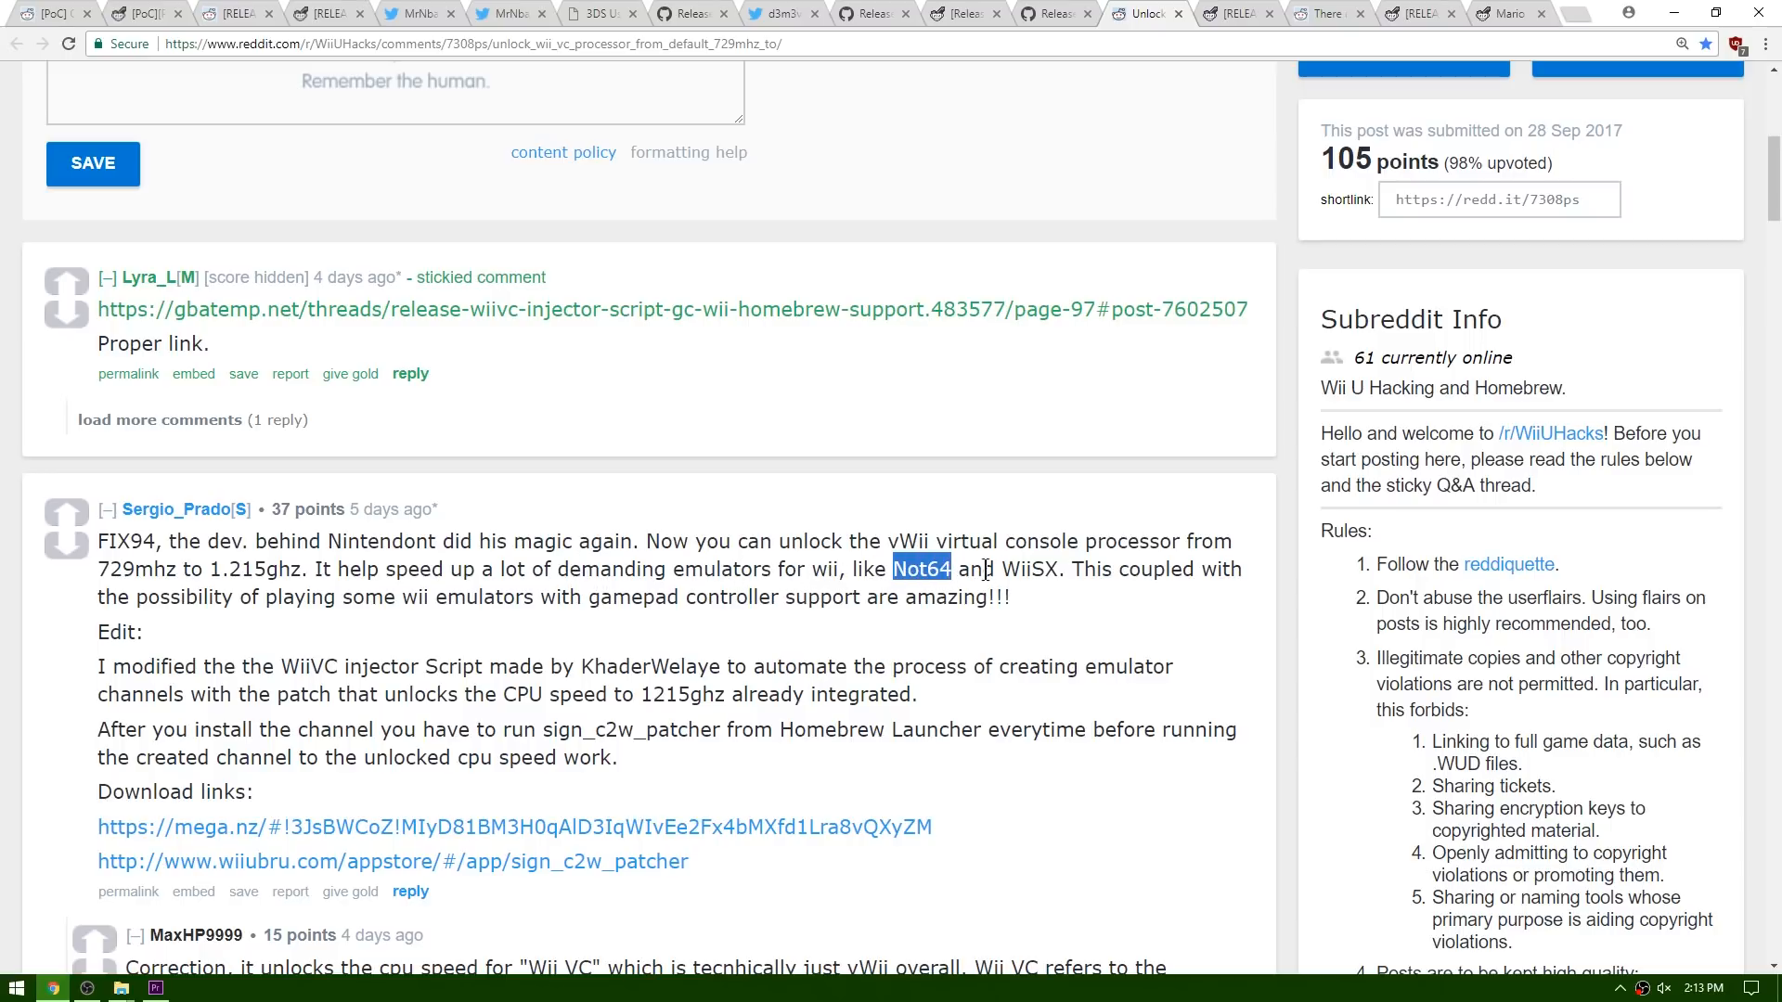
double_click(1028, 569)
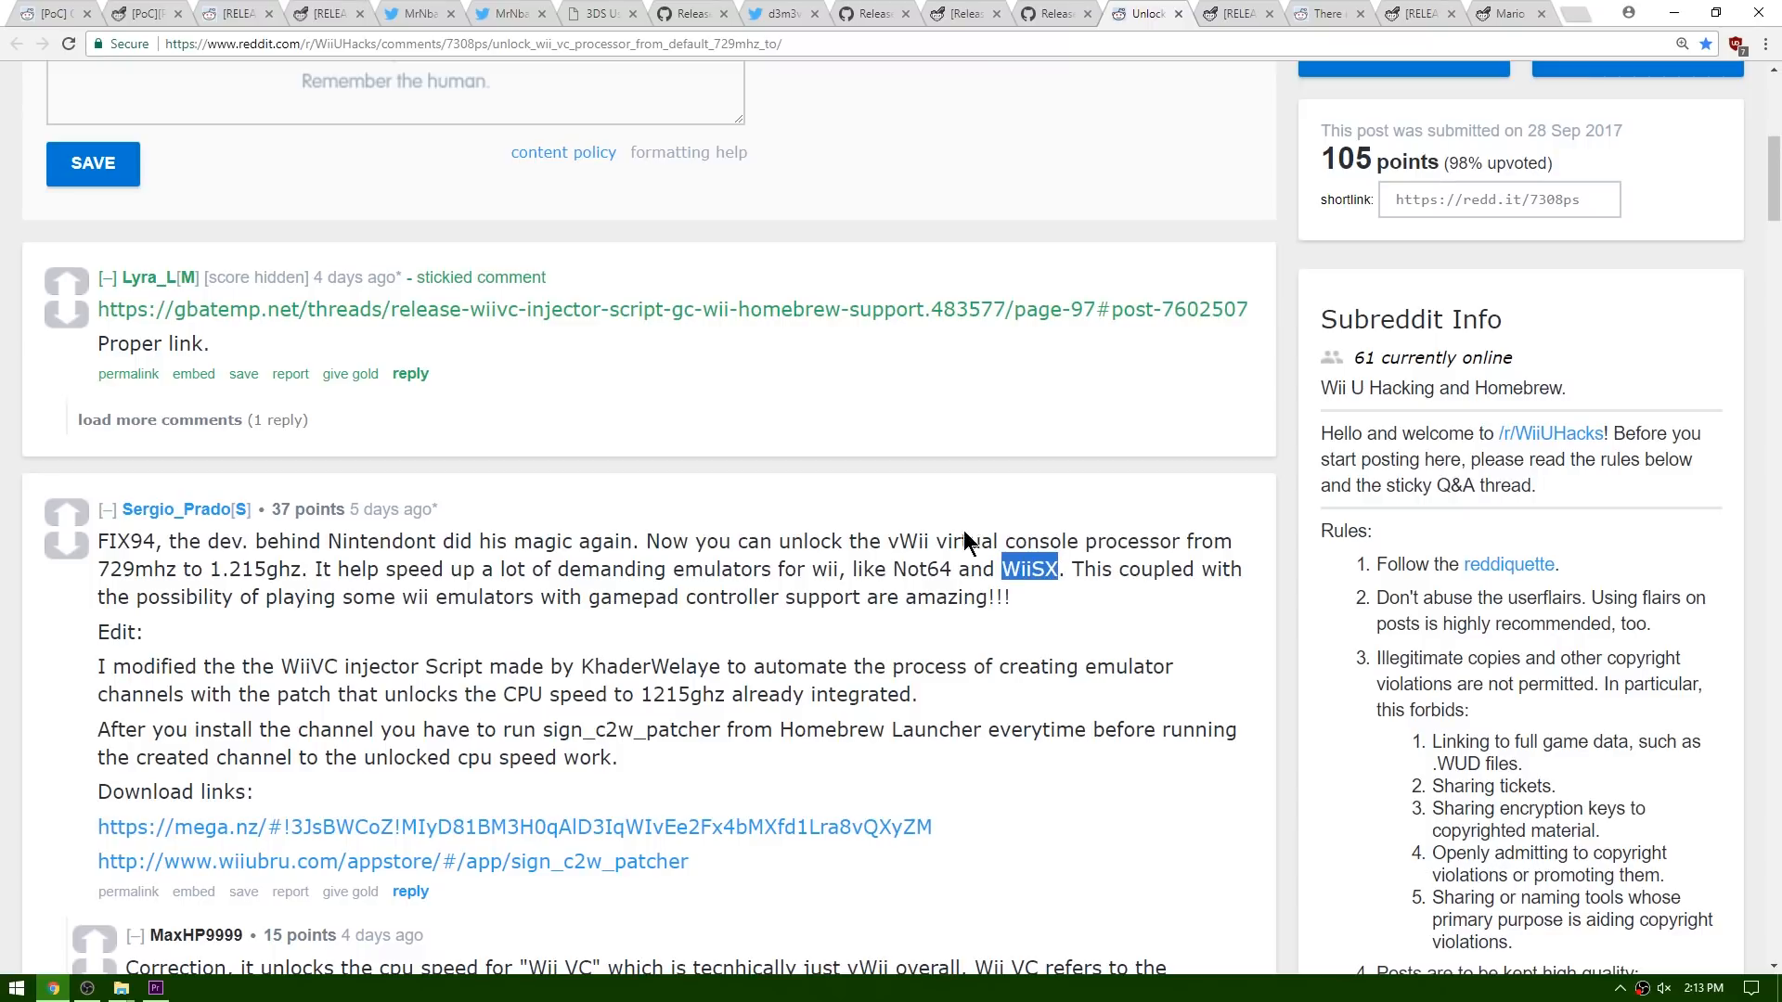
mouse_move(976, 579)
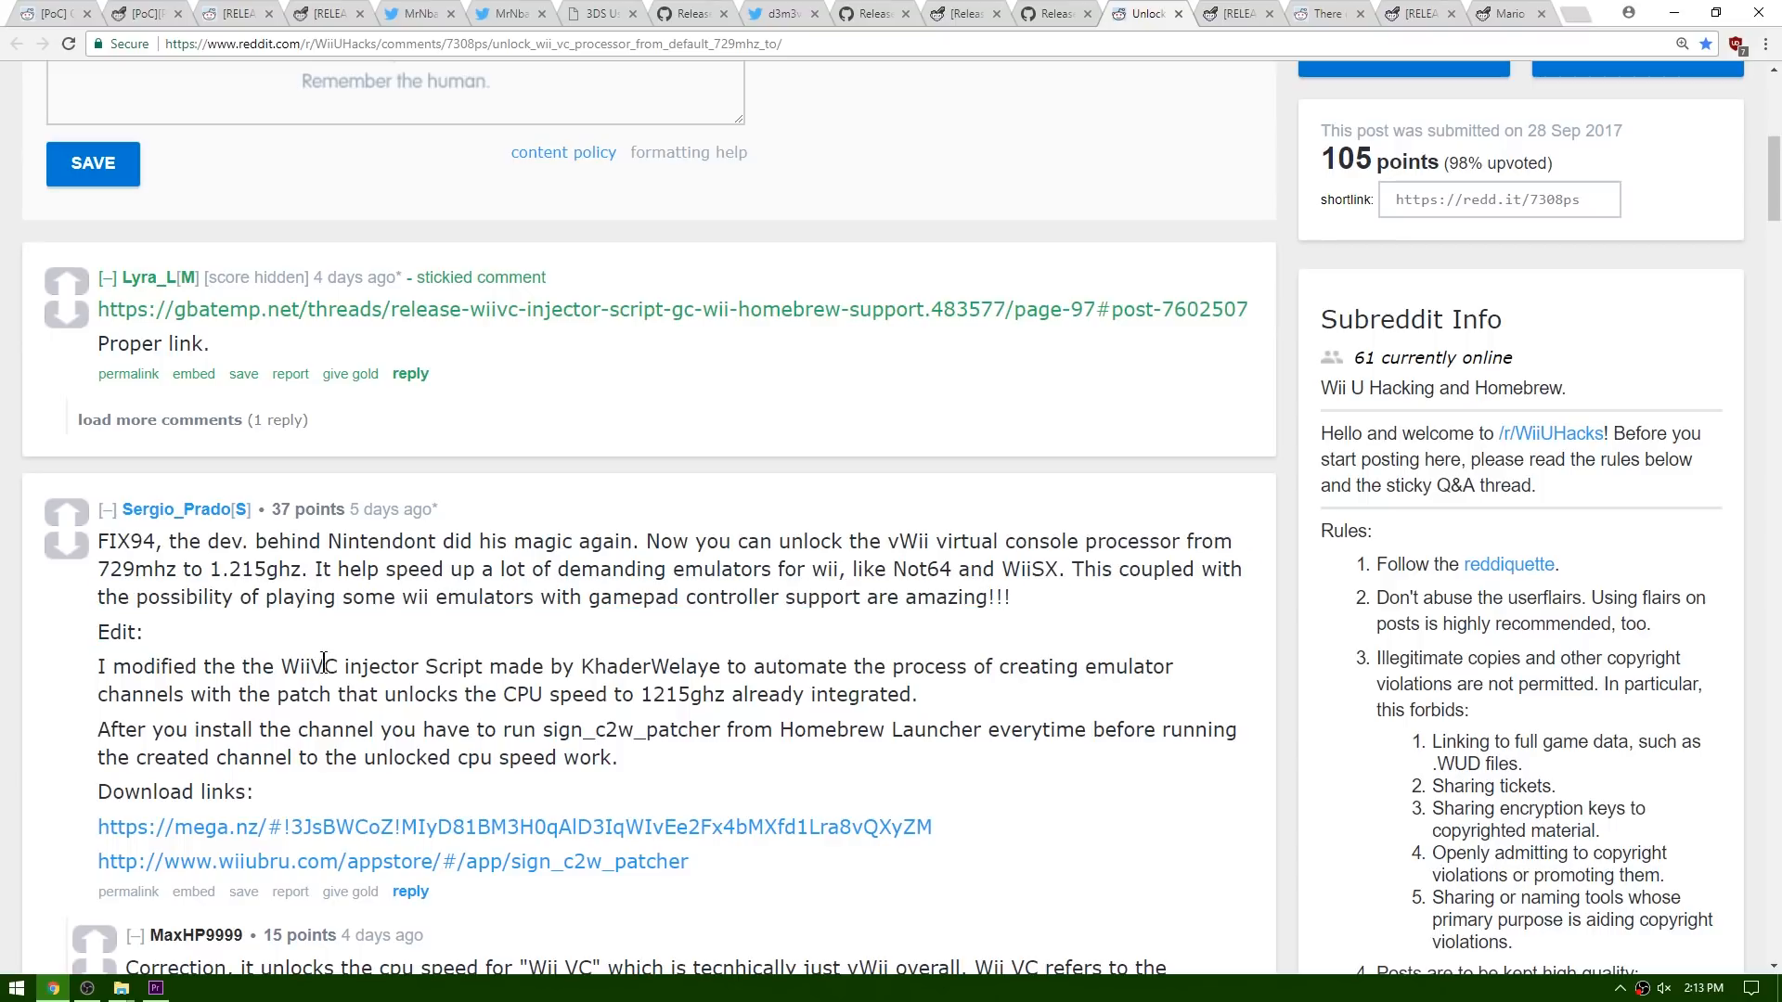
double_click(379, 666)
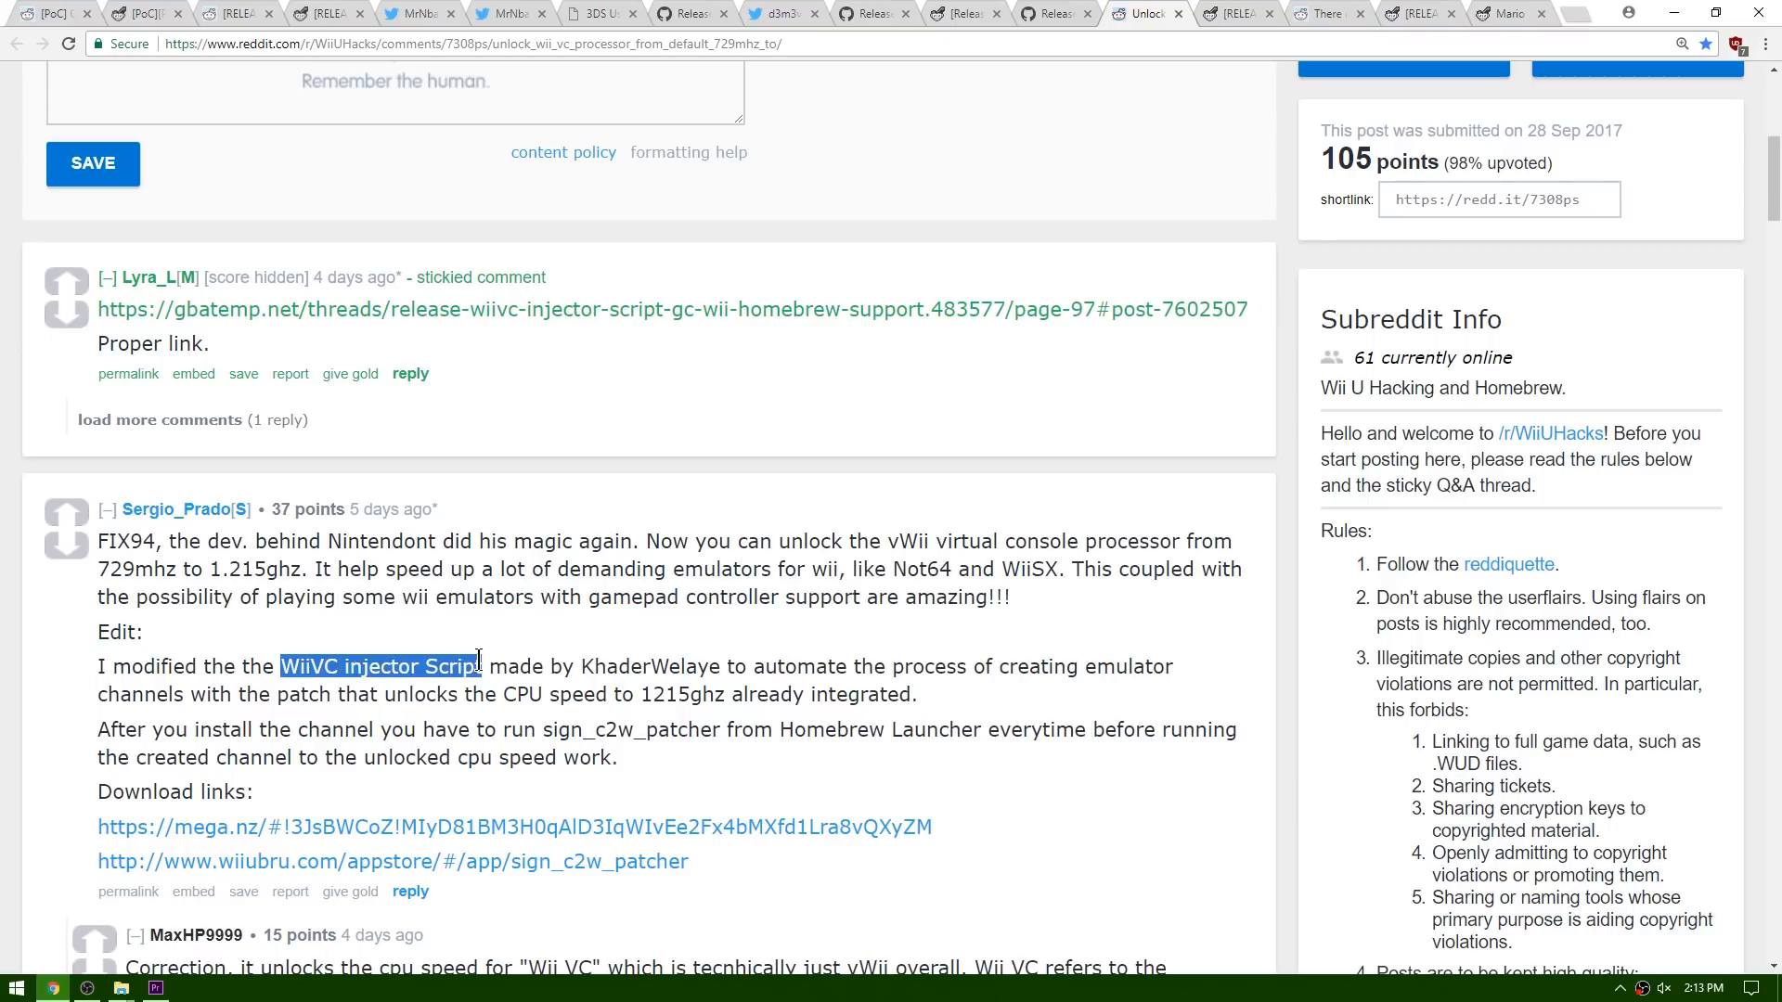
mouse_move(864, 631)
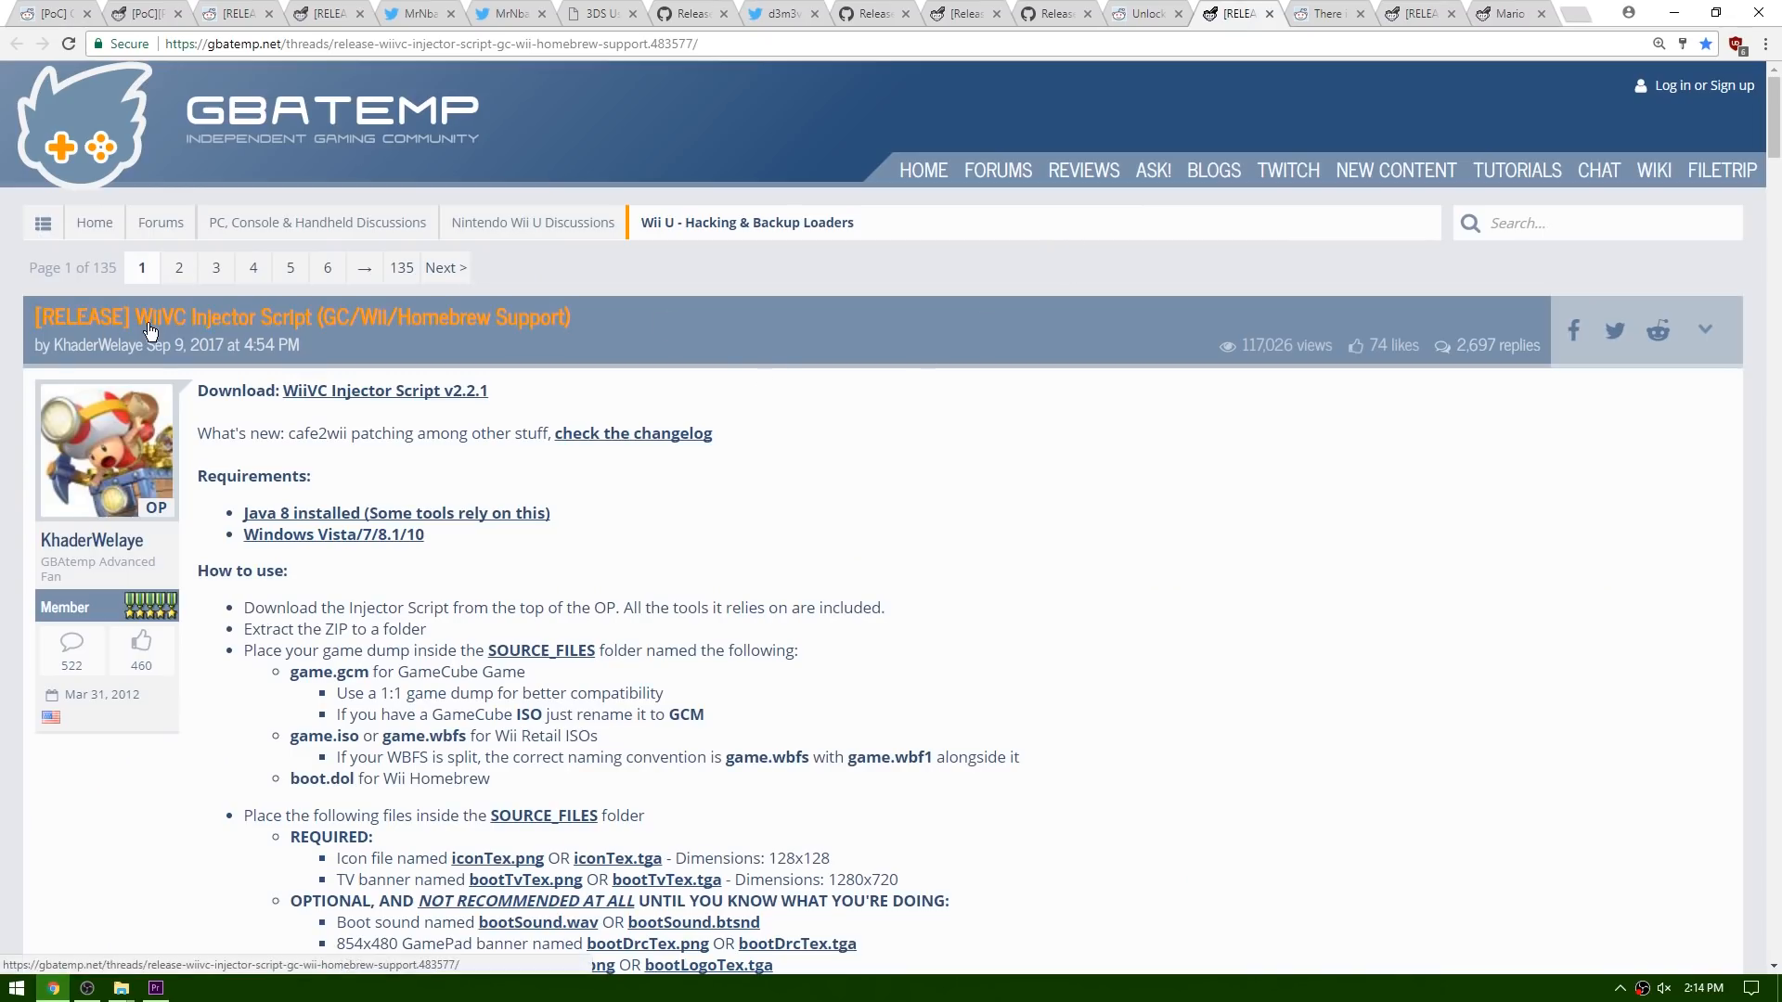
mouse_move(398, 346)
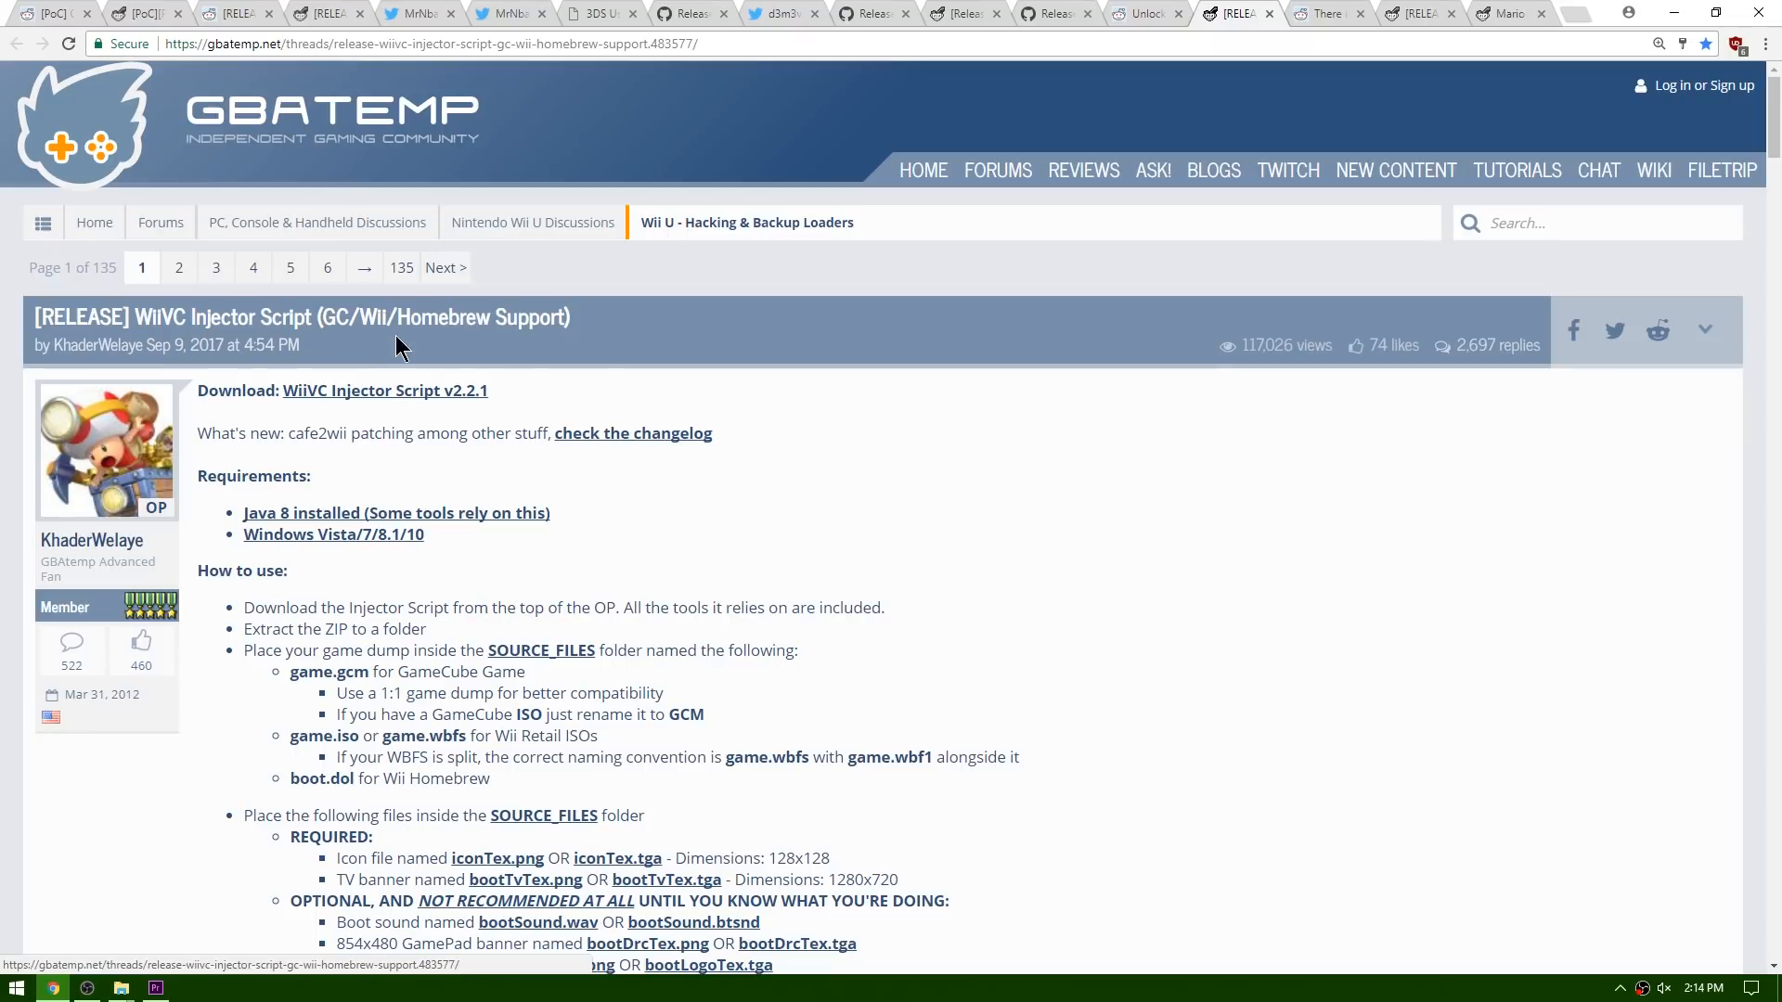
mouse_move(333, 332)
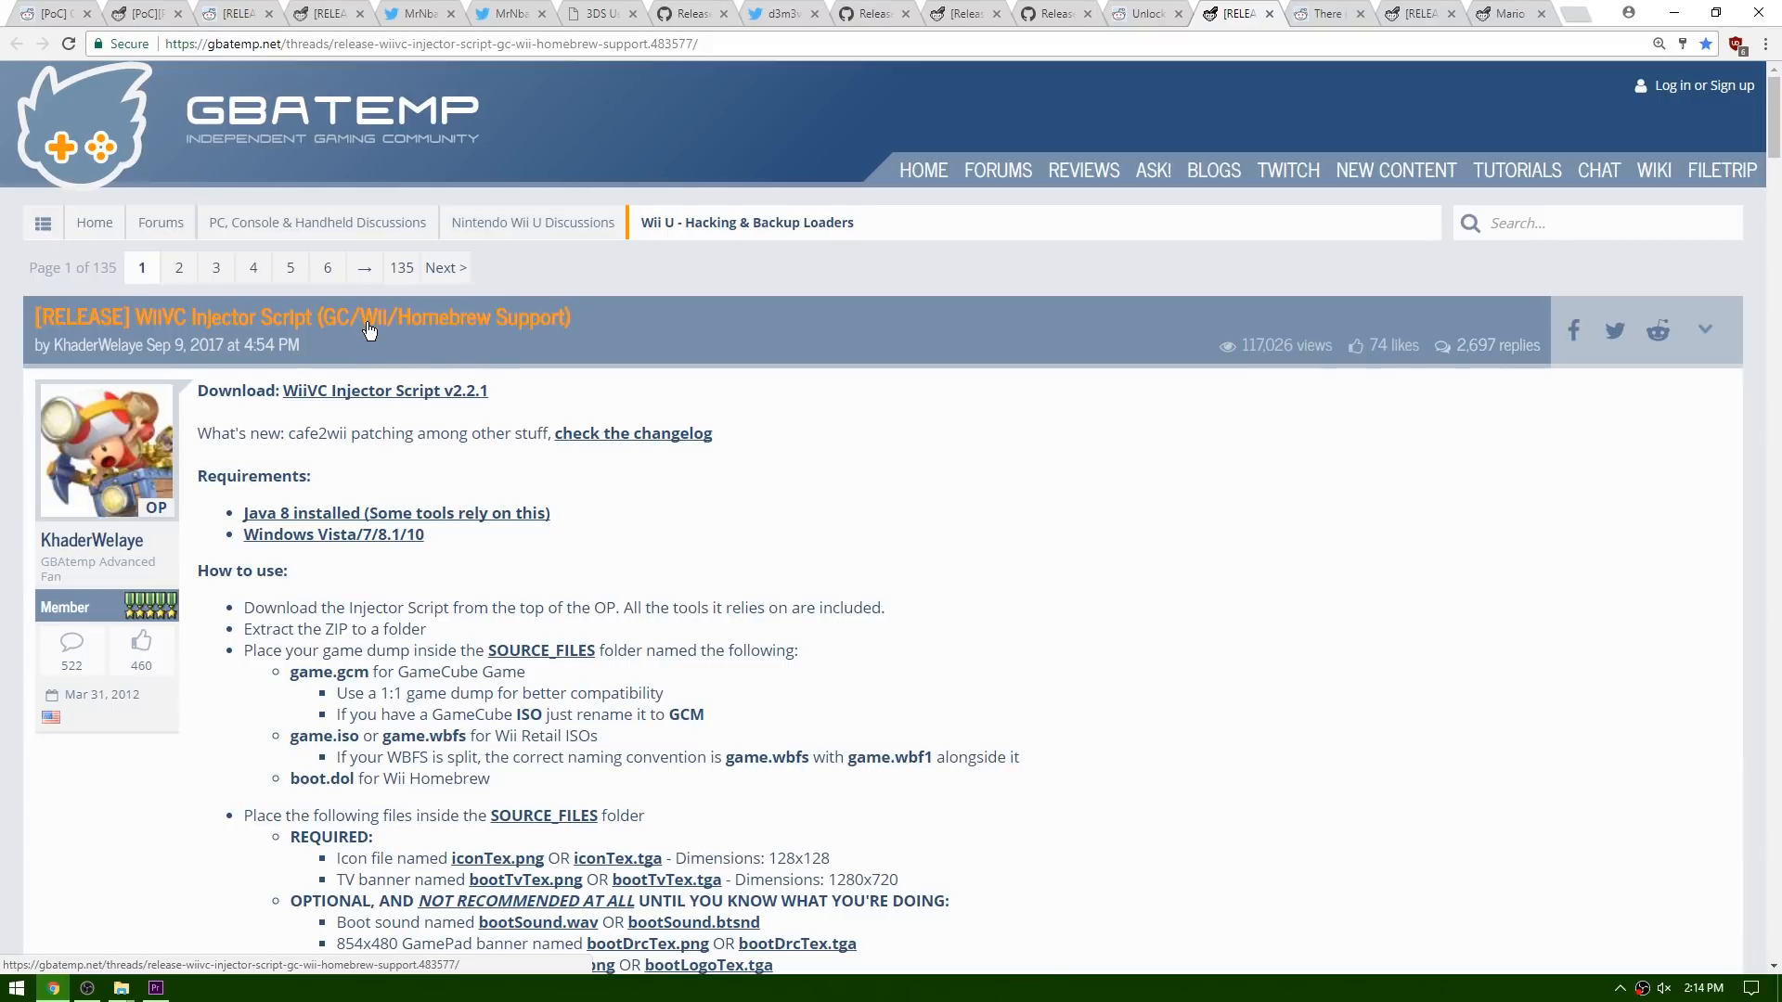
mouse_move(470, 328)
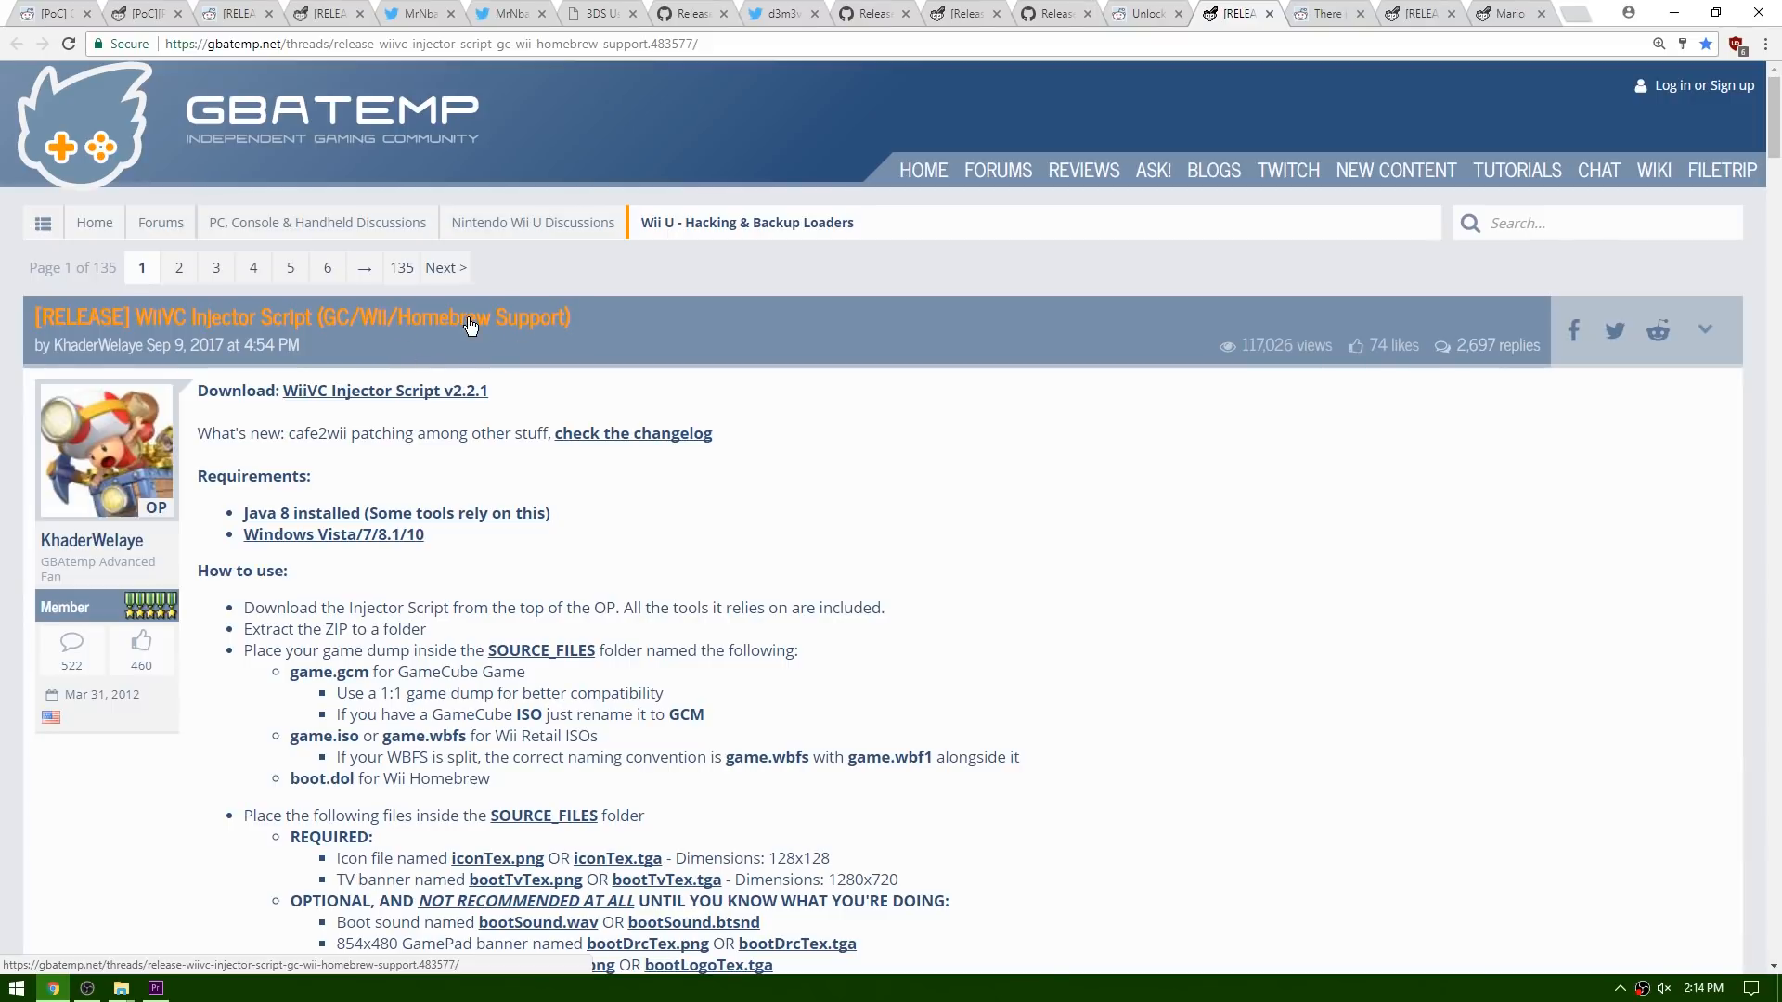
mouse_move(1097, 520)
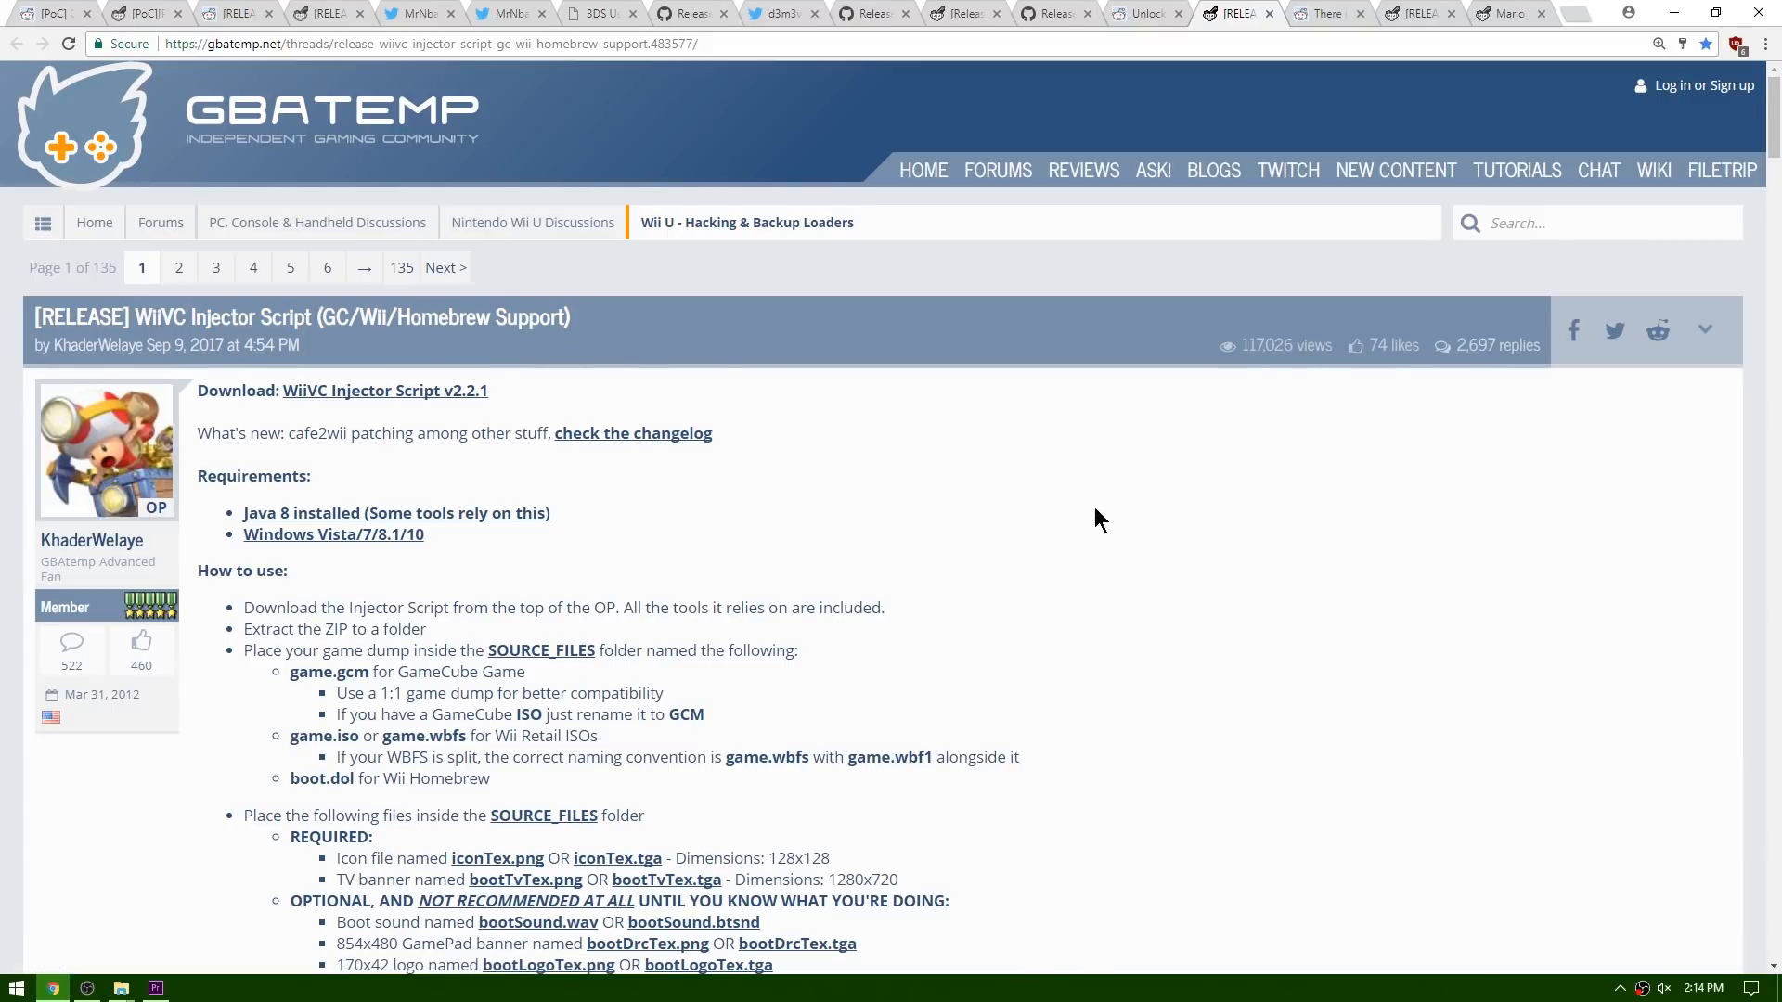
mouse_move(1066, 507)
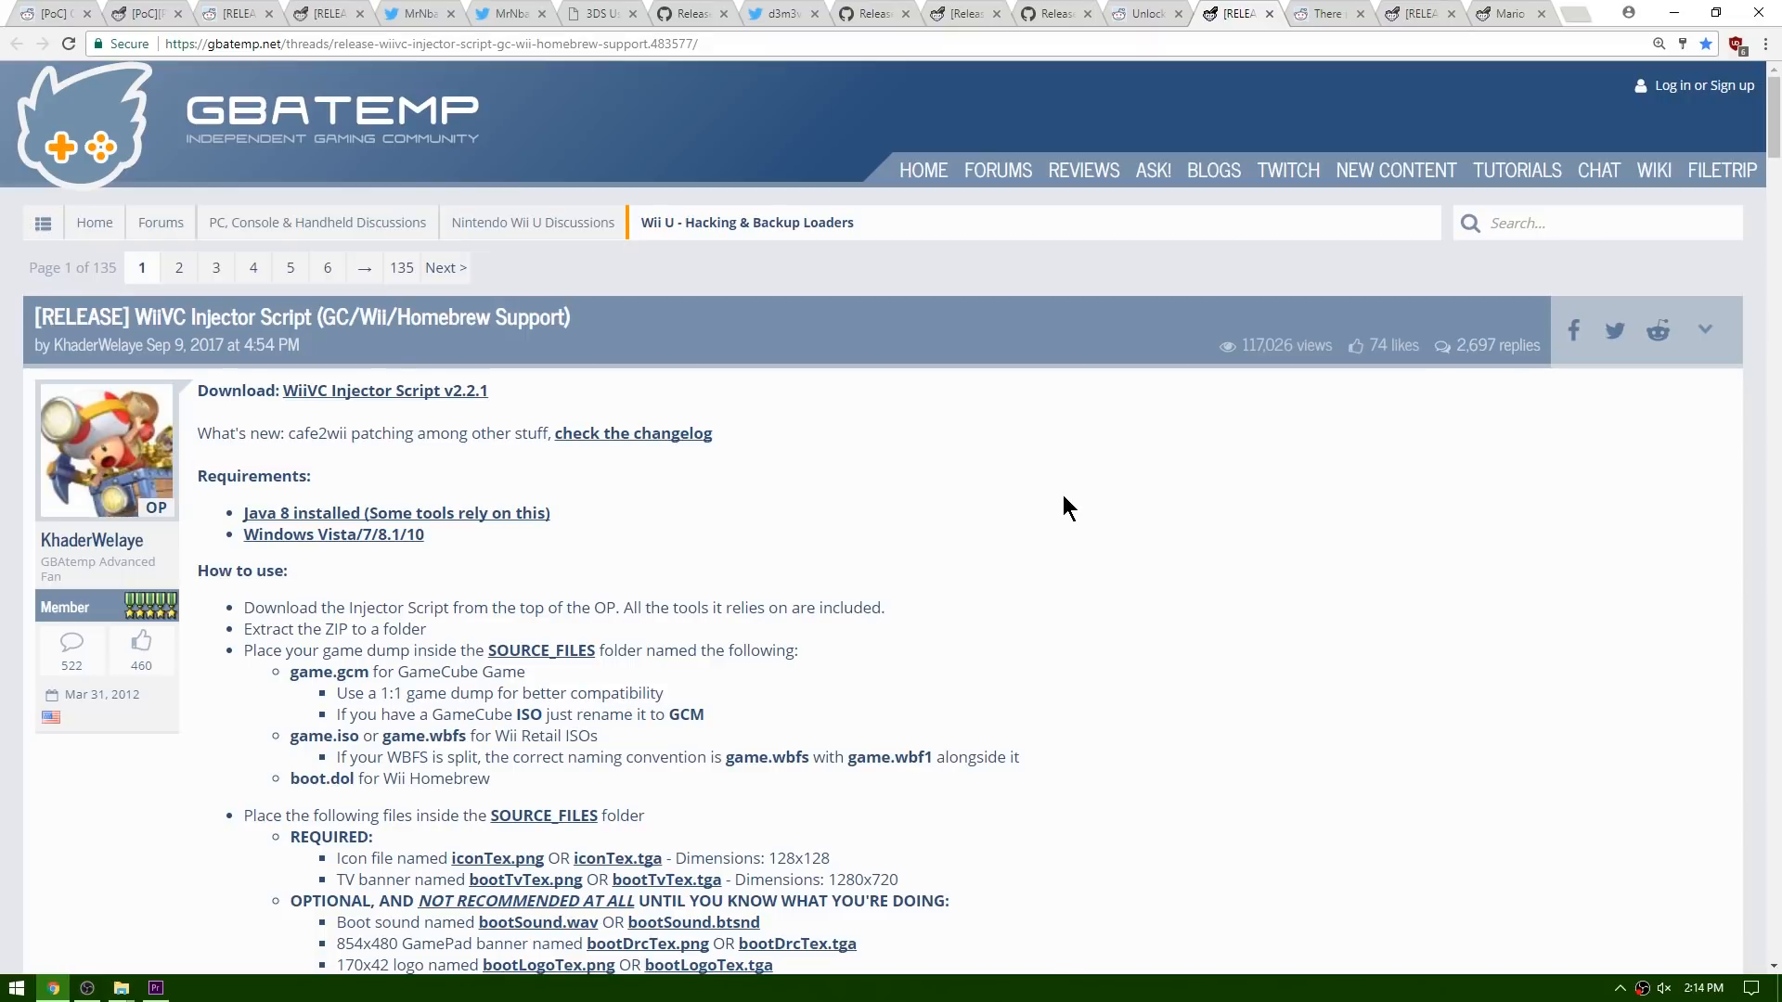
mouse_move(1089, 507)
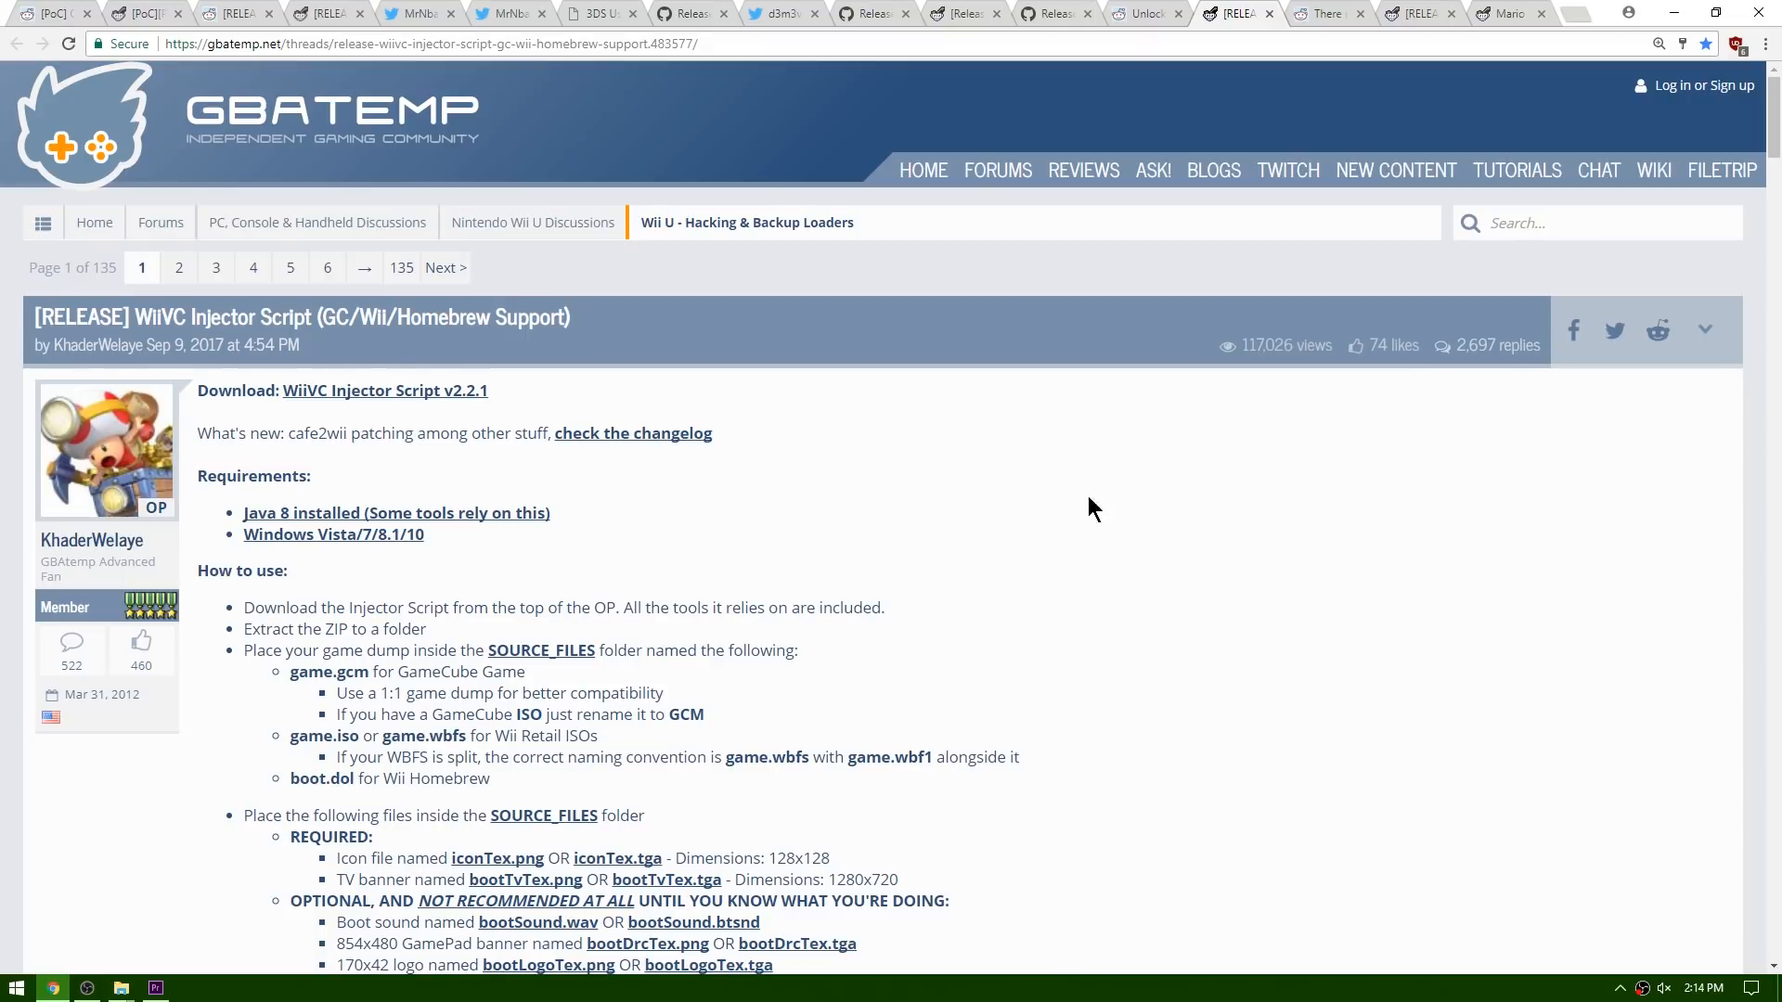
mouse_move(837, 464)
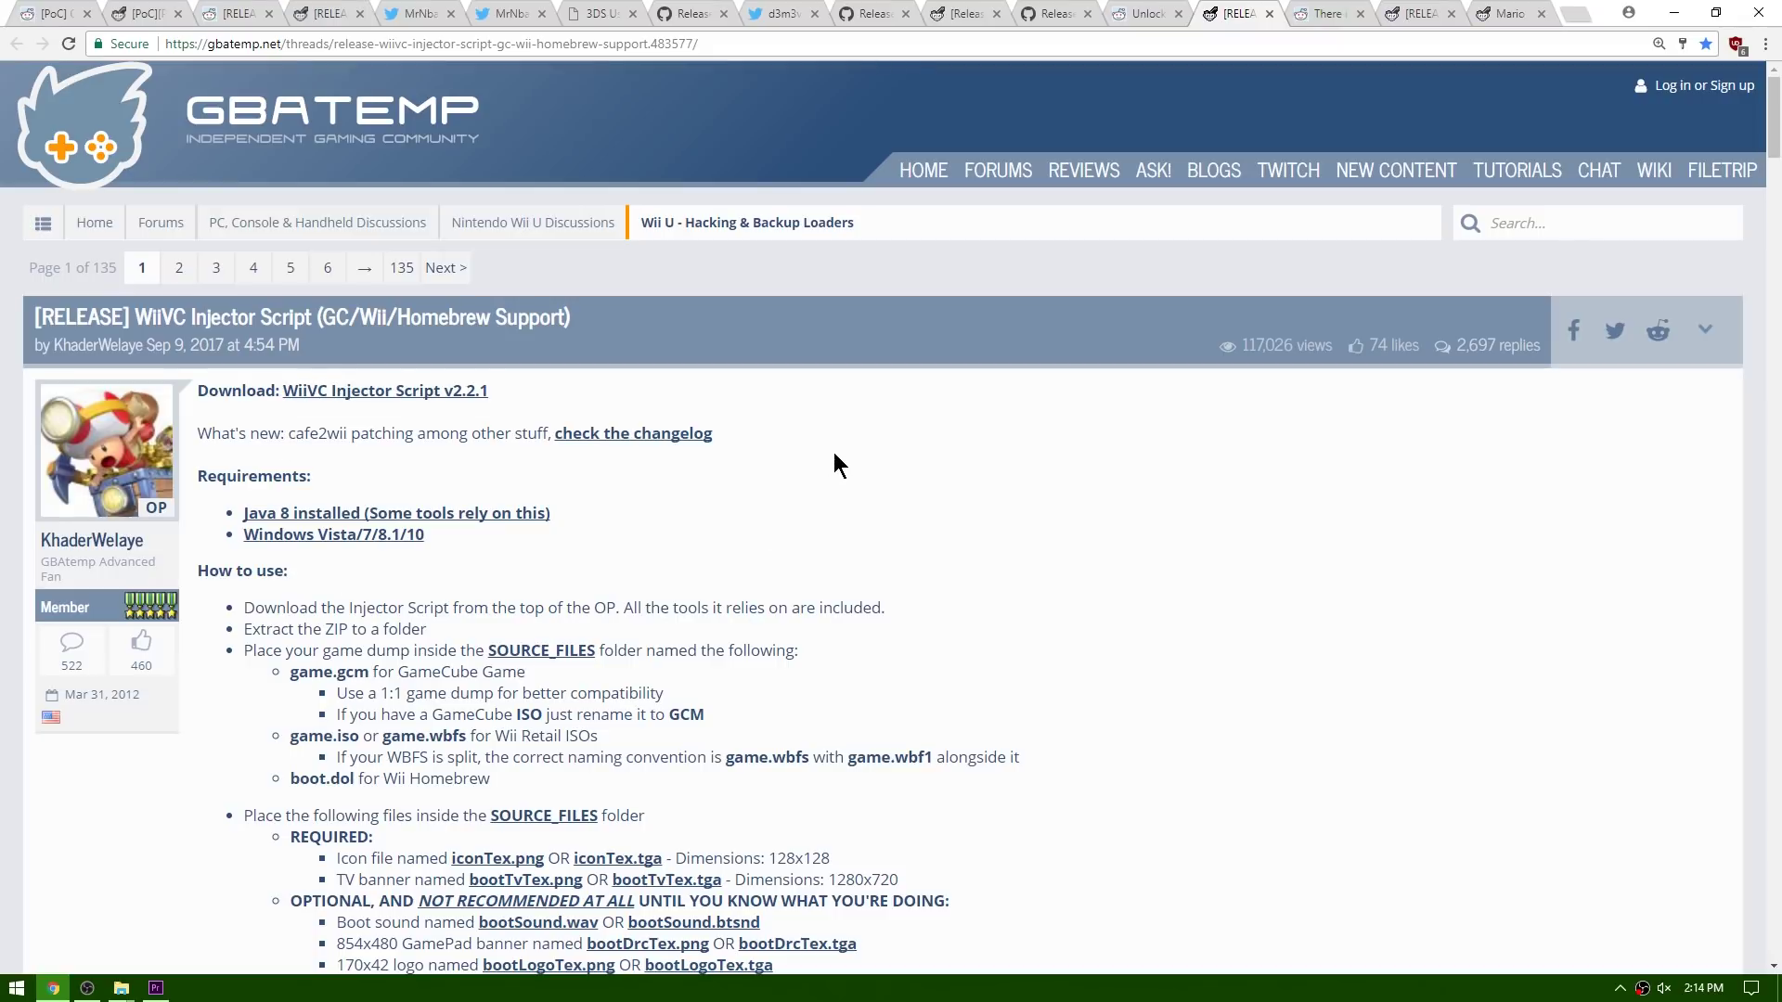
mouse_move(1063, 576)
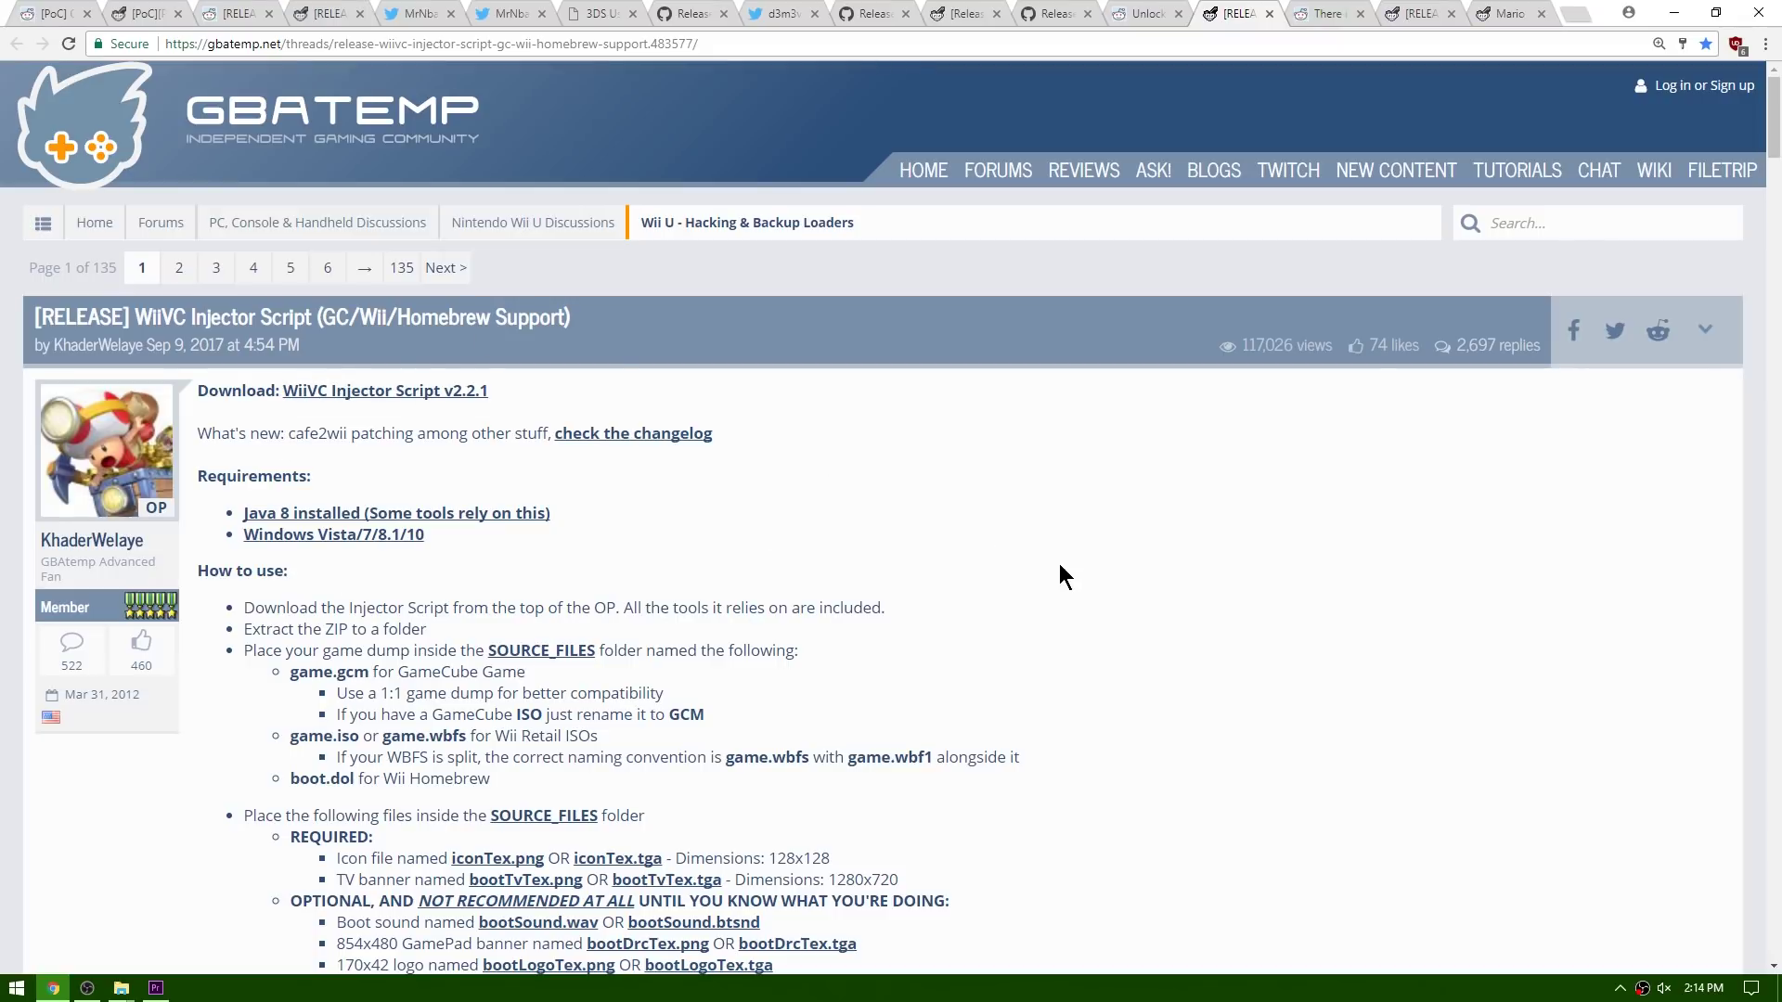
mouse_move(1078, 542)
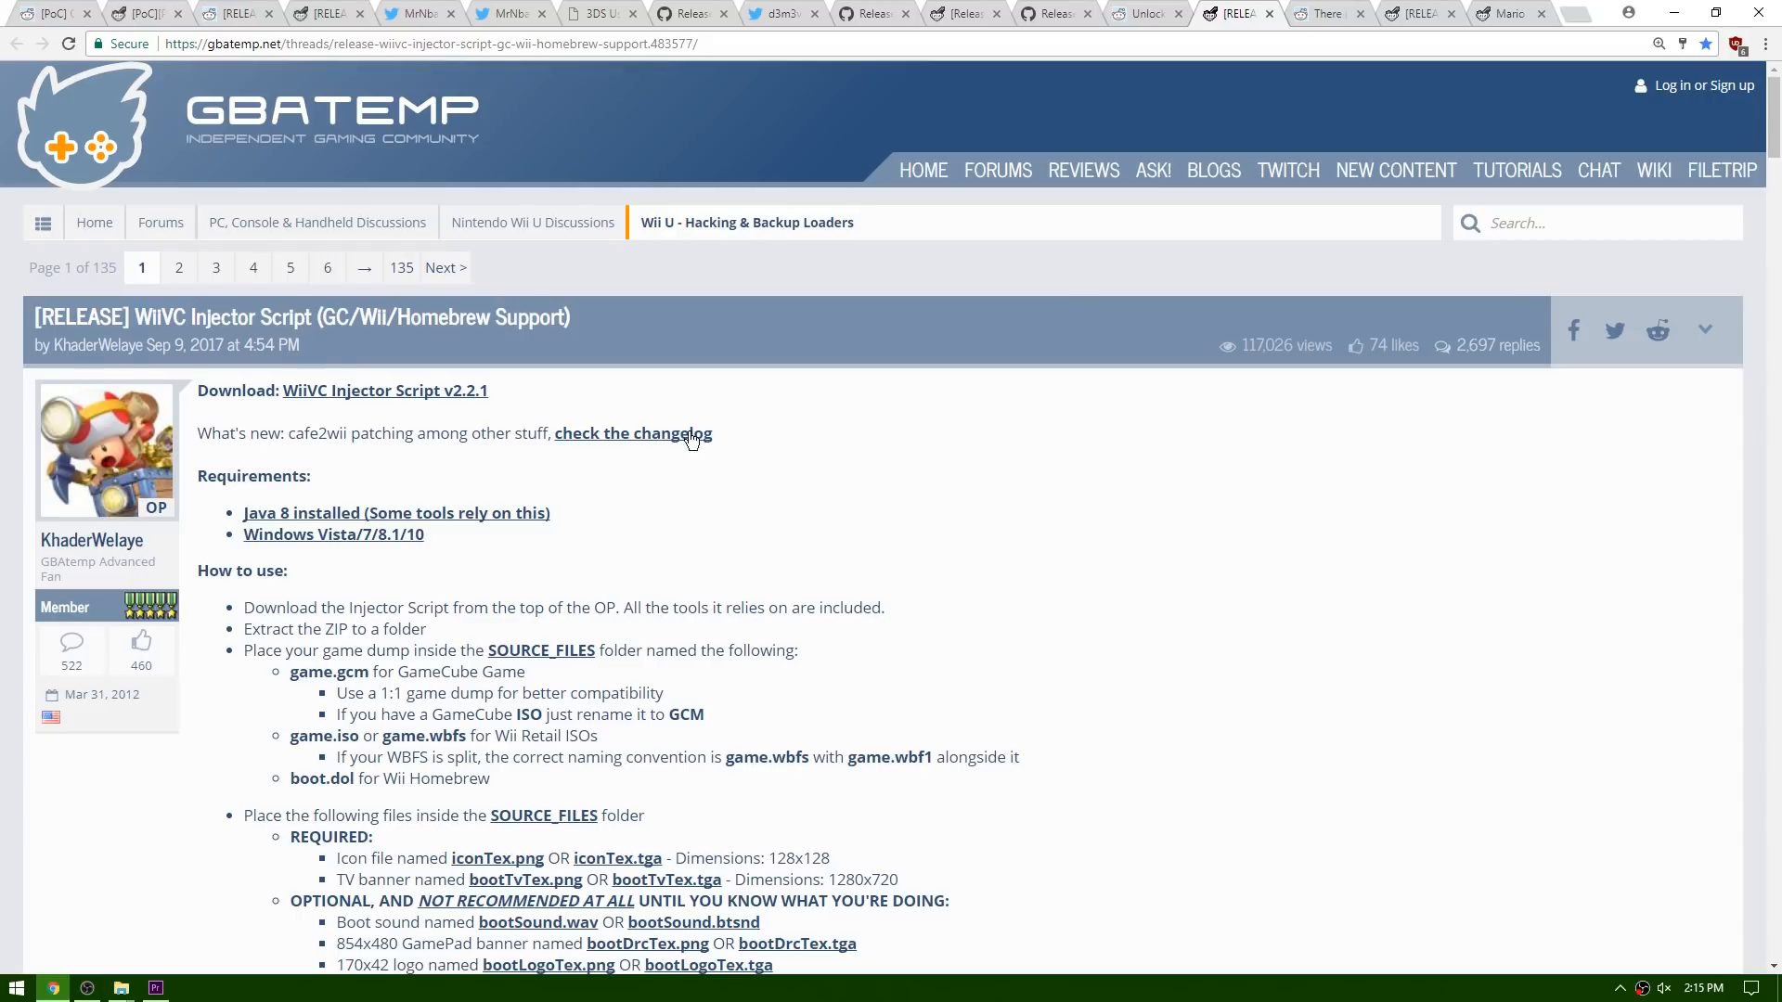
mouse_move(223, 317)
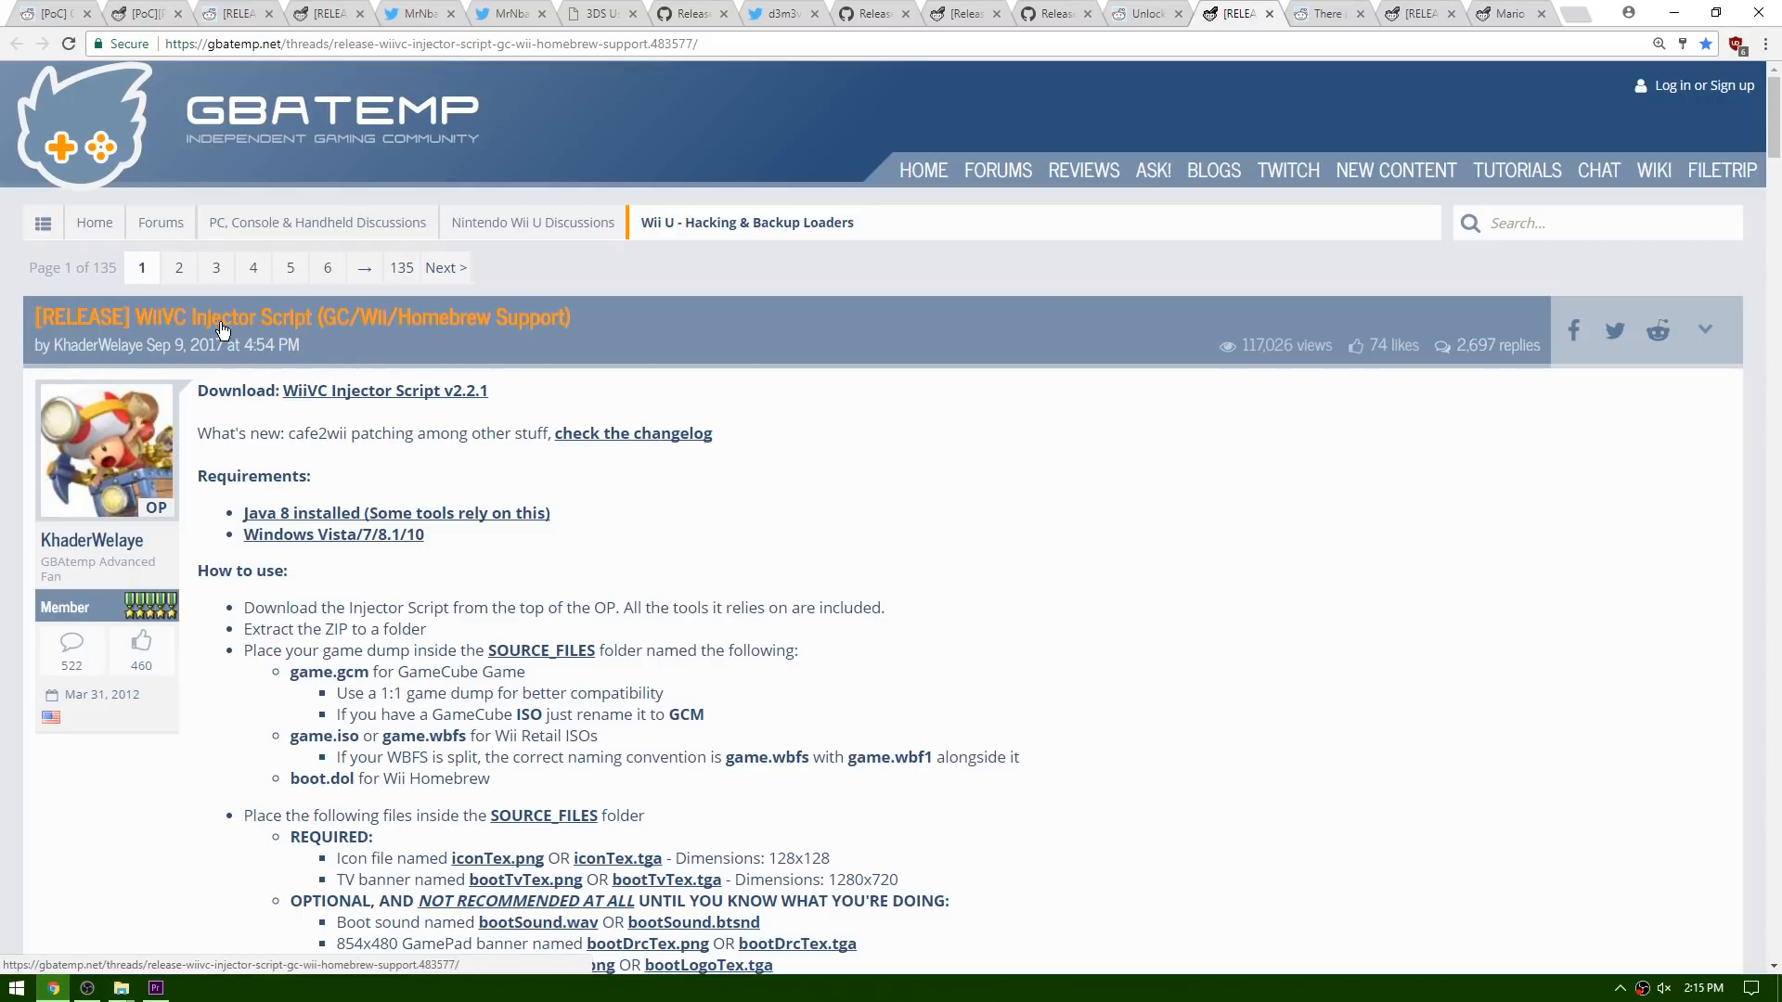
mouse_move(980, 547)
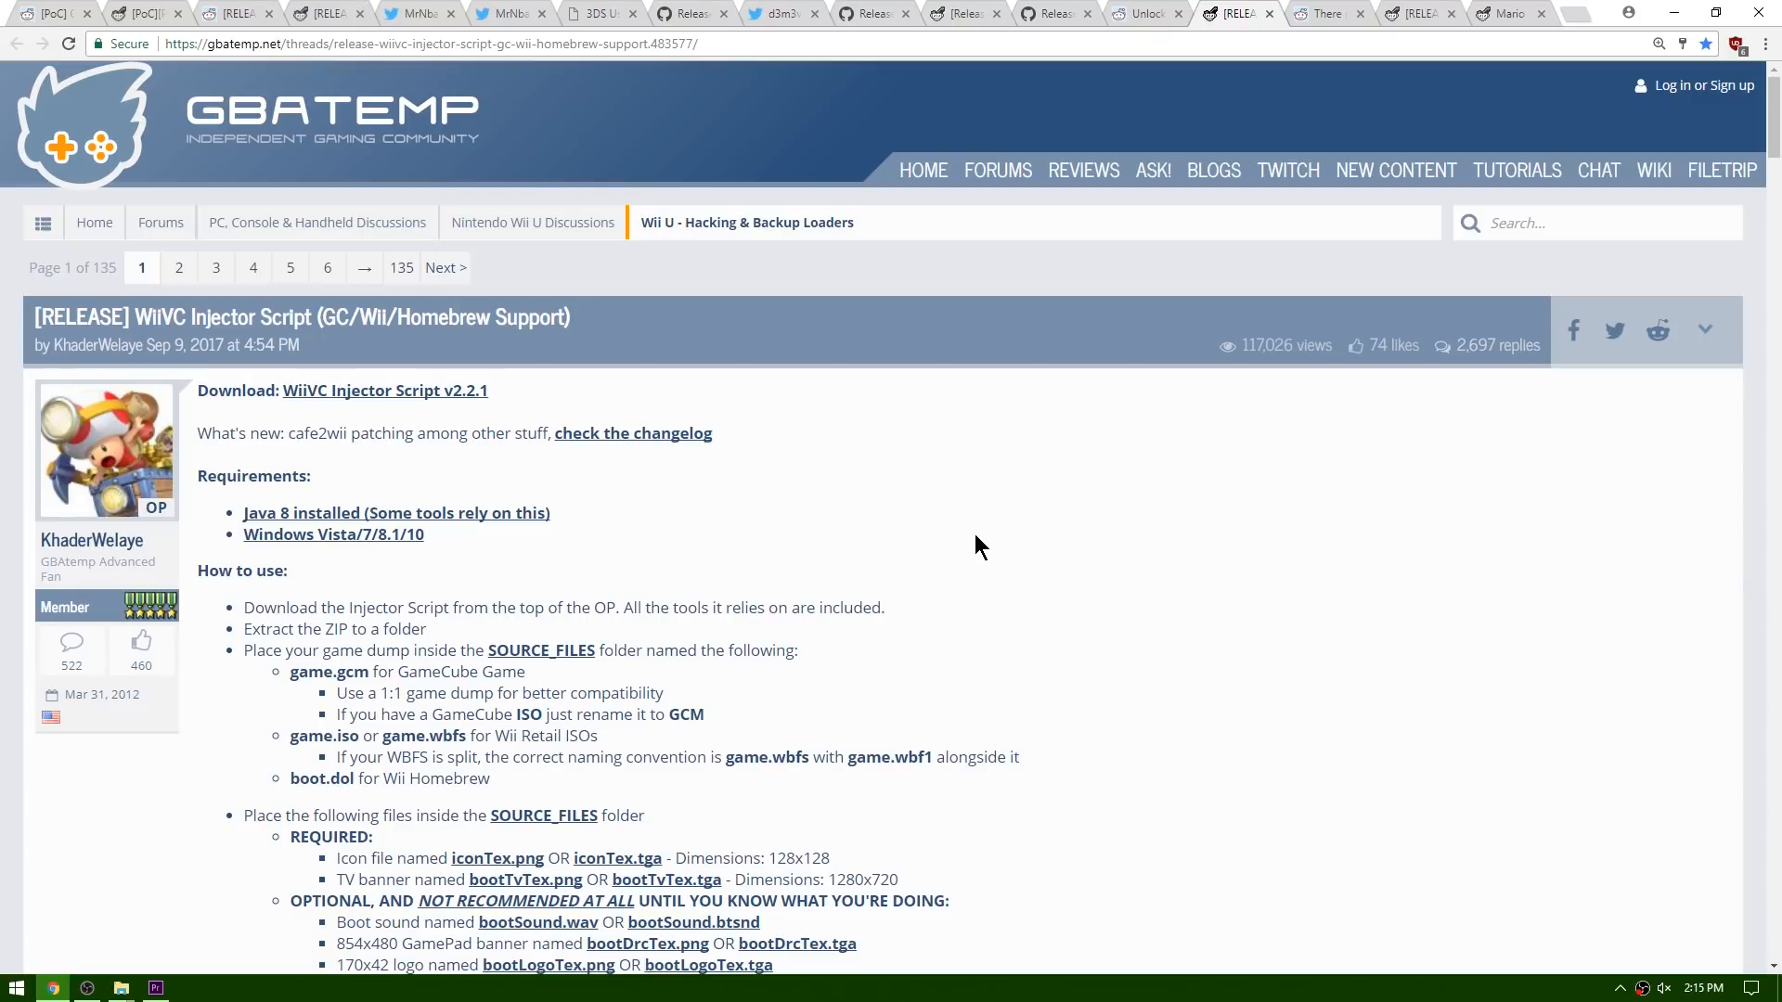
scroll(down, 3)
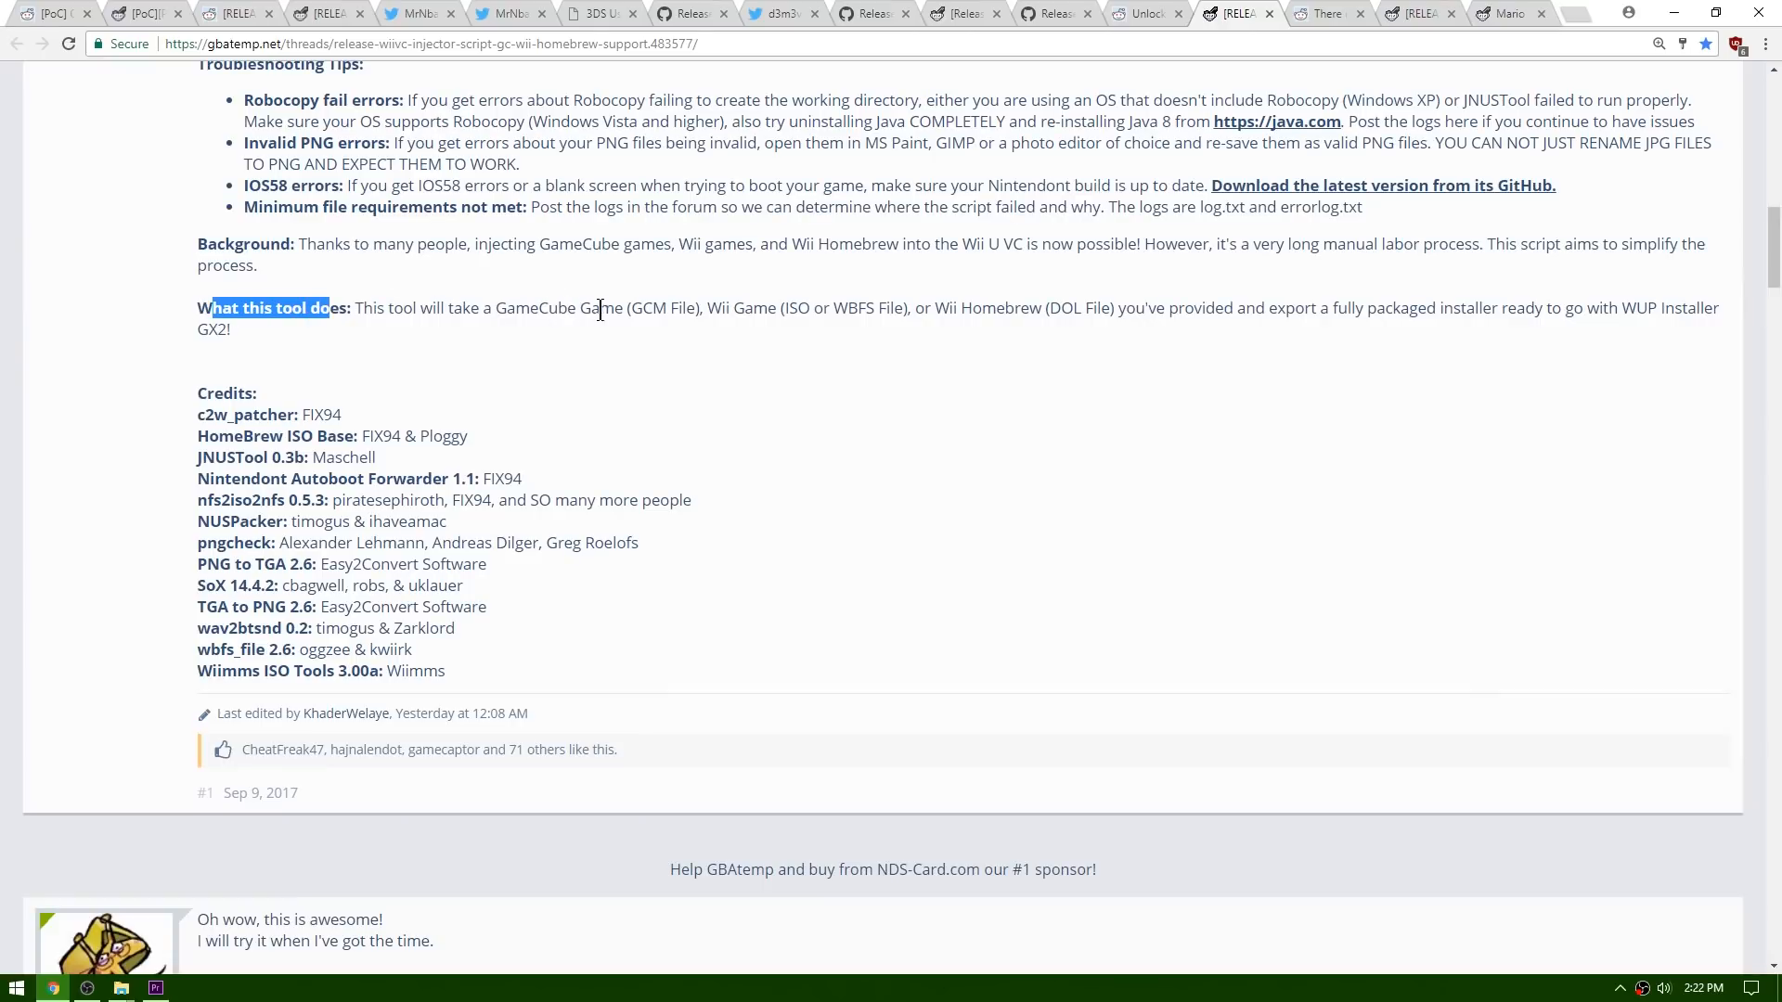
mouse_move(981, 304)
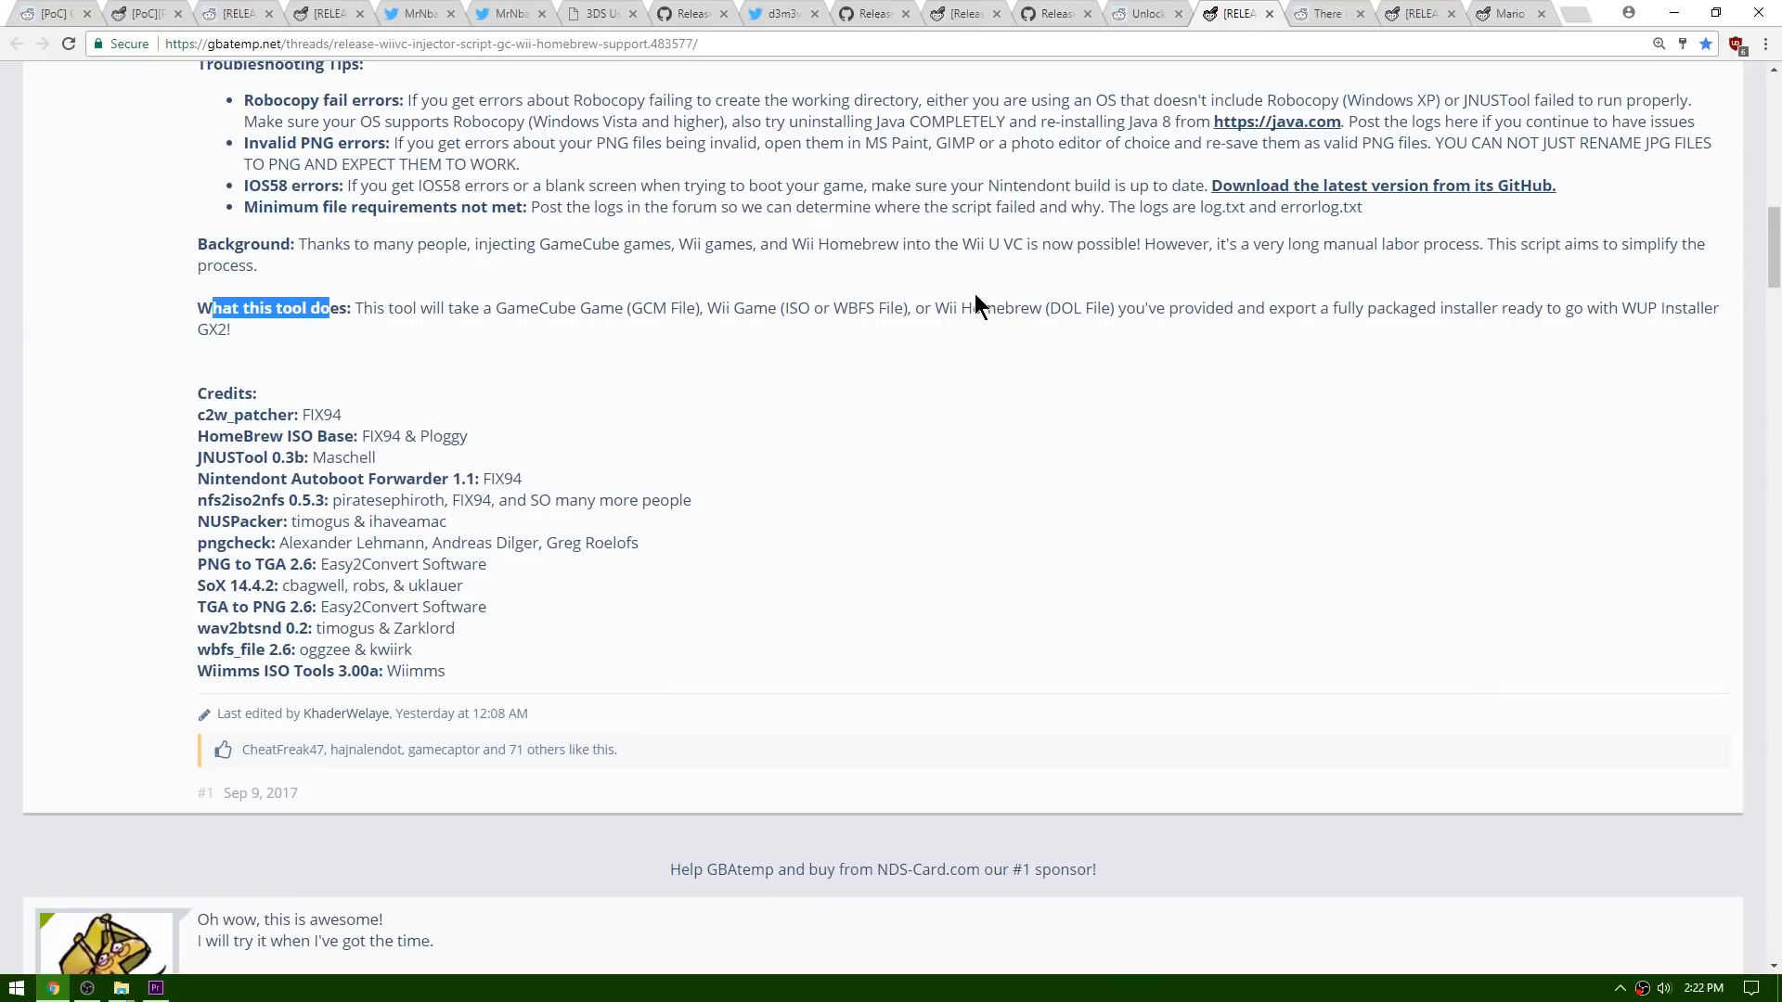
mouse_move(1310, 312)
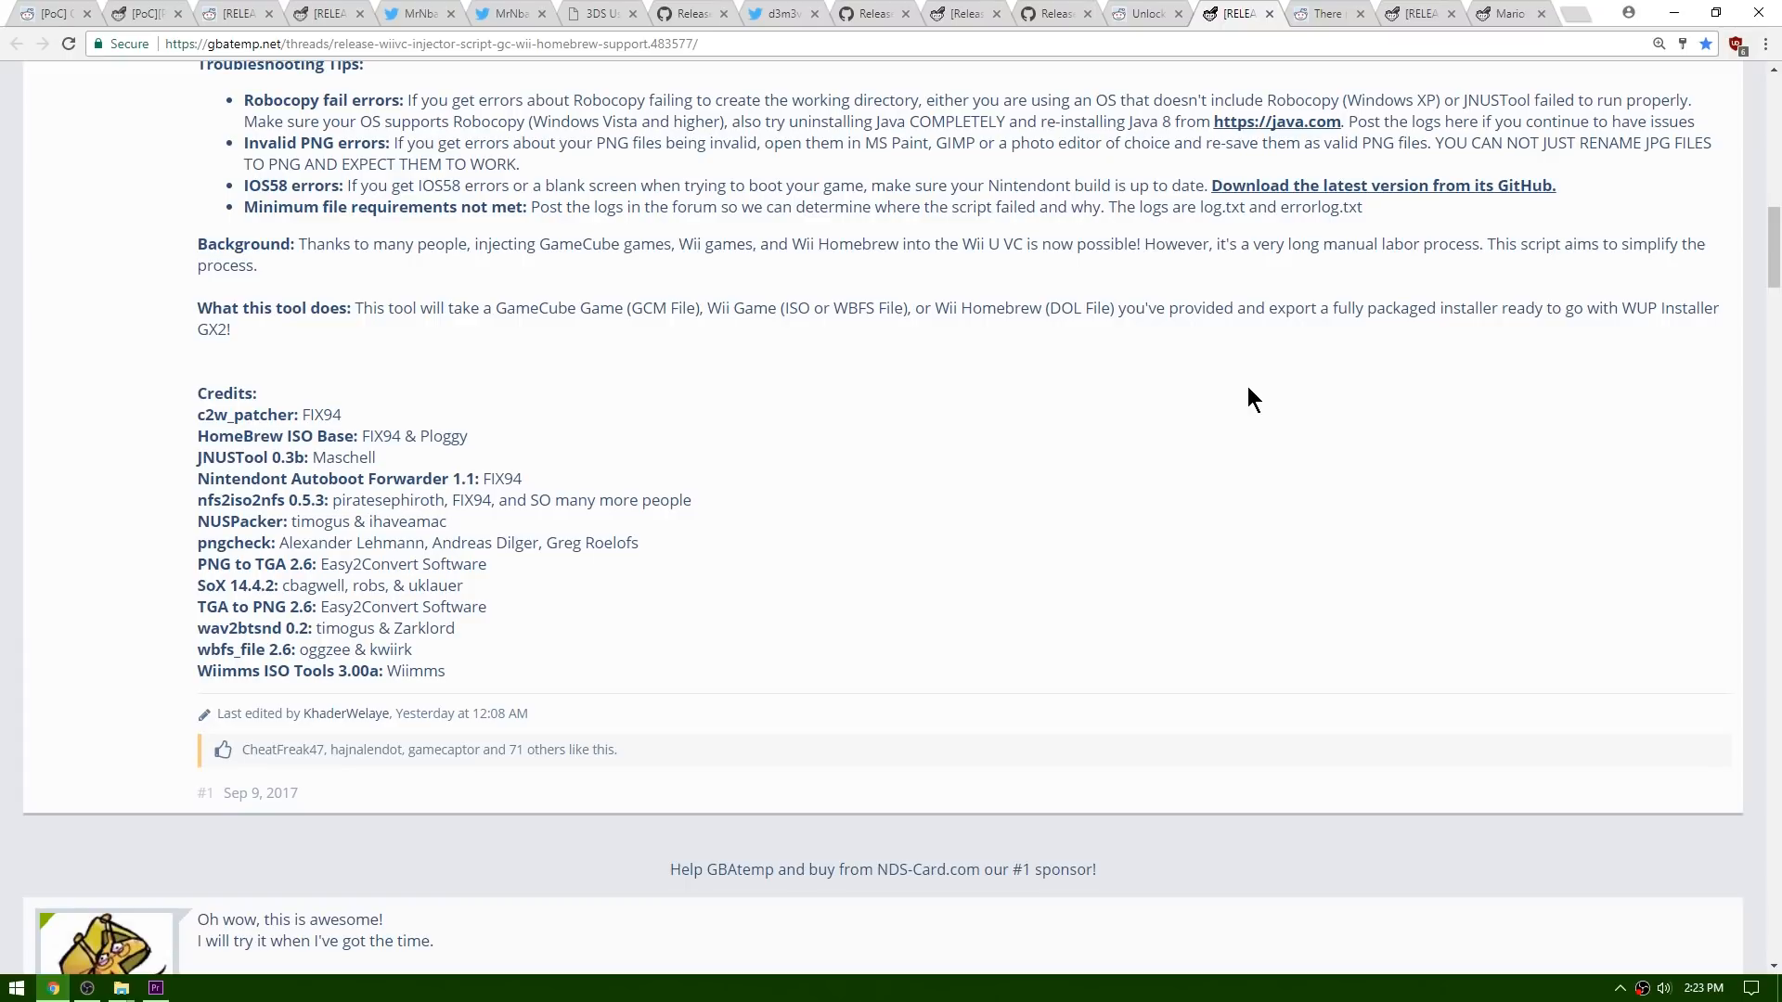
mouse_move(1080, 384)
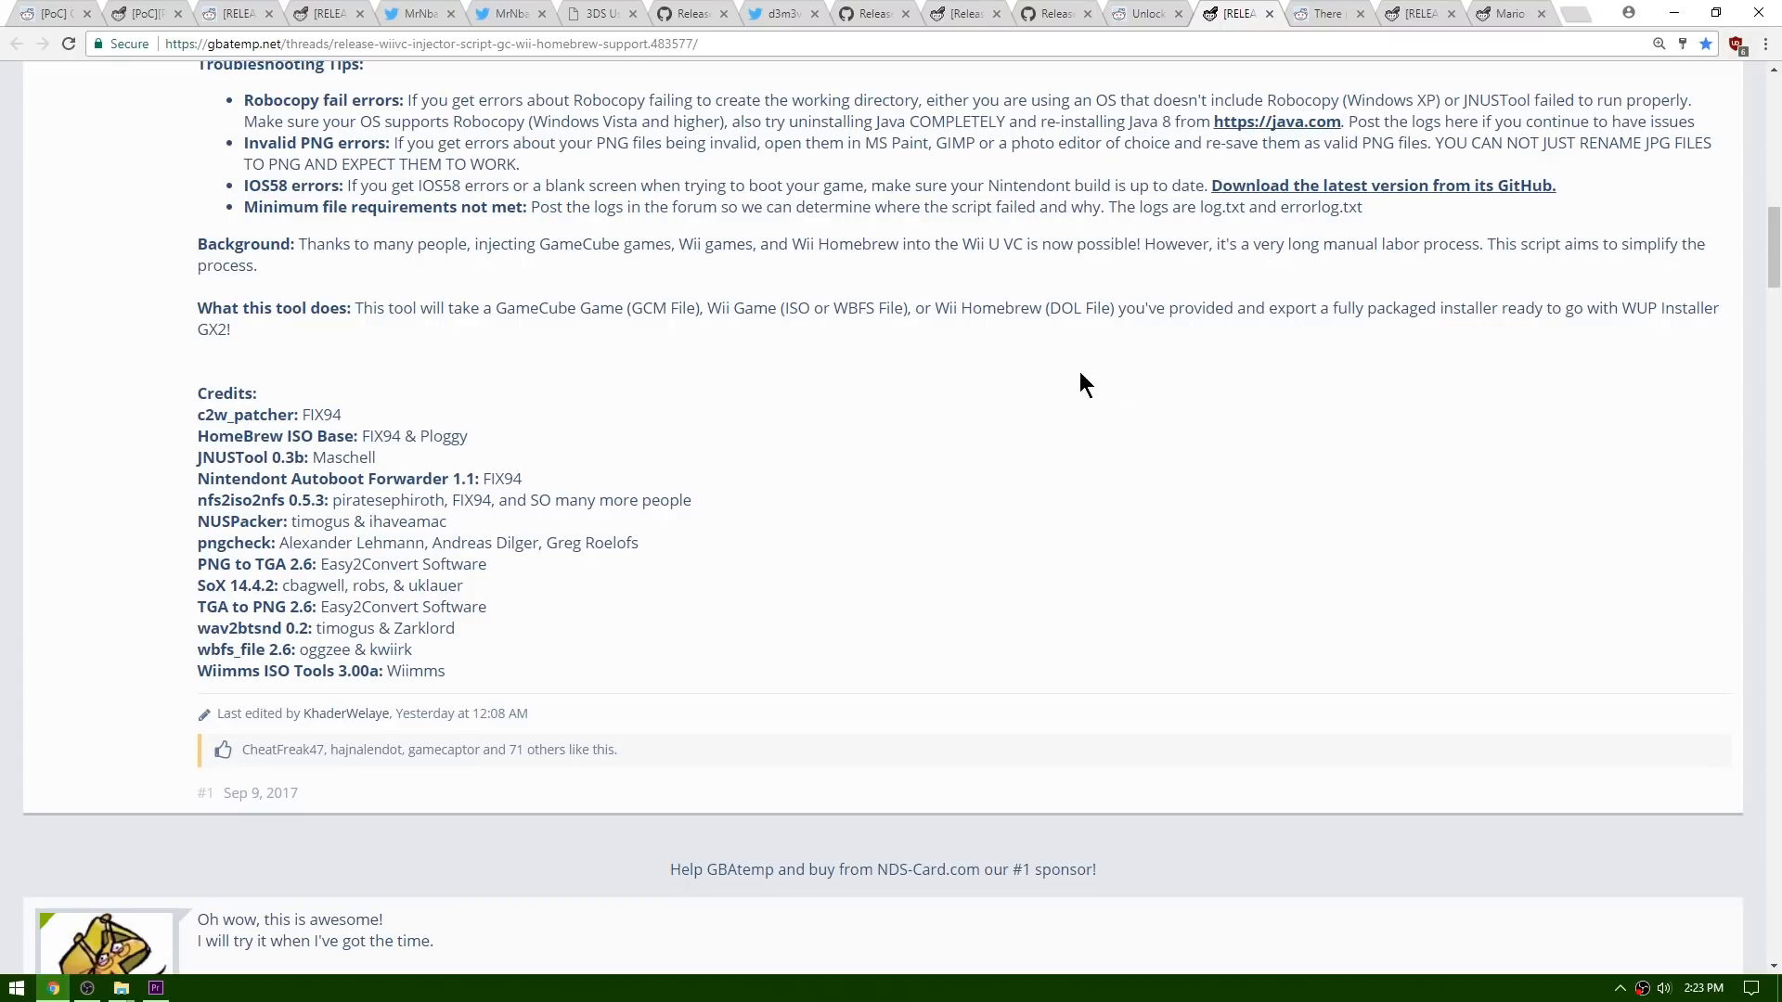
Step: Return to the r/WiiUHacks processor unlock thread and its 1.215GHz patch comment
click(1141, 13)
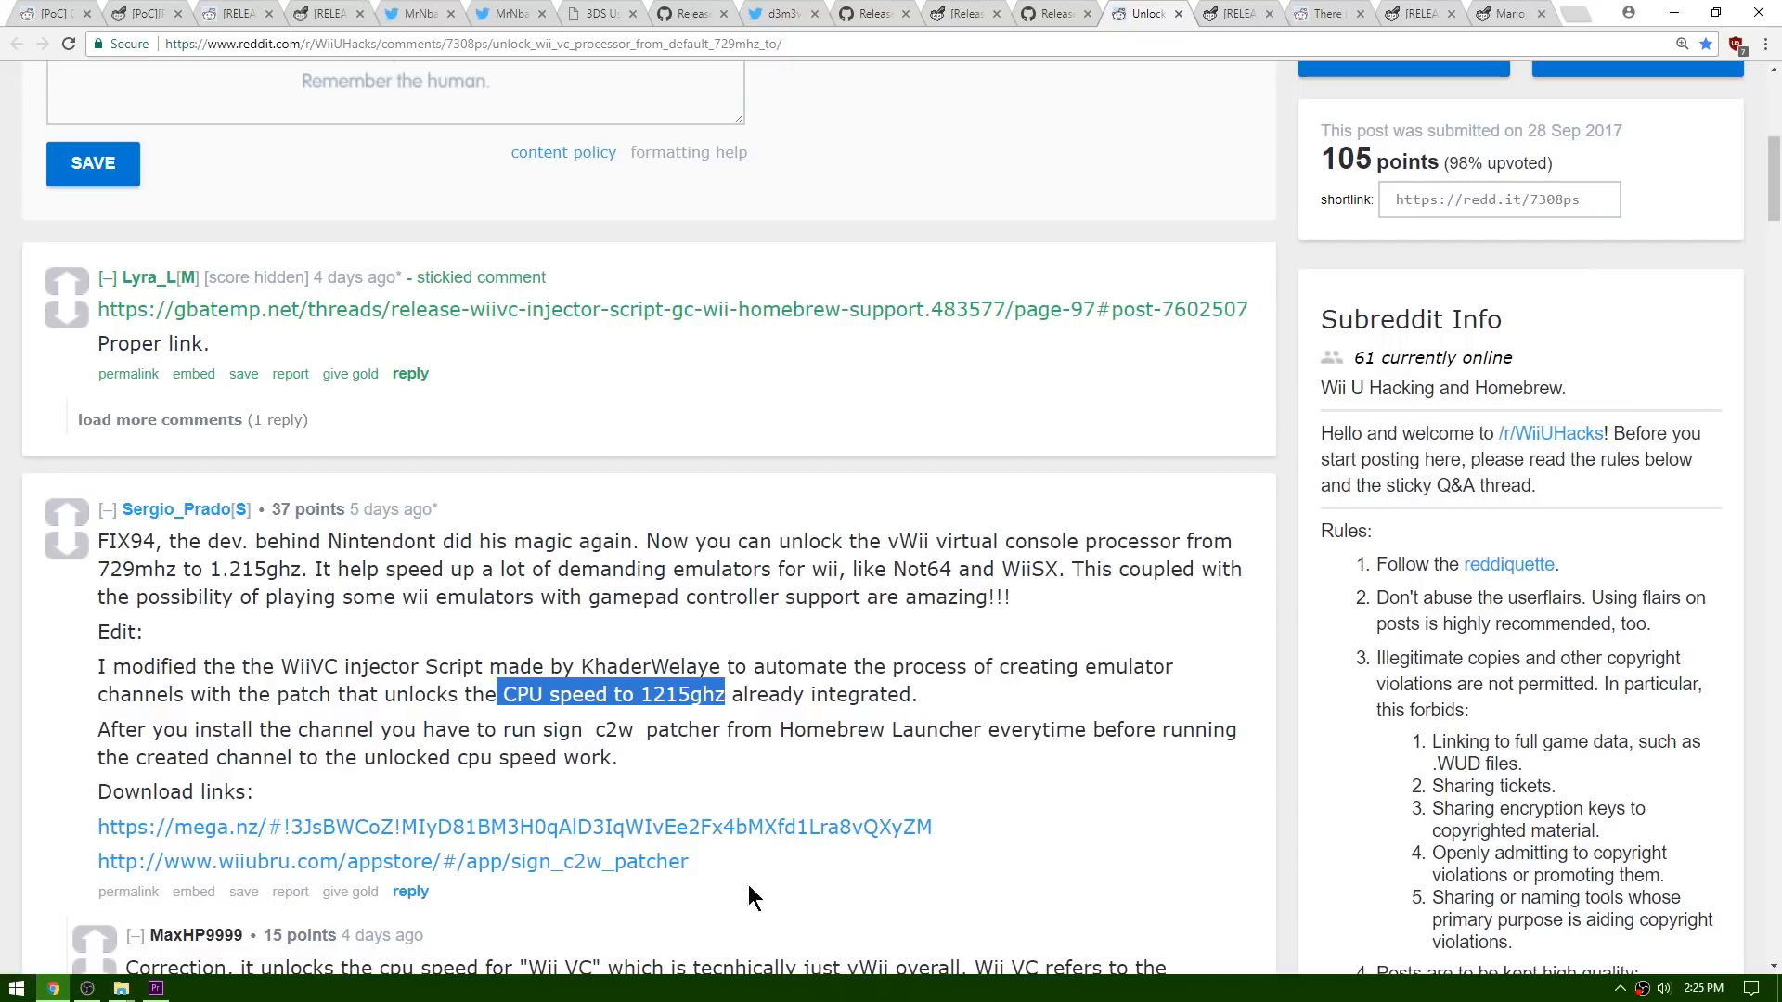
mouse_move(383, 875)
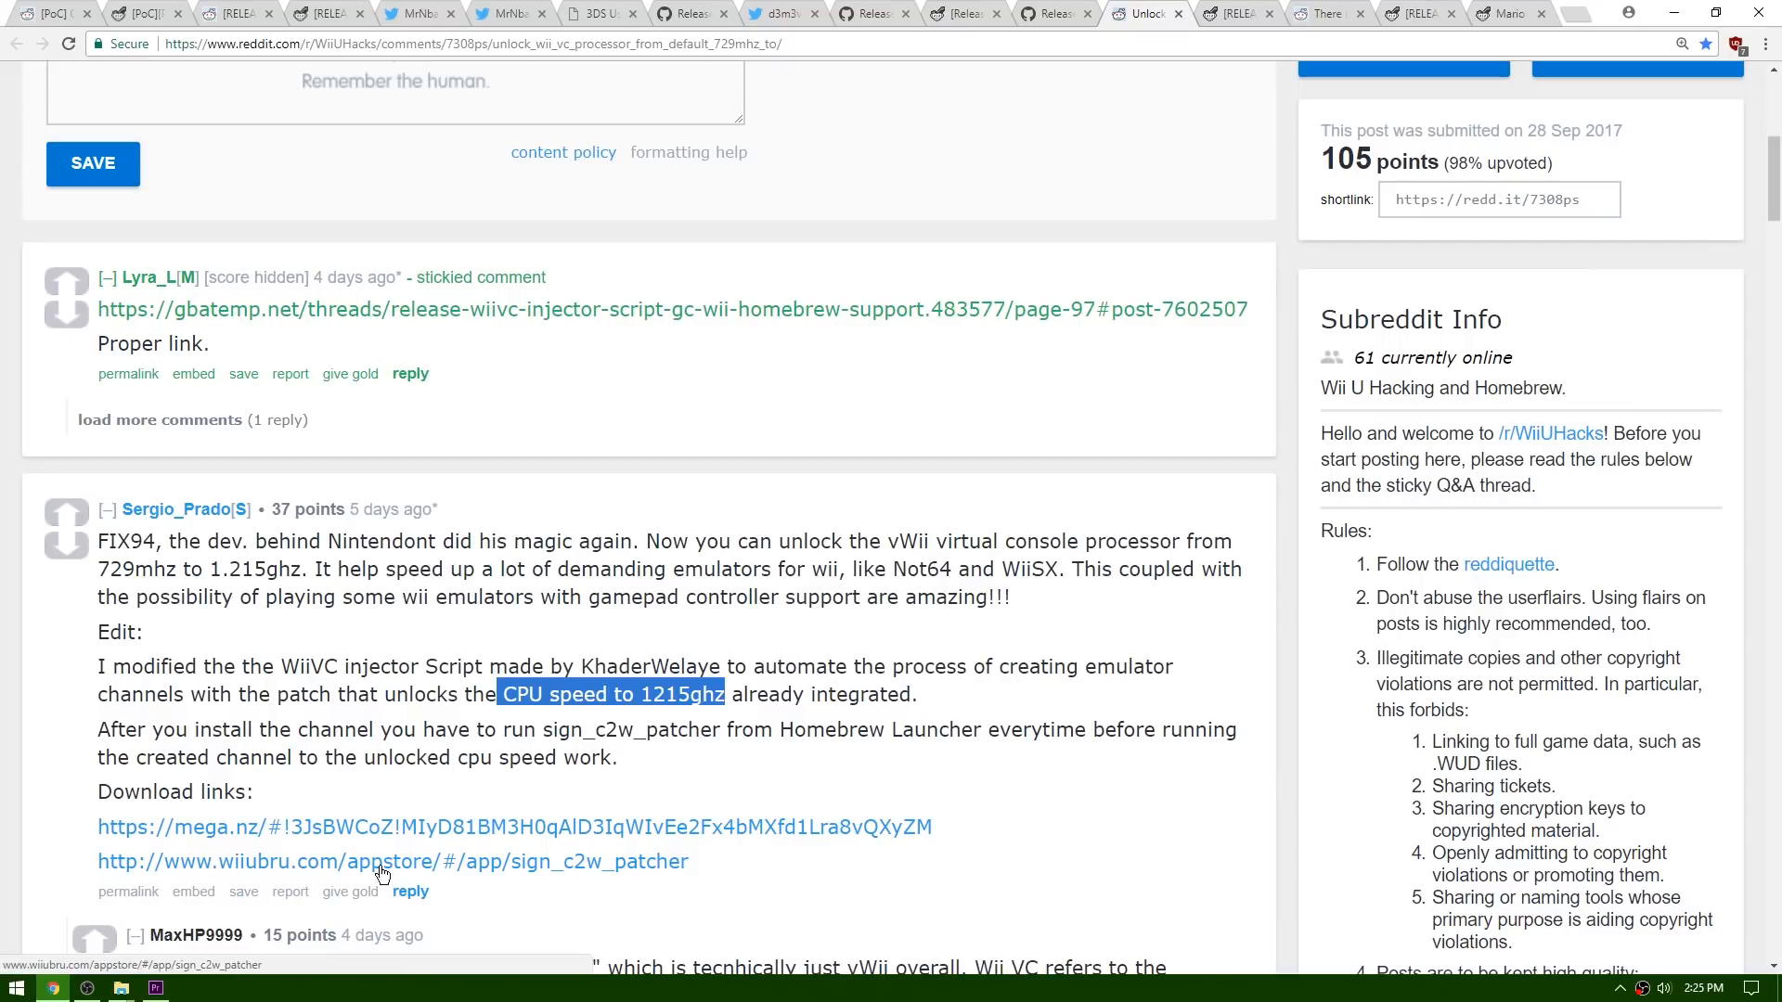
mouse_move(586, 877)
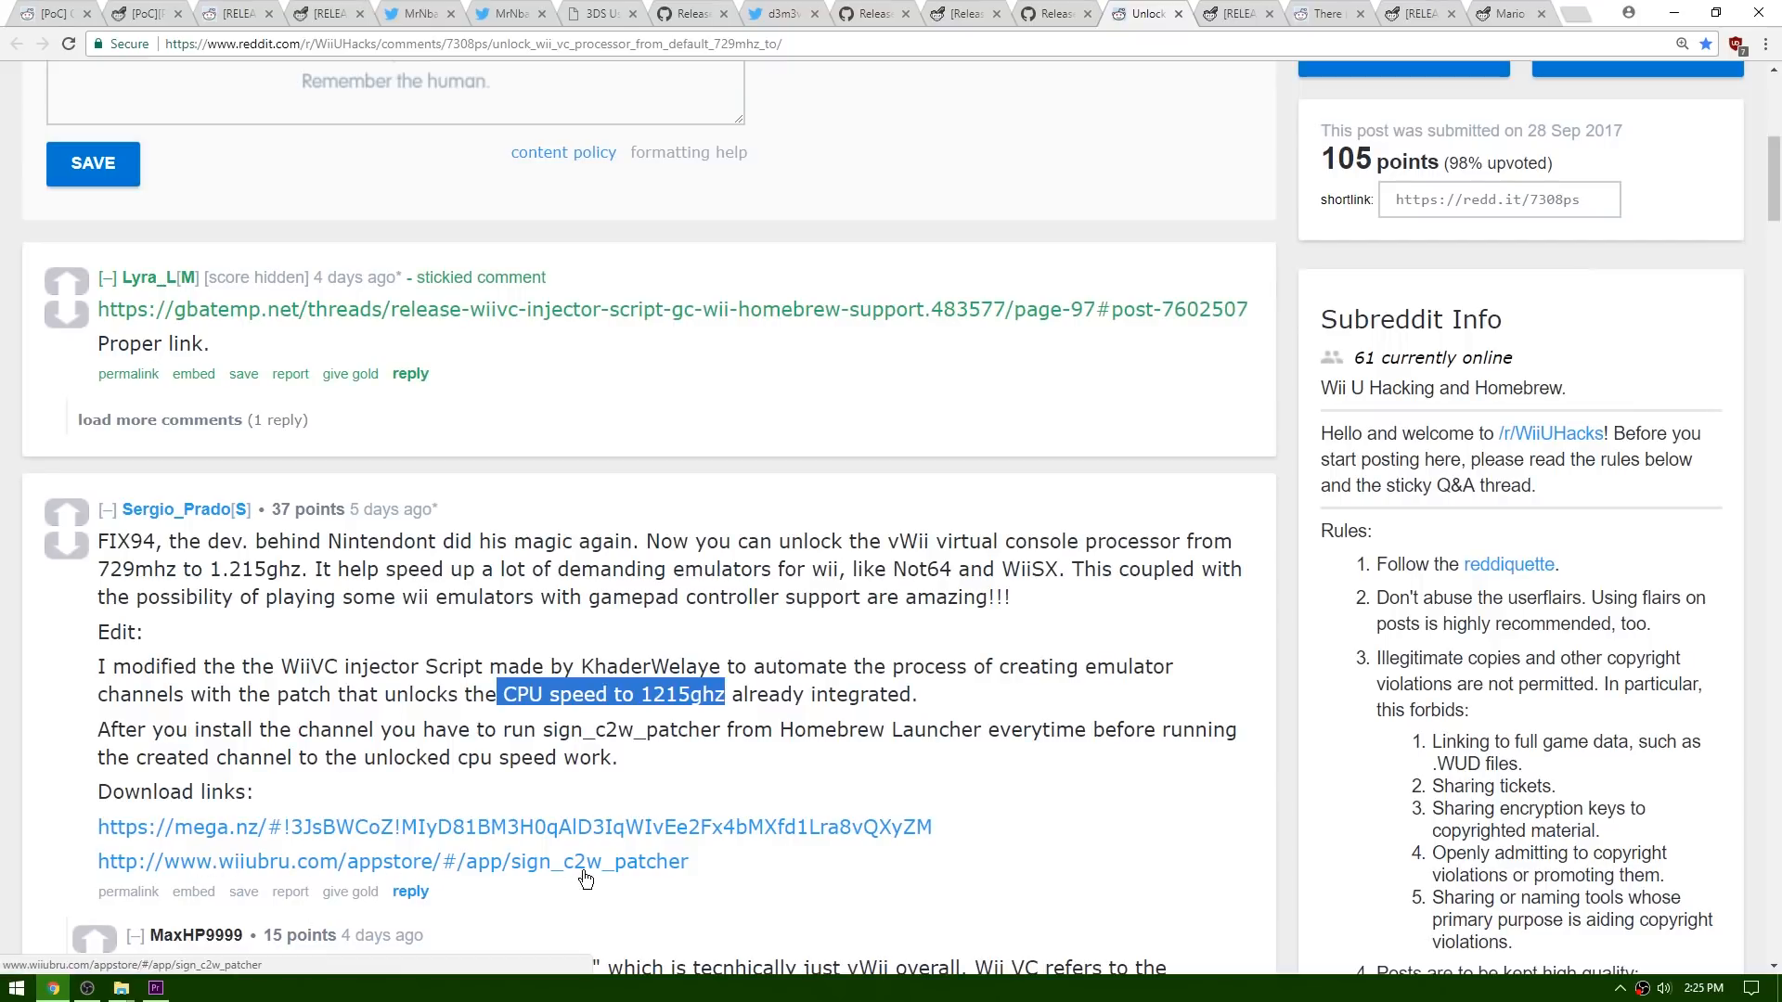
mouse_move(523, 876)
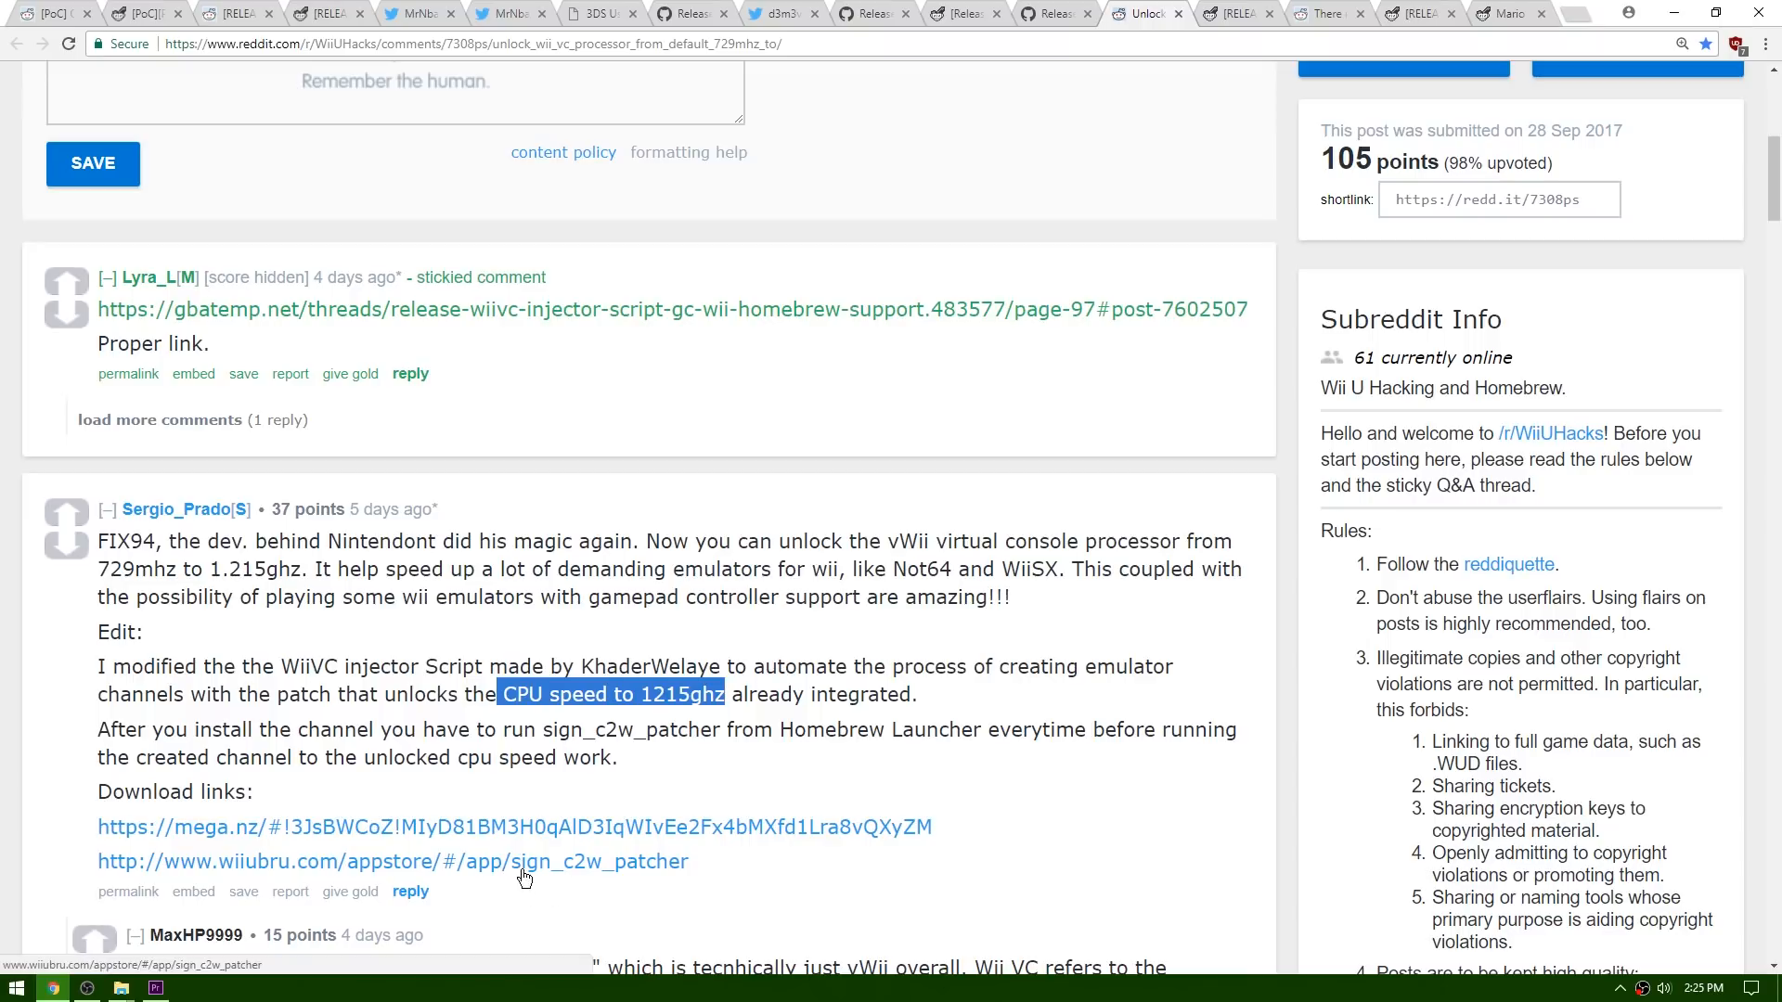
mouse_move(655, 878)
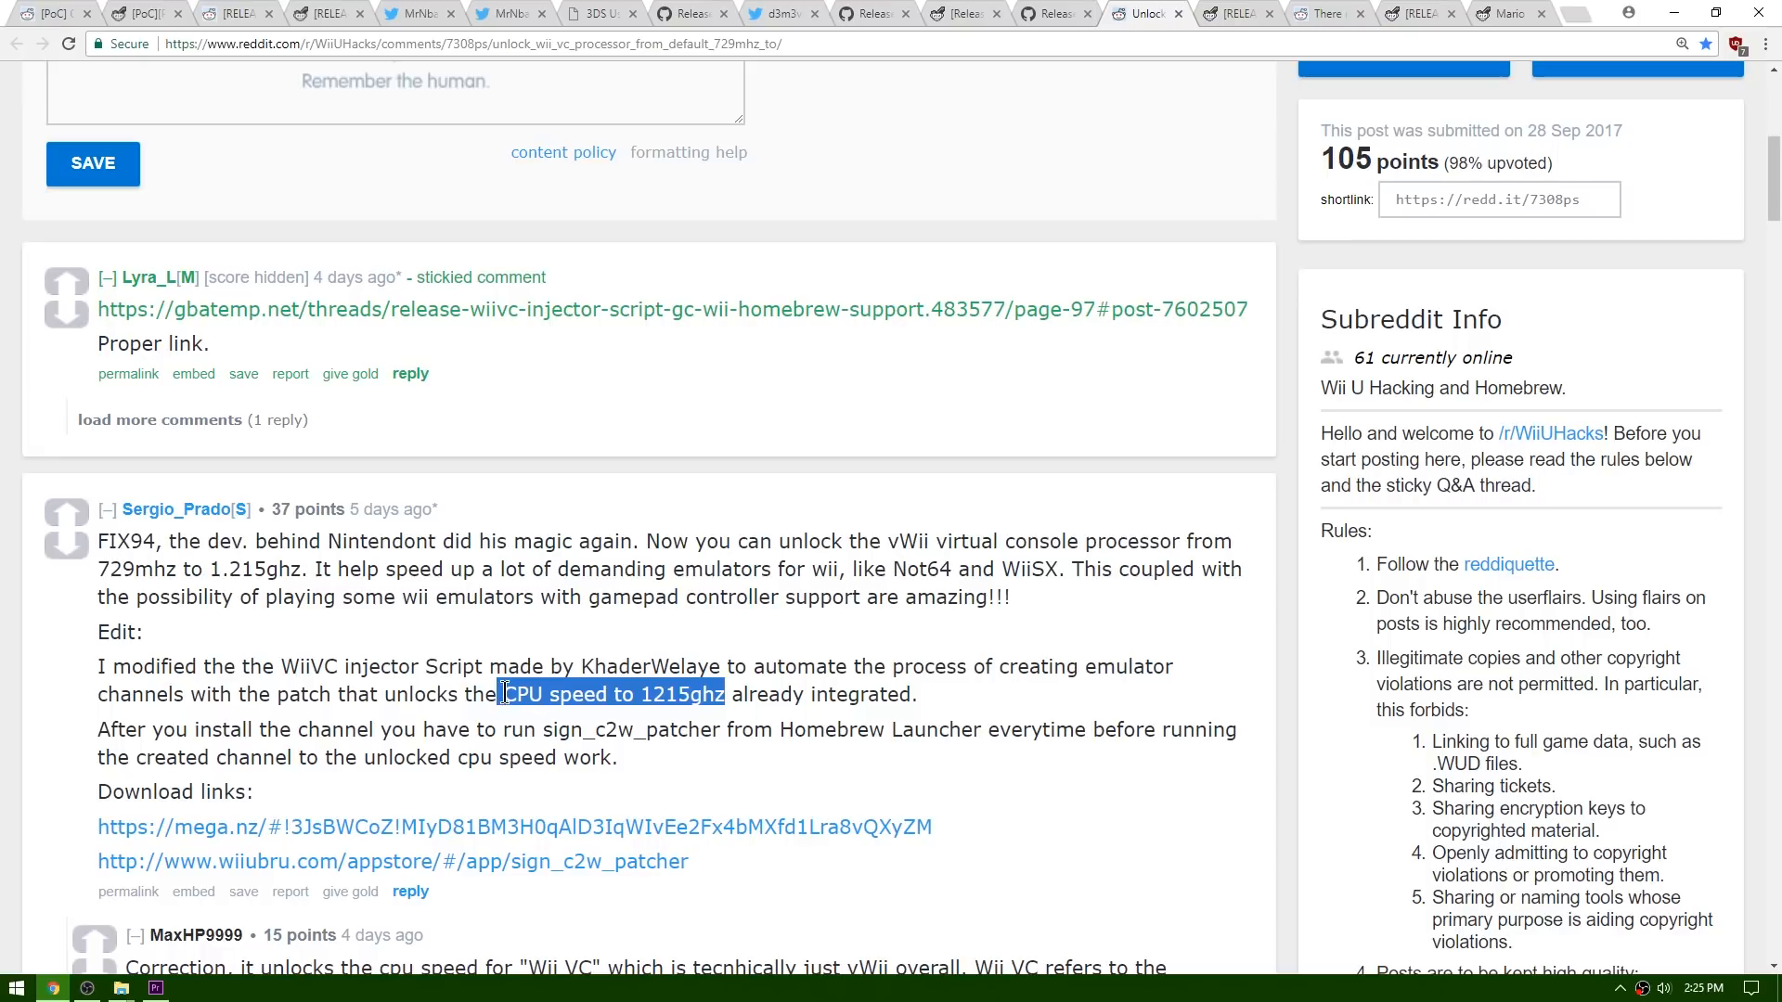
mouse_move(616, 695)
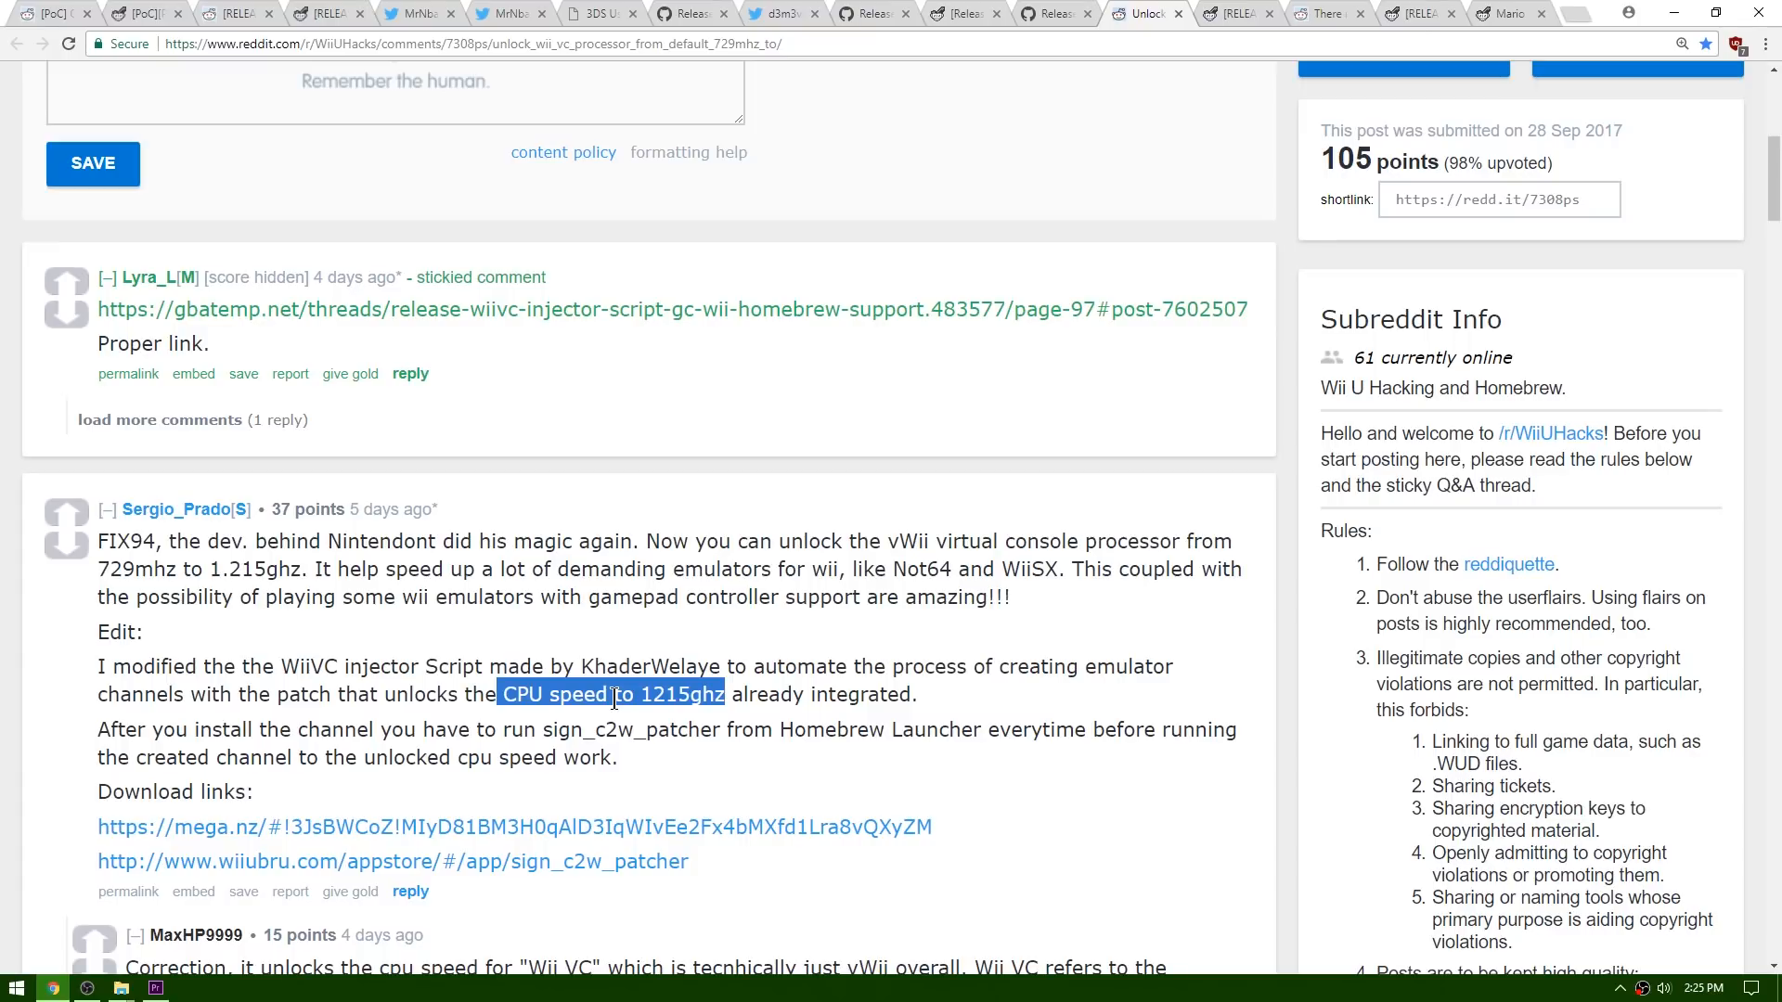
mouse_move(643, 810)
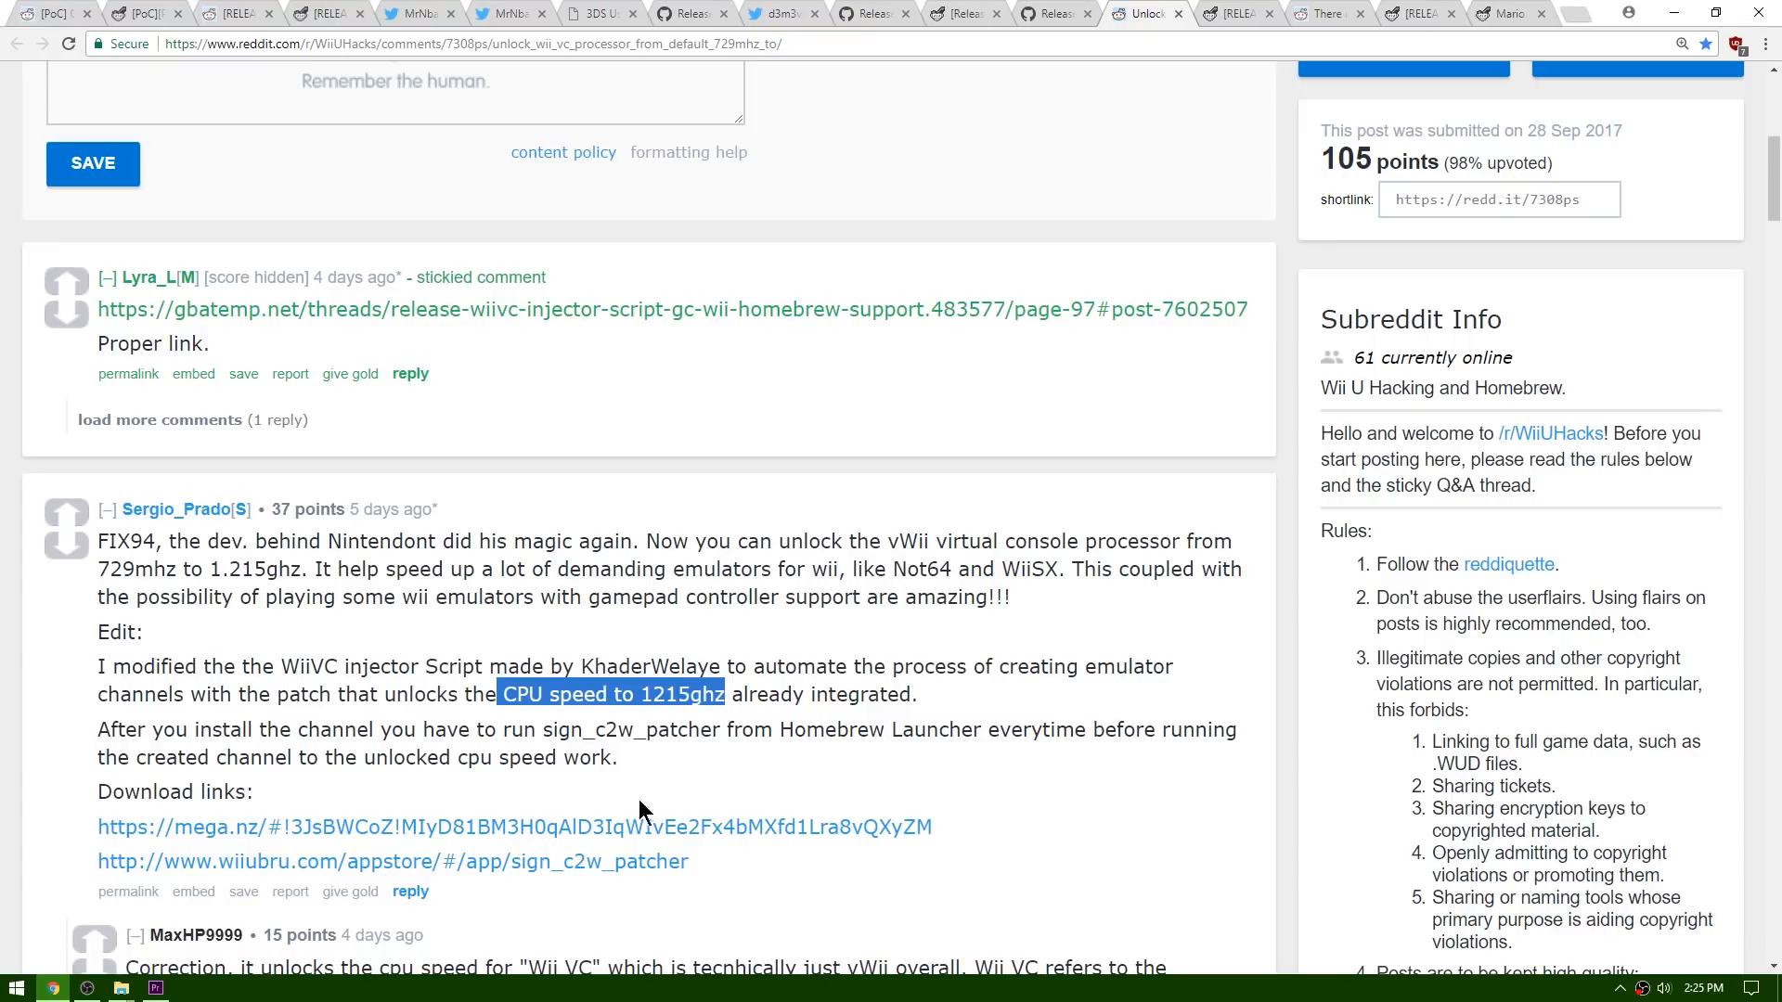
mouse_move(579, 875)
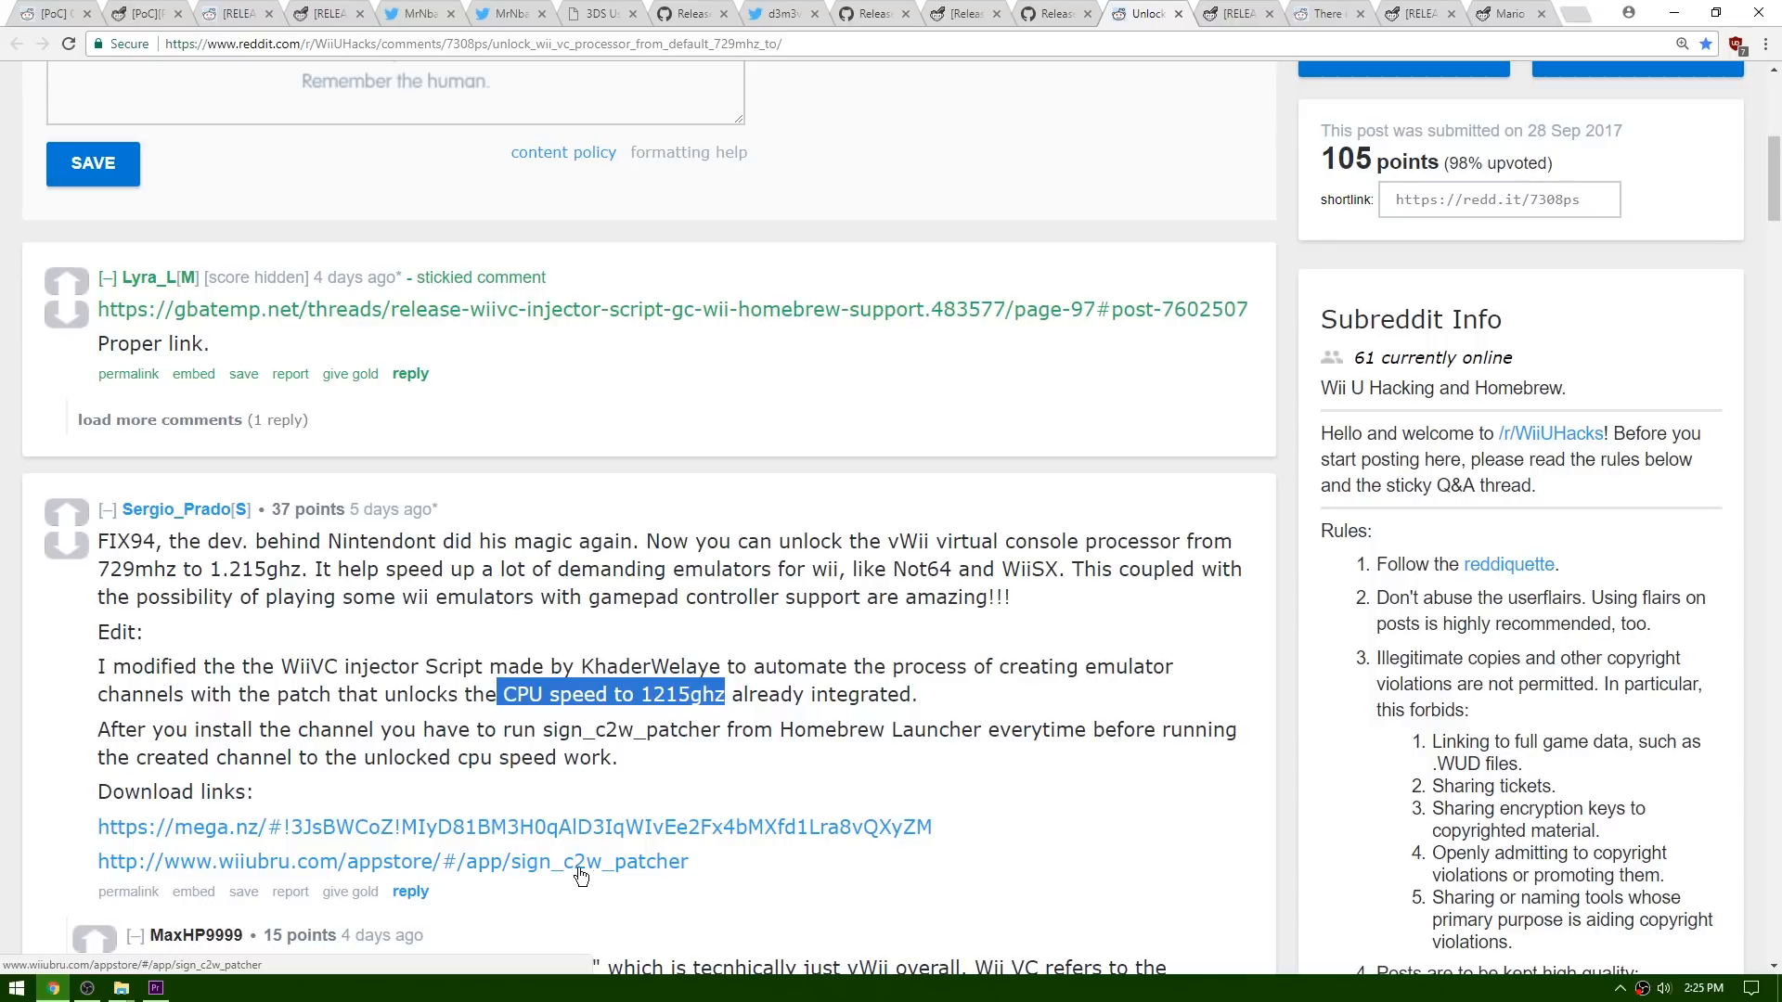
mouse_move(621, 833)
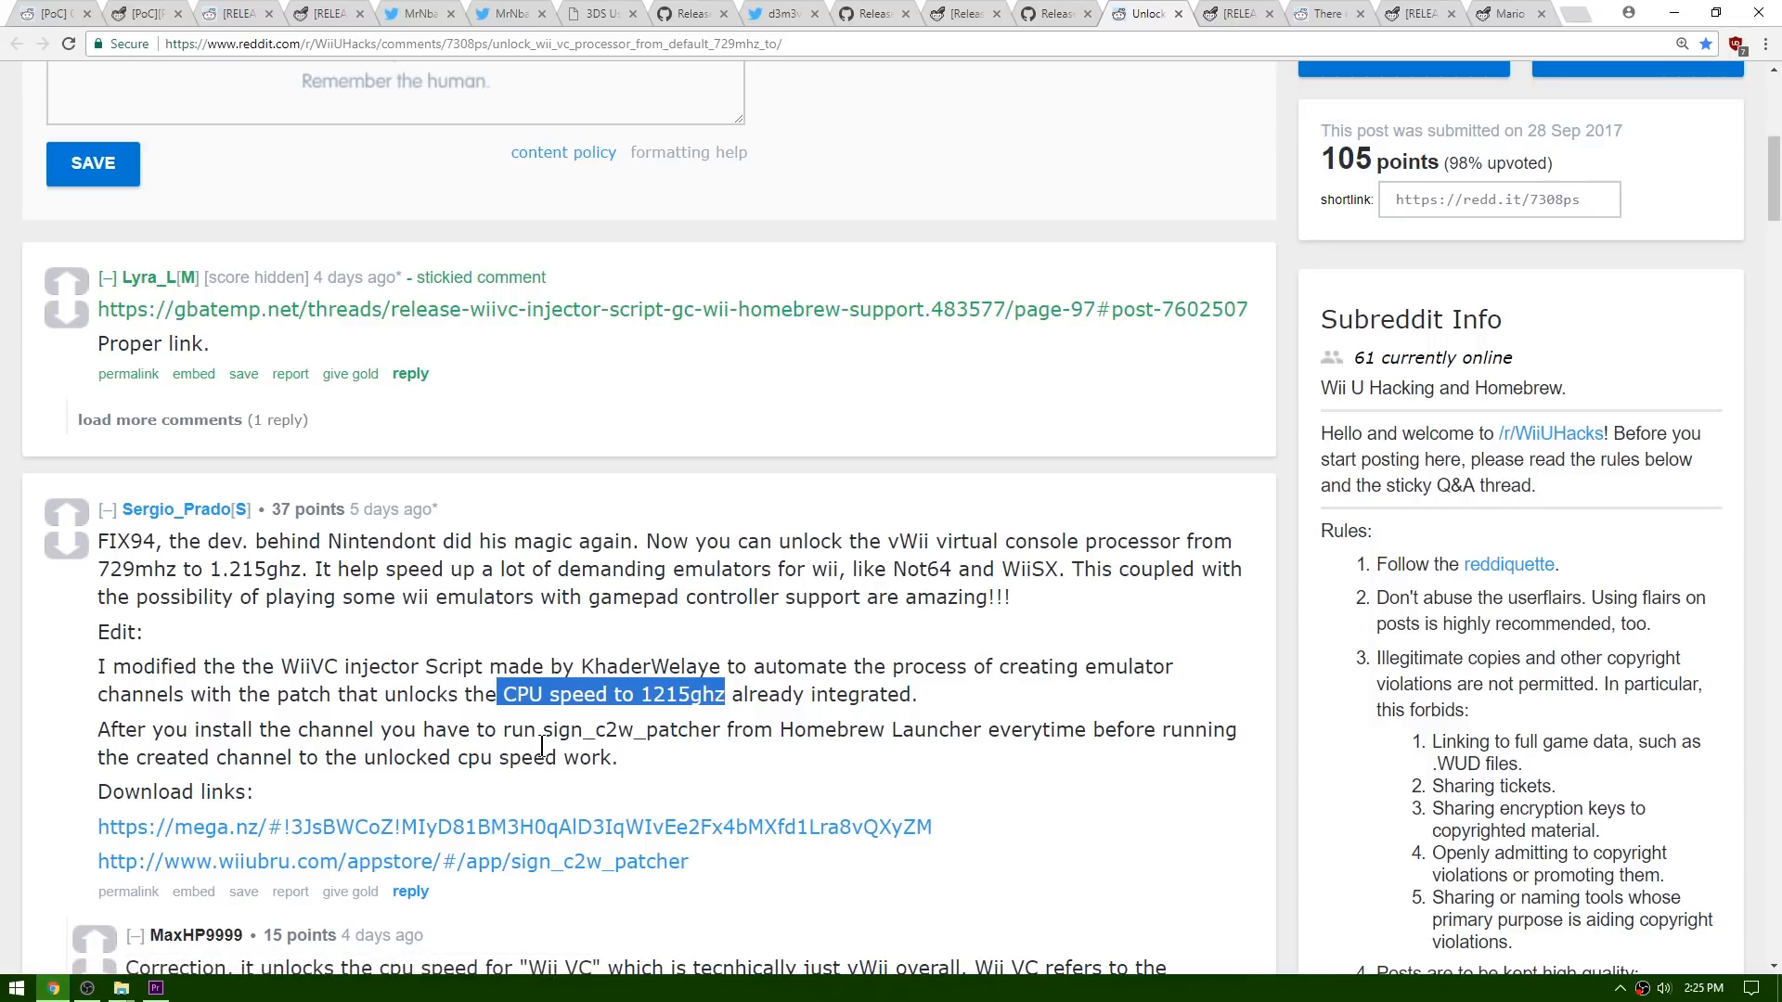
mouse_move(497, 714)
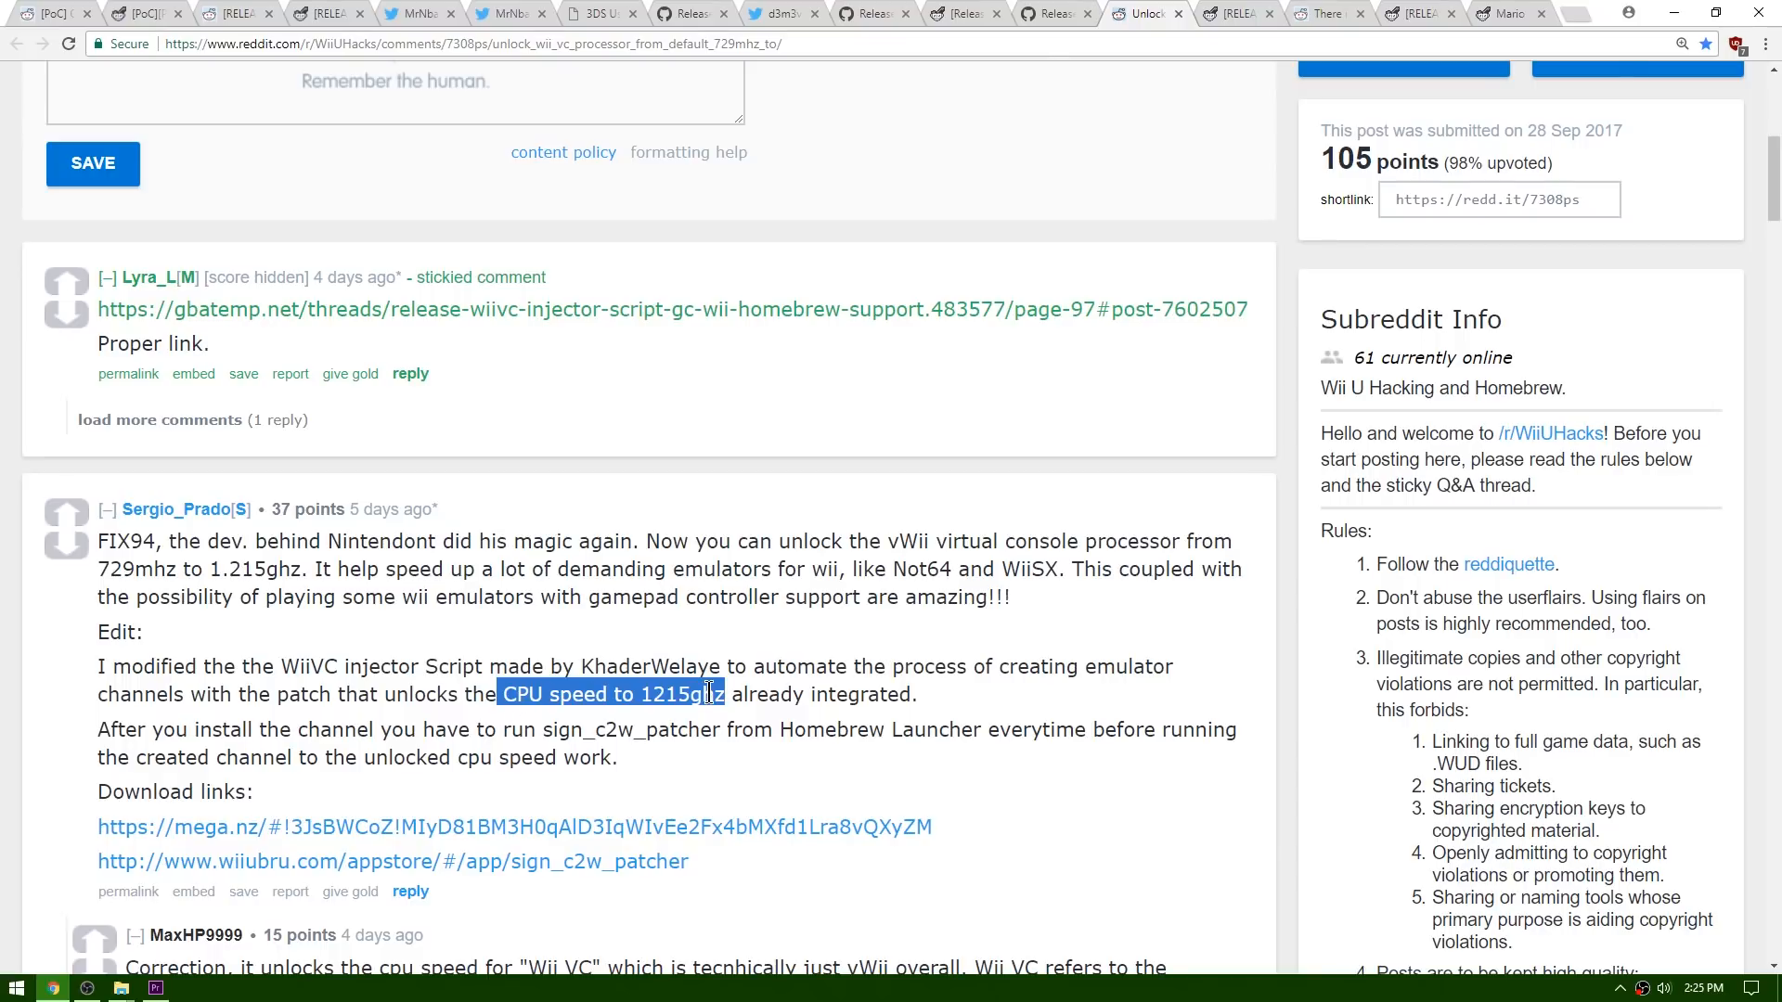
Step: Bring up KillzXGaming's Mario Kart 8 Custom Track Tutorial and scroll through its parts list to the checklist
click(1510, 12)
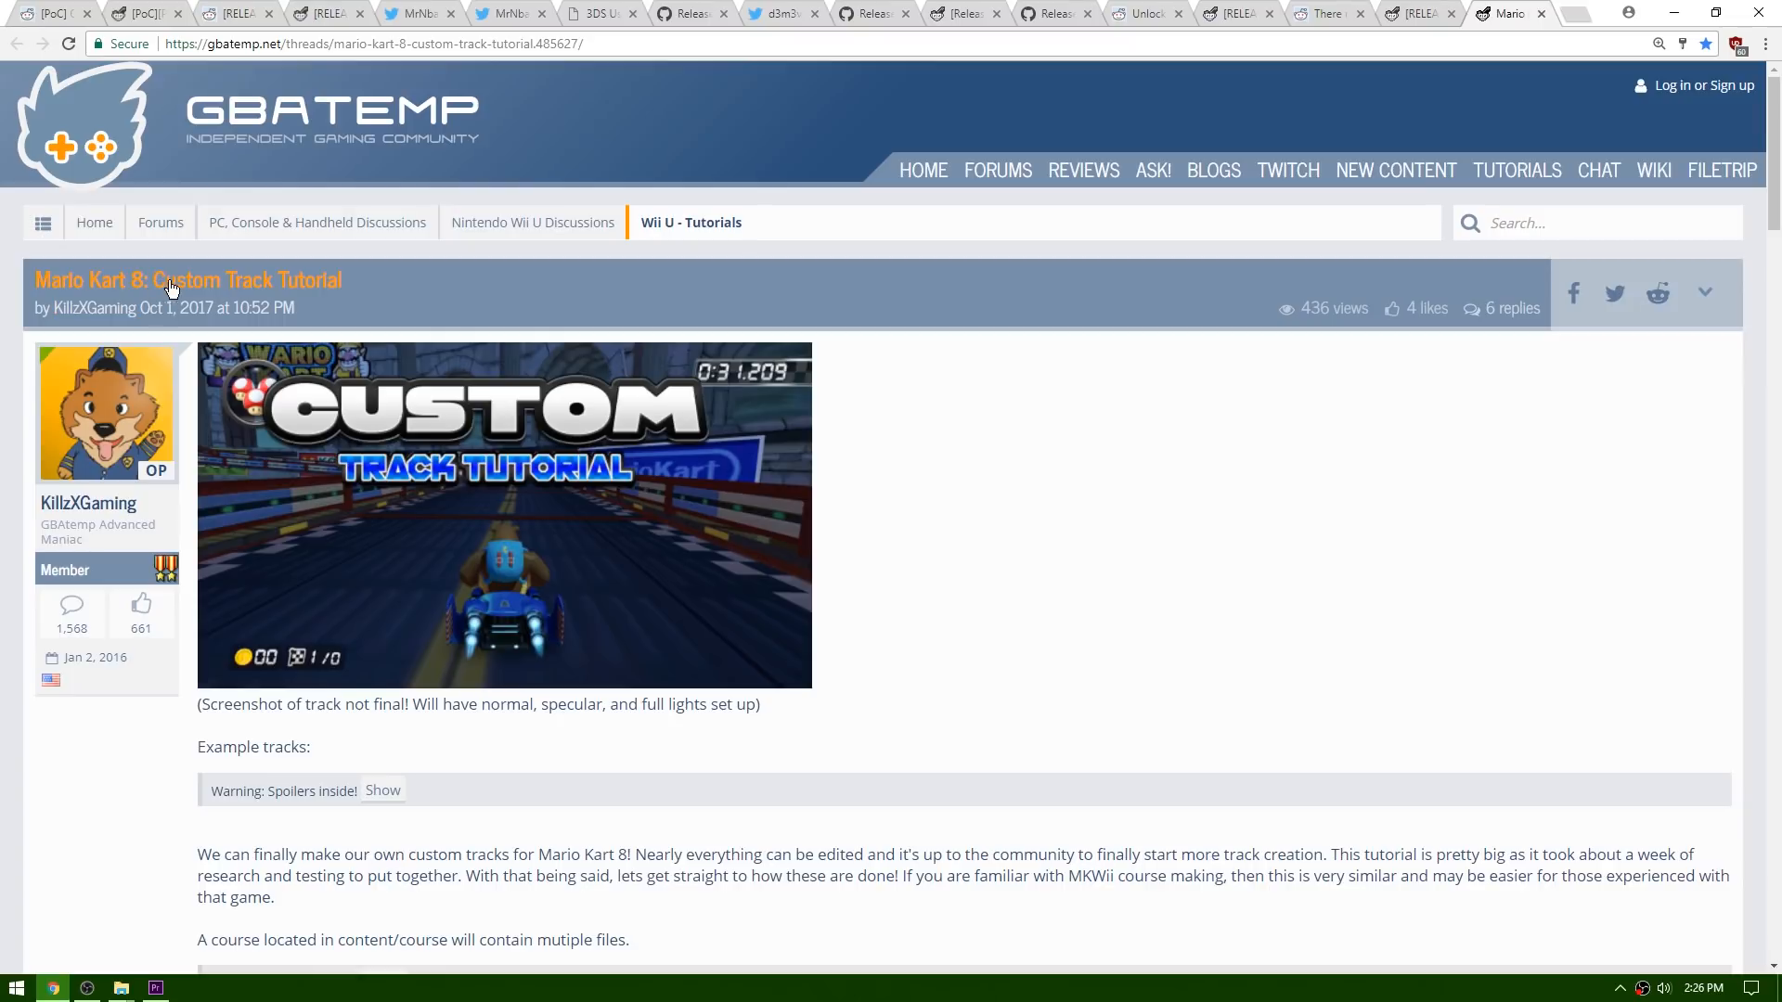
mouse_move(1225, 399)
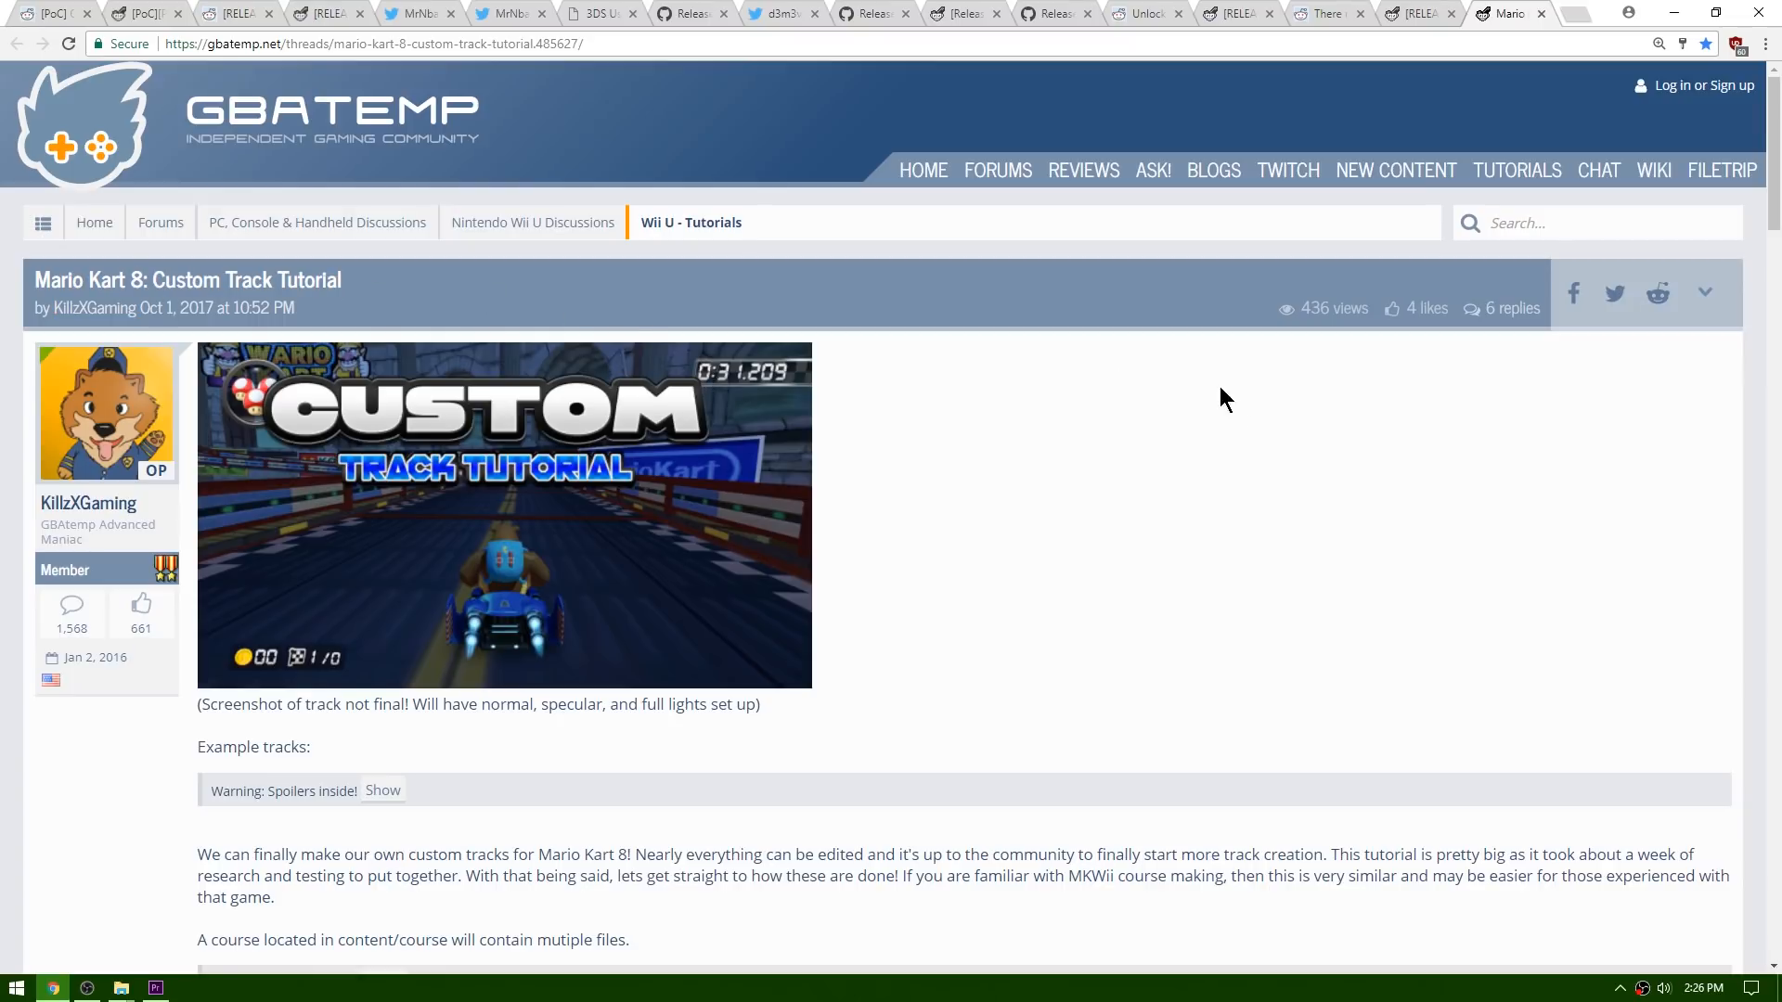
scroll(down, 3)
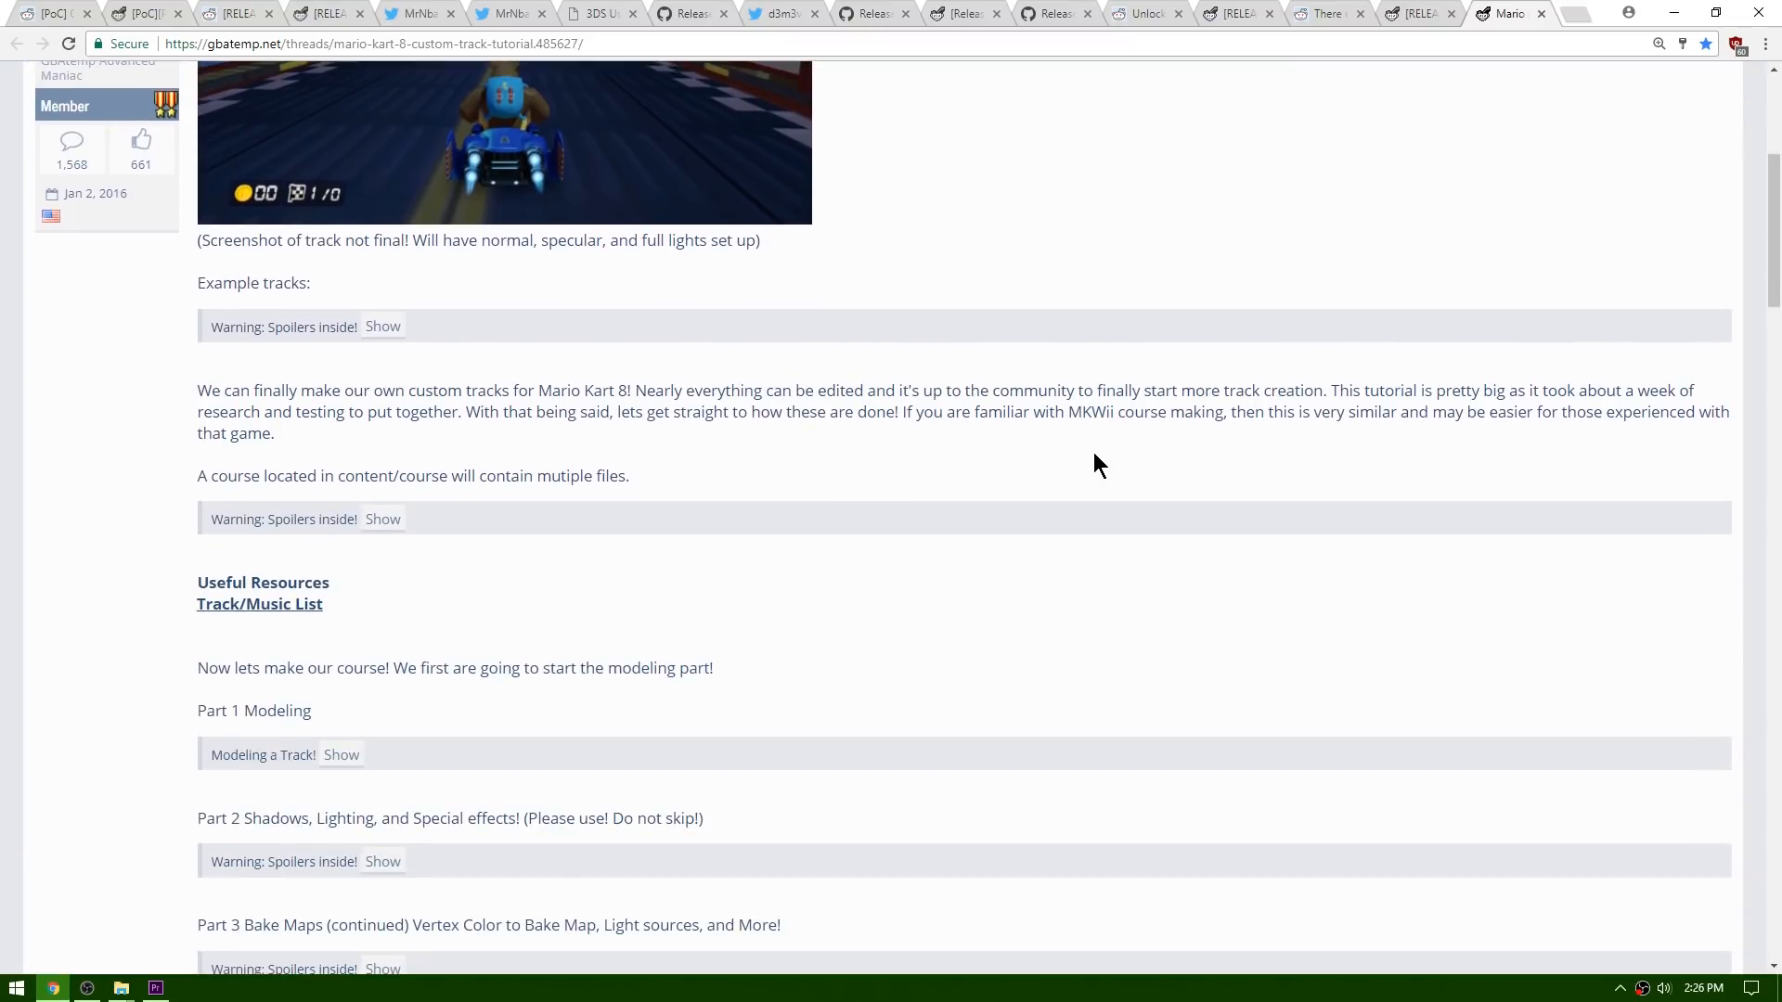
scroll(down, 3)
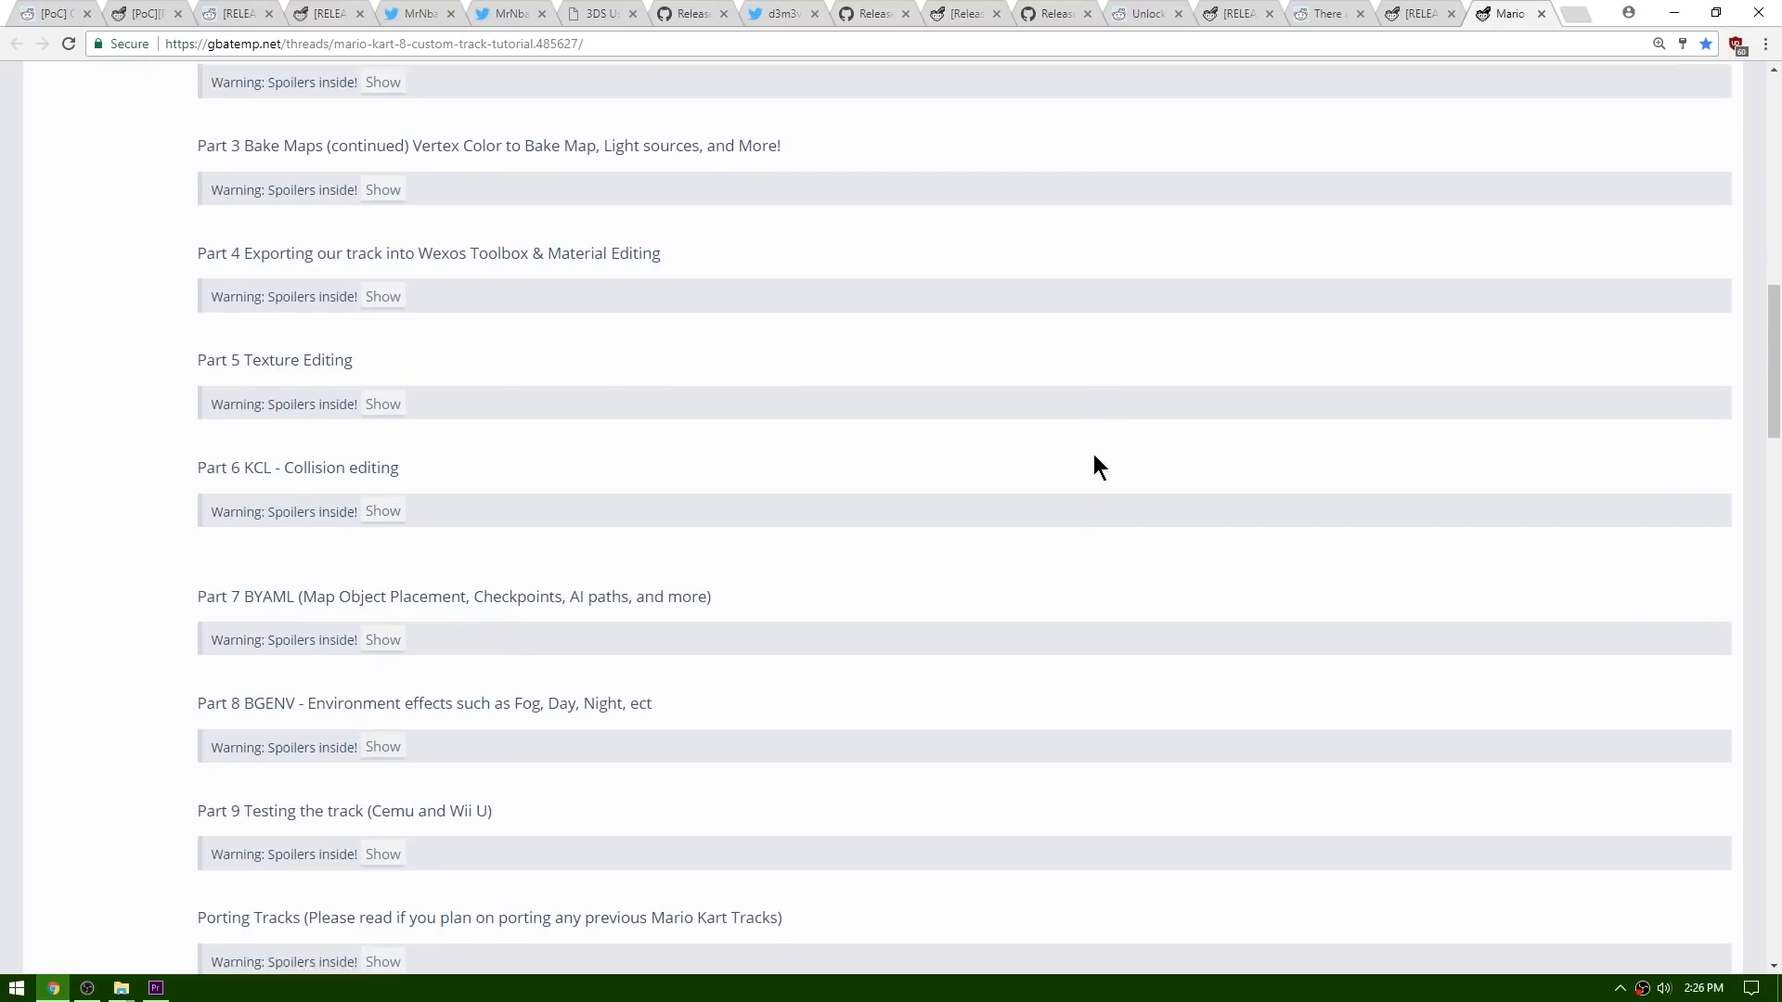
scroll(down, 3)
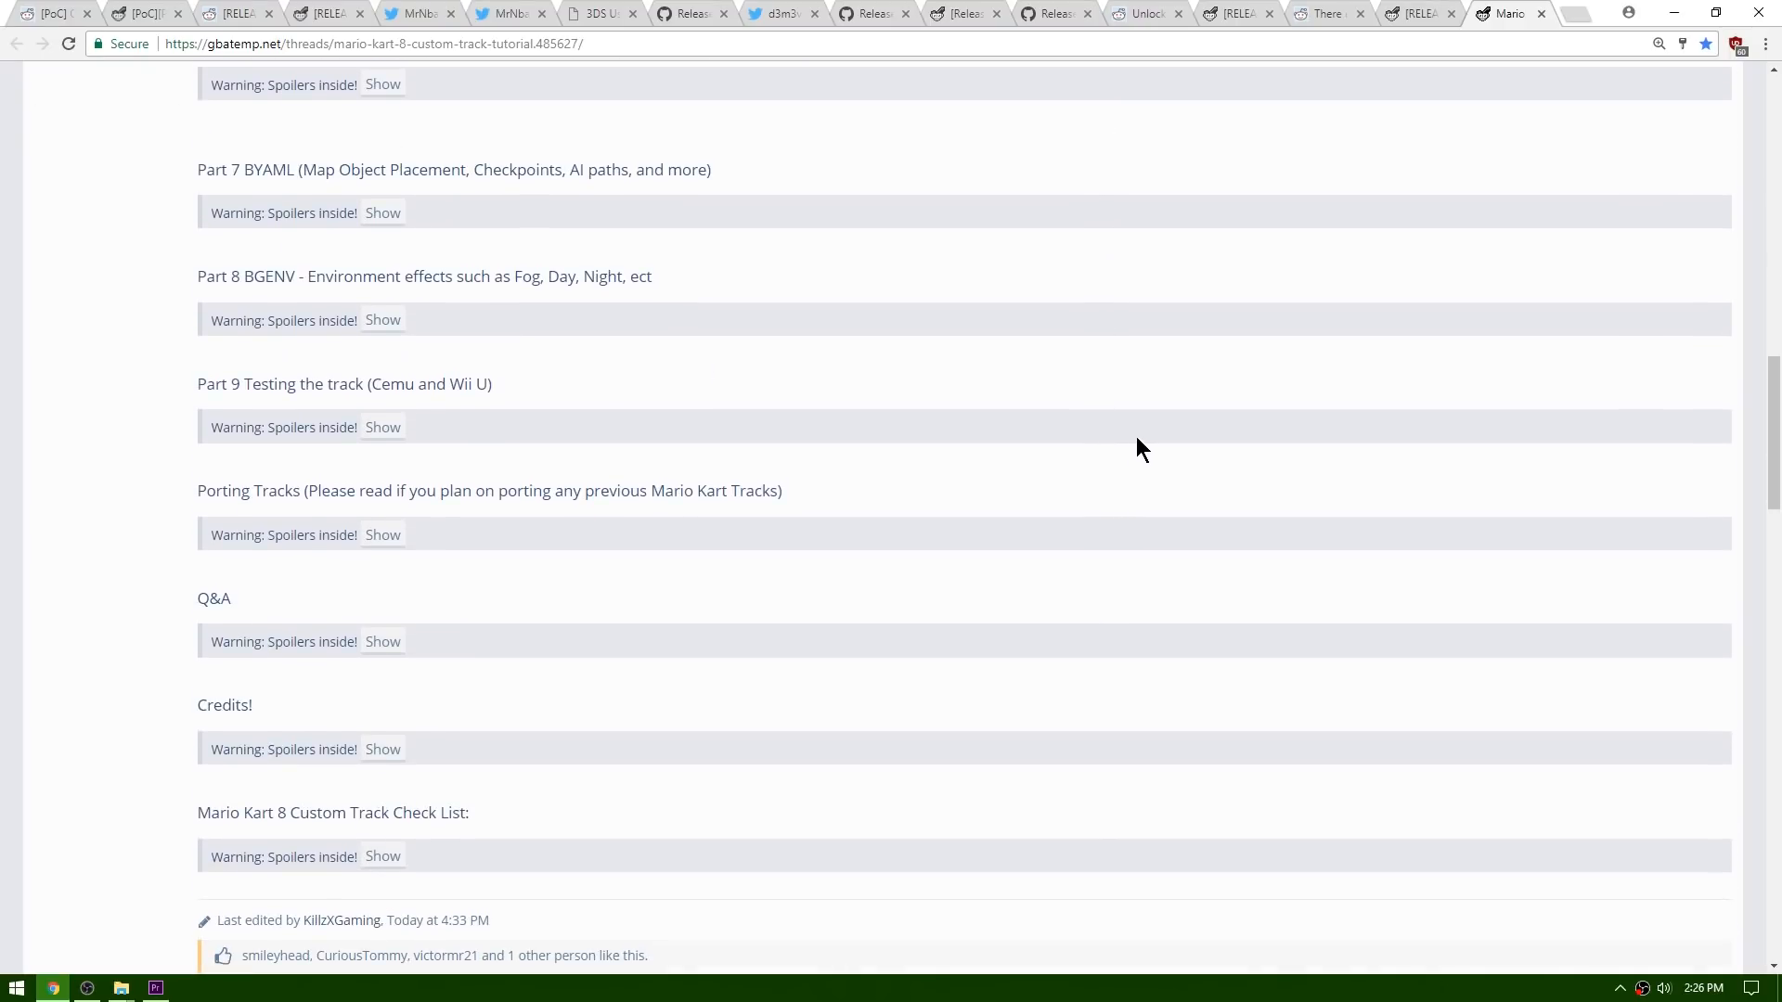
mouse_move(1067, 561)
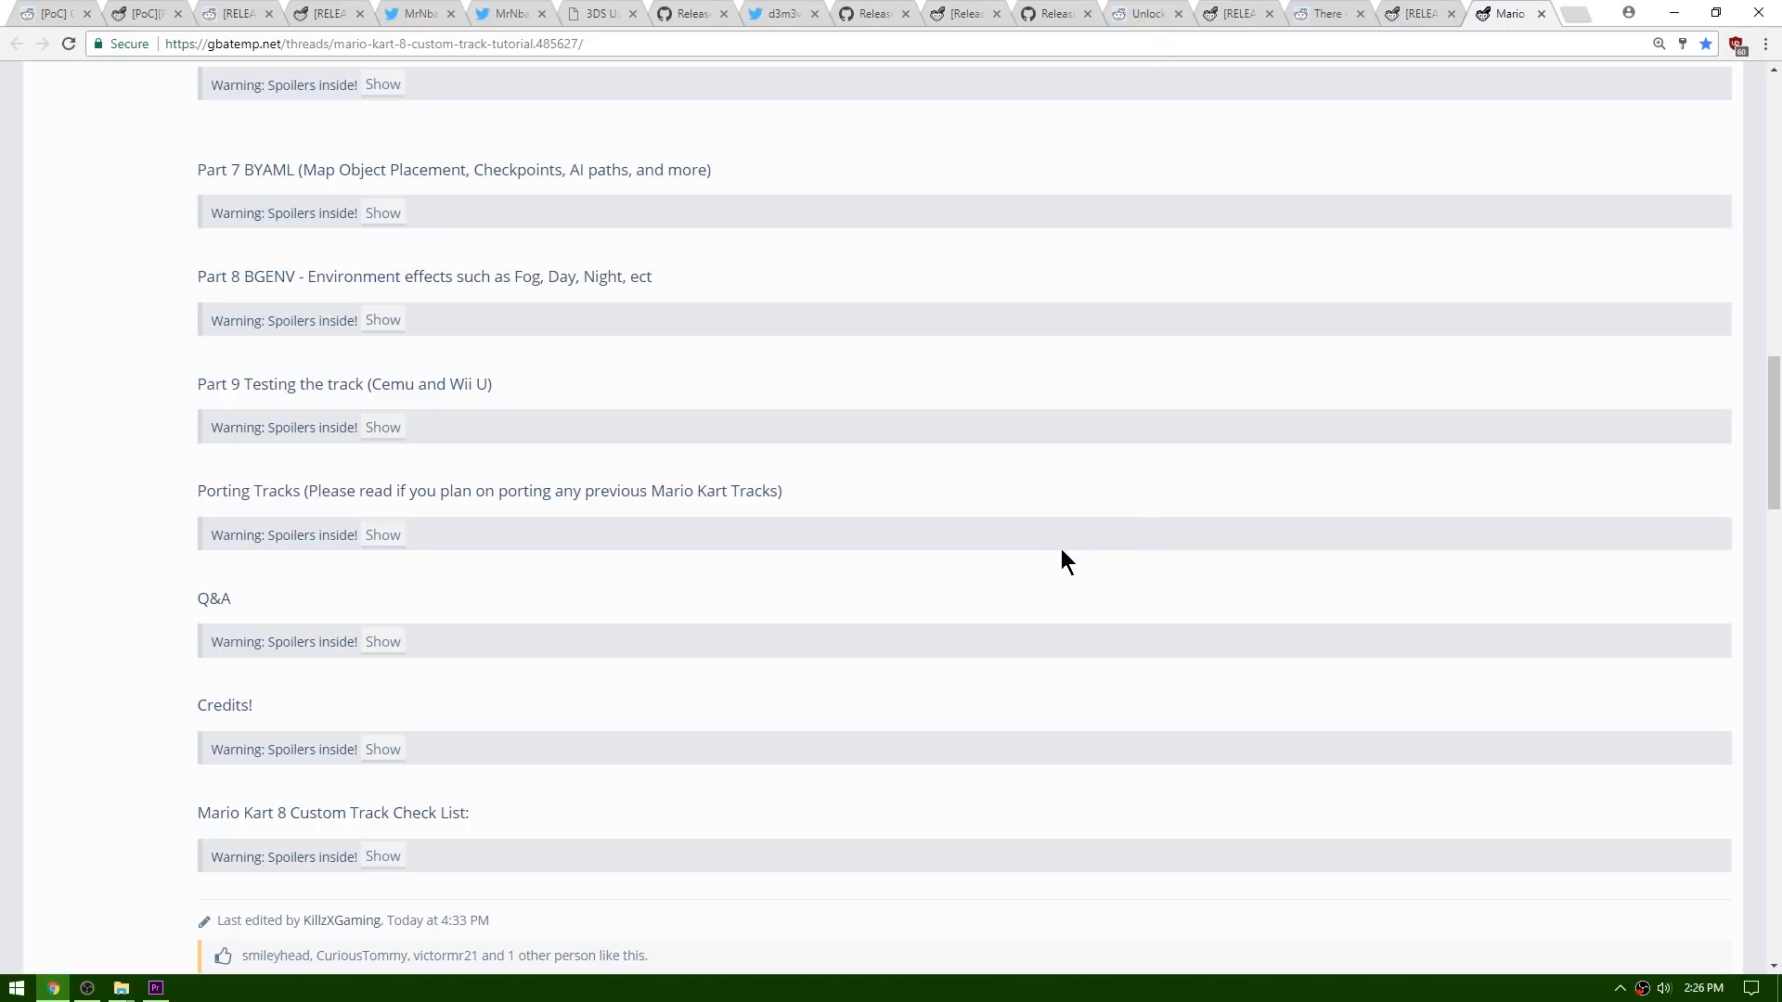
scroll(up, 3)
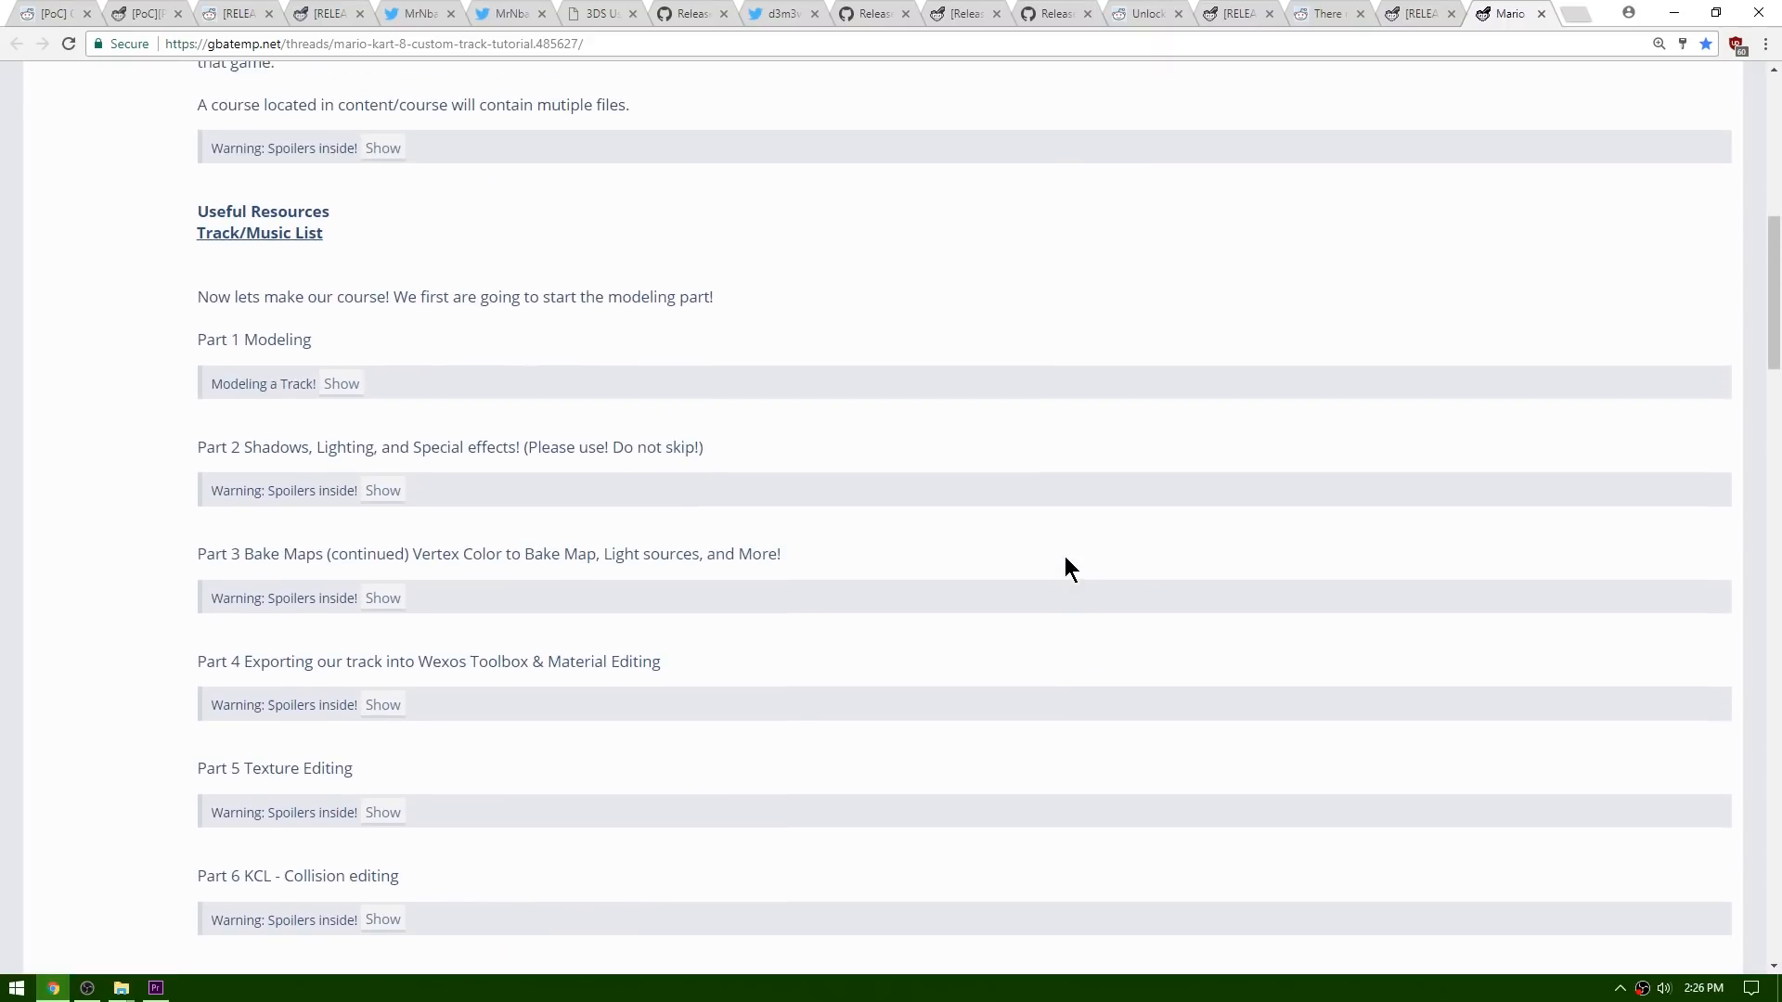
scroll(up, 3)
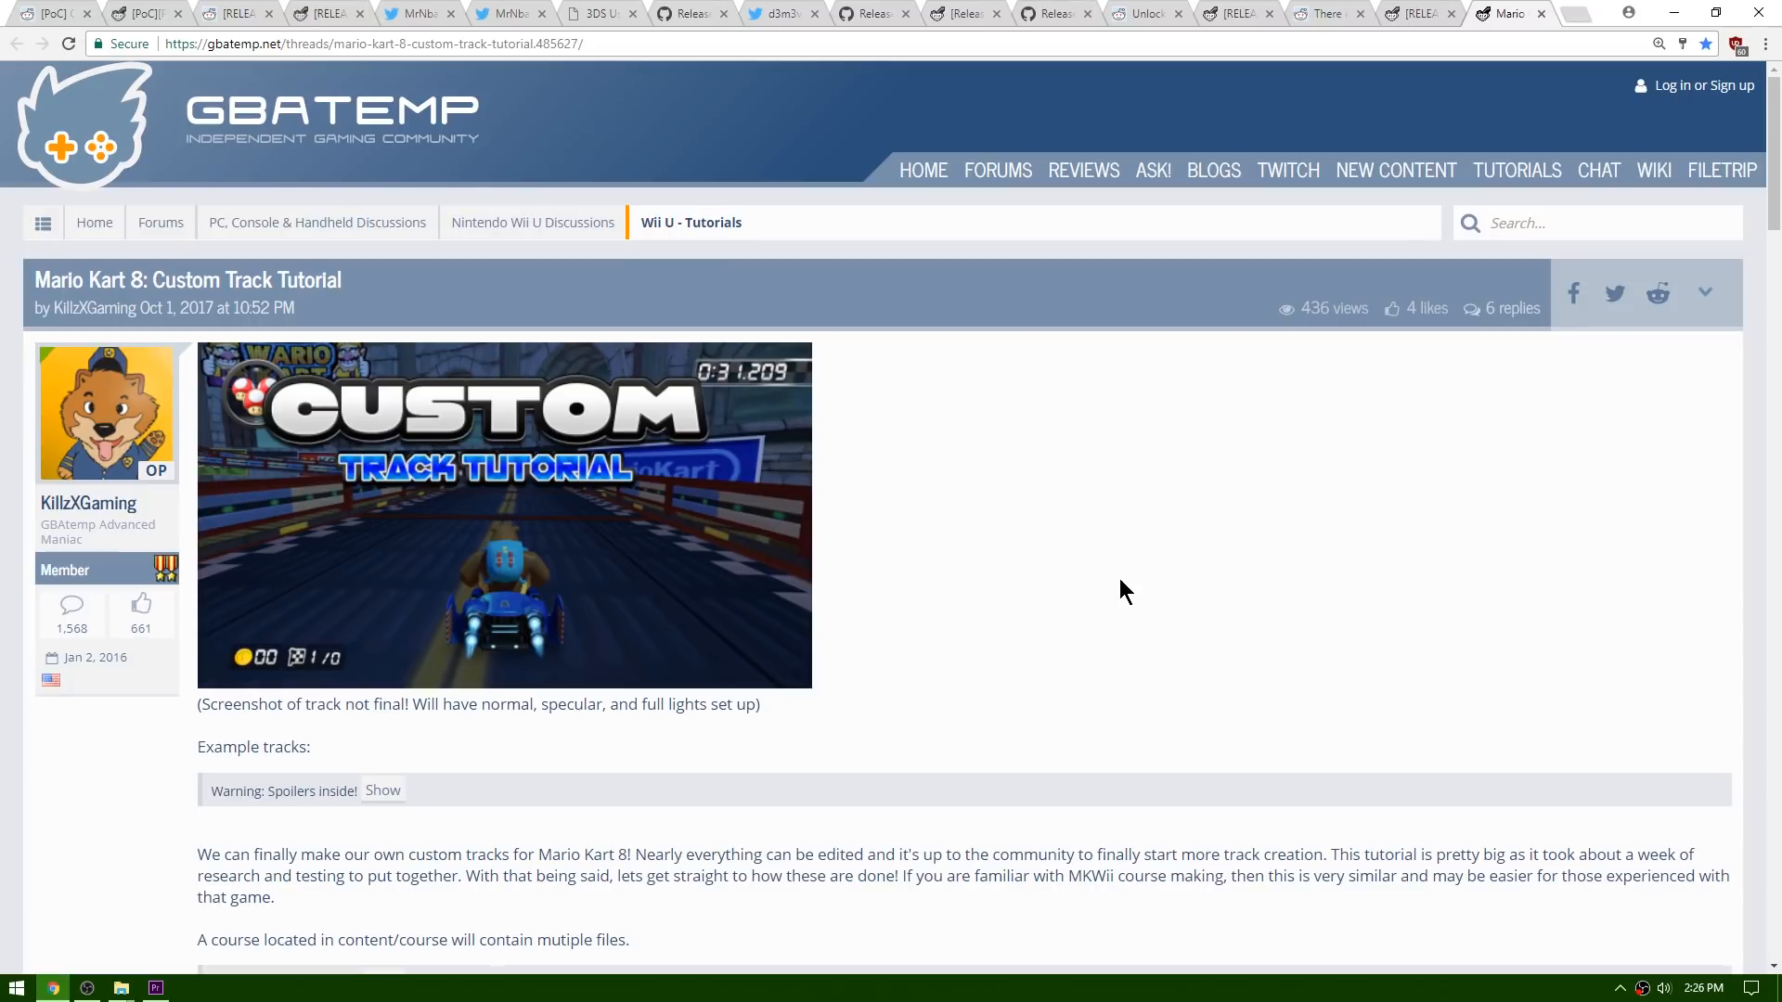
mouse_move(1190, 542)
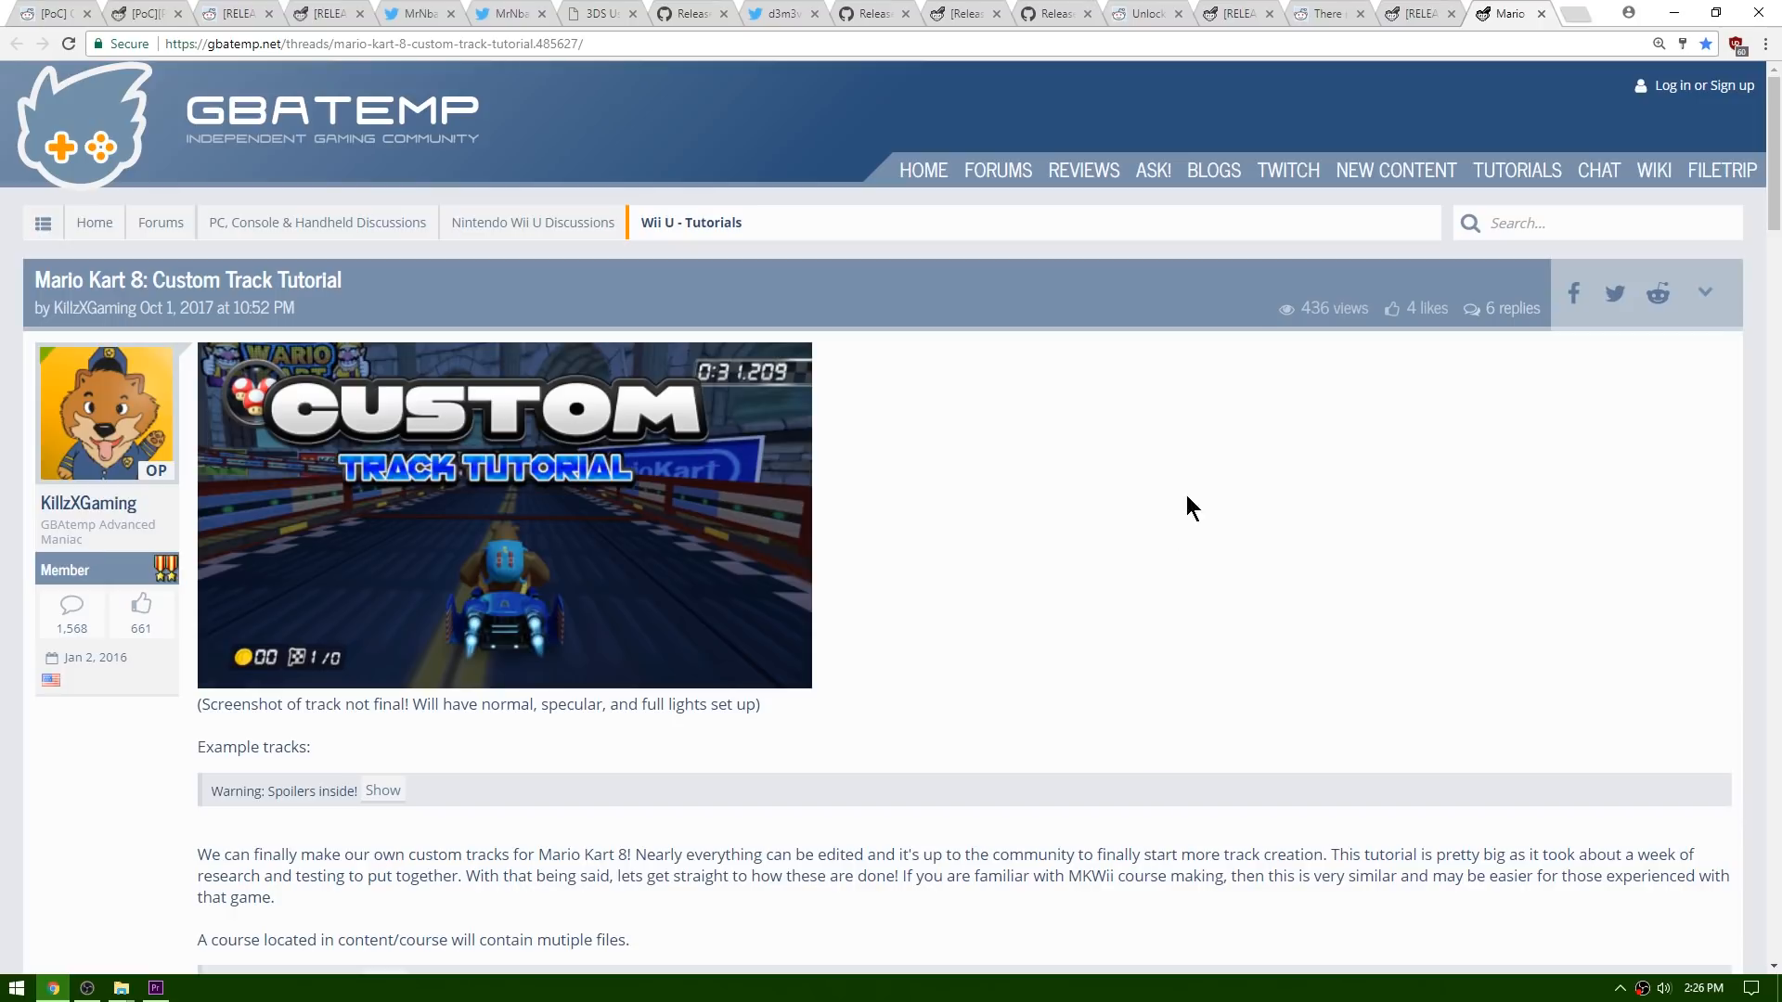
mouse_move(1088, 467)
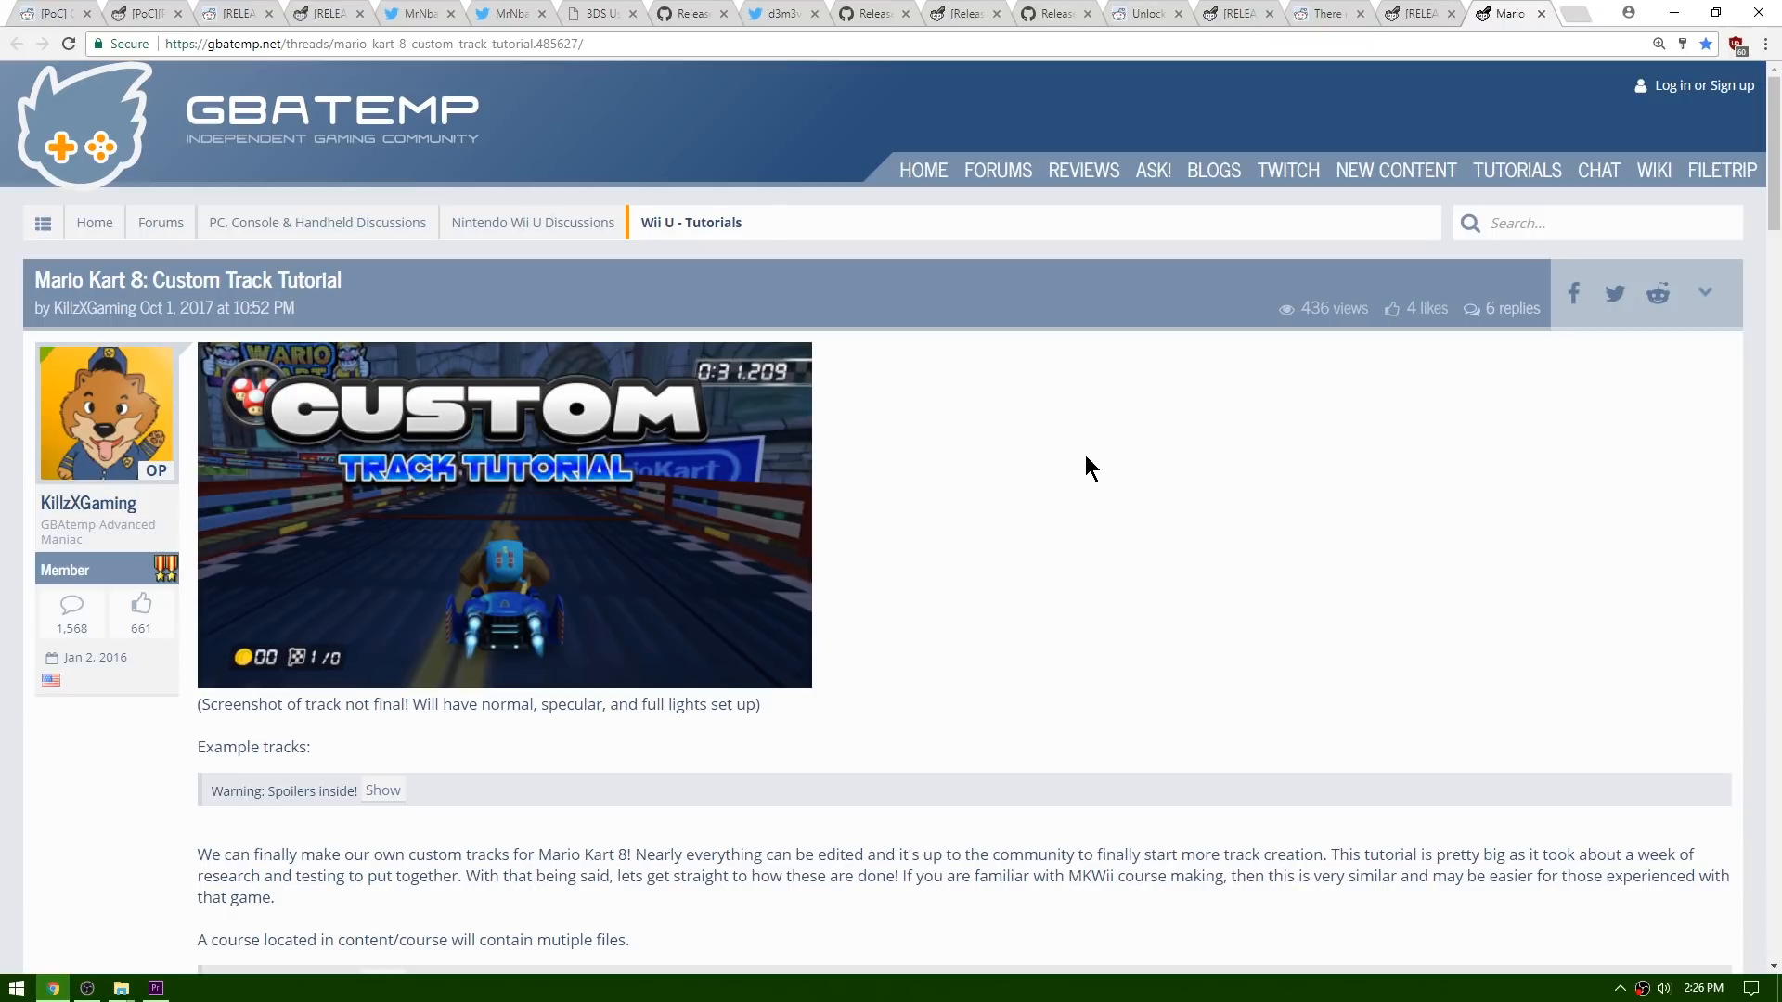
scroll(down, 3)
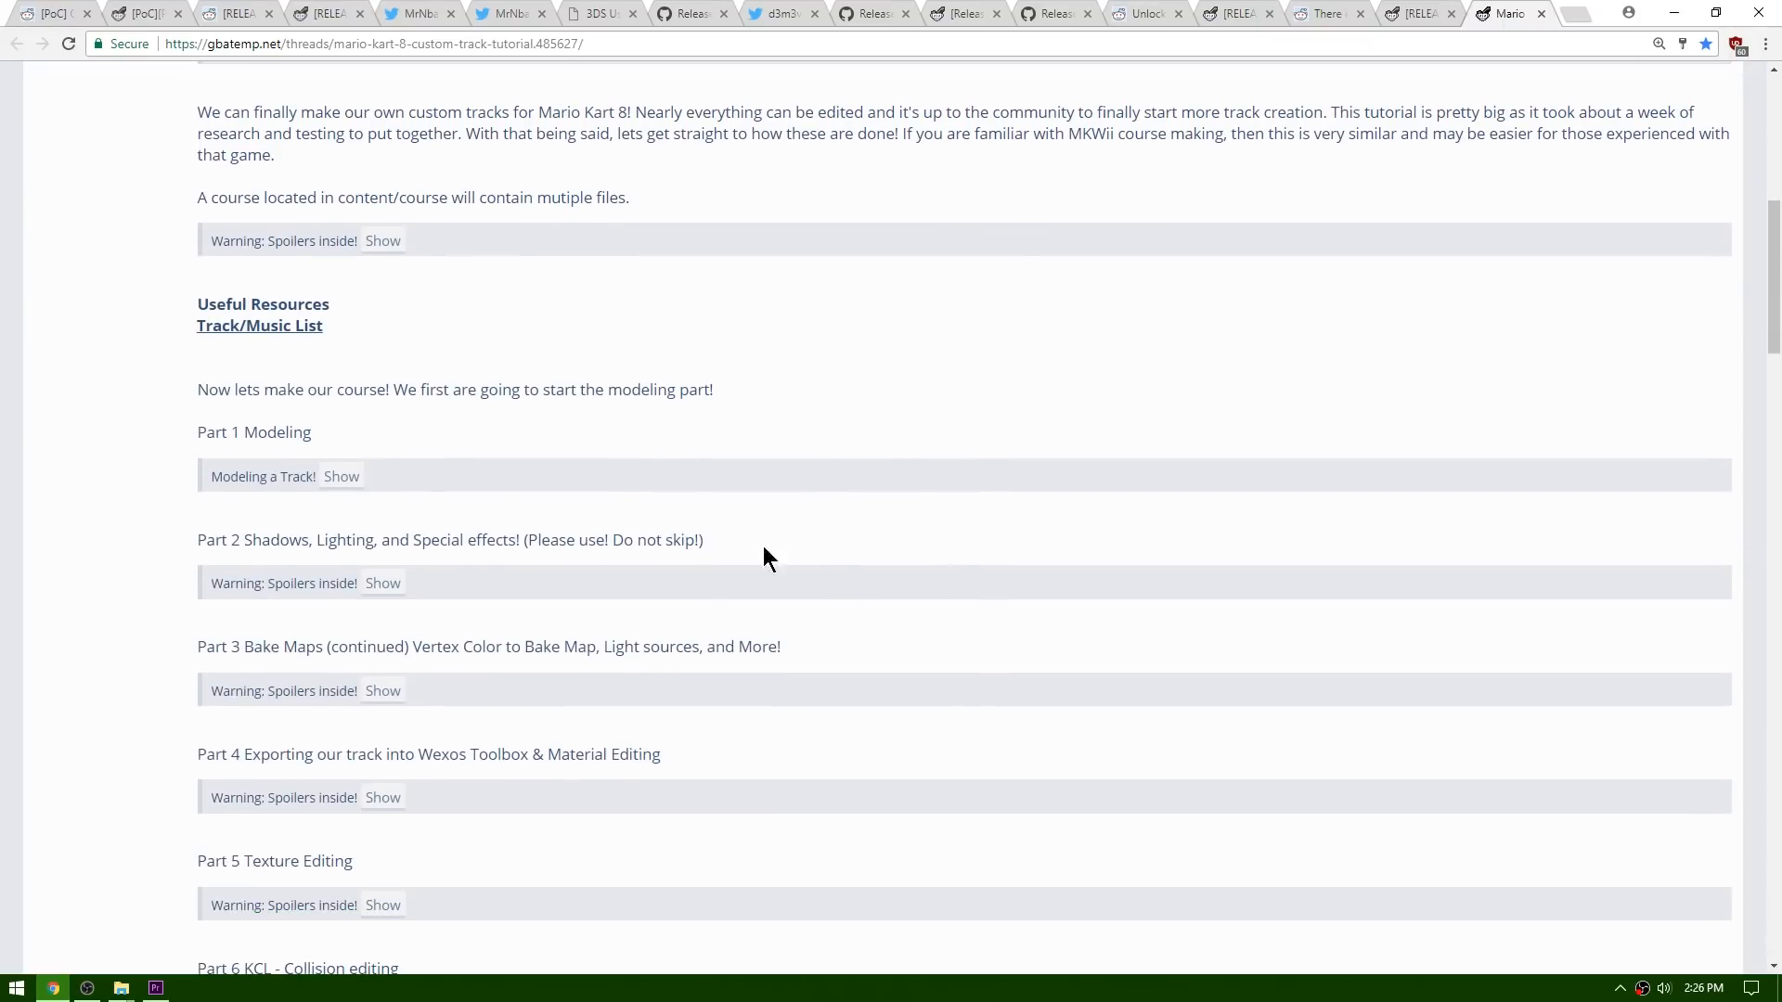
scroll(down, 3)
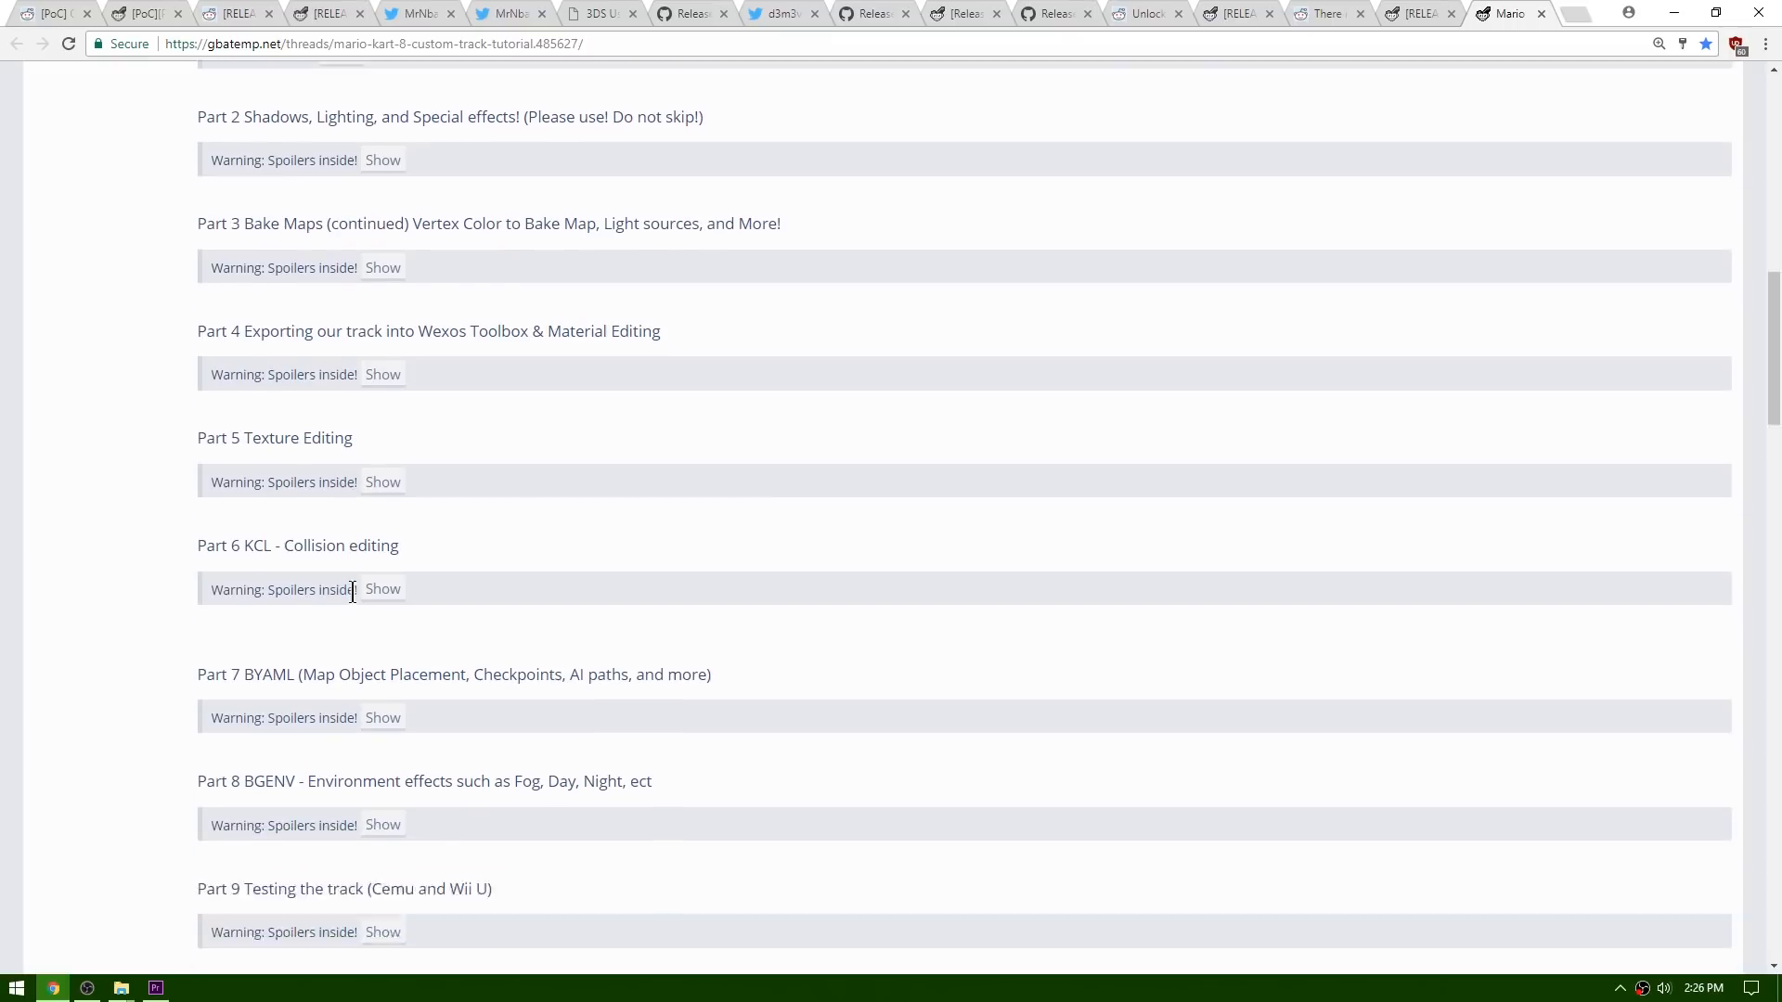
scroll(down, 3)
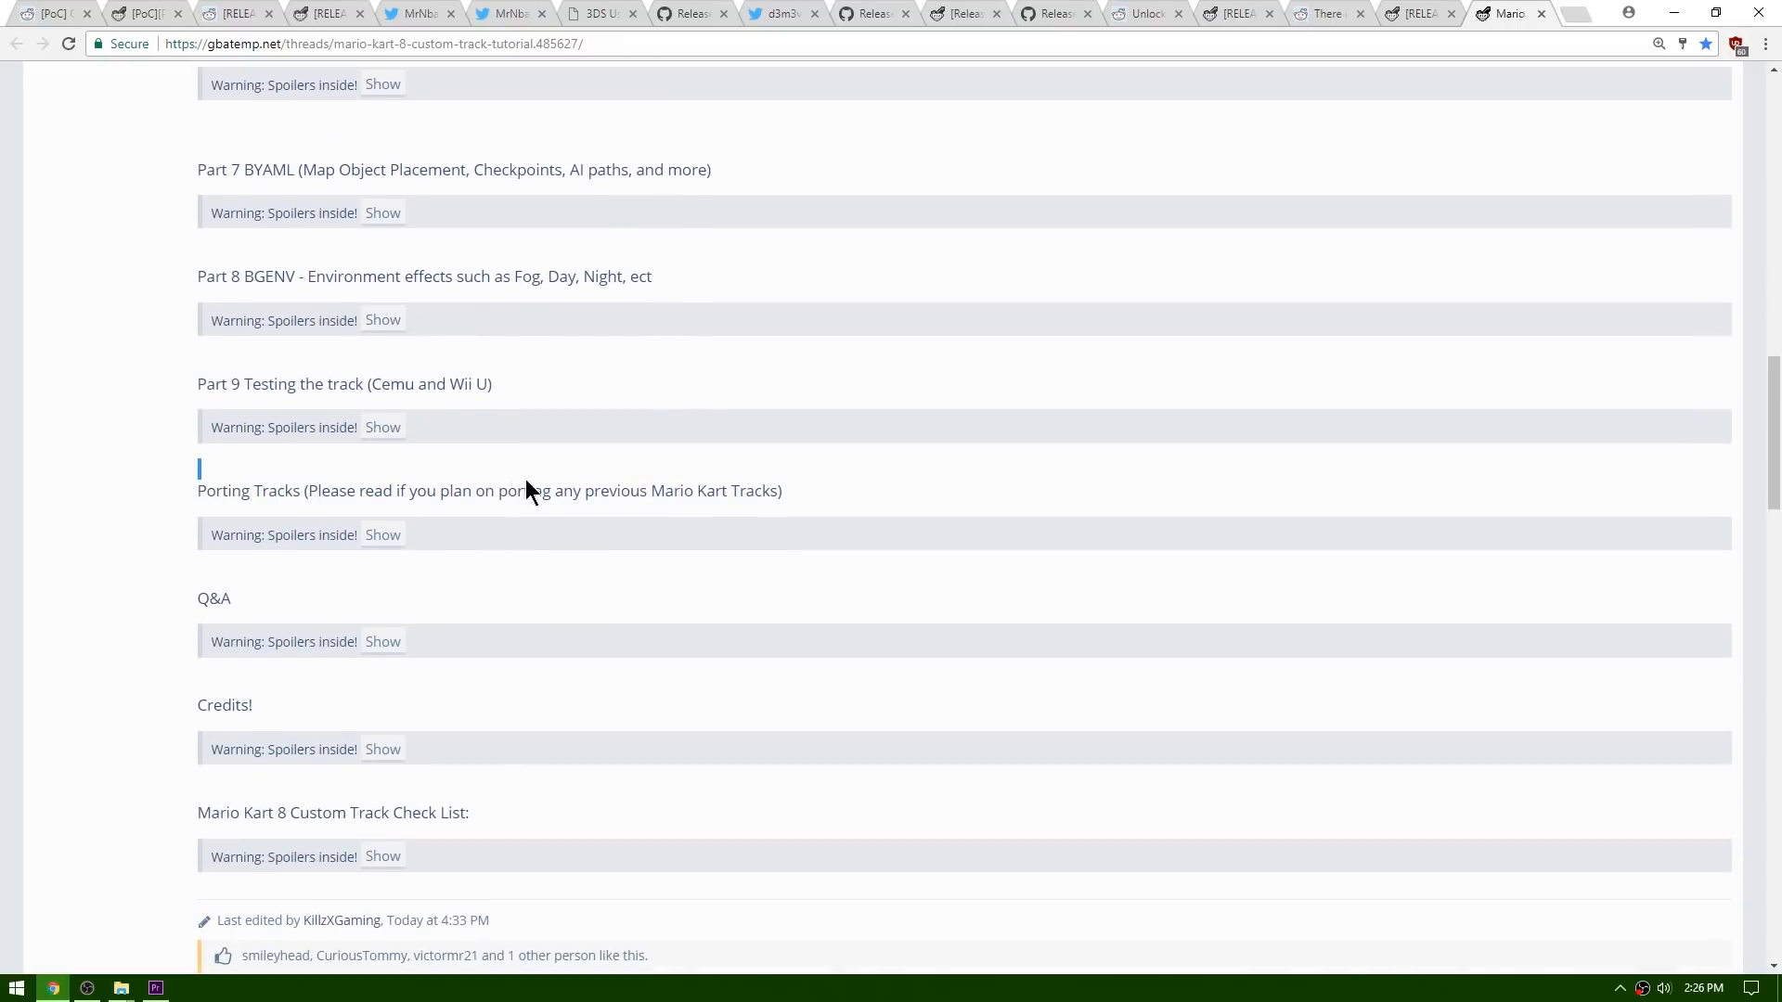
Step: Show the Porting Tracks spoiler and scroll through the Double Dash steps to Mario Kart Wii
click(383, 534)
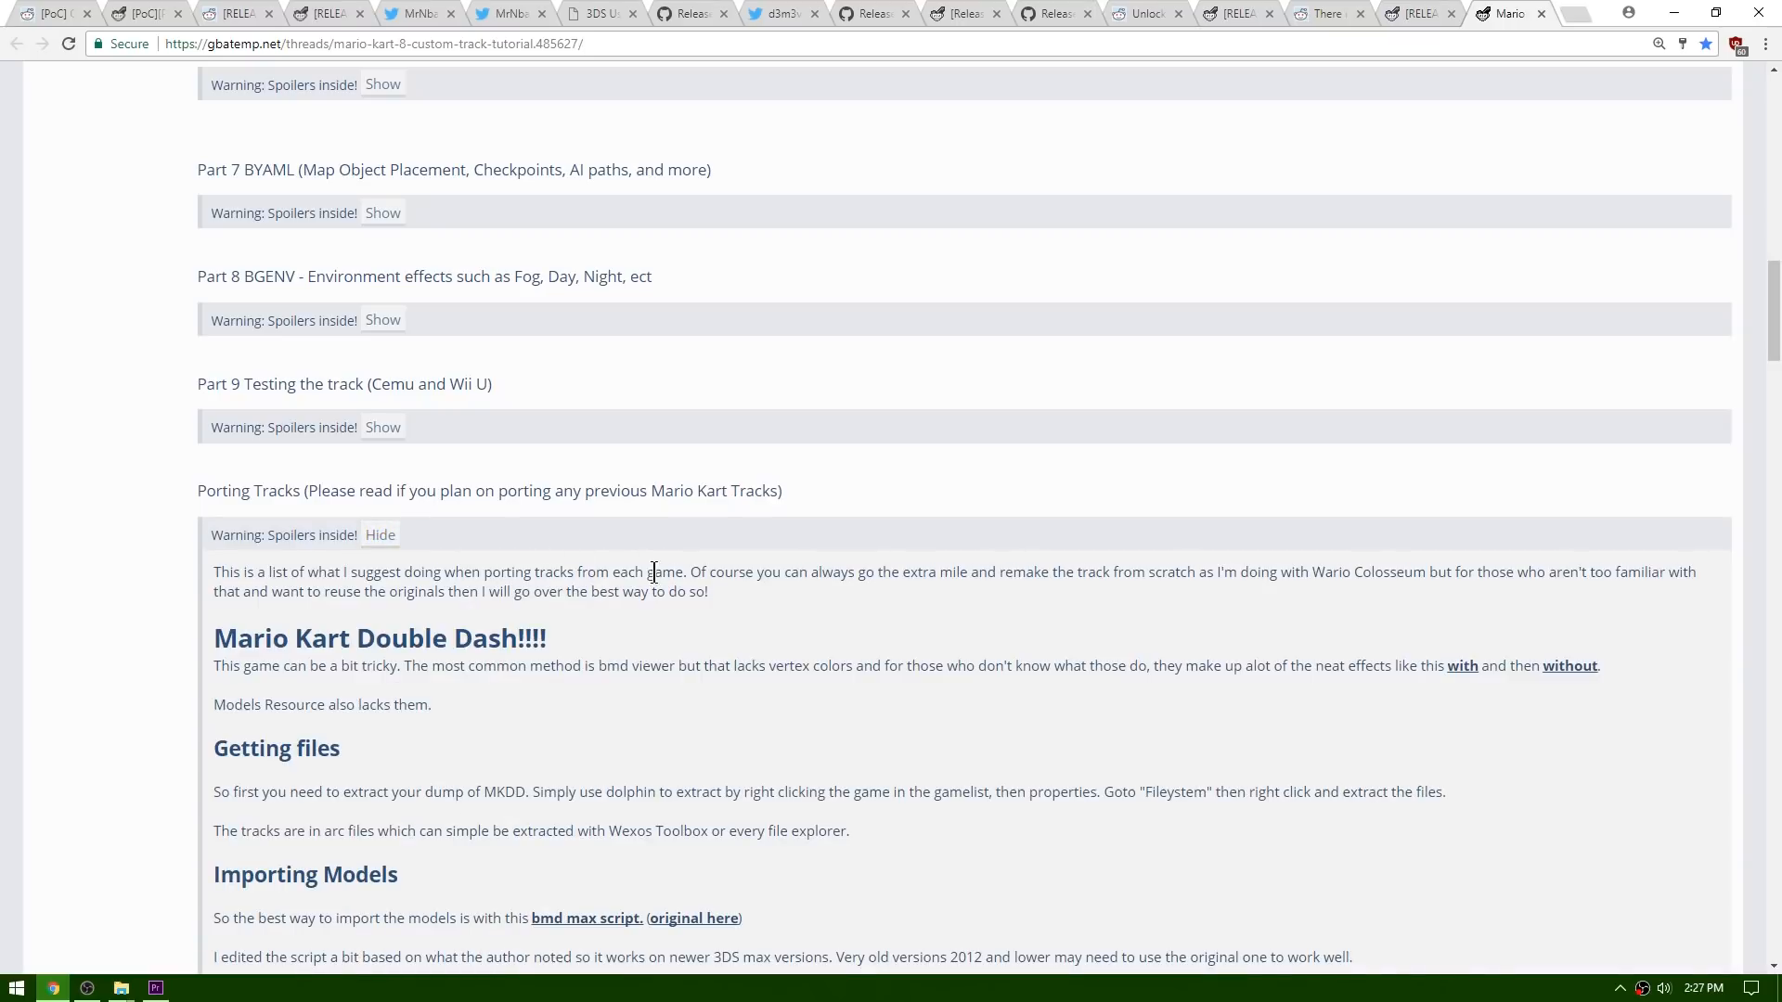
scroll(down, 3)
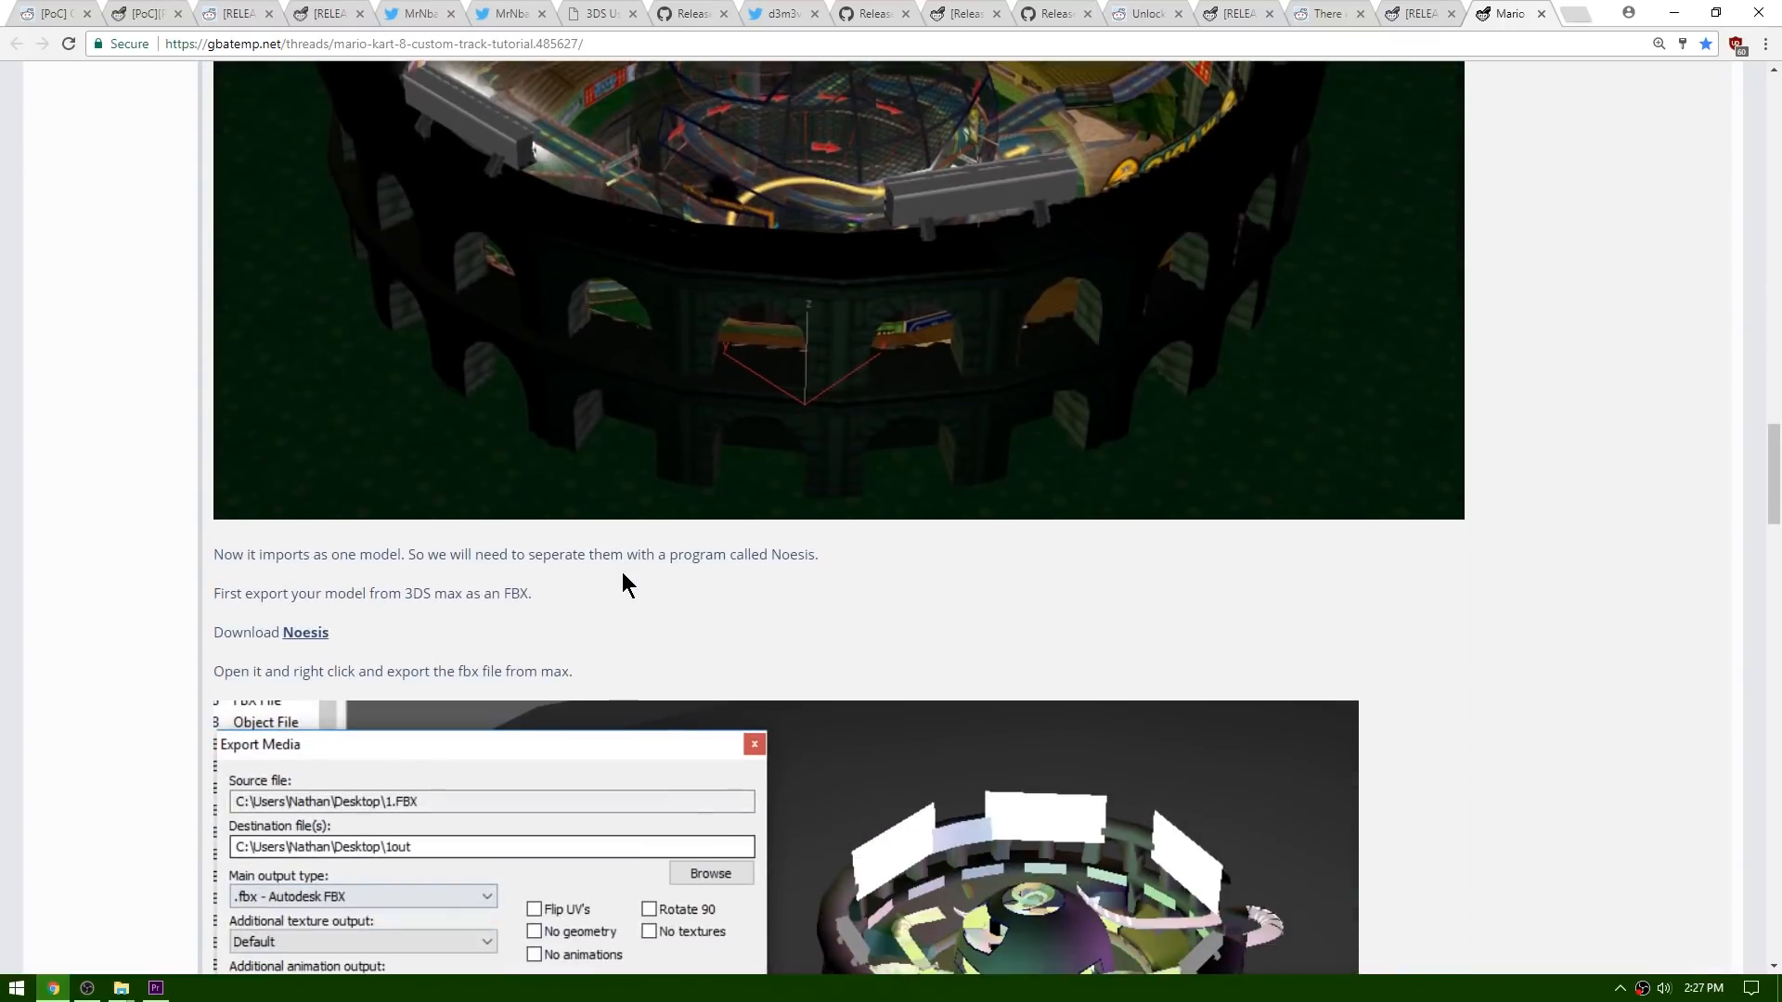
scroll(down, 3)
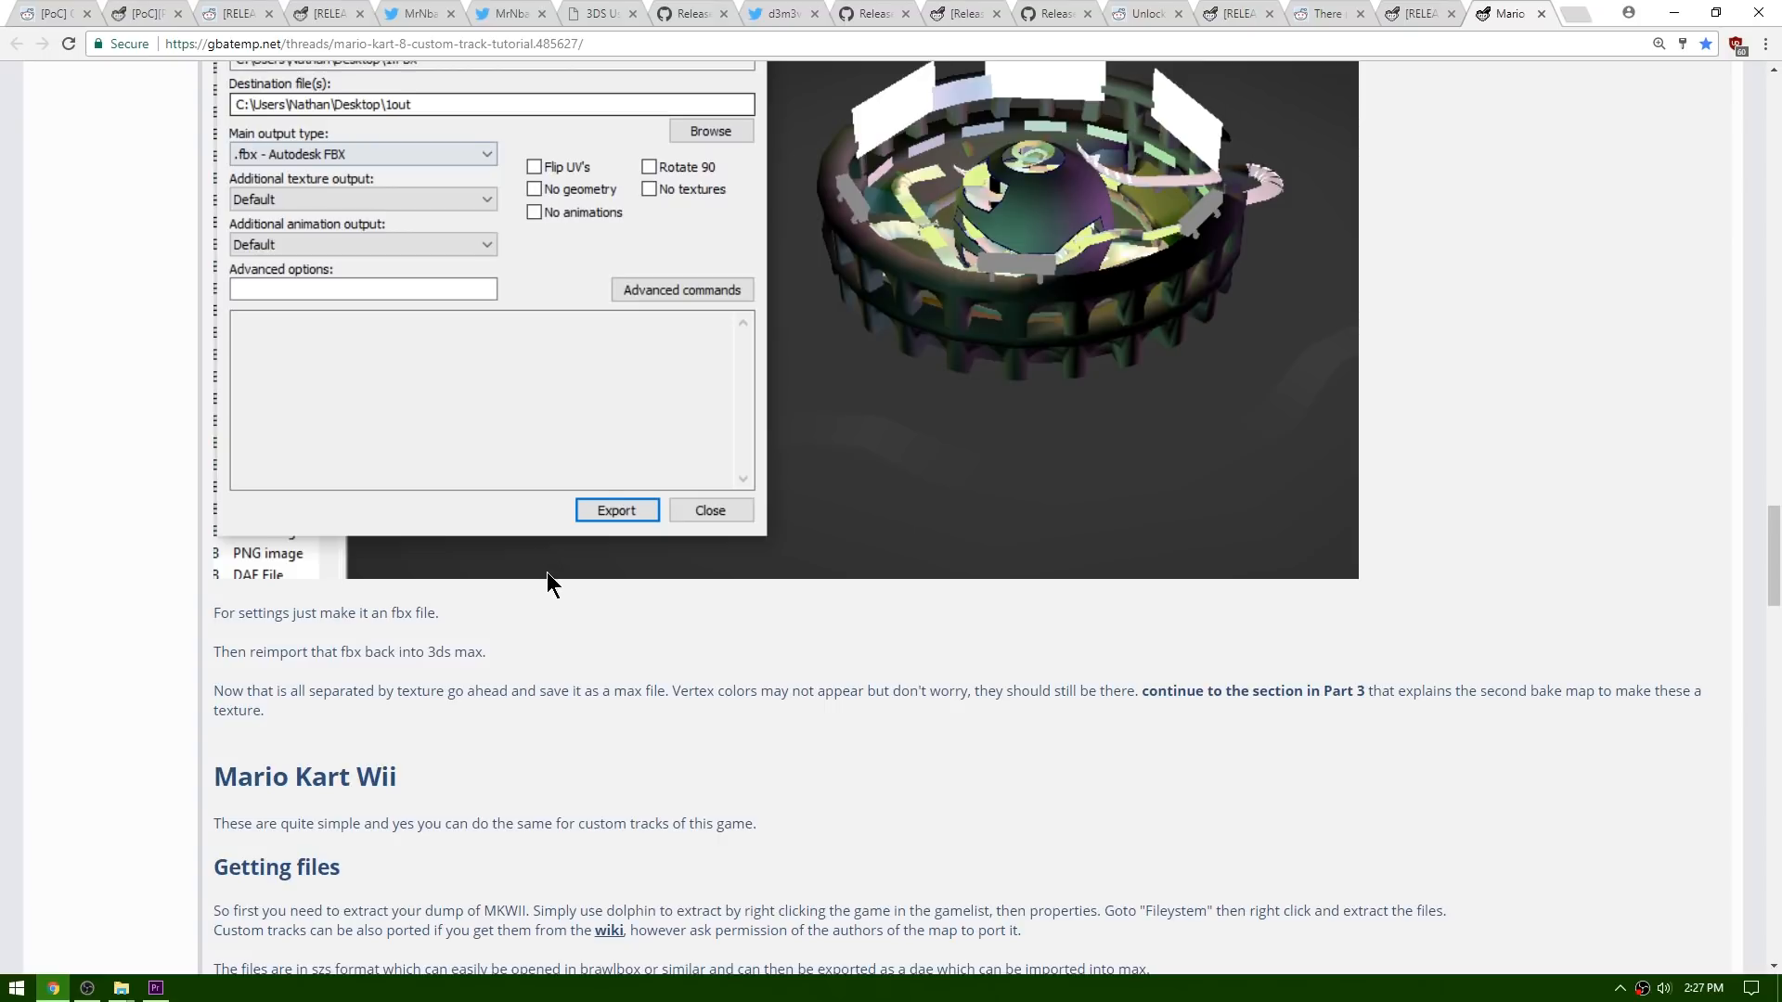
scroll(down, 3)
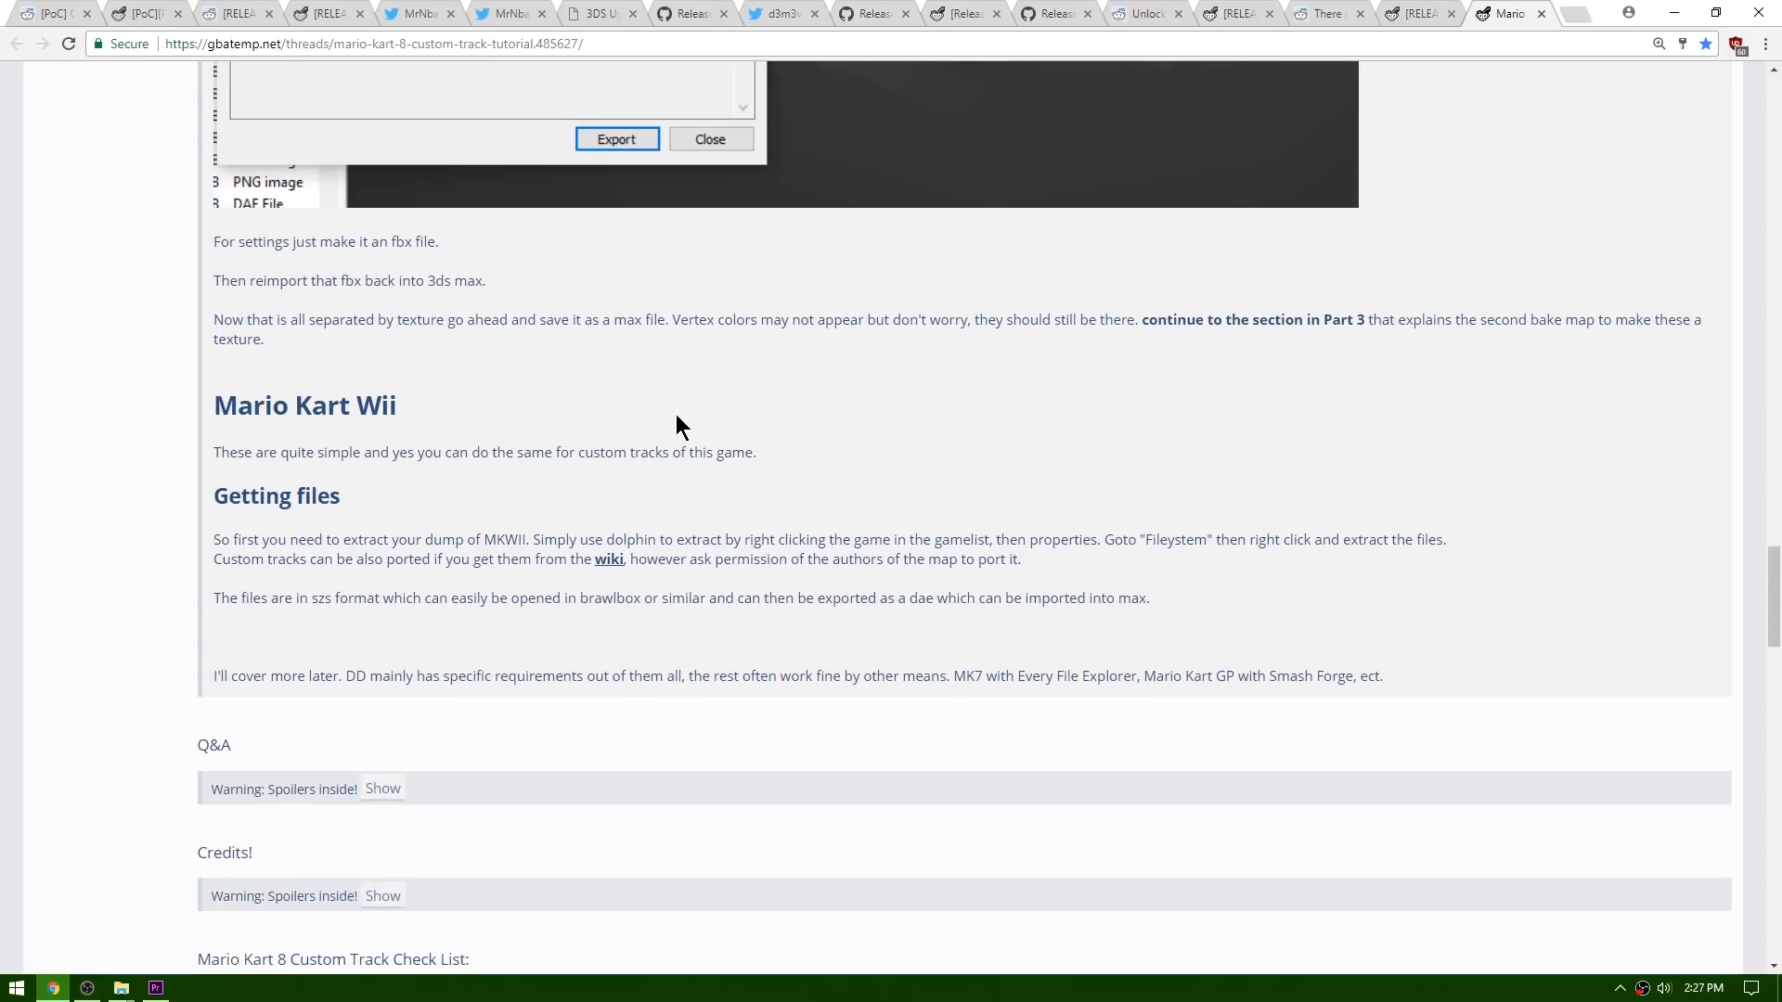